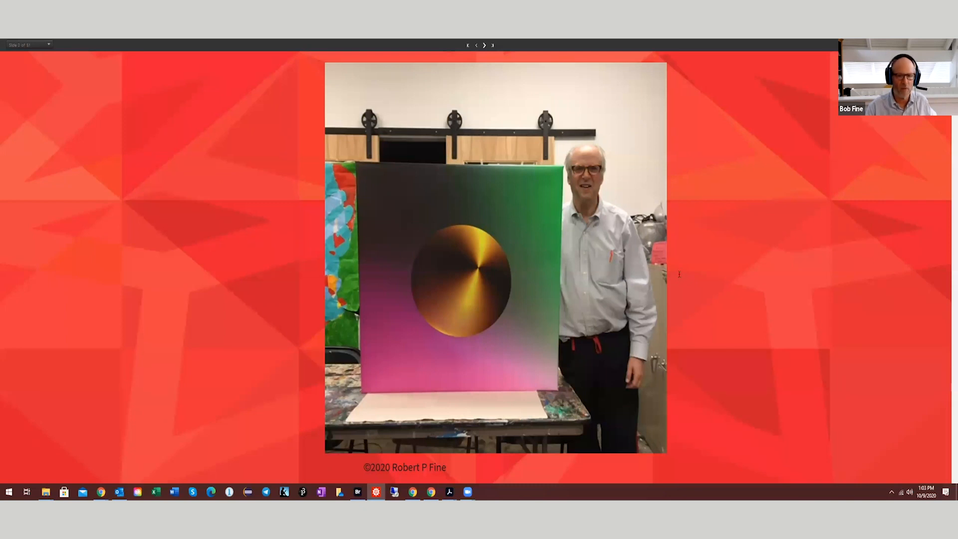
{"action": "mouse_move", "coordinate": [672, 257]}
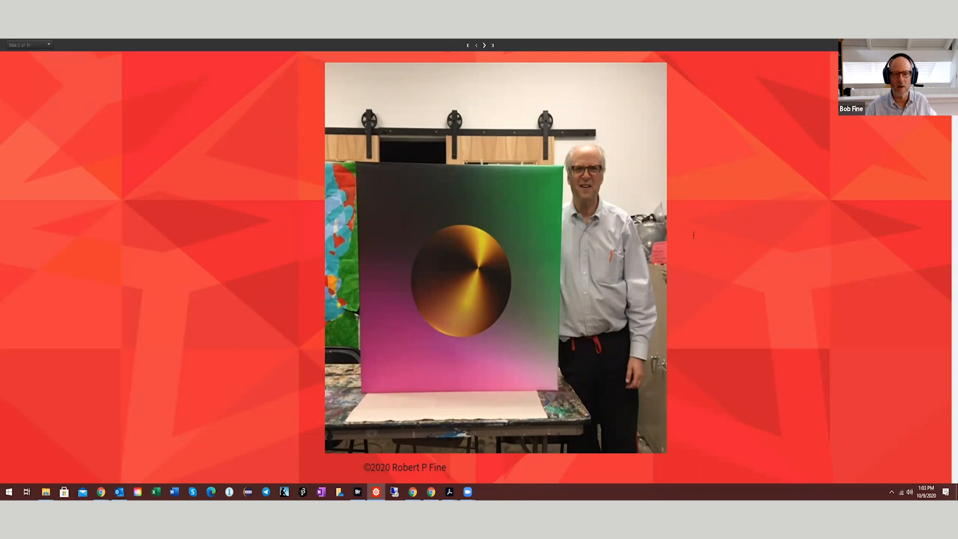
{"action": "mouse_move", "coordinate": [533, 43]}
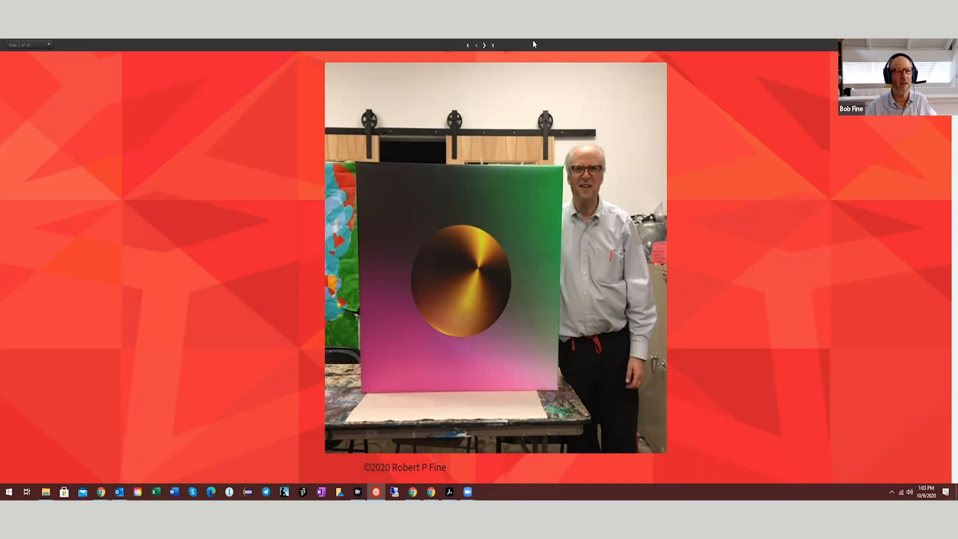
{"action": "mouse_move", "coordinate": [522, 54]}
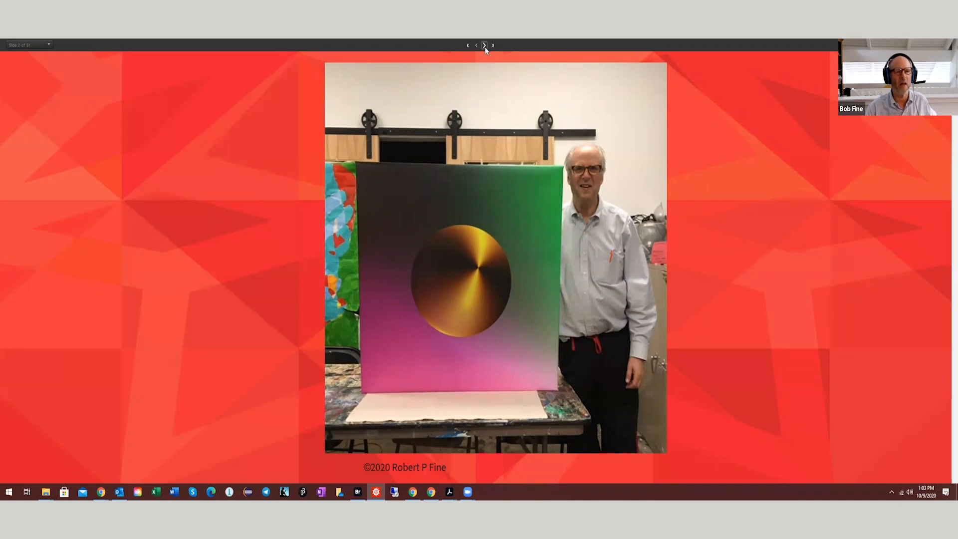
Step: Advance through the OutLine slide to the My Background slide
{"action": "left_click", "coordinate": [485, 45]}
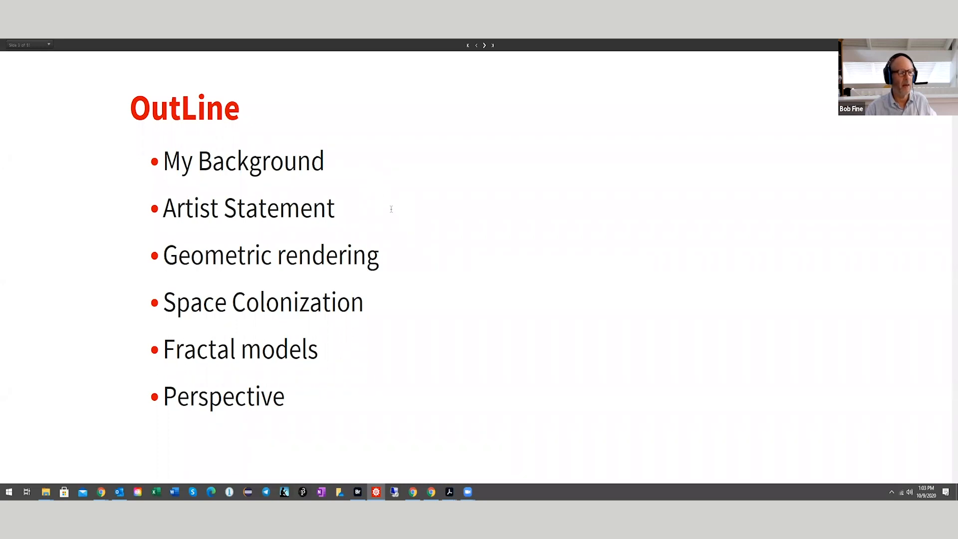
{"action": "mouse_move", "coordinate": [374, 205]}
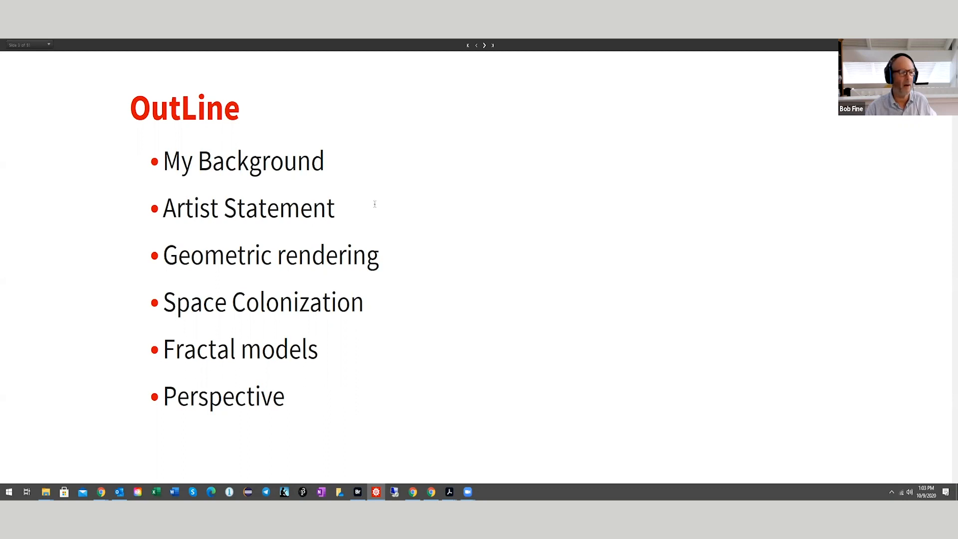
{"action": "mouse_move", "coordinate": [402, 263]}
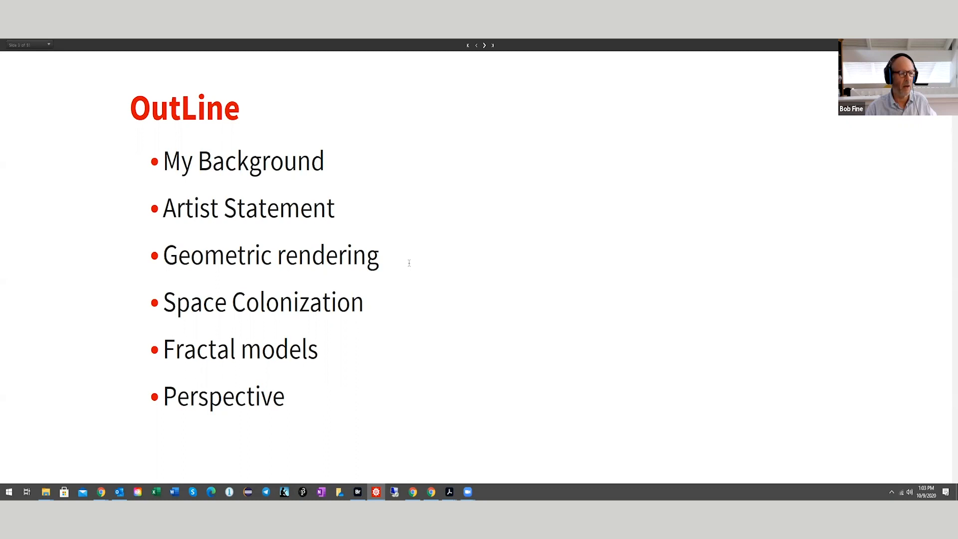
{"action": "mouse_move", "coordinate": [394, 259]}
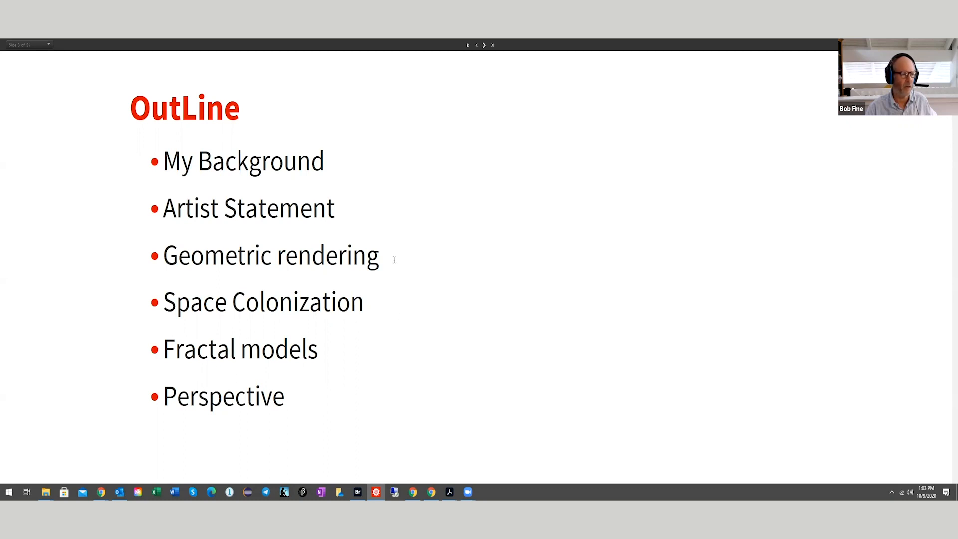
{"action": "mouse_move", "coordinate": [403, 268]}
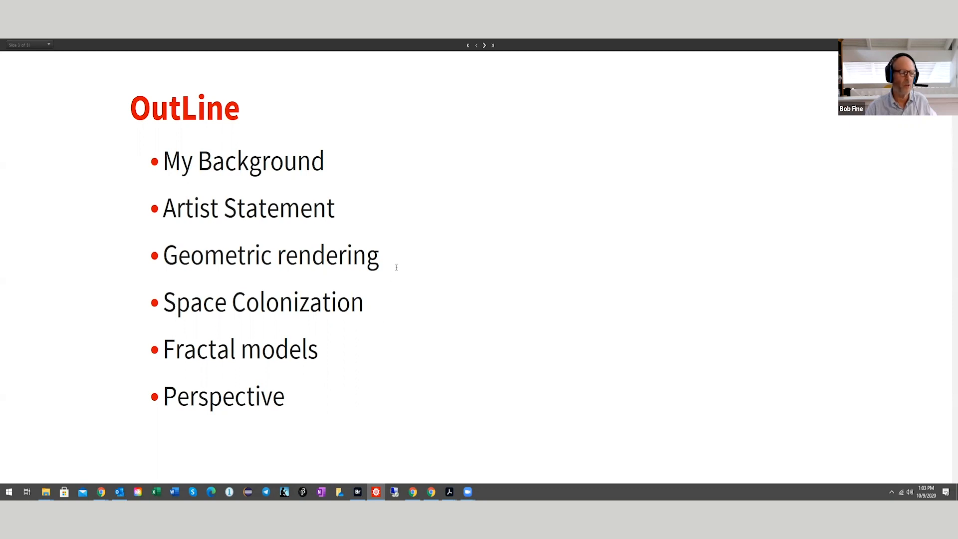
{"action": "mouse_move", "coordinate": [391, 277]}
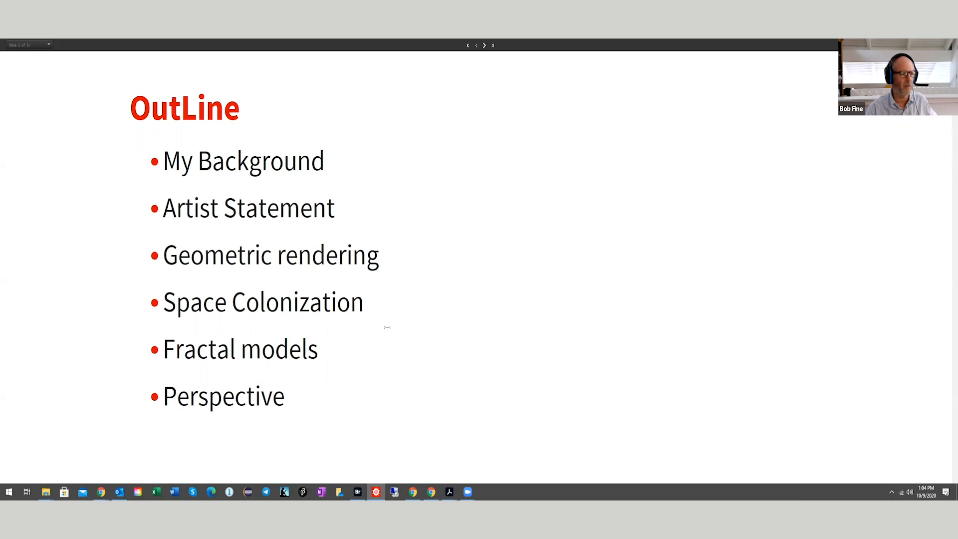
{"action": "mouse_move", "coordinate": [393, 333]}
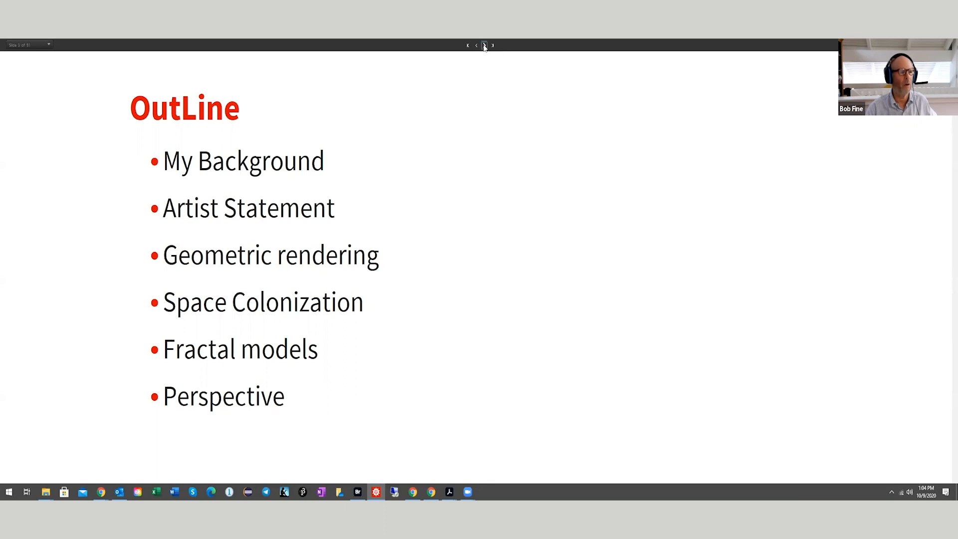
{"action": "left_click", "coordinate": [483, 45]}
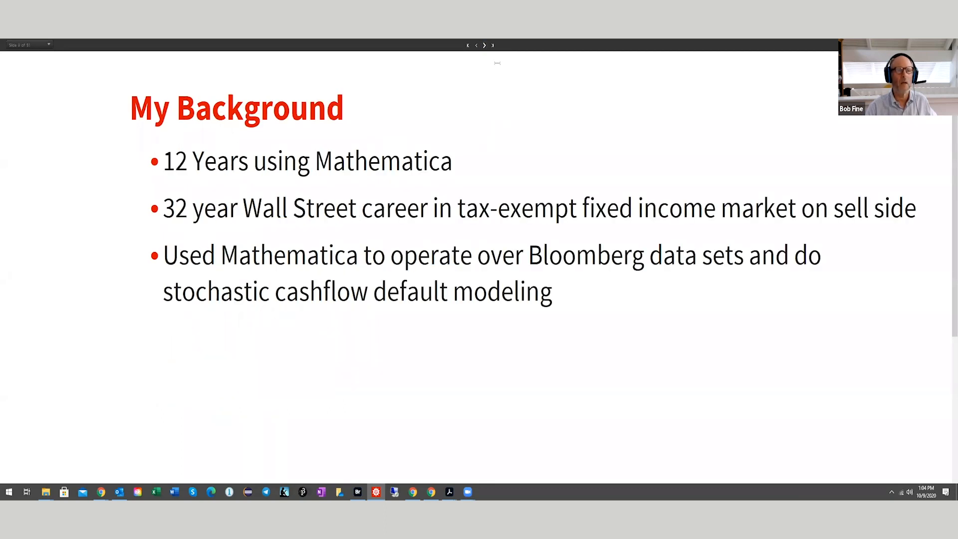
{"action": "mouse_move", "coordinate": [484, 45]}
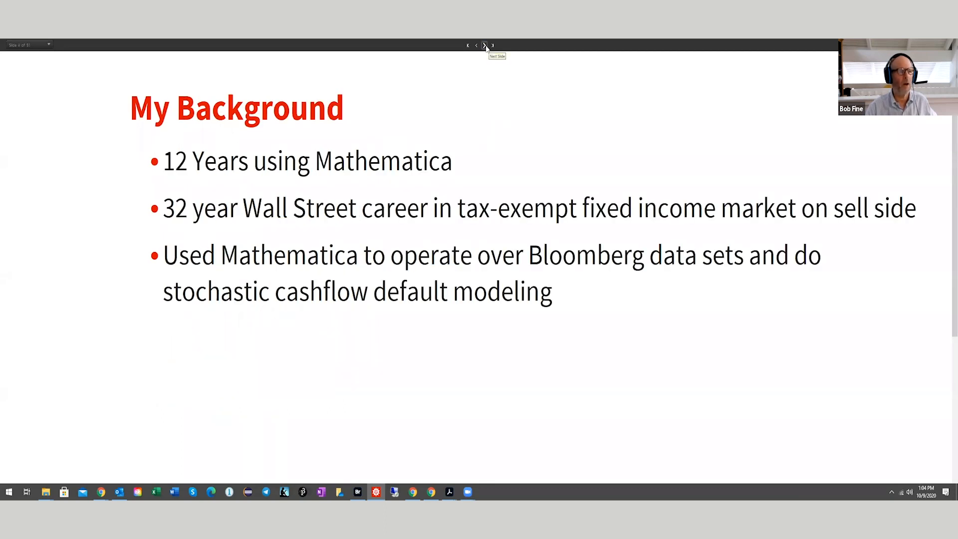
Step: Advance to the An Artist Statement slide about coloring pixels with algorithms
{"action": "left_click", "coordinate": [484, 45]}
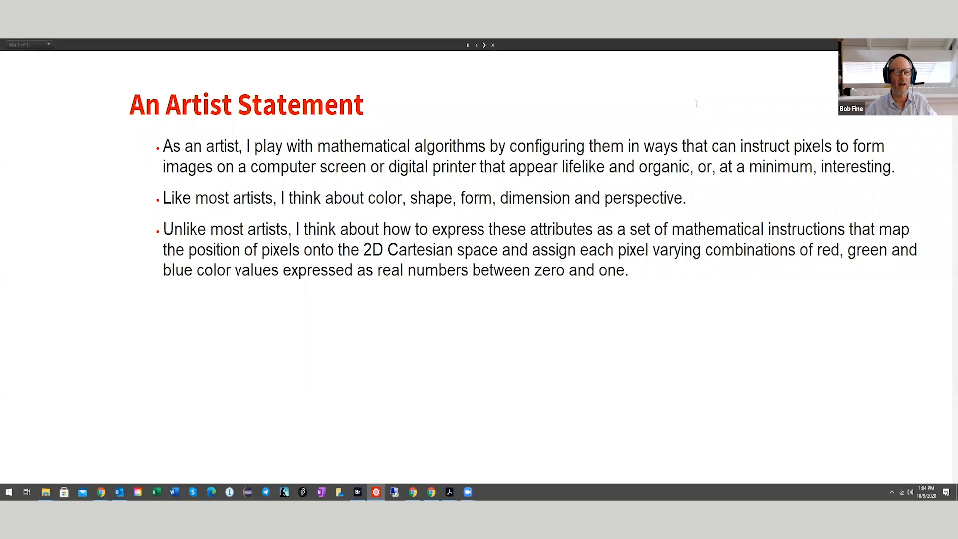
{"action": "mouse_move", "coordinate": [755, 60]}
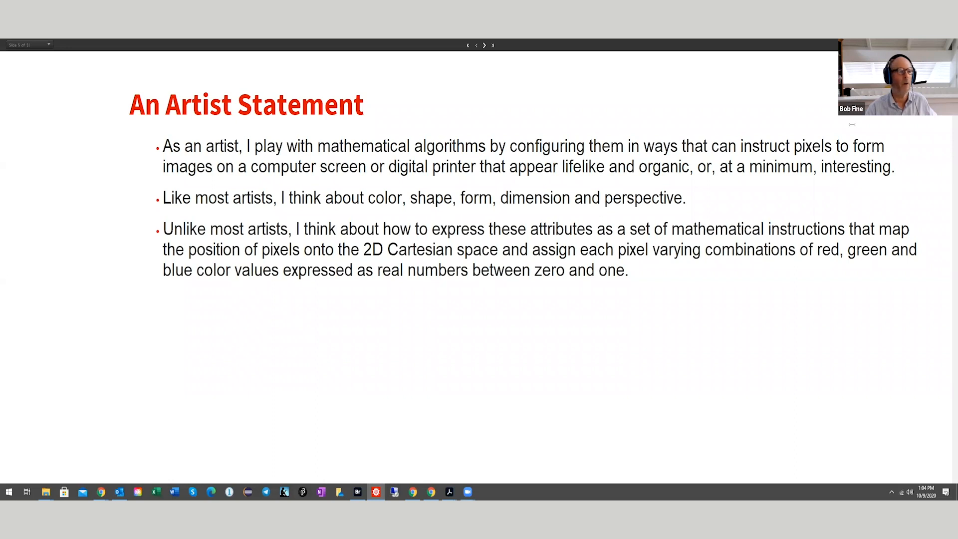
{"action": "mouse_move", "coordinate": [735, 337]}
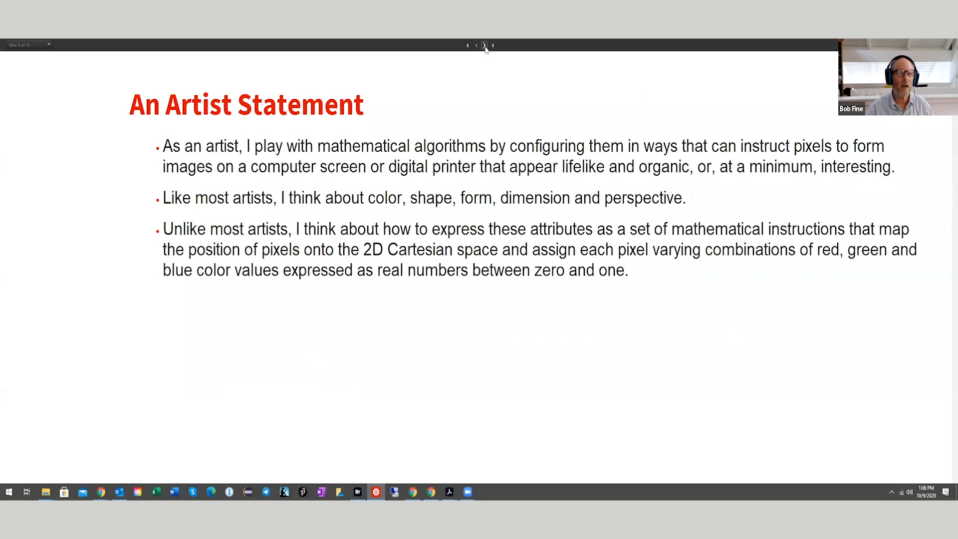
Step: Advance to the Artist Statement (cont) slide on static, non-photorealistic work
{"action": "left_click", "coordinate": [491, 45]}
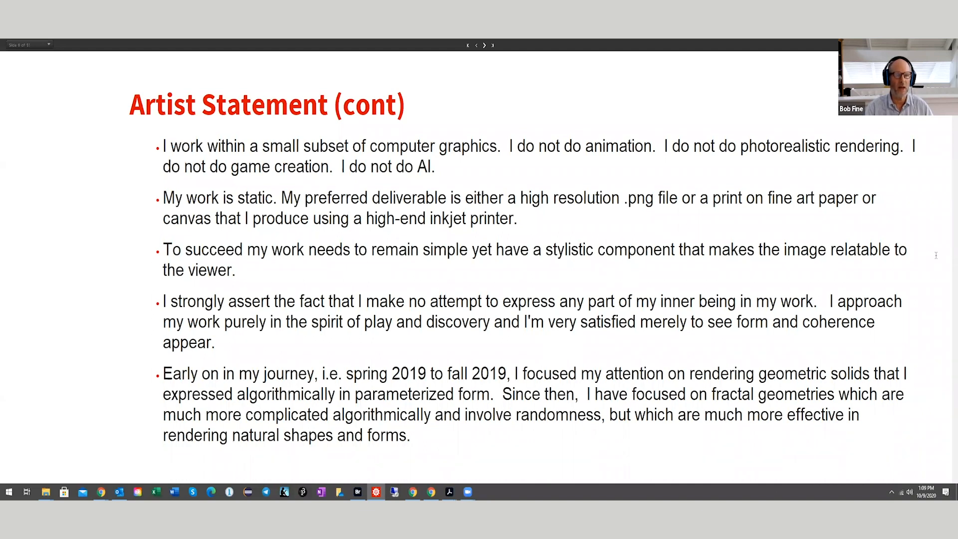
{"action": "mouse_move", "coordinate": [479, 95]}
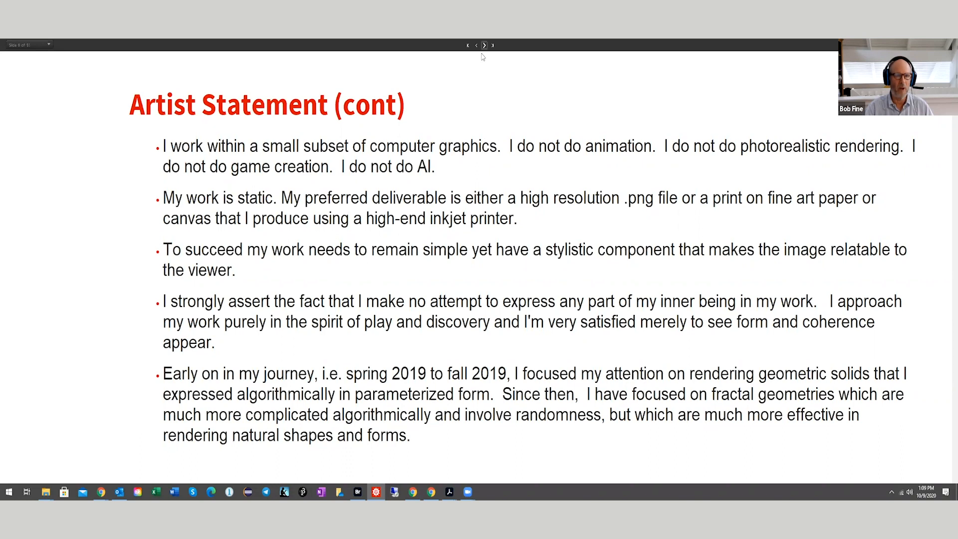
{"action": "mouse_move", "coordinate": [484, 46]}
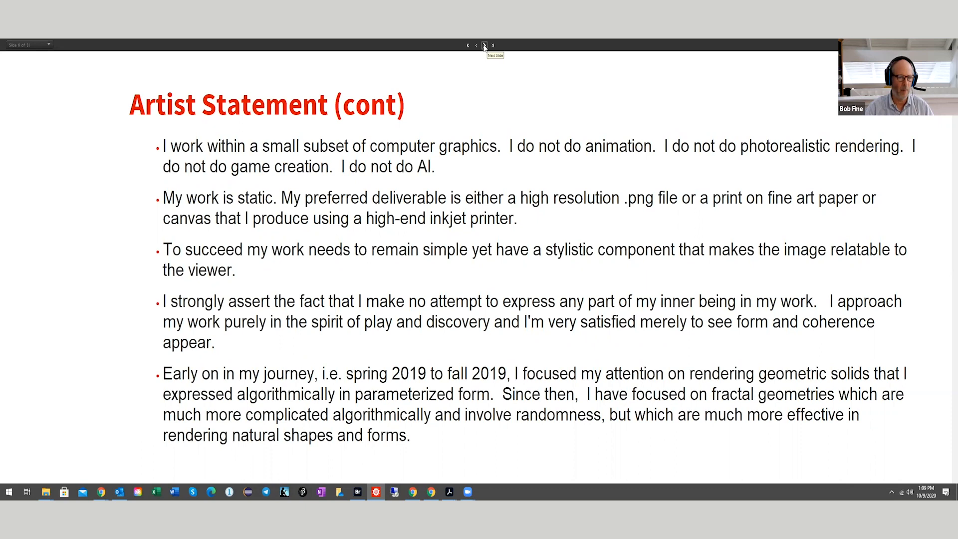
Step: Advance to the Geometric Rendering slide with the sphere's parametric equation code
{"action": "left_click", "coordinate": [485, 45]}
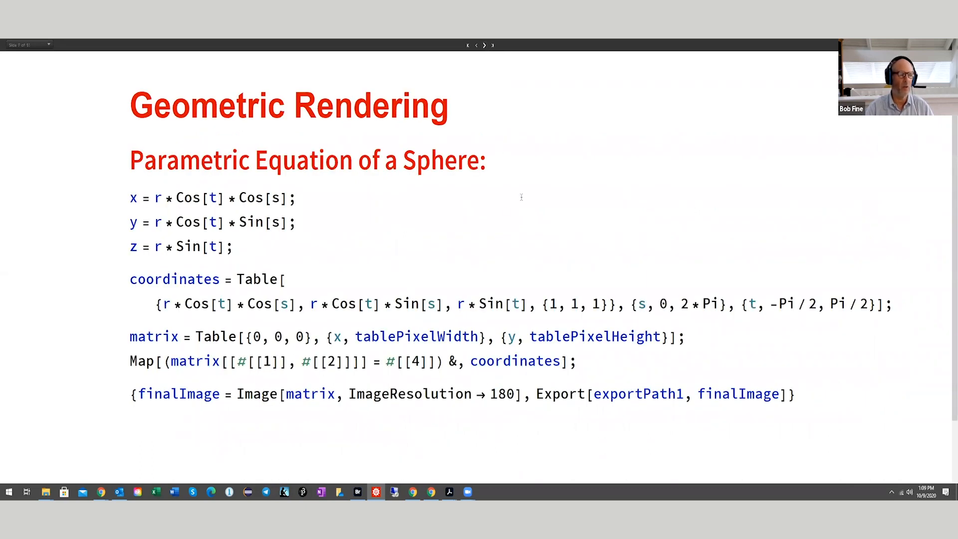
{"action": "mouse_move", "coordinate": [399, 209]}
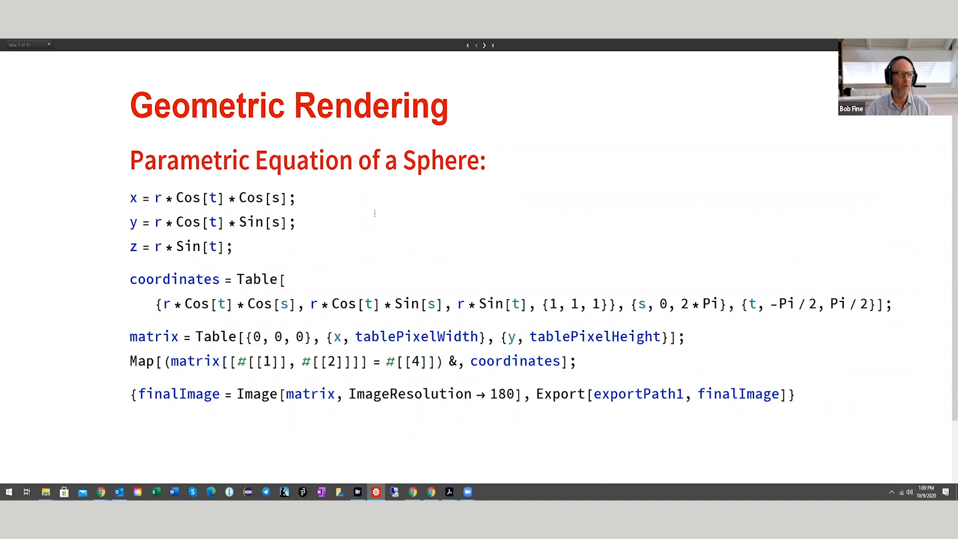
{"action": "mouse_move", "coordinate": [458, 281]}
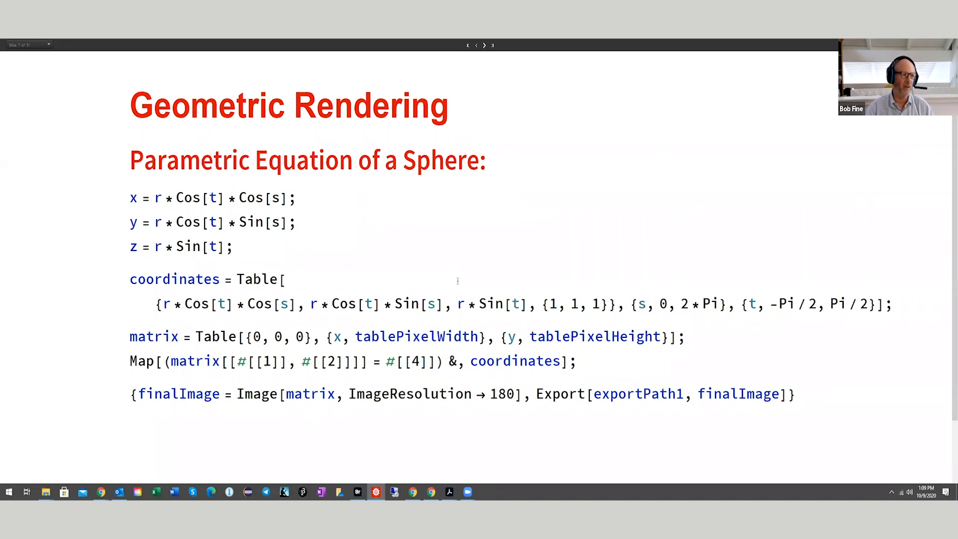
{"action": "mouse_move", "coordinate": [284, 243]}
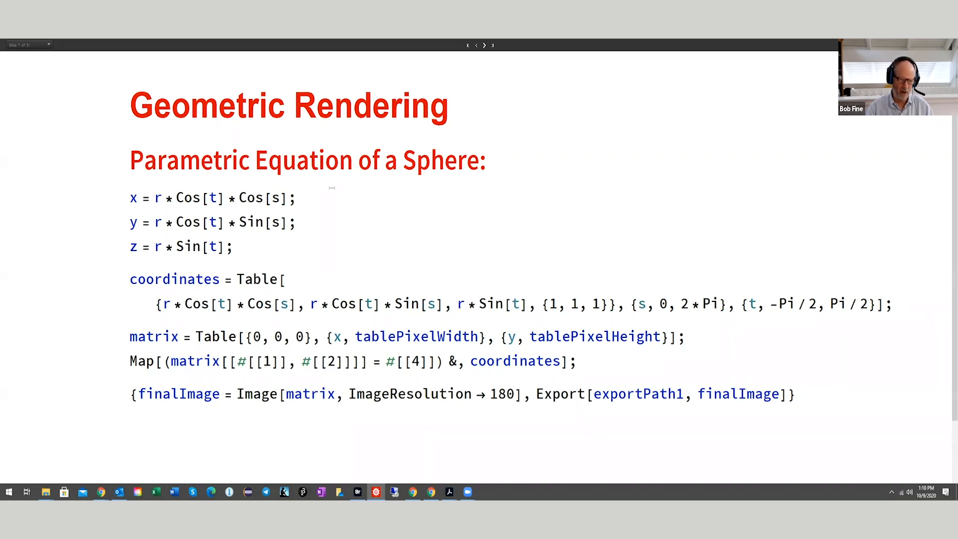
{"action": "mouse_move", "coordinate": [348, 311]}
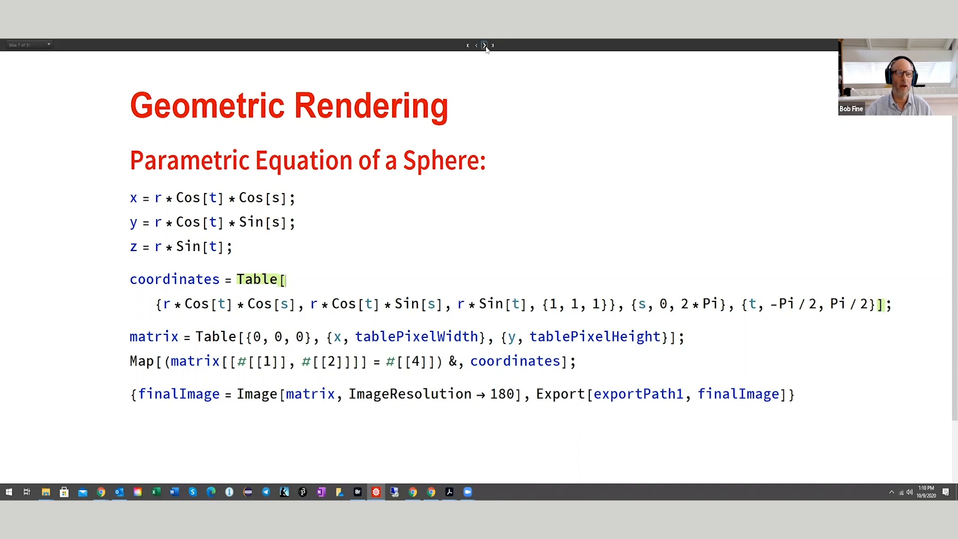
{"action": "left_click", "coordinate": [485, 45]}
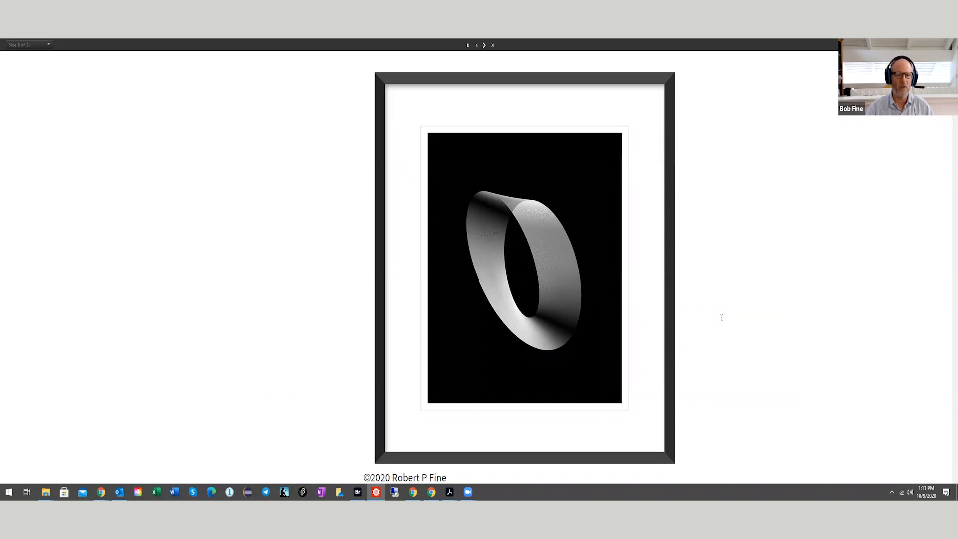
{"action": "mouse_move", "coordinate": [489, 98]}
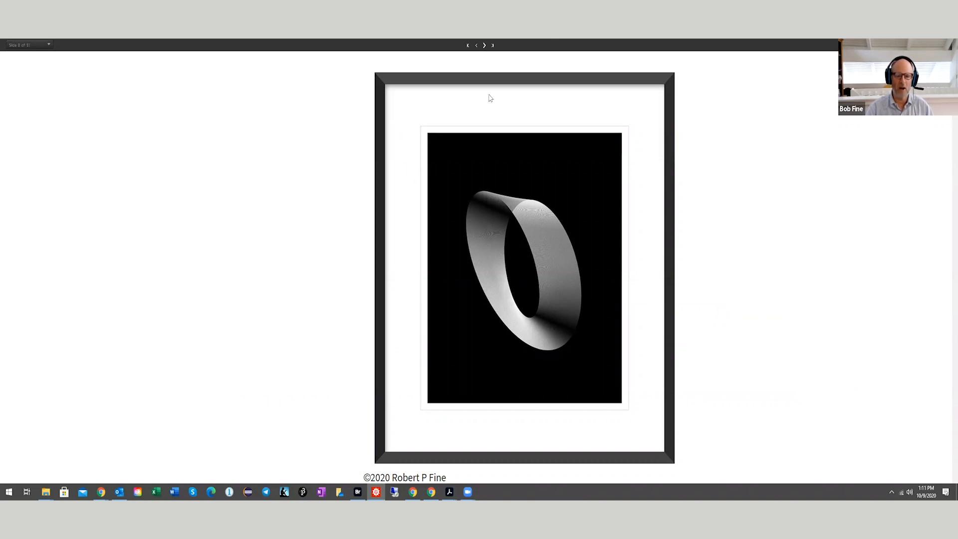
{"action": "mouse_move", "coordinate": [414, 103]}
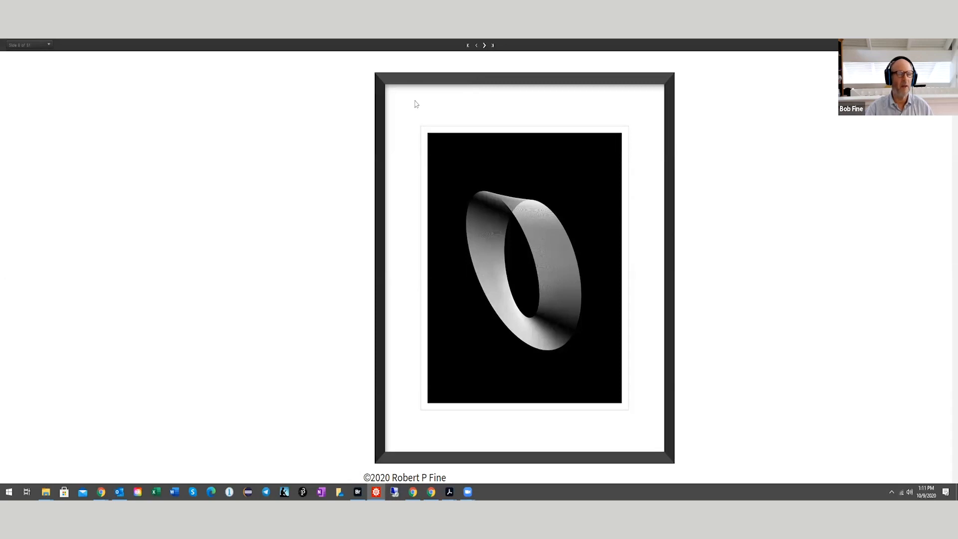
{"action": "mouse_move", "coordinate": [398, 83]}
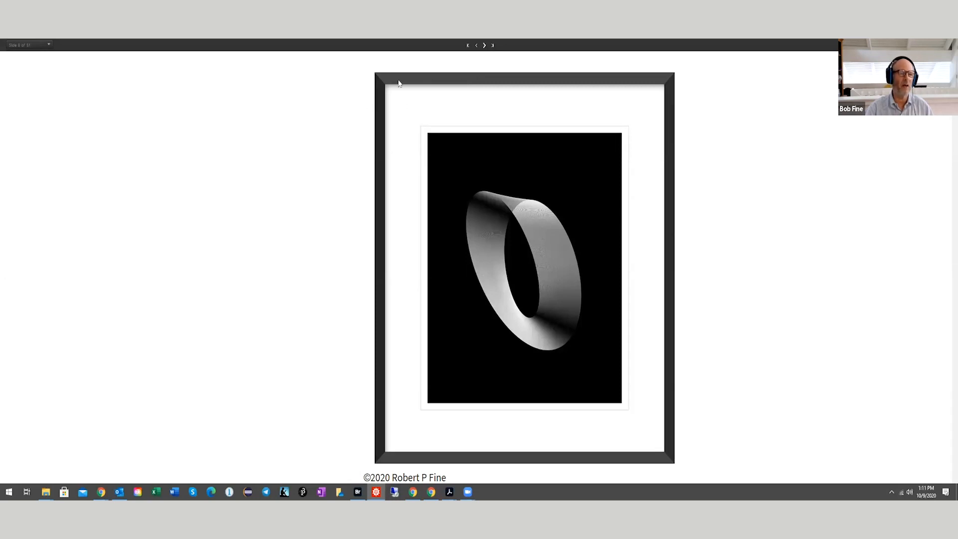
{"action": "mouse_move", "coordinate": [596, 170]}
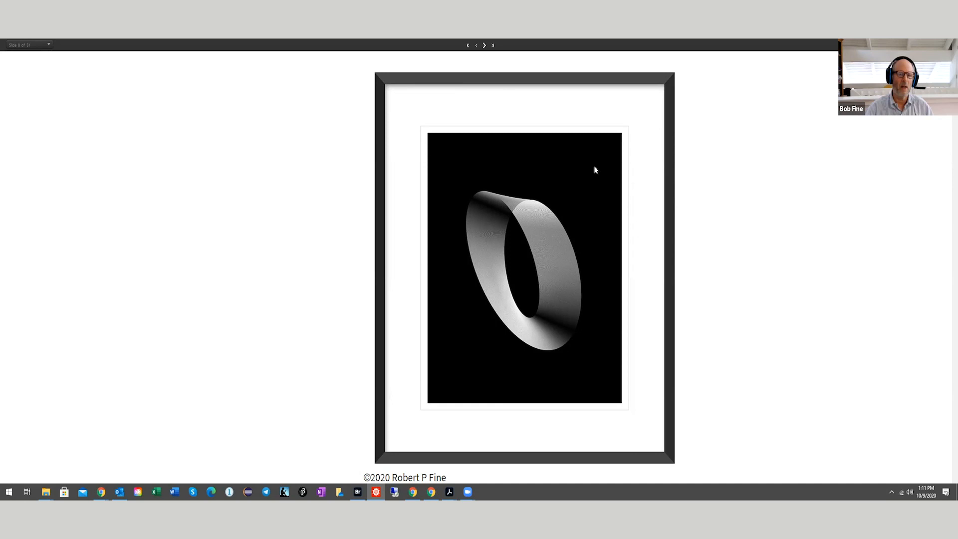
{"action": "mouse_move", "coordinate": [585, 364]}
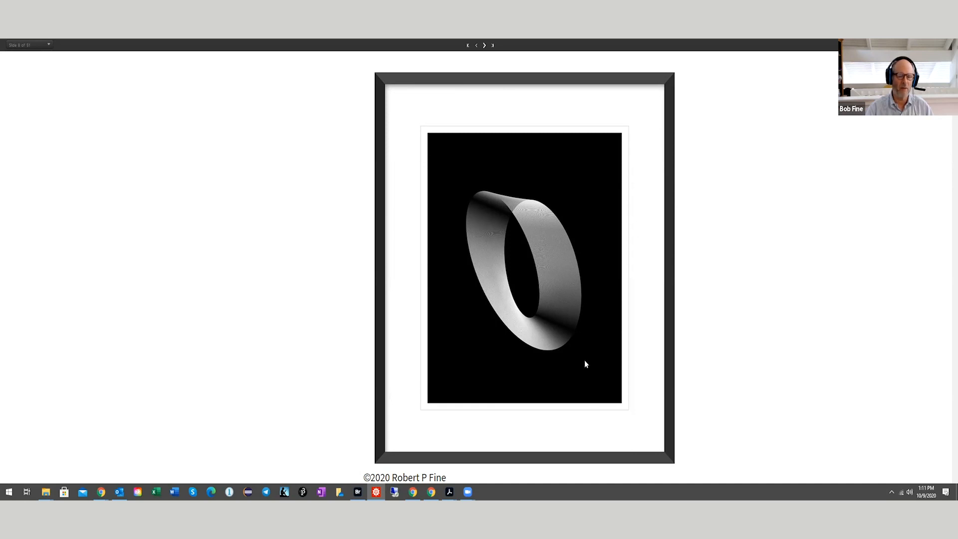
{"action": "mouse_move", "coordinate": [600, 344]}
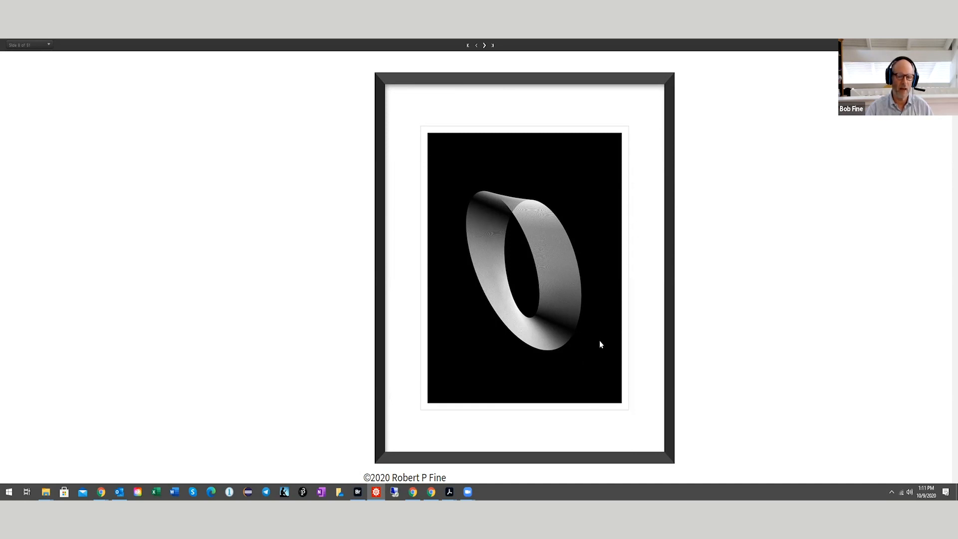
{"action": "mouse_move", "coordinate": [570, 180]}
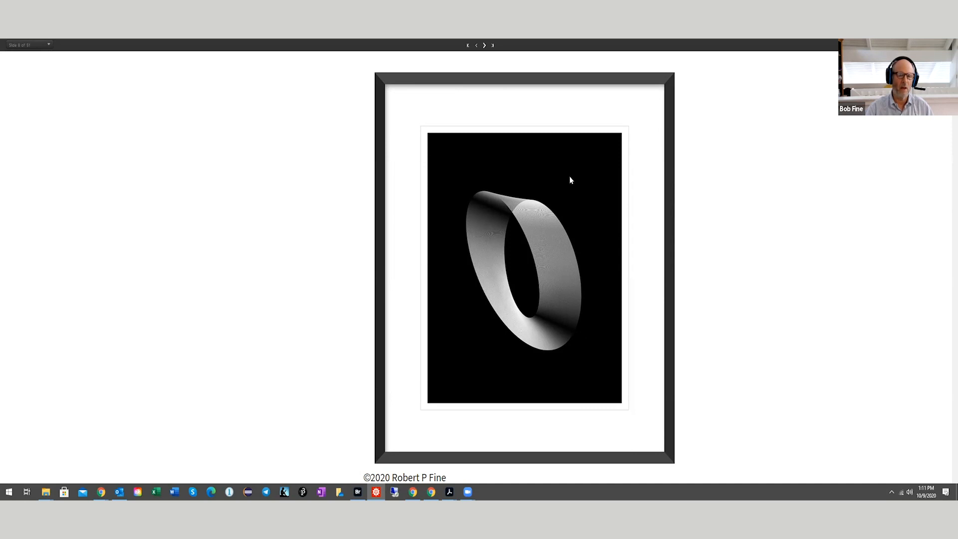
{"action": "mouse_move", "coordinate": [579, 158]}
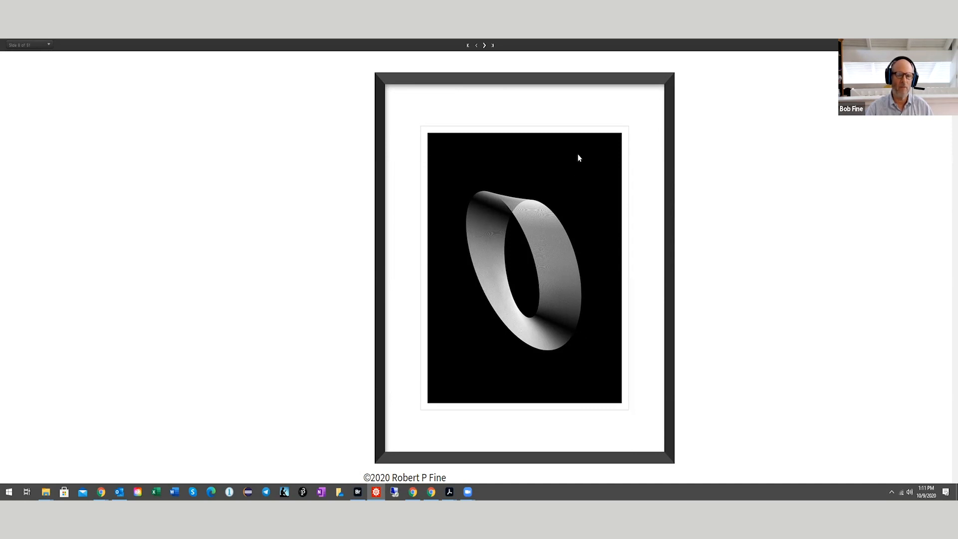
{"action": "mouse_move", "coordinate": [587, 173]}
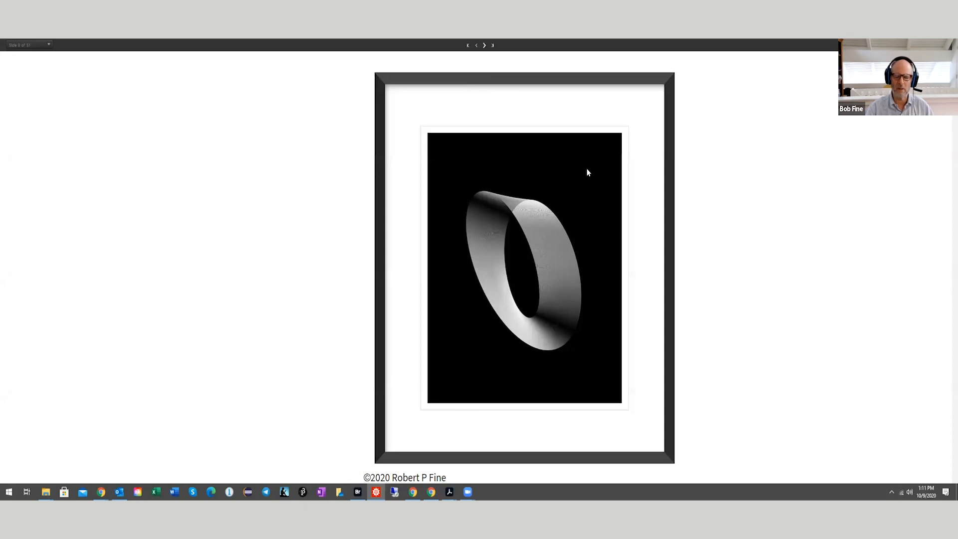
{"action": "mouse_move", "coordinate": [596, 165]}
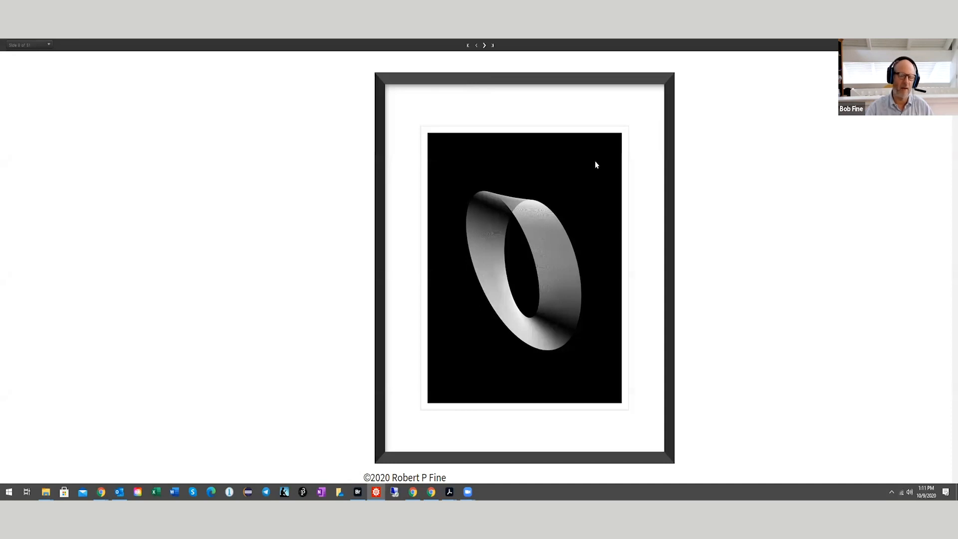
{"action": "mouse_move", "coordinate": [578, 169]}
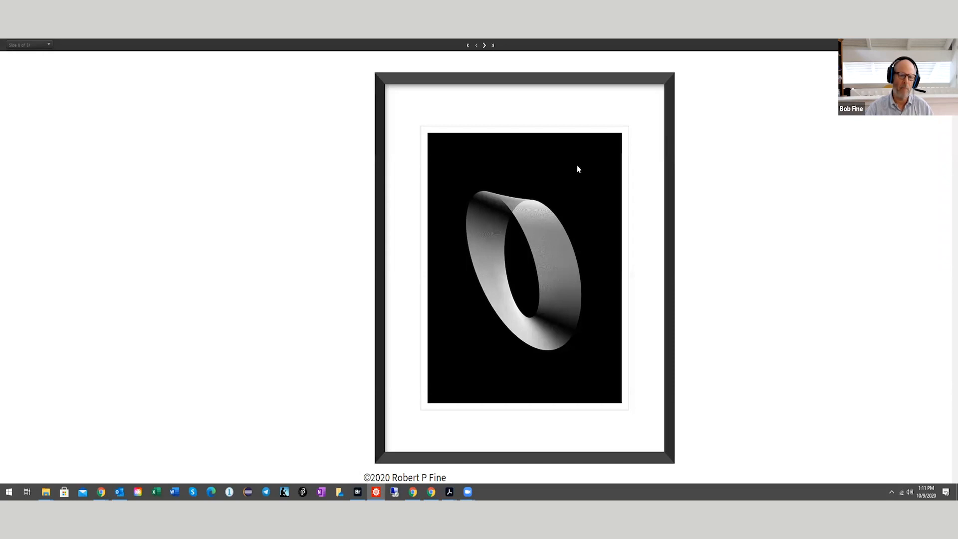
{"action": "mouse_move", "coordinate": [582, 148]}
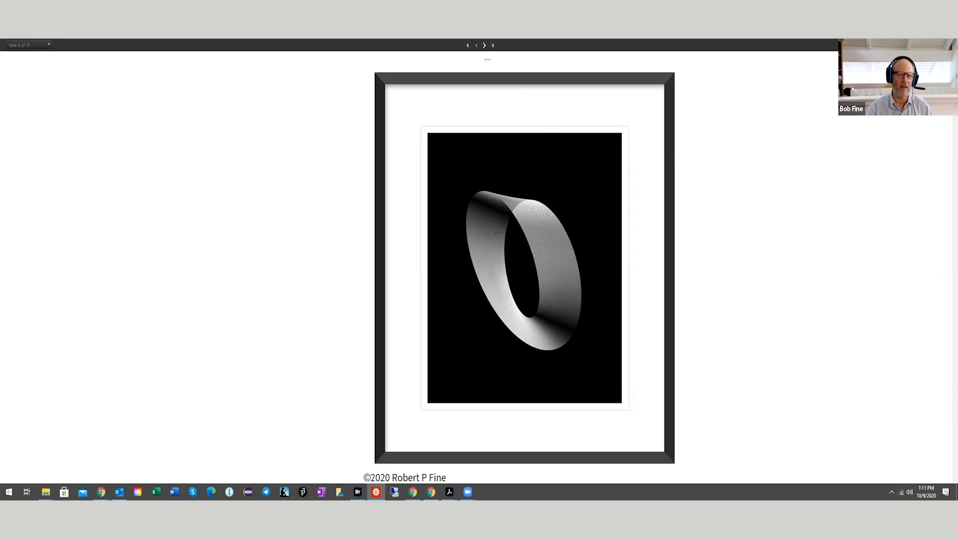
{"action": "mouse_move", "coordinate": [583, 238]}
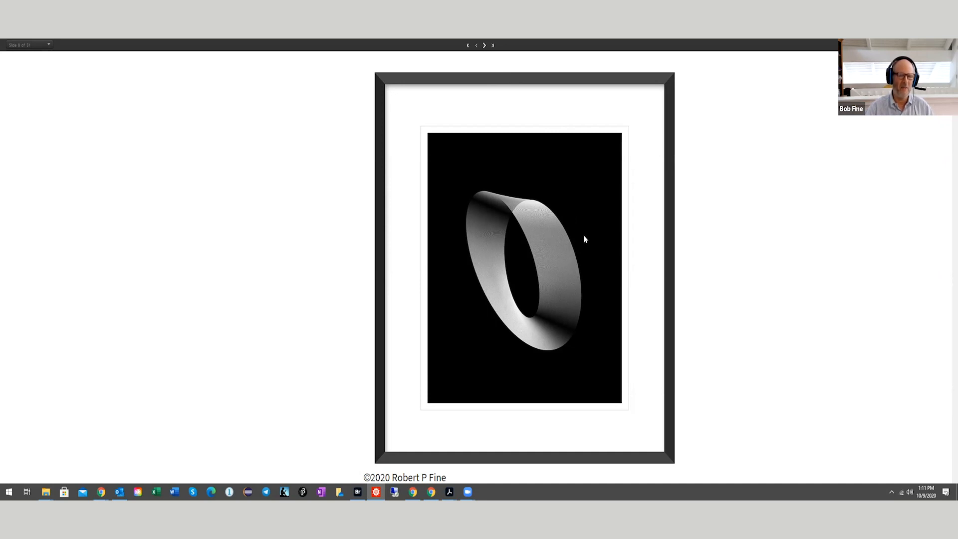
{"action": "mouse_move", "coordinate": [583, 226]}
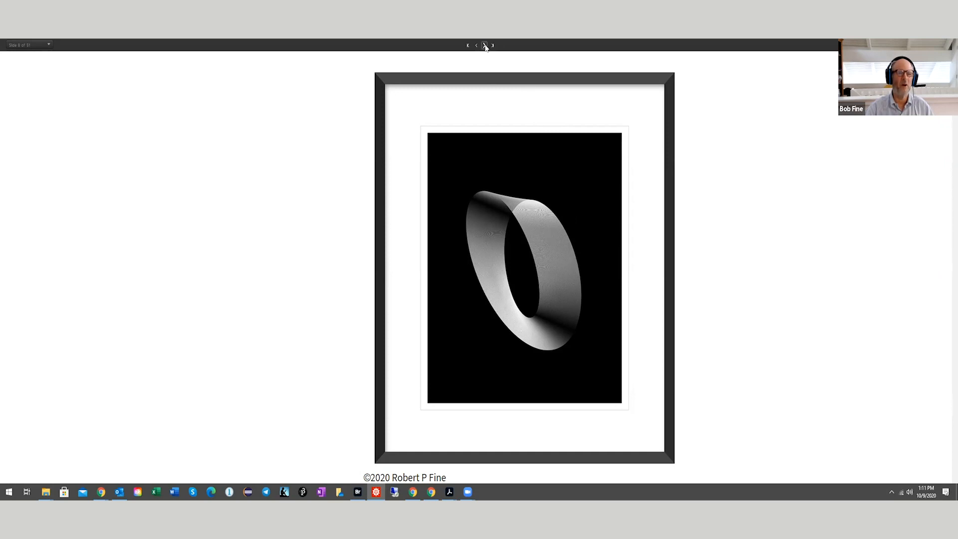
Step: Advance to the glowing white ellipsoid artwork on black
{"action": "left_click", "coordinate": [484, 45]}
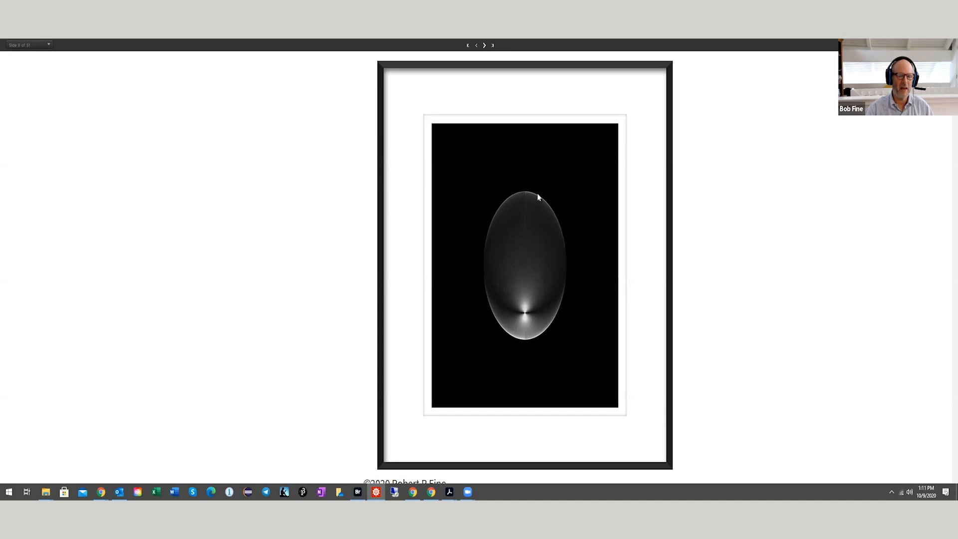
{"action": "mouse_move", "coordinate": [535, 209]}
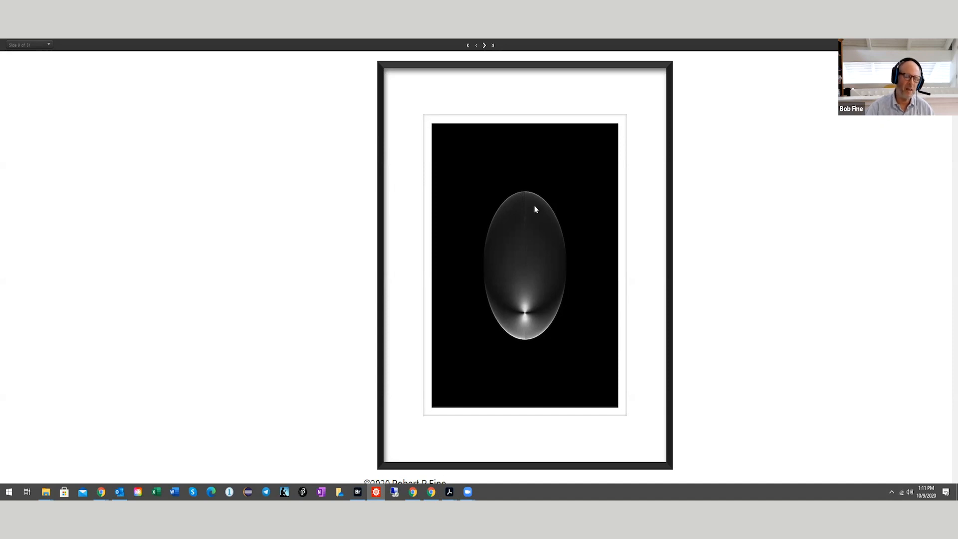
{"action": "mouse_move", "coordinate": [501, 287]}
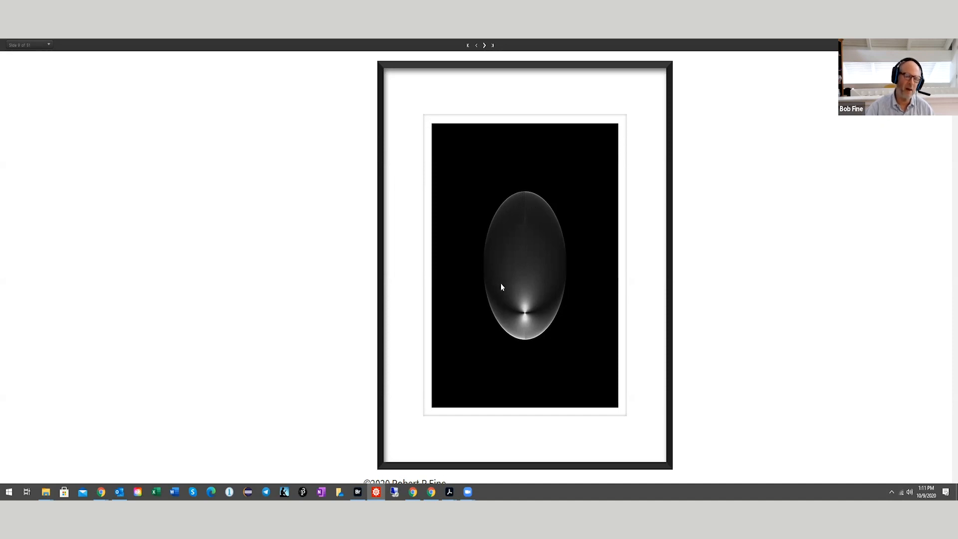
{"action": "mouse_move", "coordinate": [556, 227]}
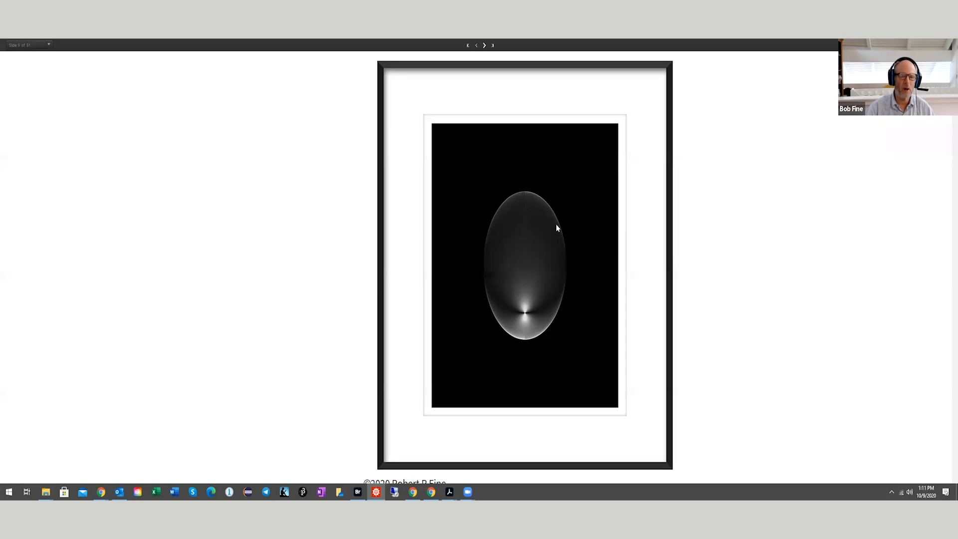
{"action": "mouse_move", "coordinate": [533, 349]}
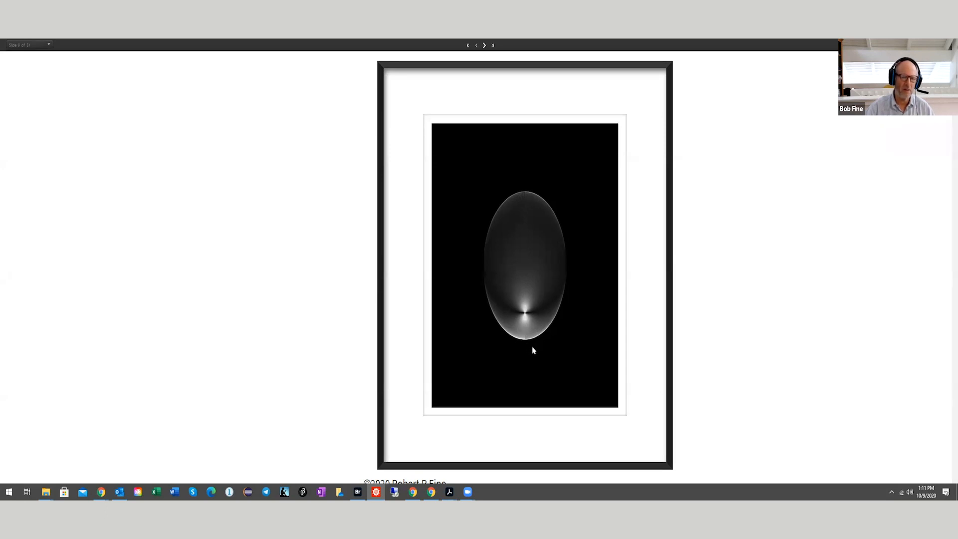
{"action": "mouse_move", "coordinate": [578, 188]}
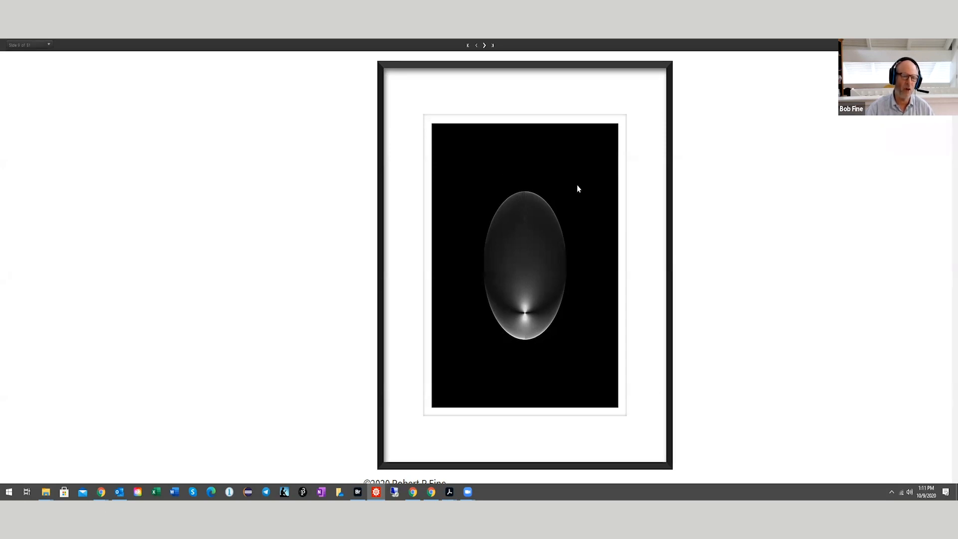
{"action": "mouse_move", "coordinate": [581, 199]}
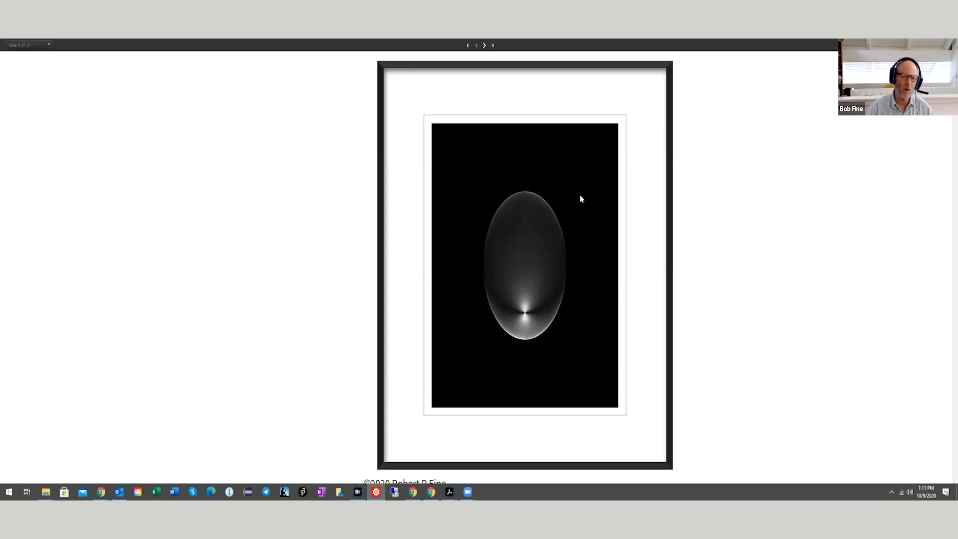
{"action": "mouse_move", "coordinate": [565, 266]}
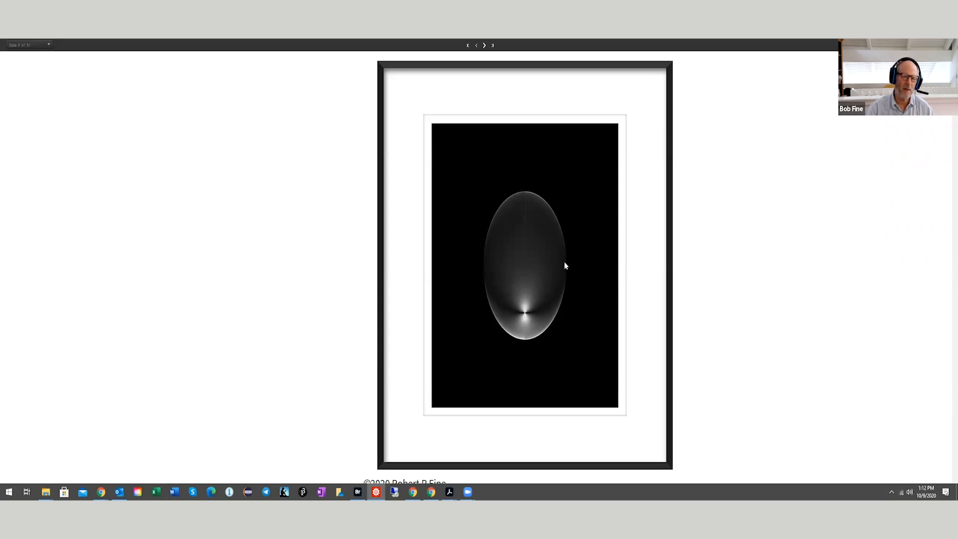
{"action": "mouse_move", "coordinate": [549, 92]}
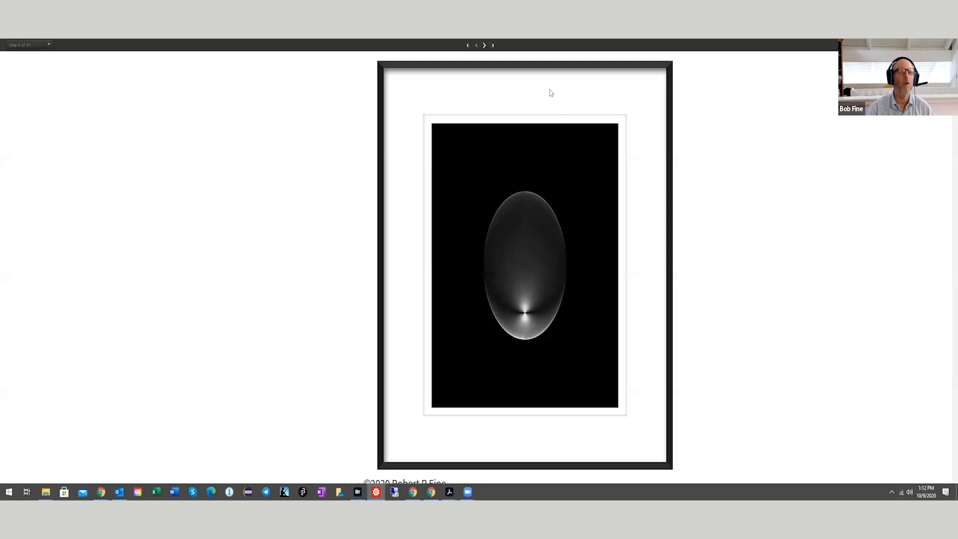
Step: Advance past the cone-lit sphere artwork to the twisting white ribbon slide
{"action": "left_click", "coordinate": [485, 45]}
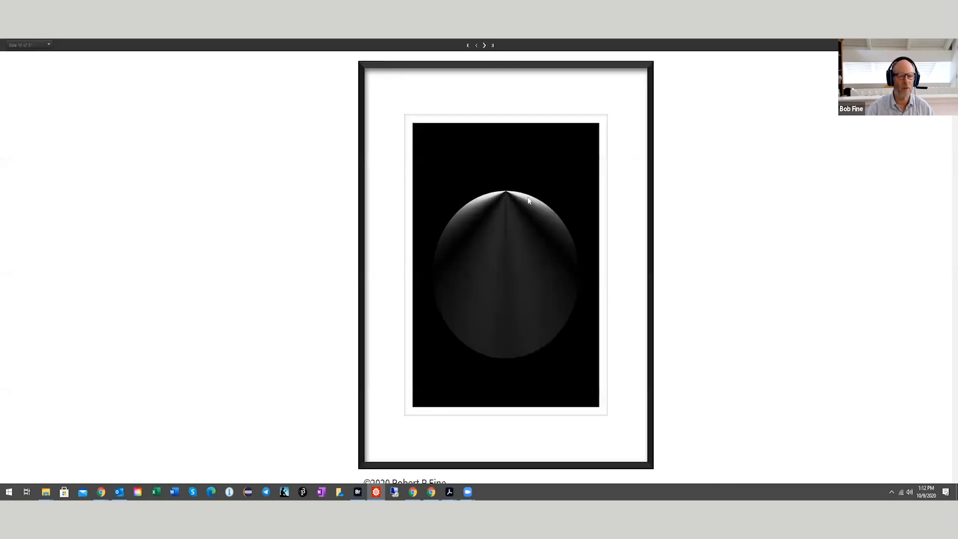
{"action": "mouse_move", "coordinate": [541, 271]}
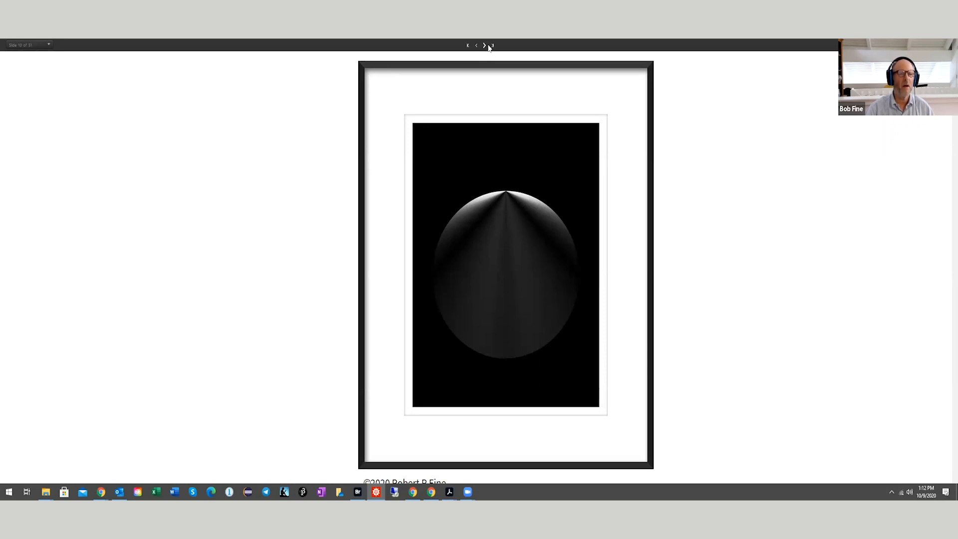
{"action": "left_click", "coordinate": [485, 45]}
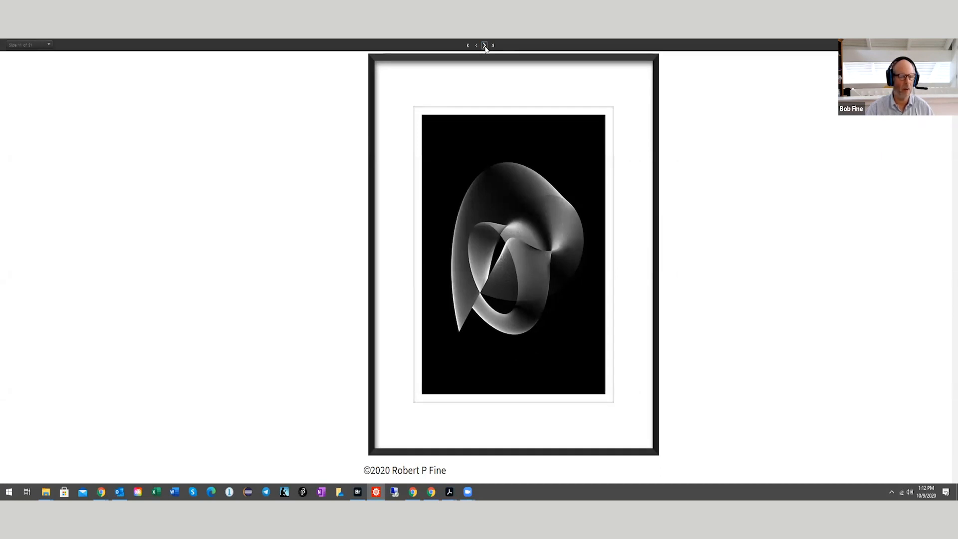
{"action": "left_click", "coordinate": [485, 45]}
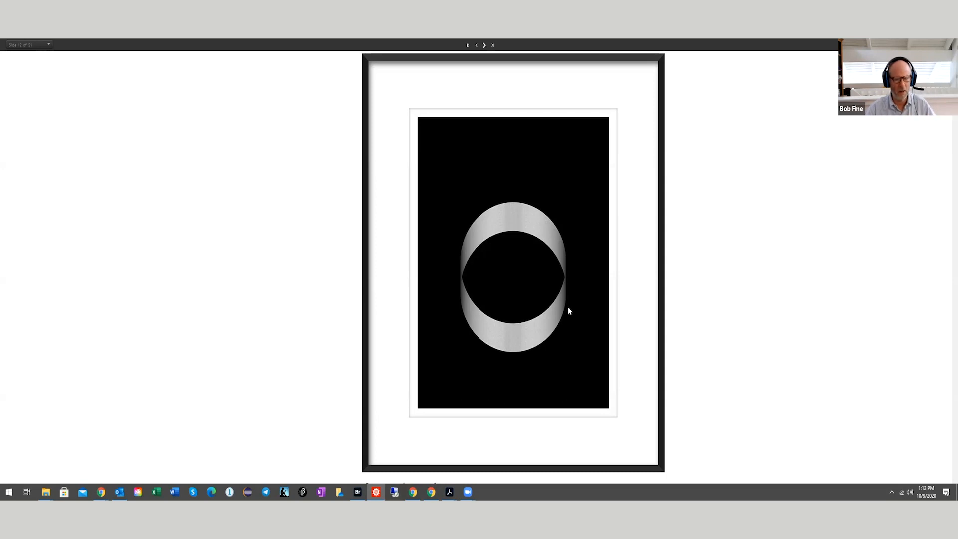
{"action": "mouse_move", "coordinate": [579, 272]}
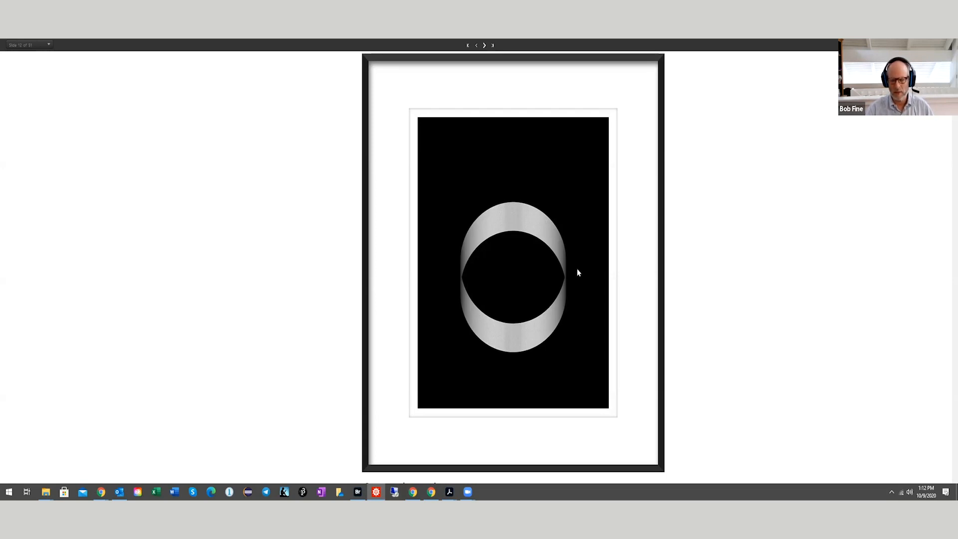
{"action": "mouse_move", "coordinate": [581, 249]}
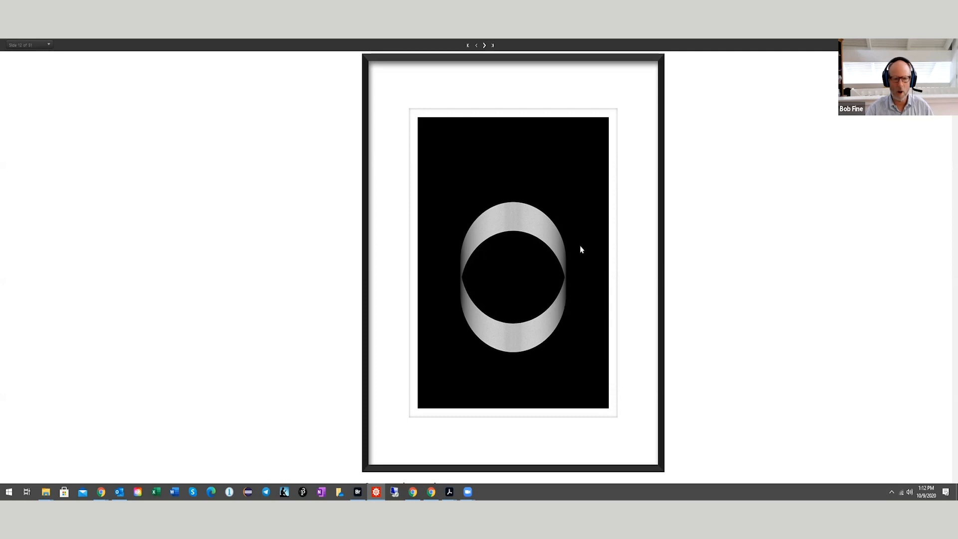
{"action": "mouse_move", "coordinate": [638, 196]}
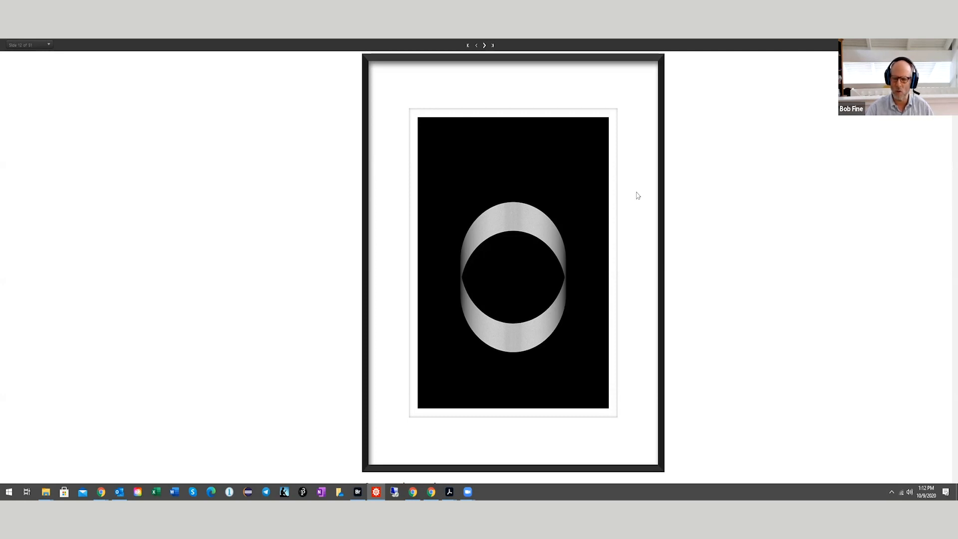
{"action": "mouse_move", "coordinate": [631, 221]}
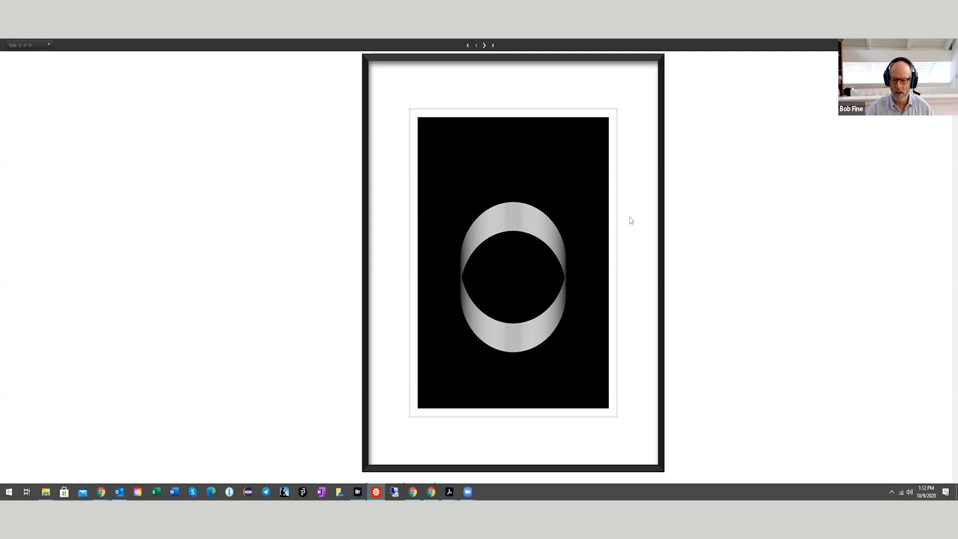
{"action": "mouse_move", "coordinate": [644, 132]}
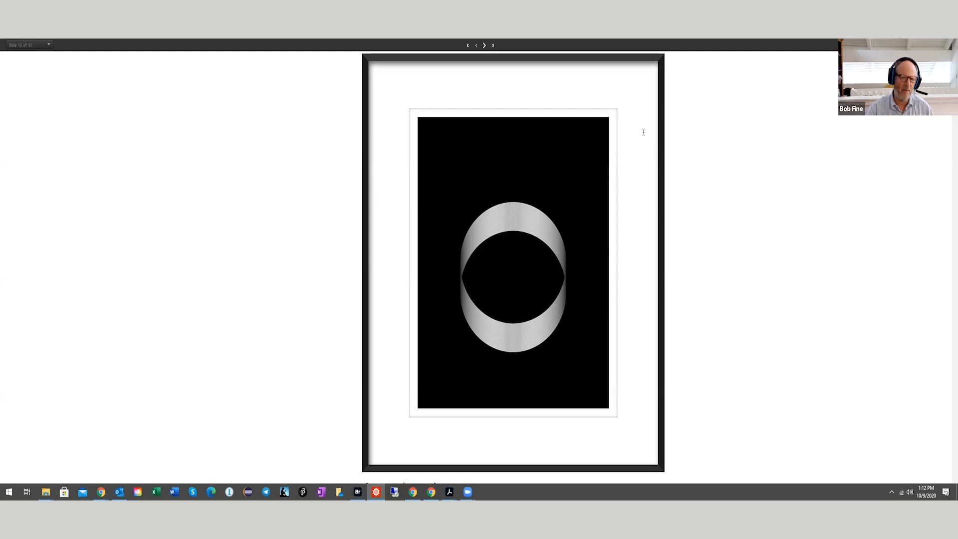
{"action": "mouse_move", "coordinate": [536, 177]}
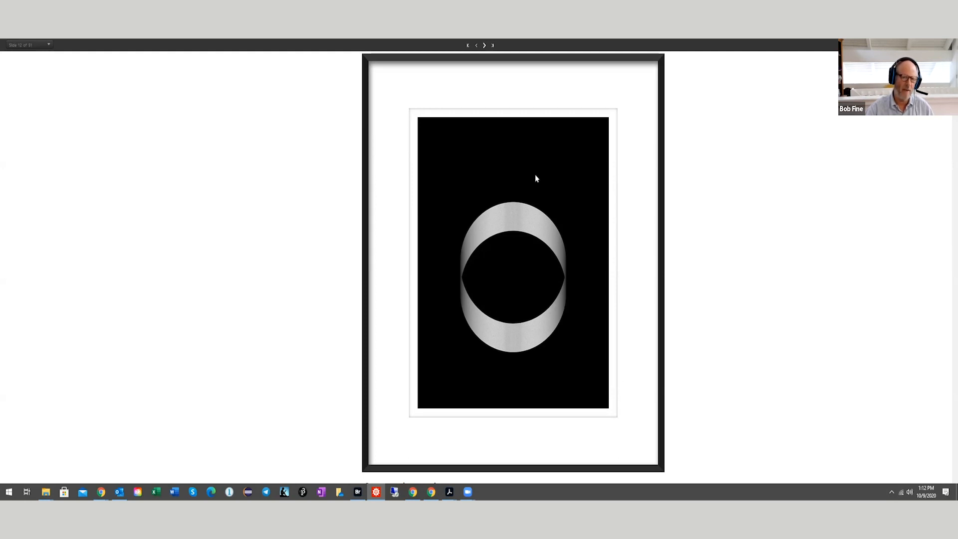
{"action": "mouse_move", "coordinate": [638, 205]}
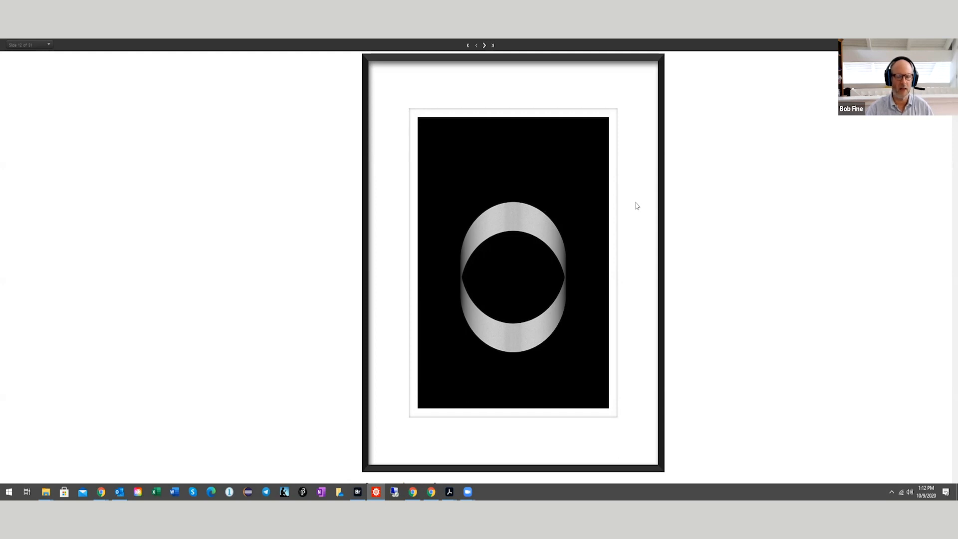
{"action": "mouse_move", "coordinate": [634, 211]}
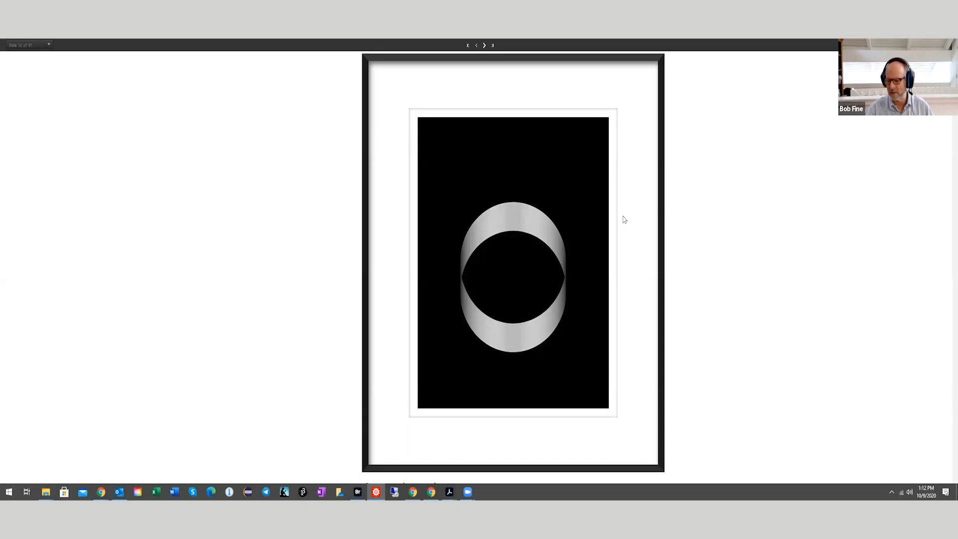
{"action": "mouse_move", "coordinate": [653, 217]}
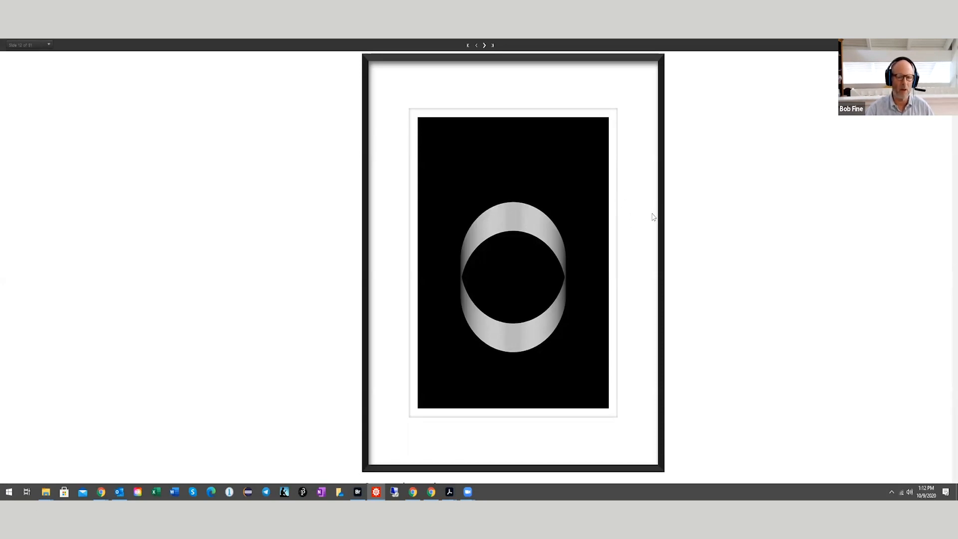
{"action": "mouse_move", "coordinate": [648, 225]}
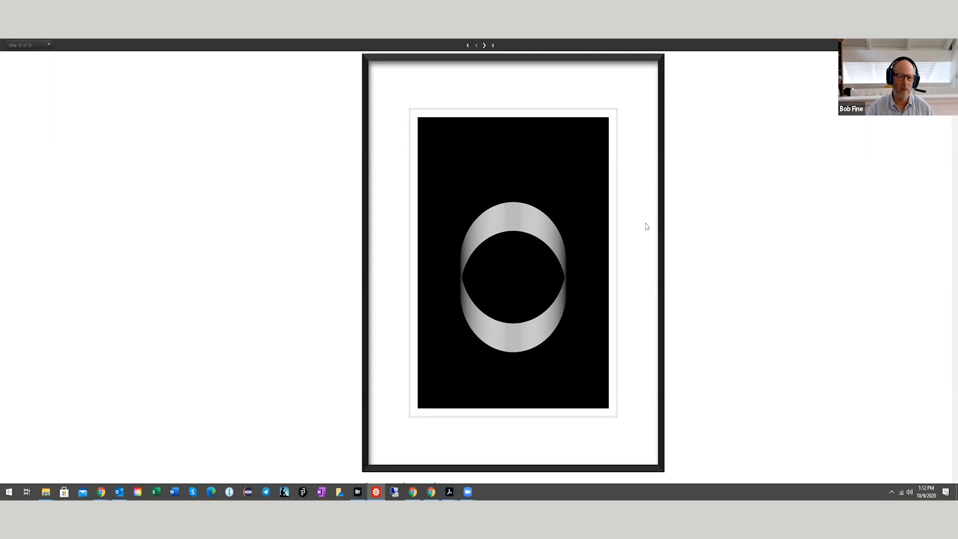
{"action": "mouse_move", "coordinate": [646, 229]}
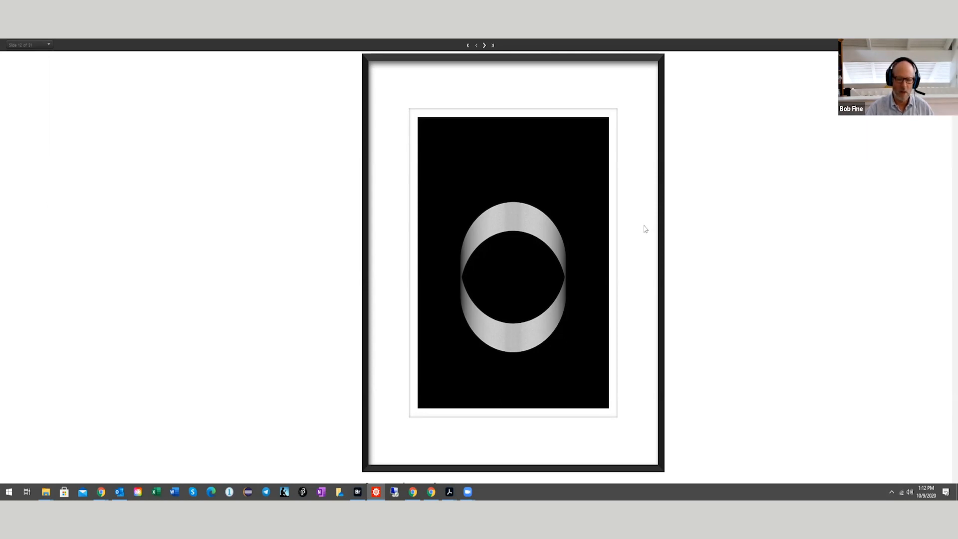
{"action": "mouse_move", "coordinate": [614, 243]}
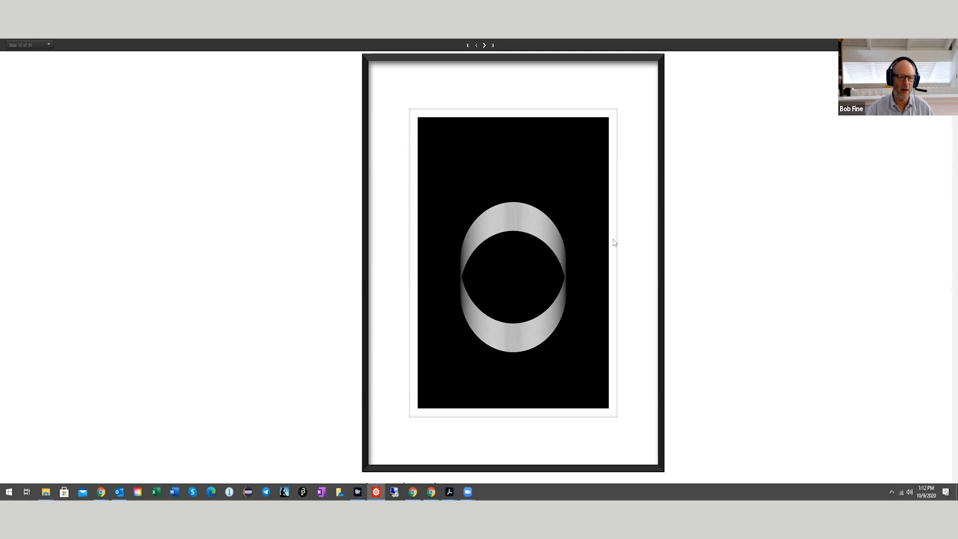
{"action": "mouse_move", "coordinate": [617, 279]}
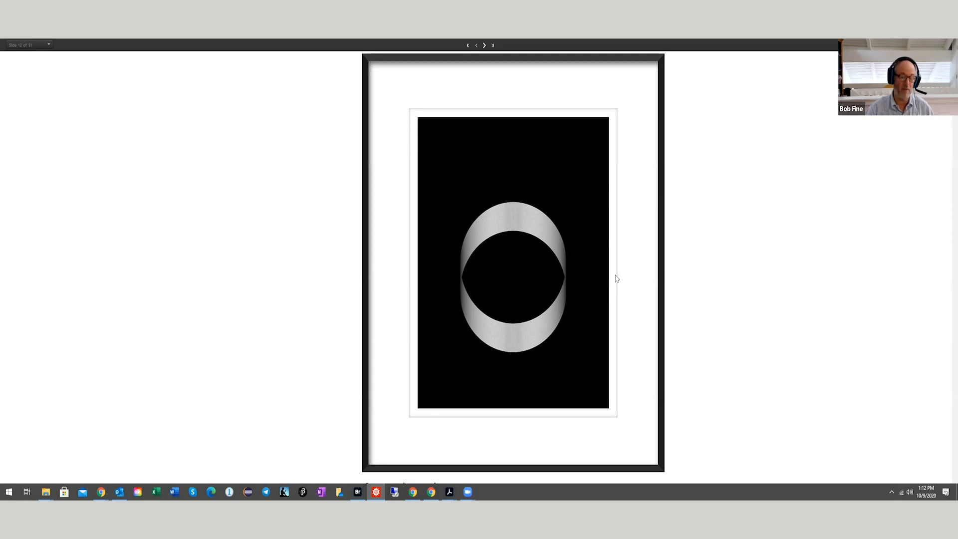
{"action": "mouse_move", "coordinate": [630, 226]}
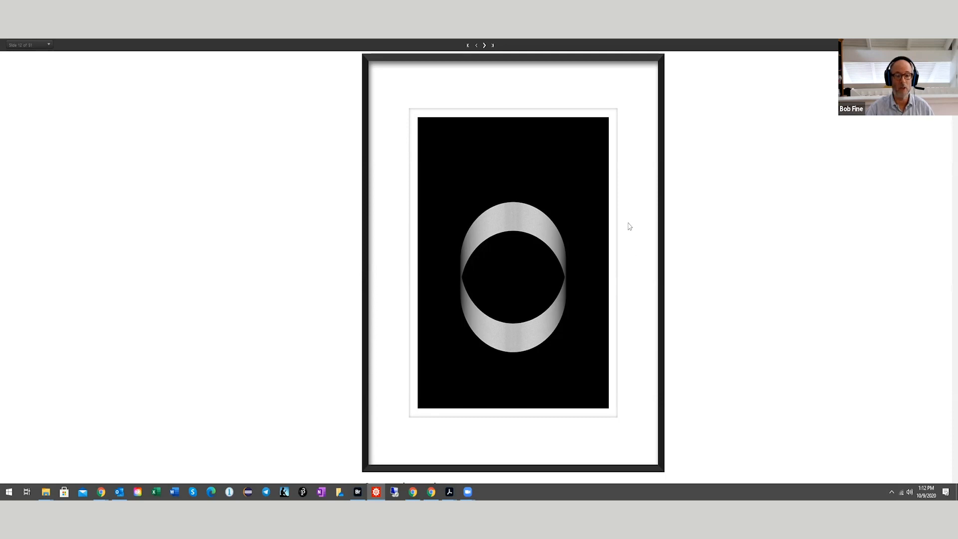
{"action": "mouse_move", "coordinate": [633, 229]}
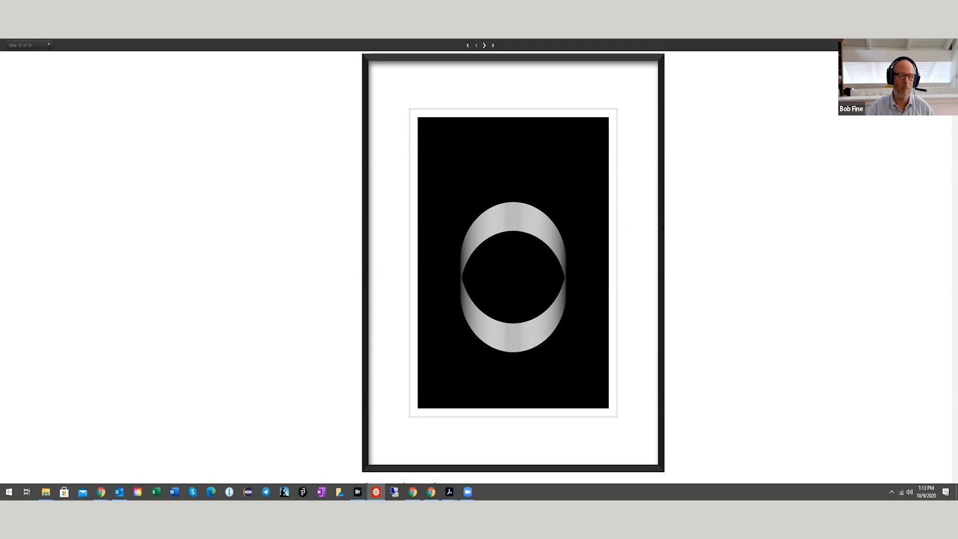
{"action": "mouse_move", "coordinate": [548, 86]}
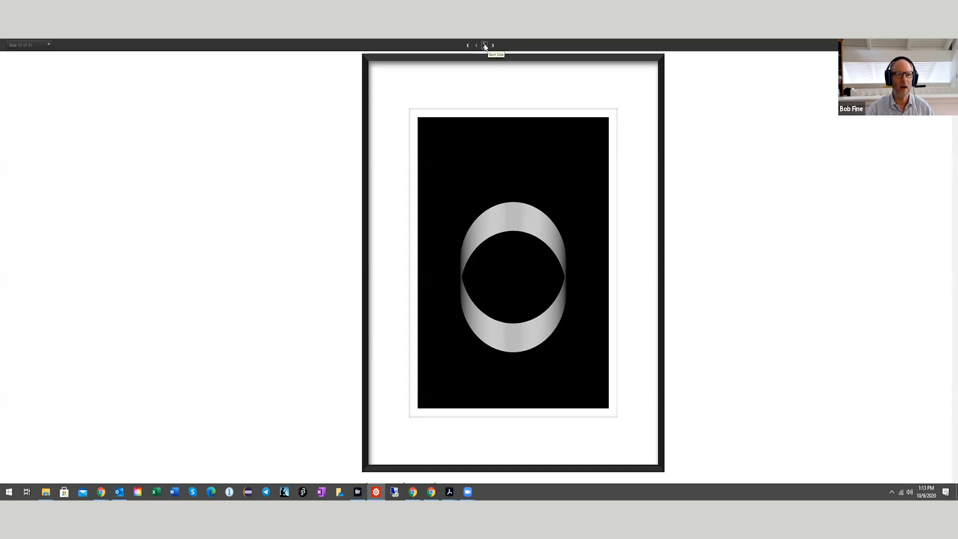
Step: Advance to slide 13, the magenta ellipse over a red-to-cyan gradient
{"action": "left_click", "coordinate": [484, 44]}
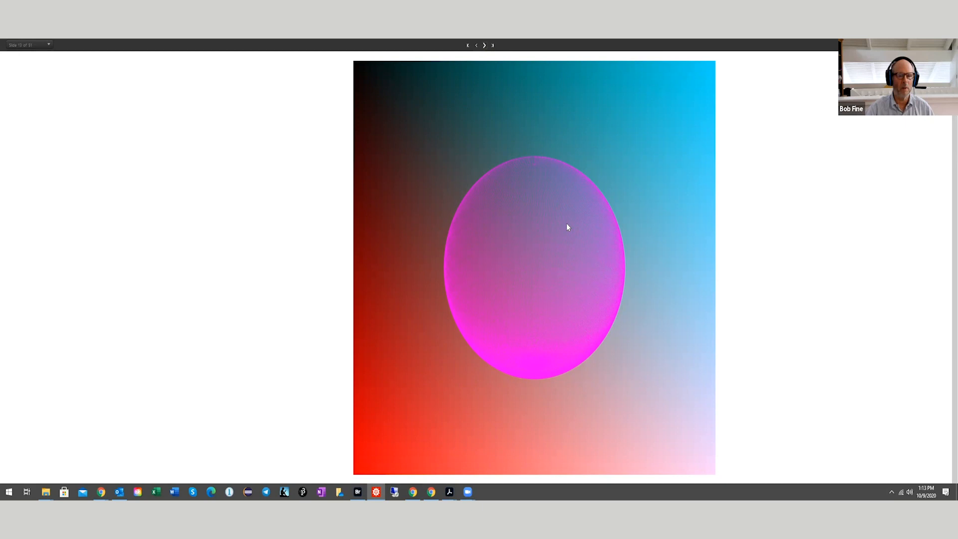
{"action": "mouse_move", "coordinate": [611, 238]}
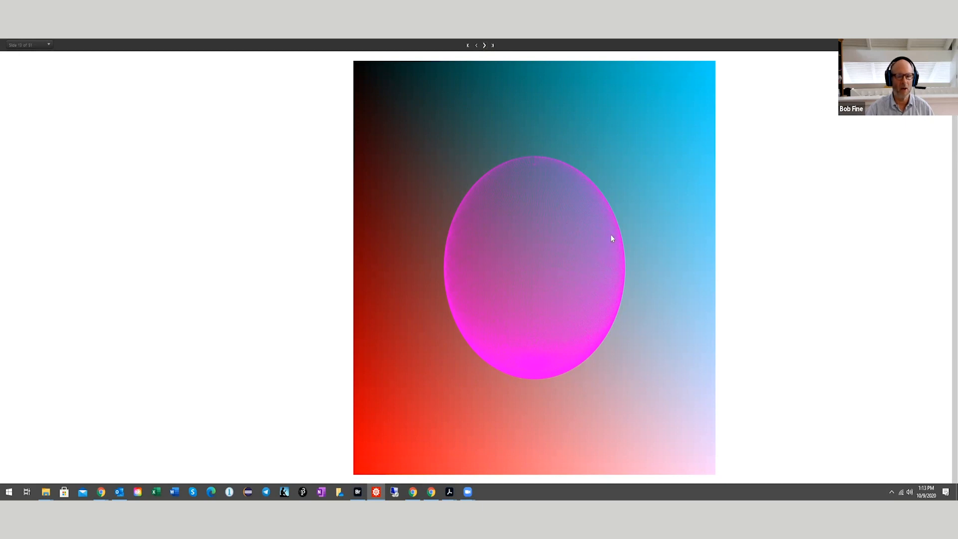
{"action": "mouse_move", "coordinate": [636, 251]}
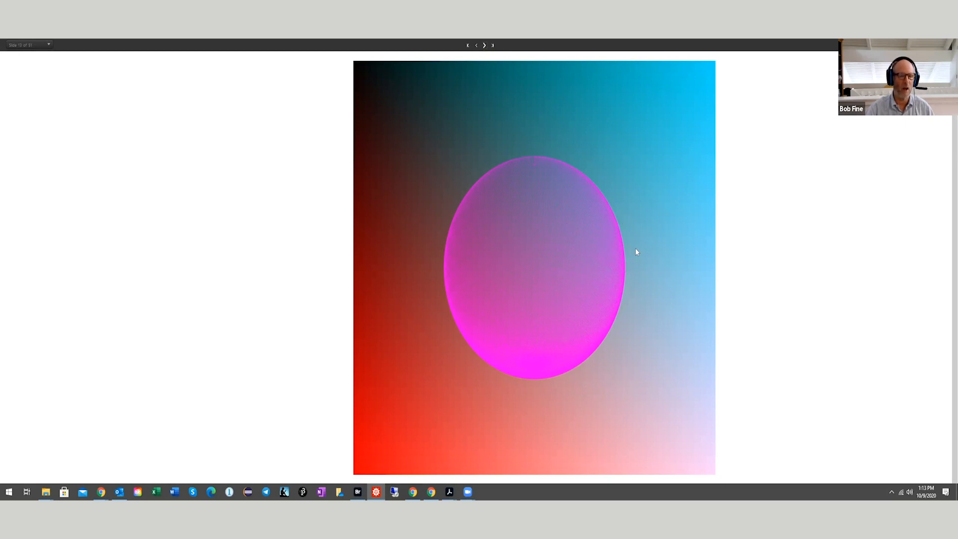
{"action": "mouse_move", "coordinate": [592, 198]}
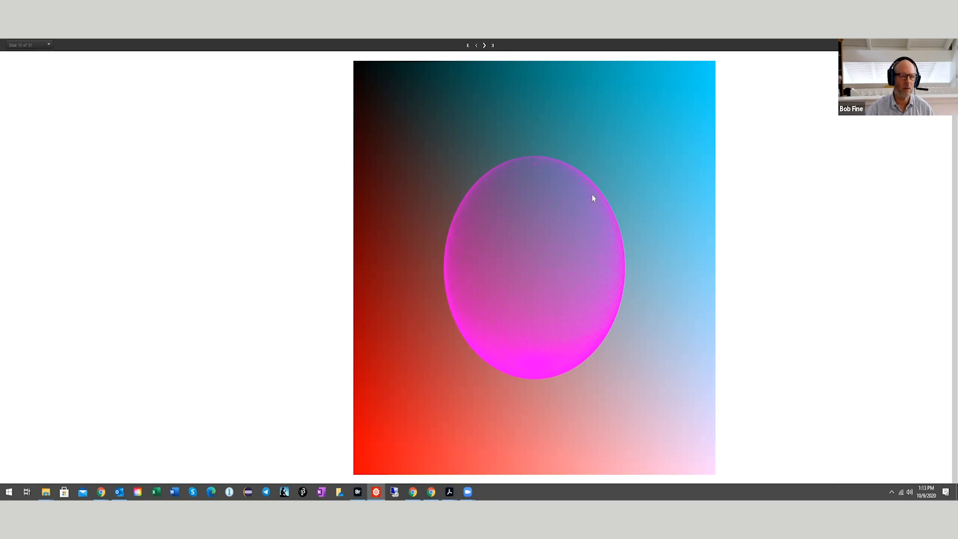
{"action": "mouse_move", "coordinate": [573, 204]}
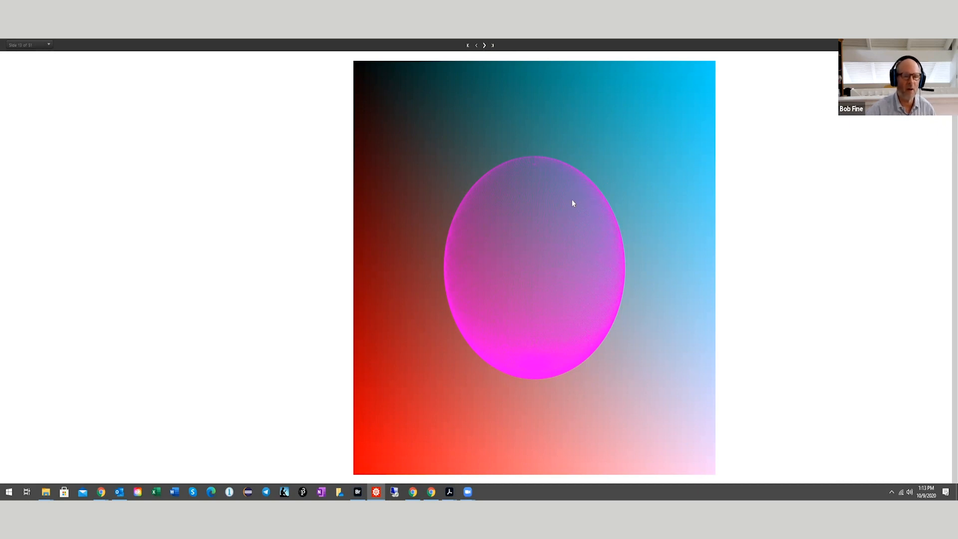
{"action": "mouse_move", "coordinate": [763, 244]}
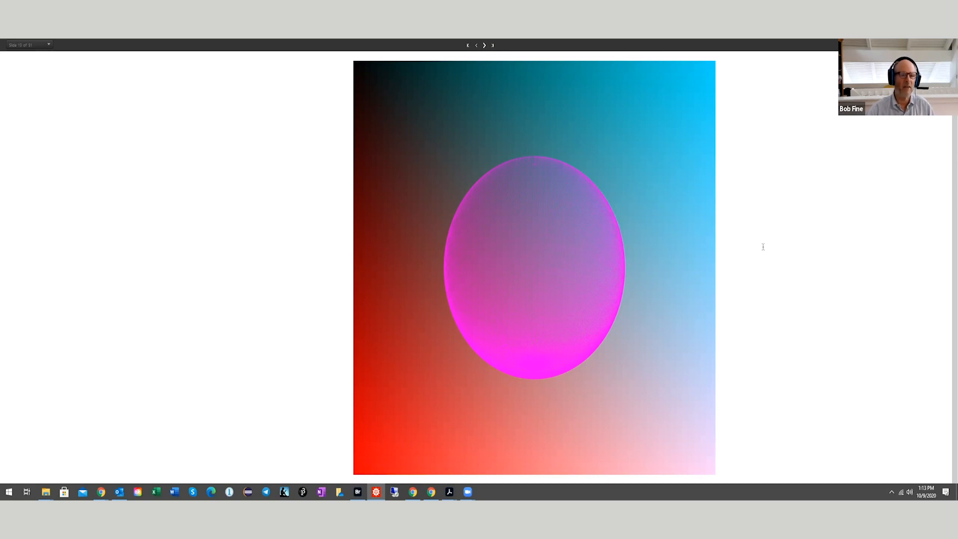
{"action": "mouse_move", "coordinate": [711, 132]}
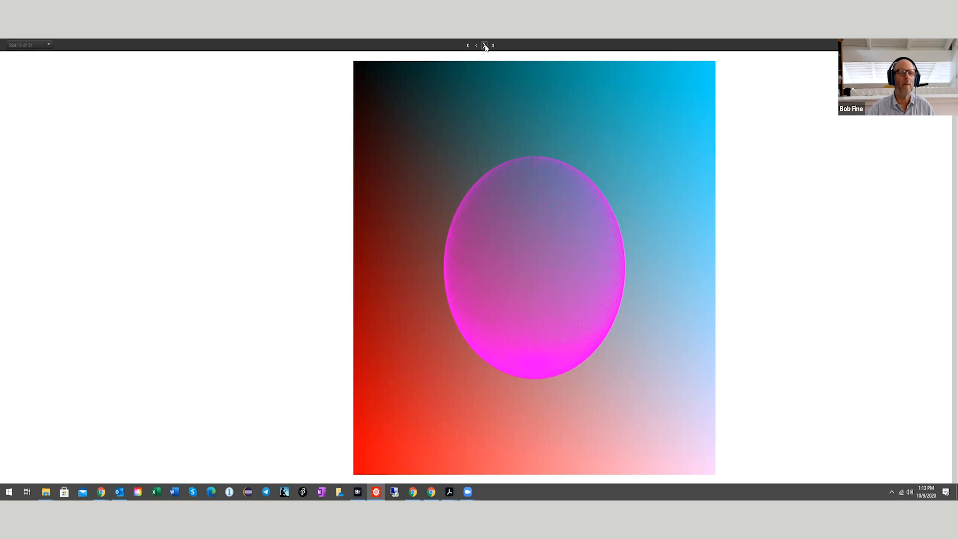
Step: Advance to slide 14, the red conical-shaded sphere over a yellow-to-blue gradient
{"action": "left_click", "coordinate": [484, 45]}
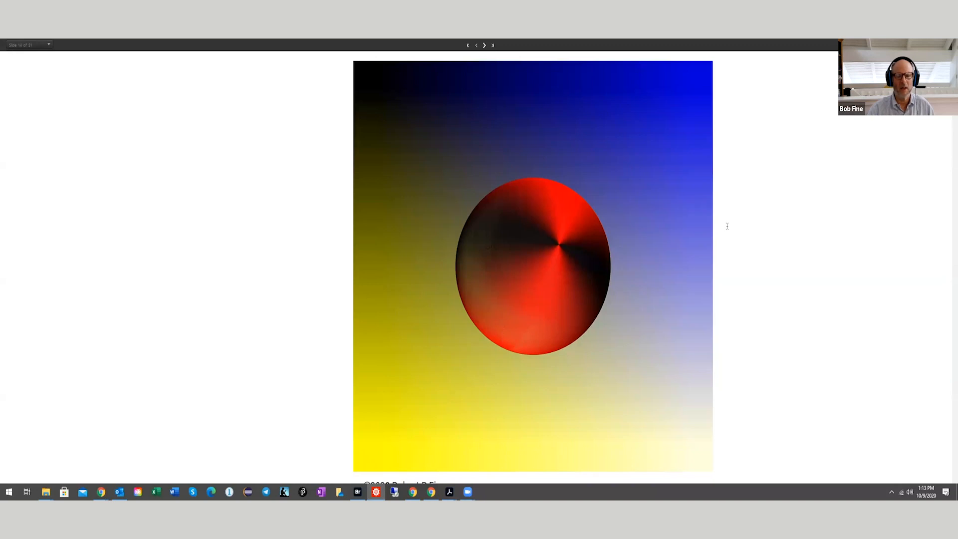
{"action": "mouse_move", "coordinate": [633, 305]}
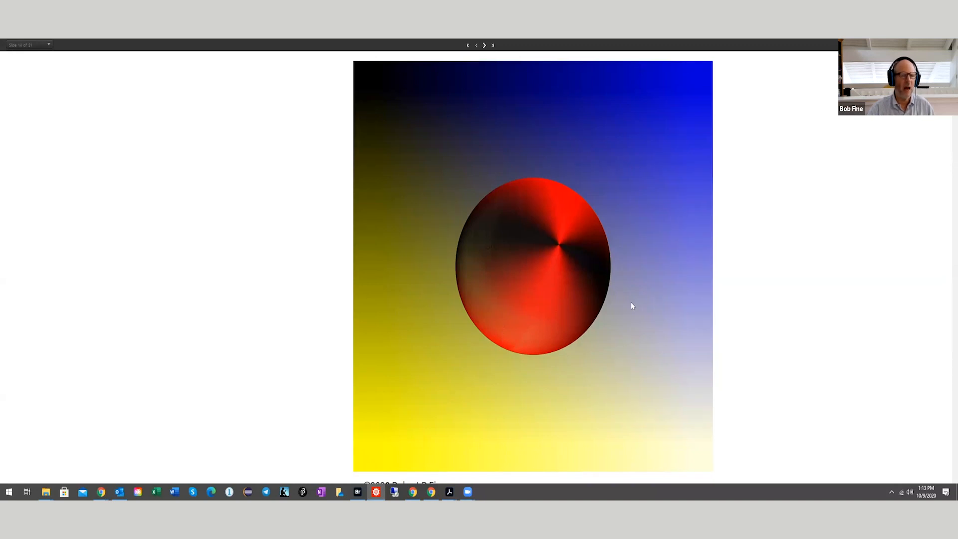
{"action": "mouse_move", "coordinate": [761, 279]}
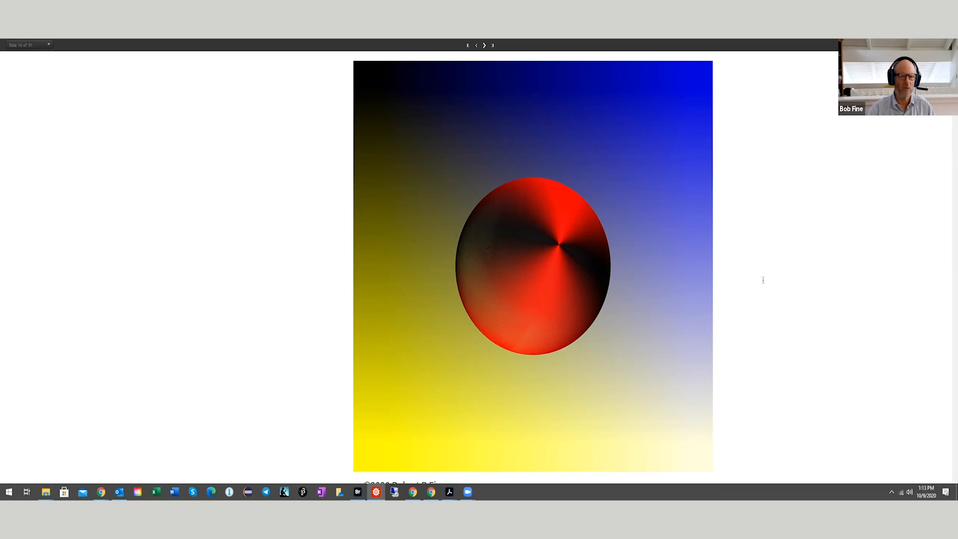
{"action": "mouse_move", "coordinate": [726, 322]}
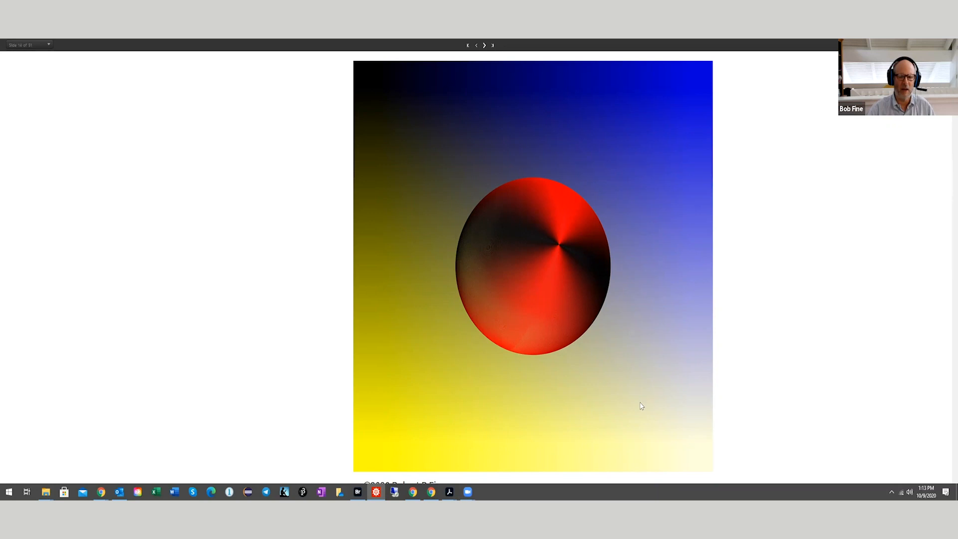
{"action": "mouse_move", "coordinate": [682, 272]}
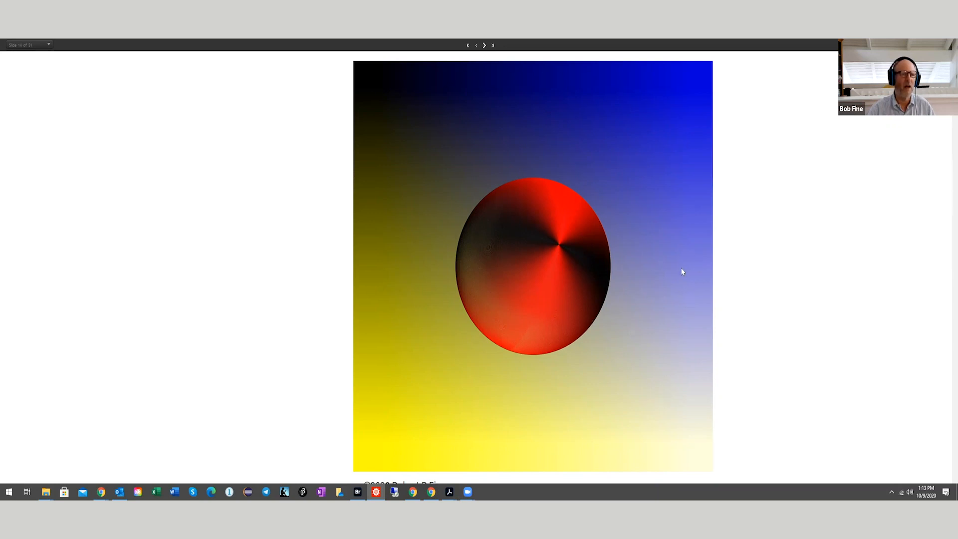
{"action": "mouse_move", "coordinate": [688, 359]}
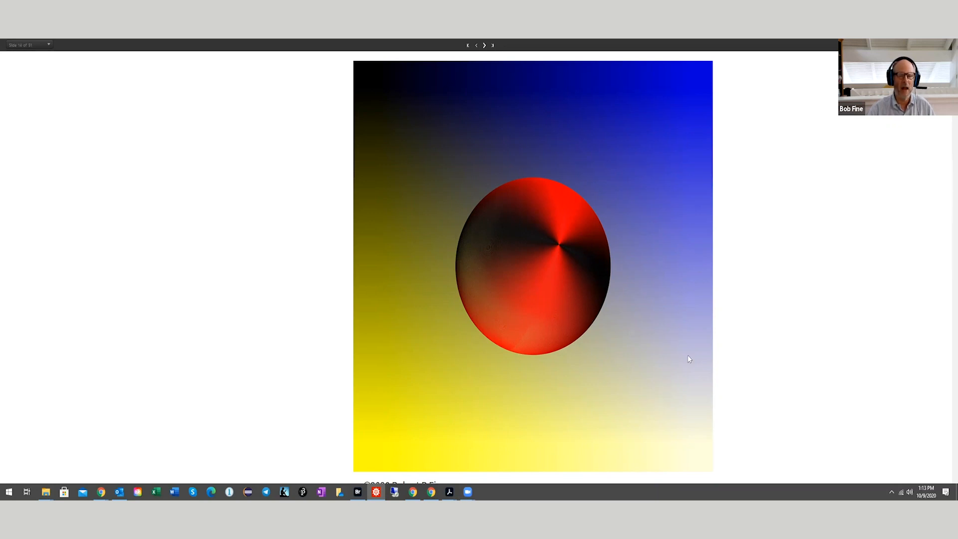
{"action": "mouse_move", "coordinate": [562, 296]}
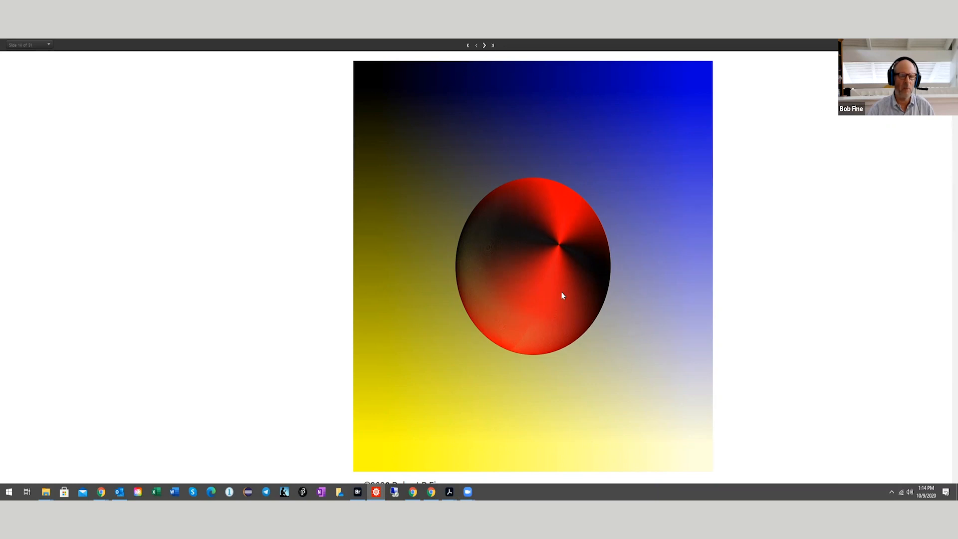
{"action": "mouse_move", "coordinate": [561, 266]}
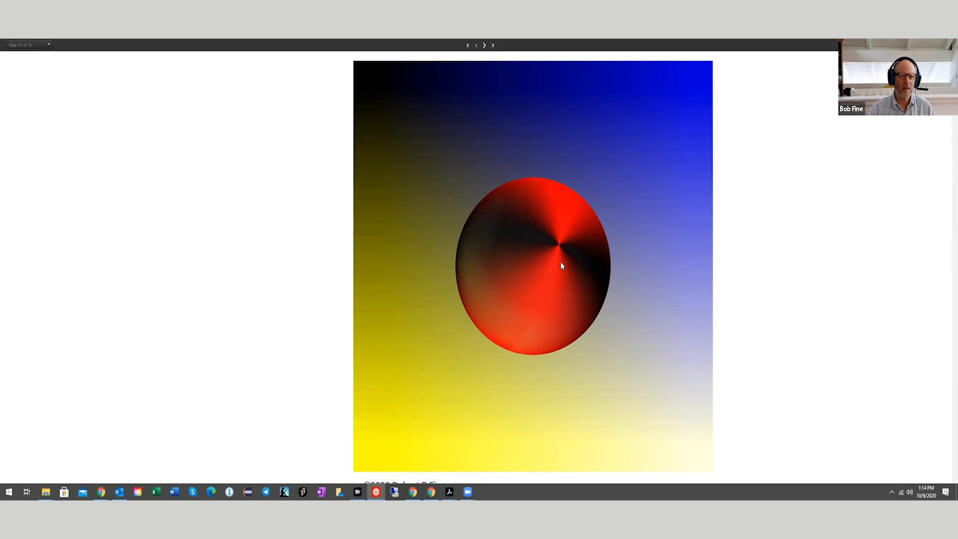
{"action": "mouse_move", "coordinate": [664, 261]}
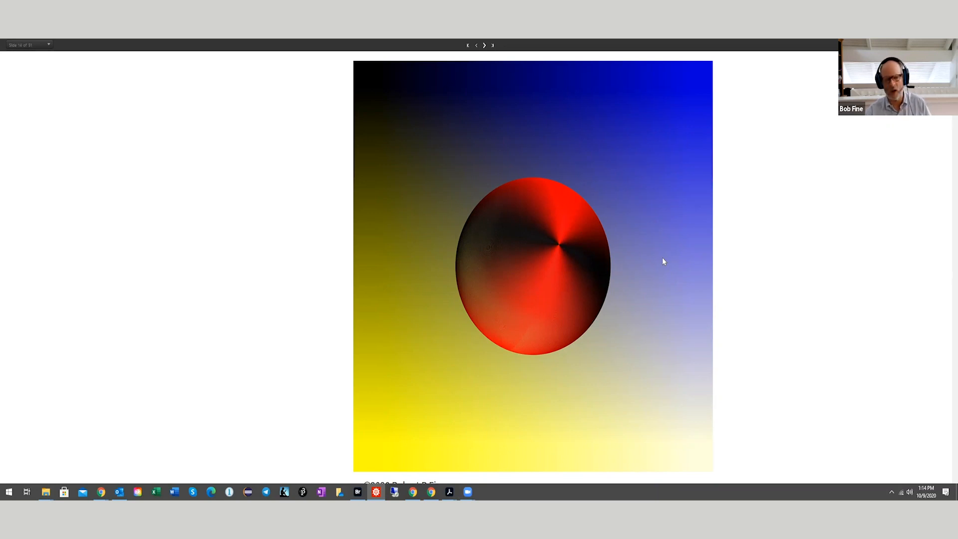
{"action": "mouse_move", "coordinate": [579, 257]}
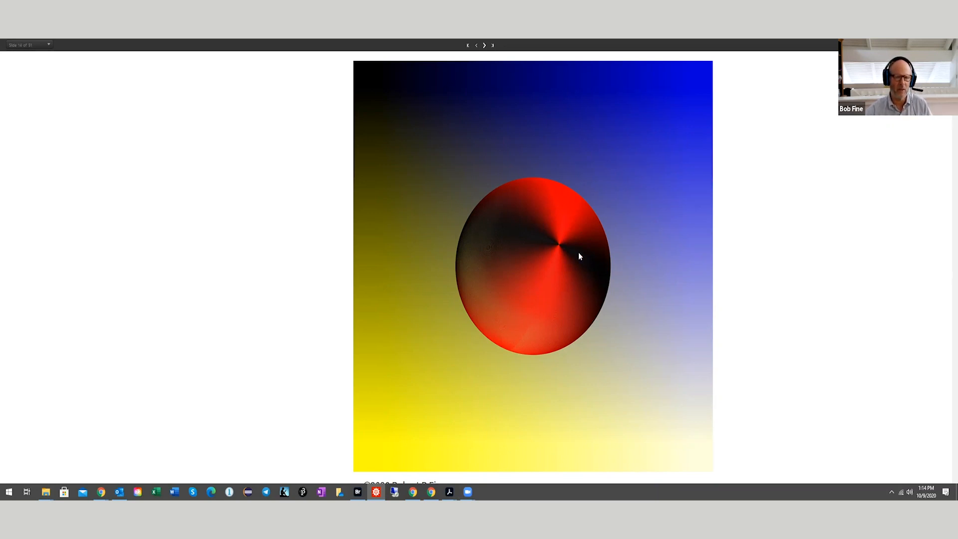
{"action": "mouse_move", "coordinate": [623, 339]}
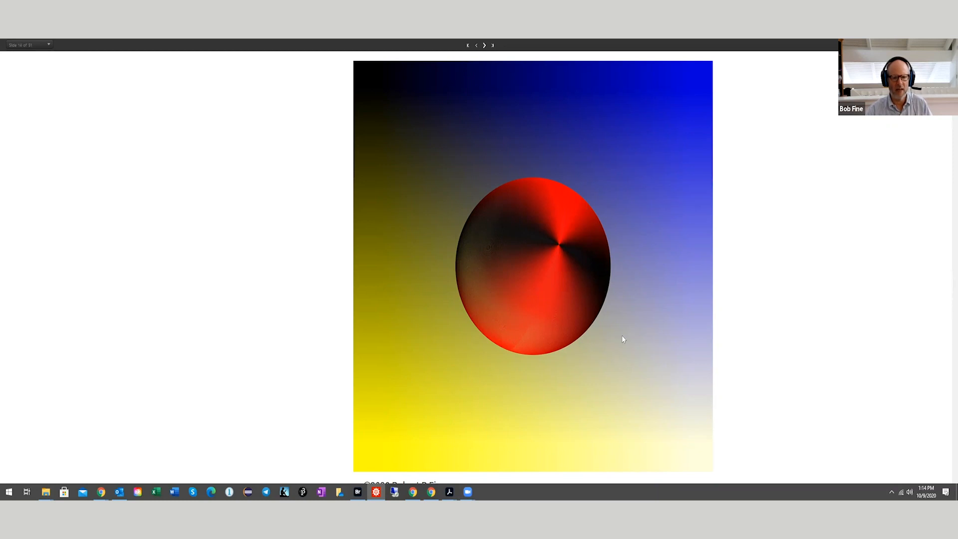
{"action": "mouse_move", "coordinate": [599, 232]}
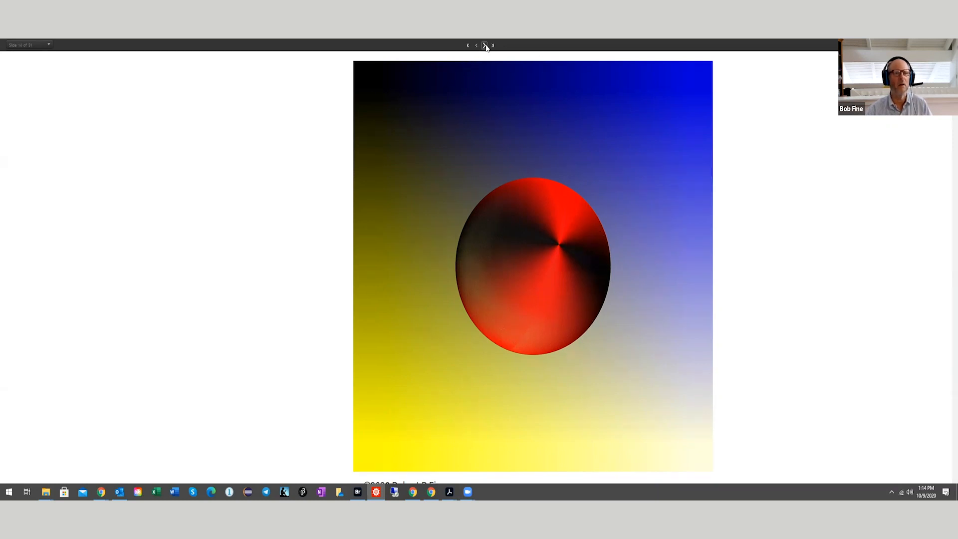
Step: Advance to slide 15, red-to-blue spiral lines over a gray background
{"action": "left_click", "coordinate": [485, 45]}
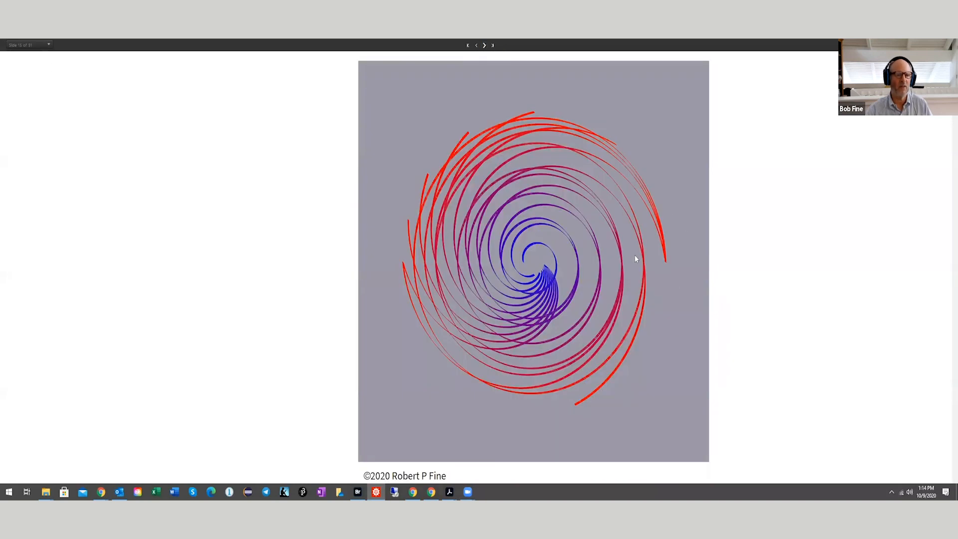
{"action": "mouse_move", "coordinate": [662, 308]}
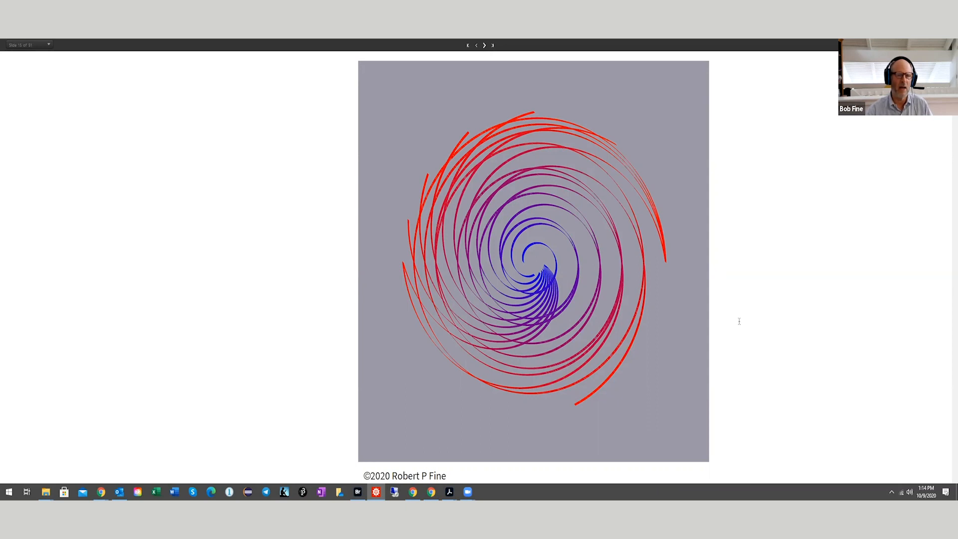
{"action": "mouse_move", "coordinate": [673, 395]}
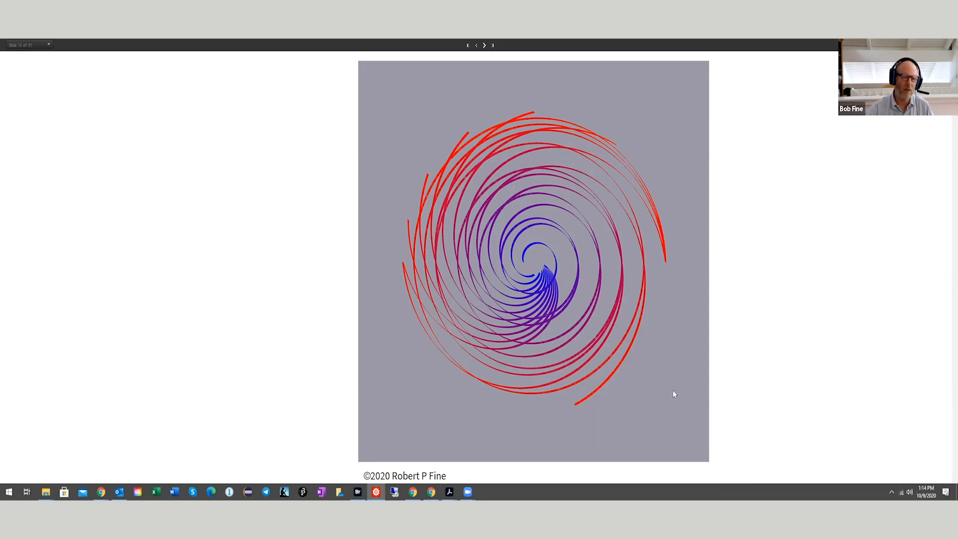
{"action": "mouse_move", "coordinate": [553, 285]}
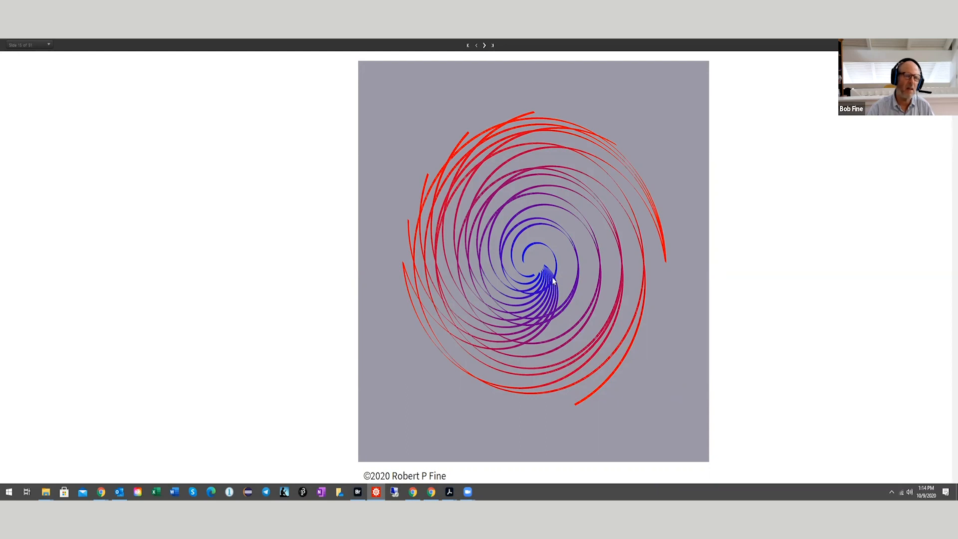
{"action": "mouse_move", "coordinate": [553, 279]}
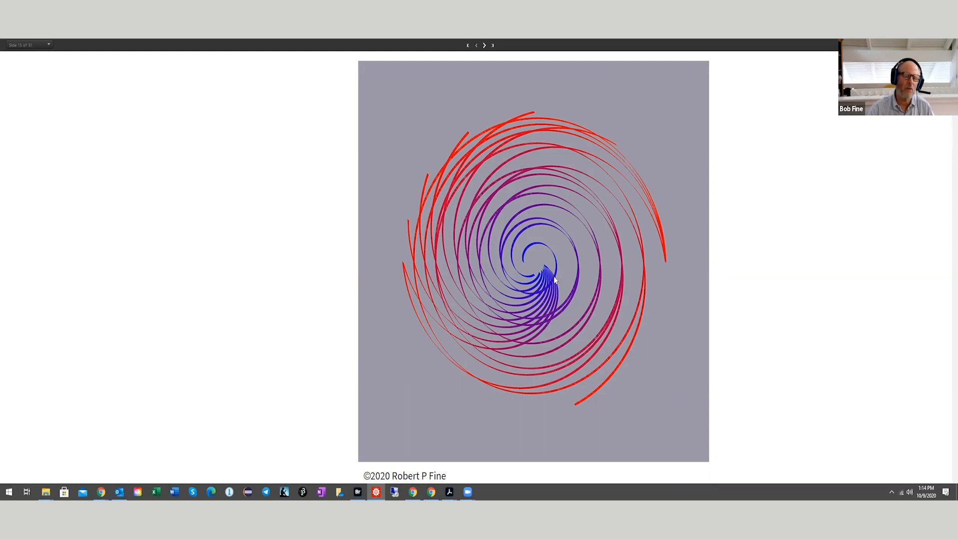
{"action": "mouse_move", "coordinate": [563, 297]}
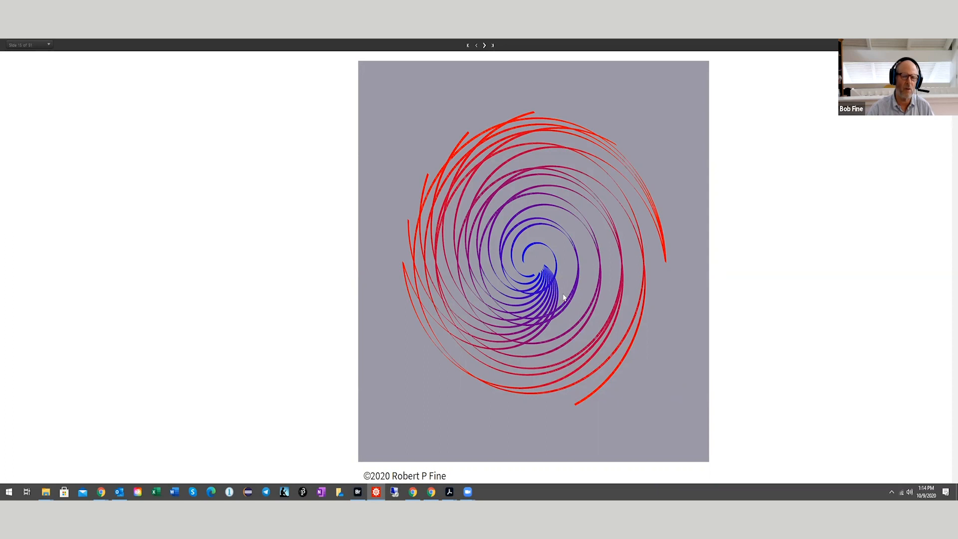
{"action": "mouse_move", "coordinate": [556, 310]}
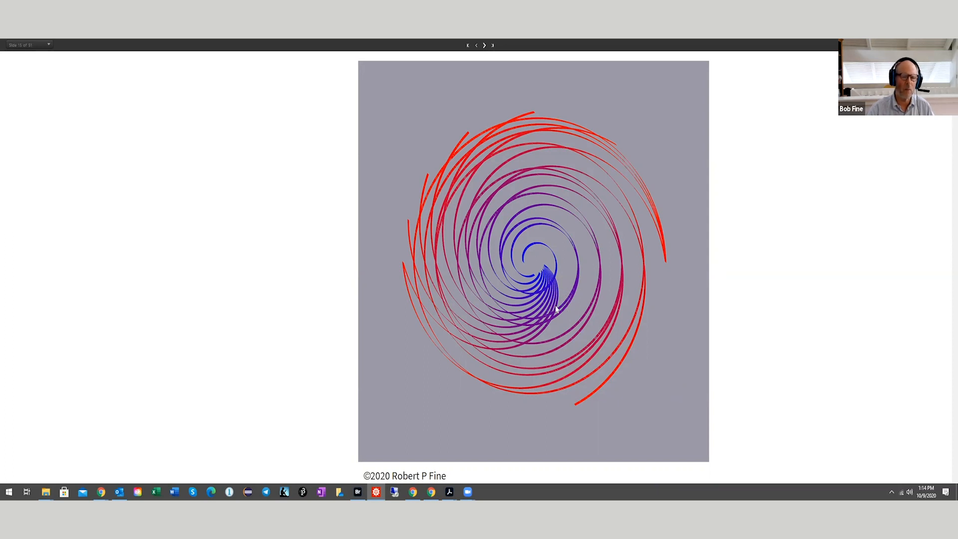
{"action": "mouse_move", "coordinate": [557, 287]}
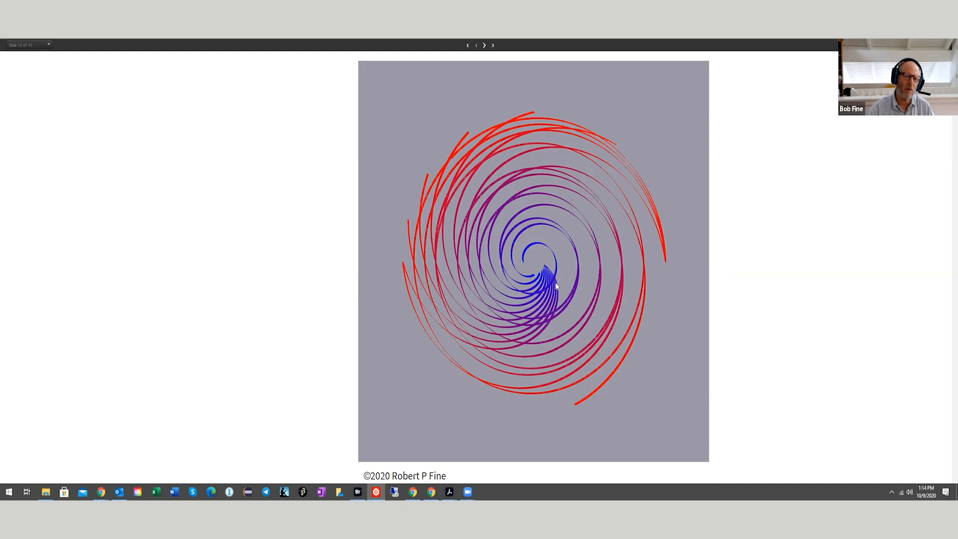
{"action": "mouse_move", "coordinate": [555, 279]}
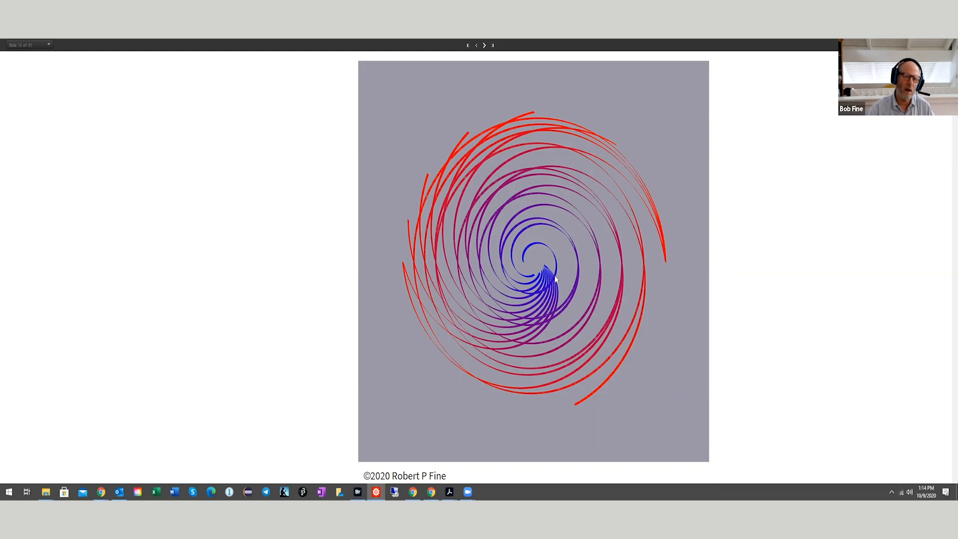
{"action": "mouse_move", "coordinate": [552, 295]}
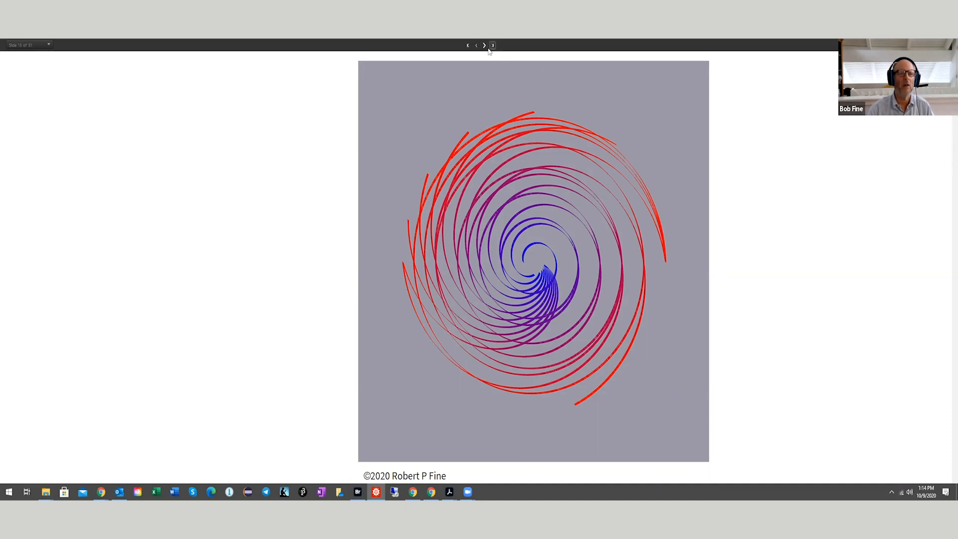
Step: Advance to slide 16, tangled red-to-blue loops over a yellow background
{"action": "left_click", "coordinate": [492, 45]}
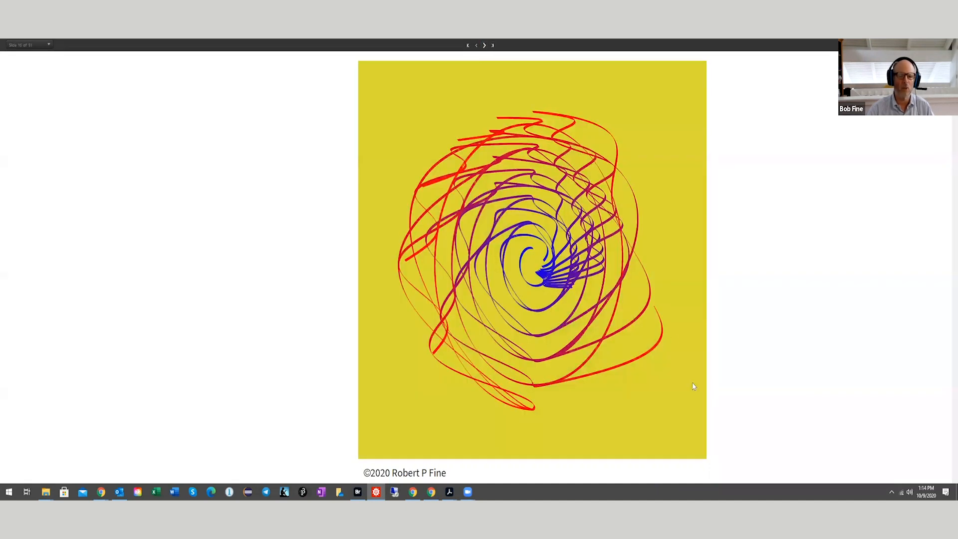
{"action": "mouse_move", "coordinate": [596, 326]}
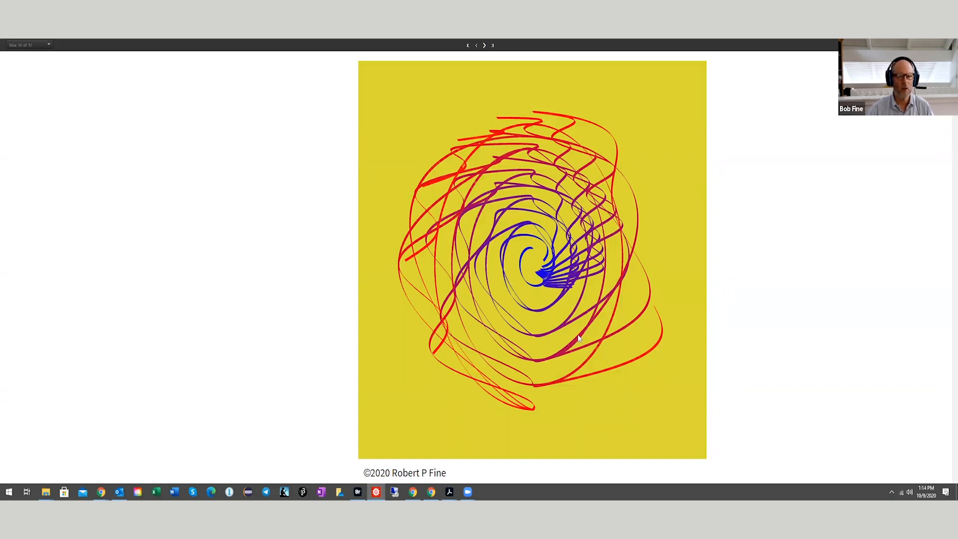
{"action": "mouse_move", "coordinate": [613, 308]}
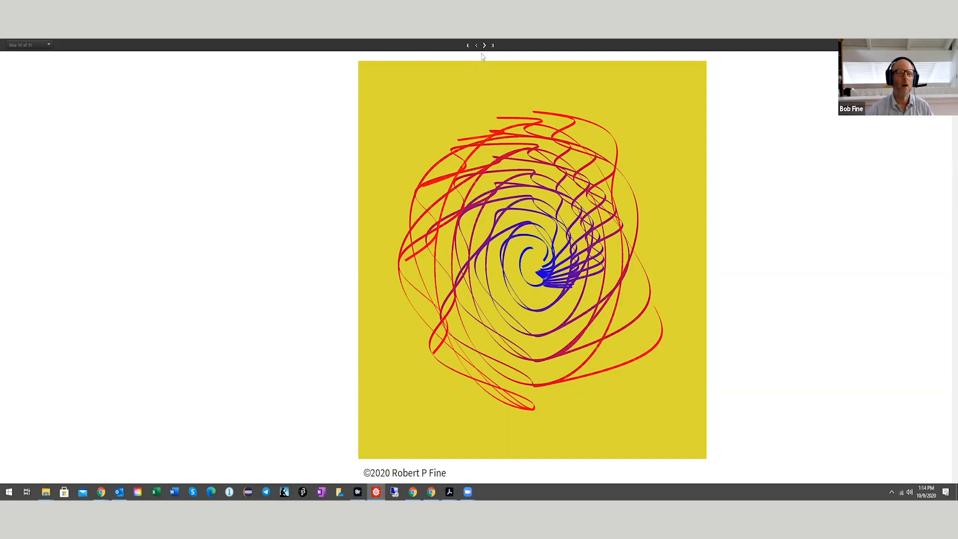
Step: Advance to slide 17, Exploring the Organic World — Space Colonization Algorithm
{"action": "left_click", "coordinate": [484, 45]}
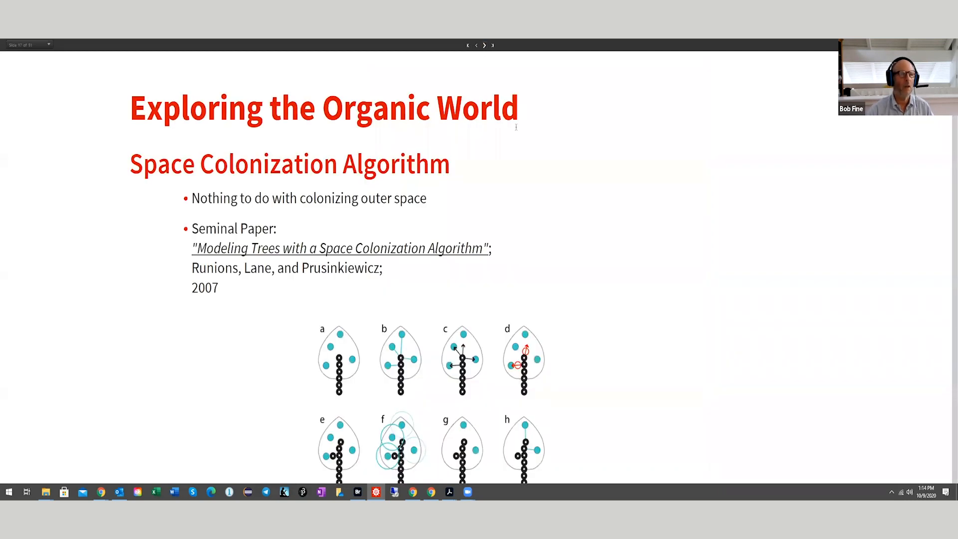
{"action": "mouse_move", "coordinate": [554, 179]}
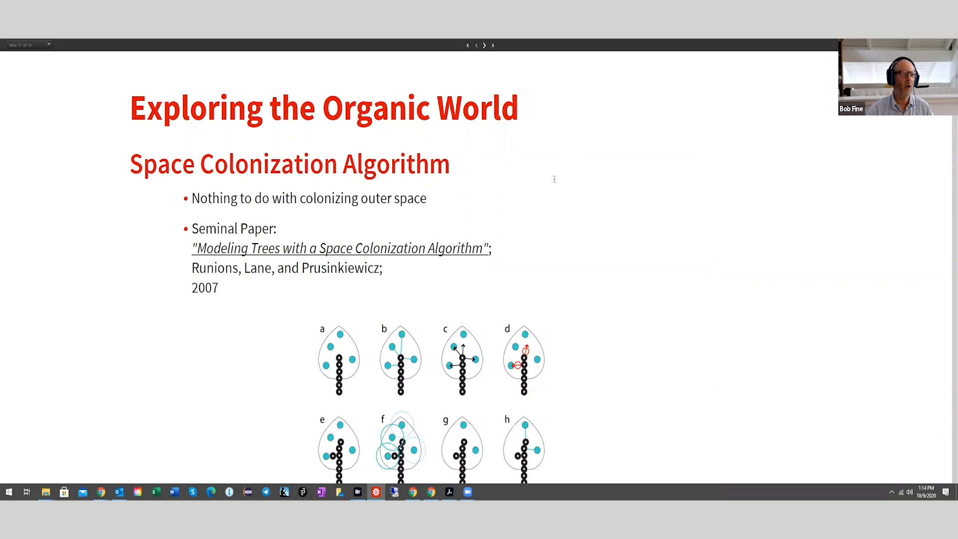
{"action": "mouse_move", "coordinate": [538, 191]}
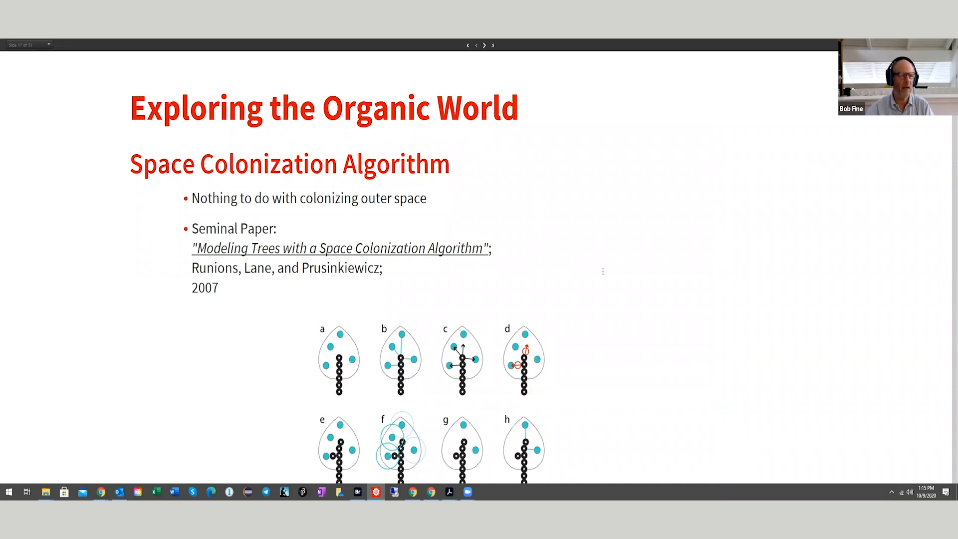
{"action": "mouse_move", "coordinate": [540, 409]}
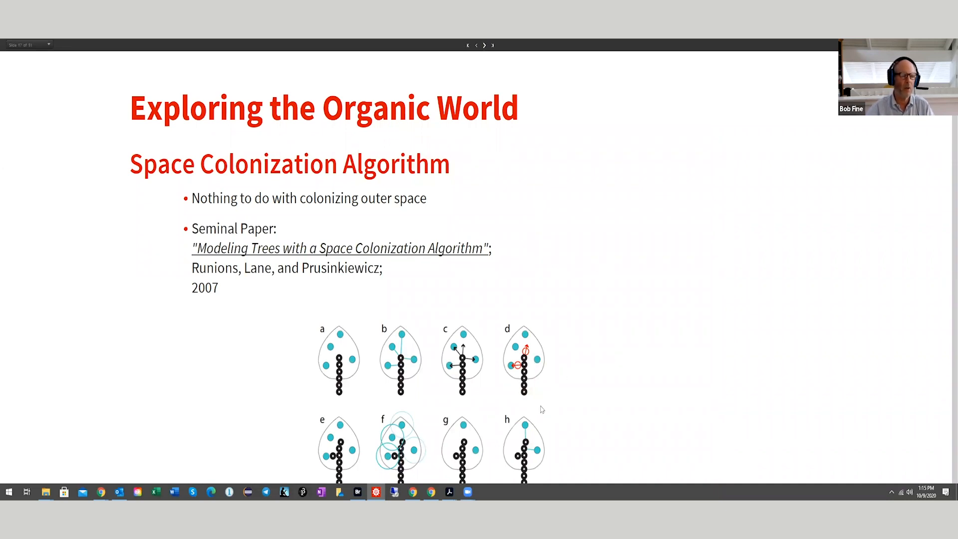
{"action": "mouse_move", "coordinate": [512, 440]}
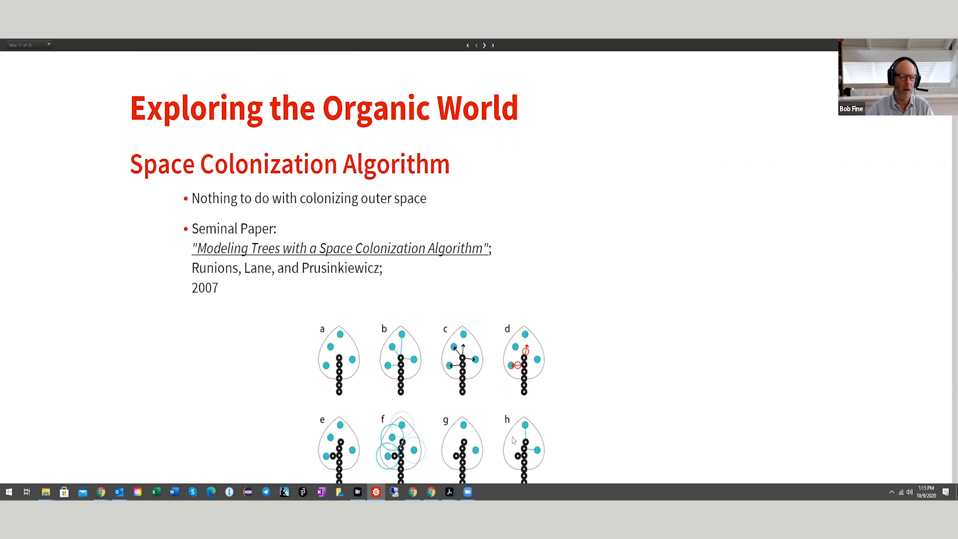
{"action": "mouse_move", "coordinate": [463, 451]}
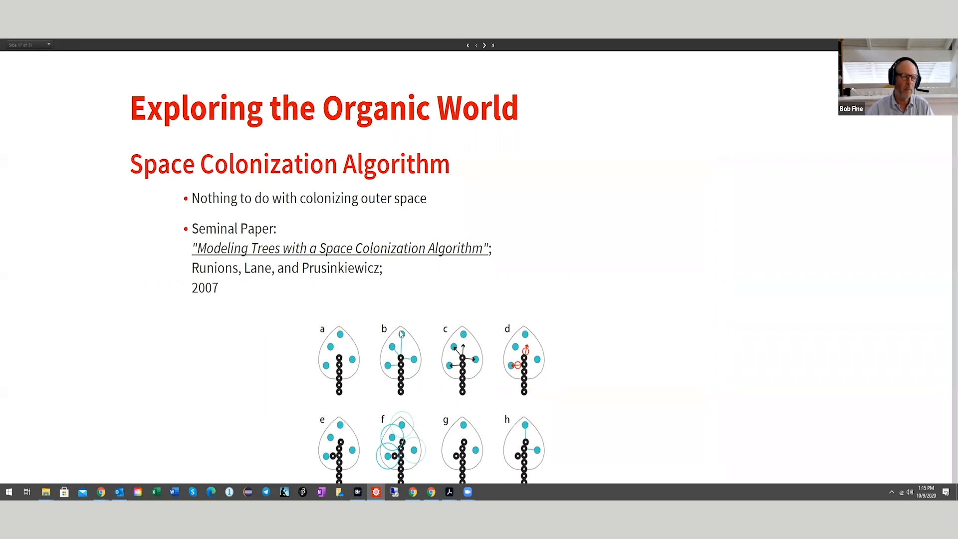
{"action": "mouse_move", "coordinate": [418, 372]}
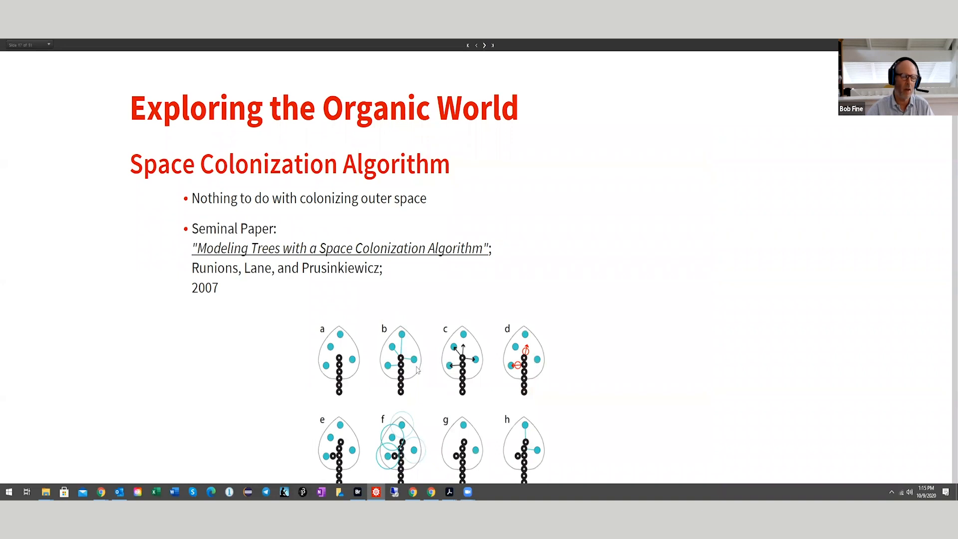
{"action": "mouse_move", "coordinate": [447, 383]}
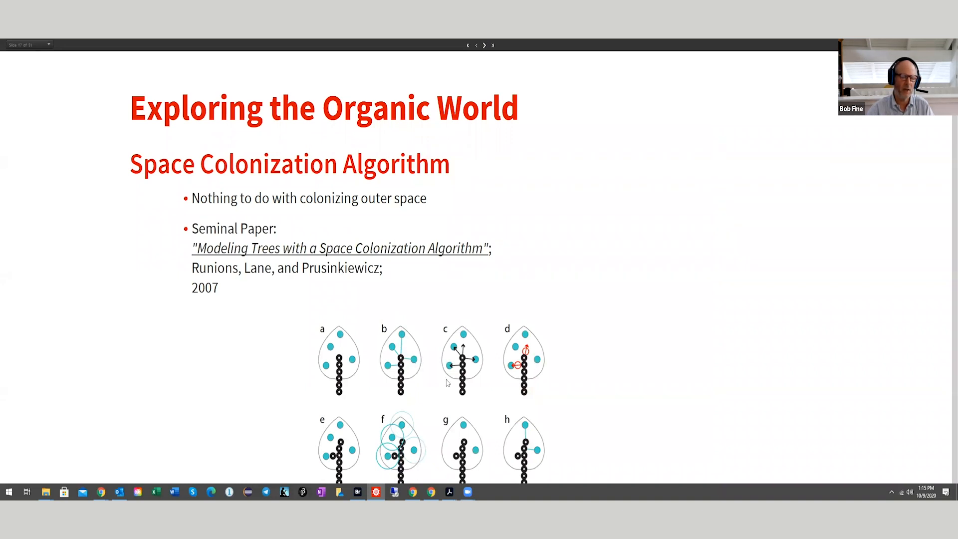
{"action": "mouse_move", "coordinate": [441, 392]}
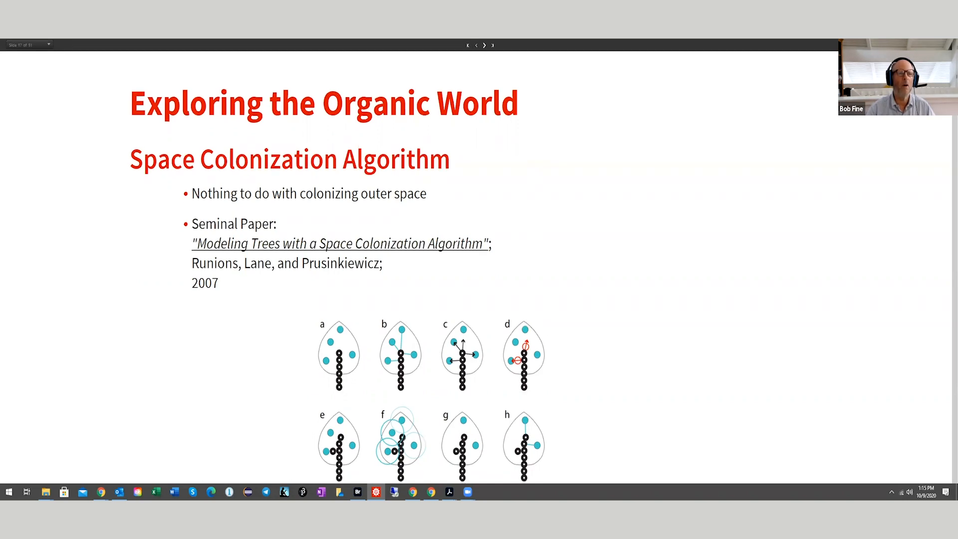
Step: Step past the bare branching tree to the sparser curved branch drawing
{"action": "left_click", "coordinate": [485, 45]}
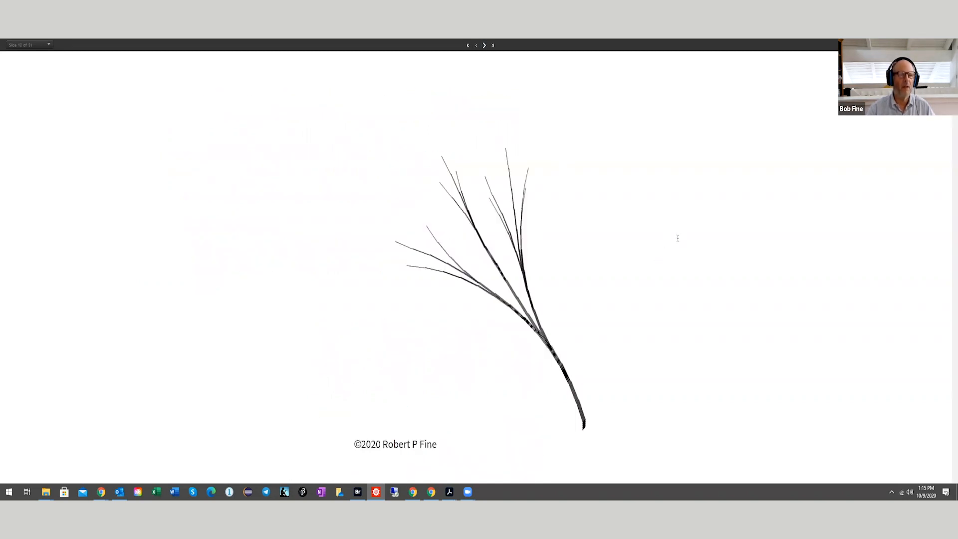
{"action": "mouse_move", "coordinate": [502, 78]}
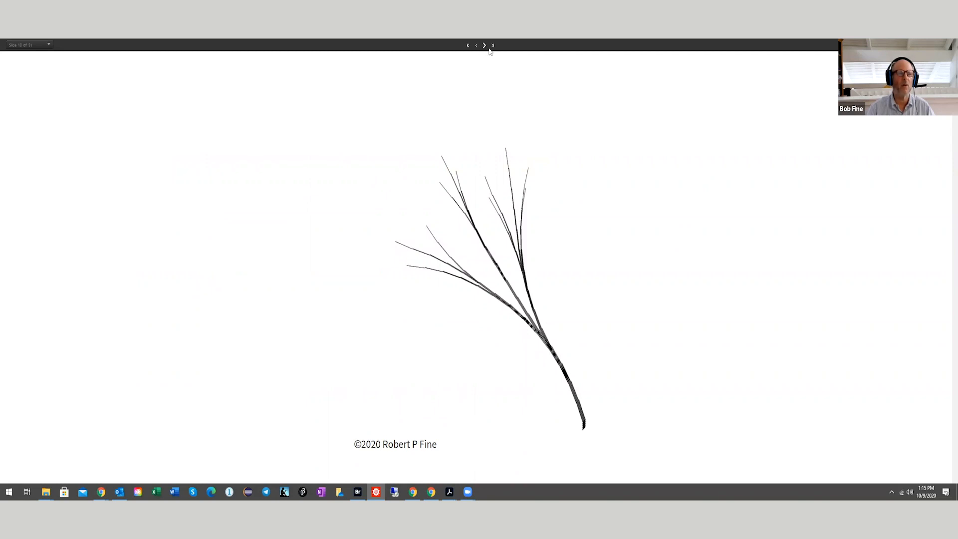
{"action": "mouse_move", "coordinate": [483, 45]}
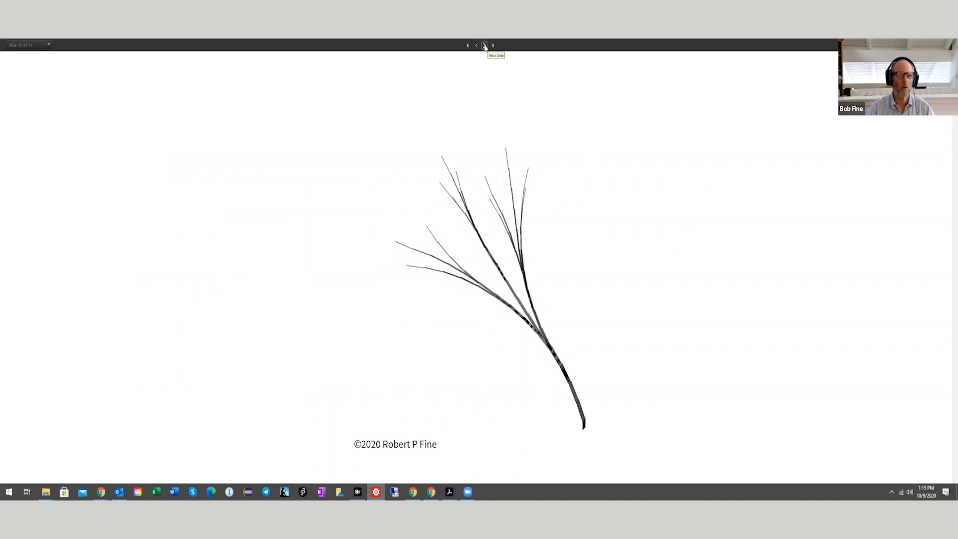
{"action": "left_click", "coordinate": [484, 45]}
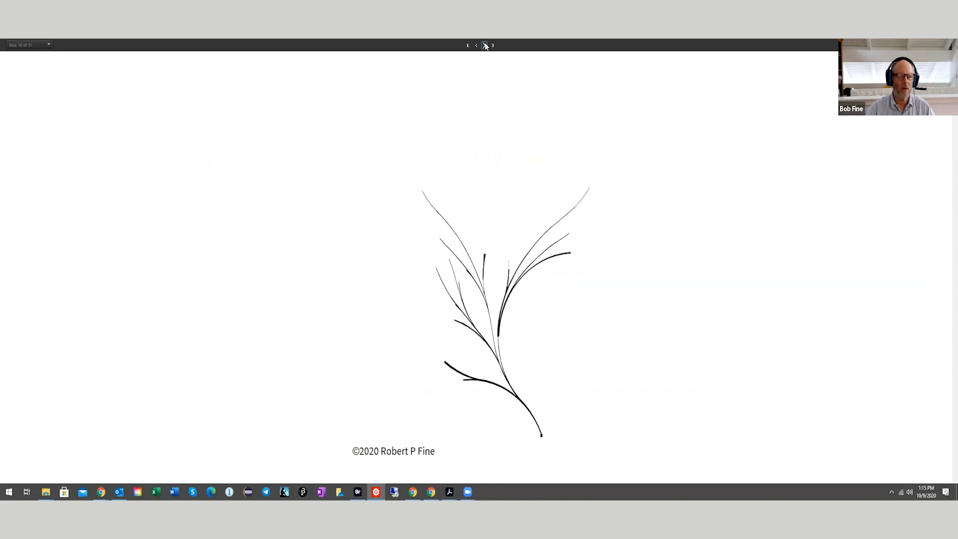
{"action": "mouse_move", "coordinate": [486, 45]}
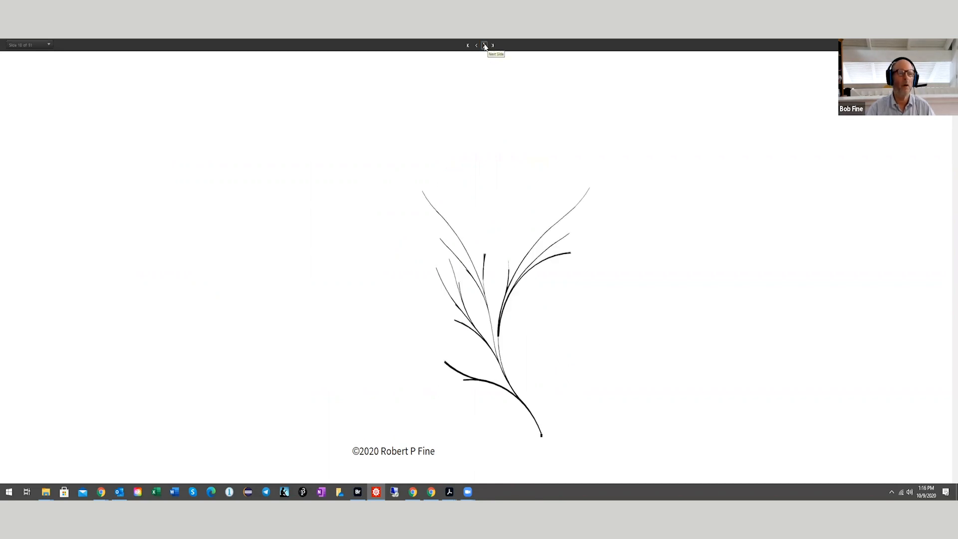
Step: Advance to the dense fan-shaped black tree drawing, slide 20 of 31
{"action": "left_click", "coordinate": [485, 45]}
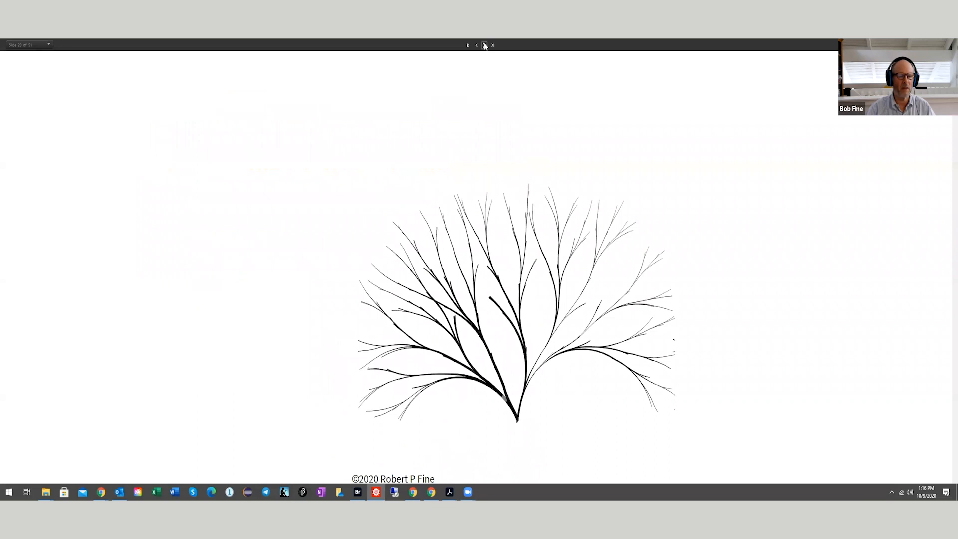
{"action": "mouse_move", "coordinate": [484, 45]}
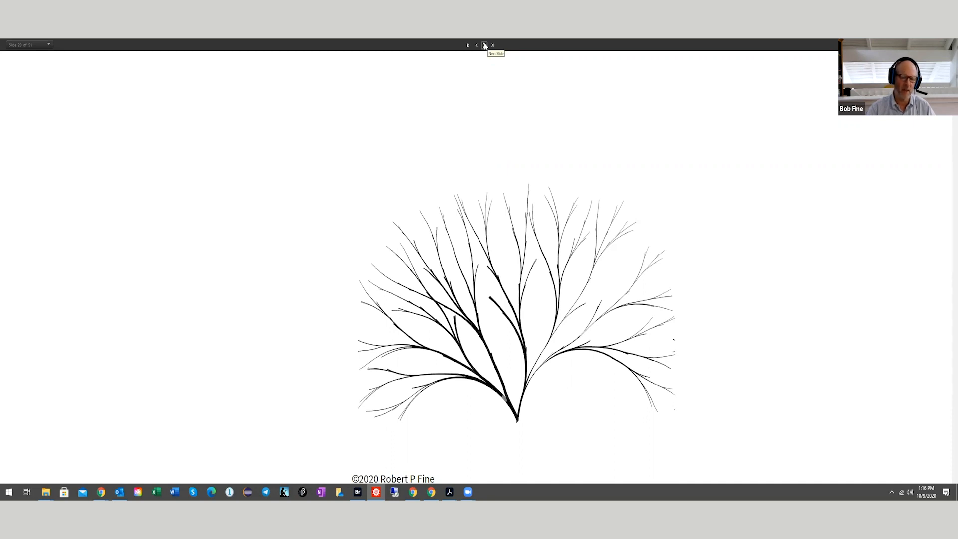
{"action": "left_click", "coordinate": [476, 45]}
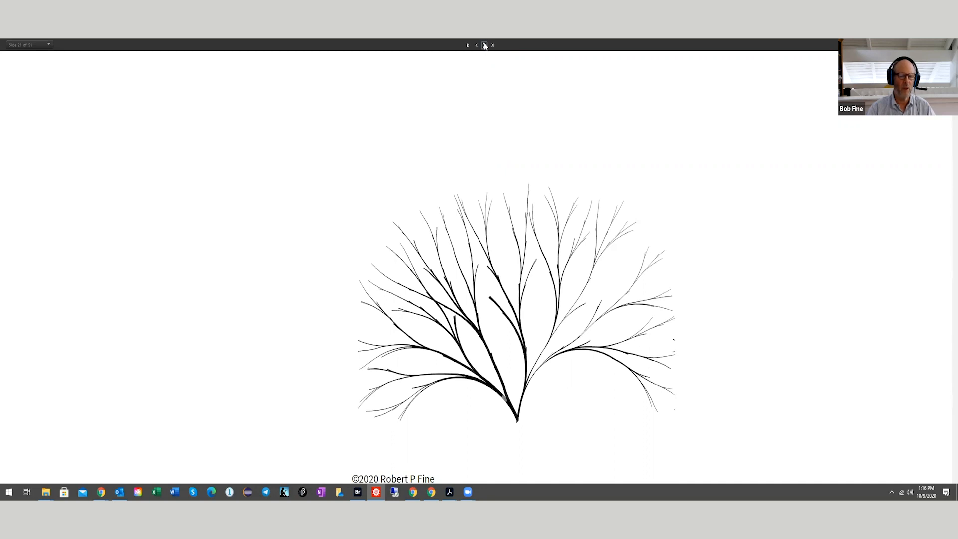
Step: Step past the white branching form on black to the forked Y-shaped white stem
{"action": "left_click", "coordinate": [485, 44]}
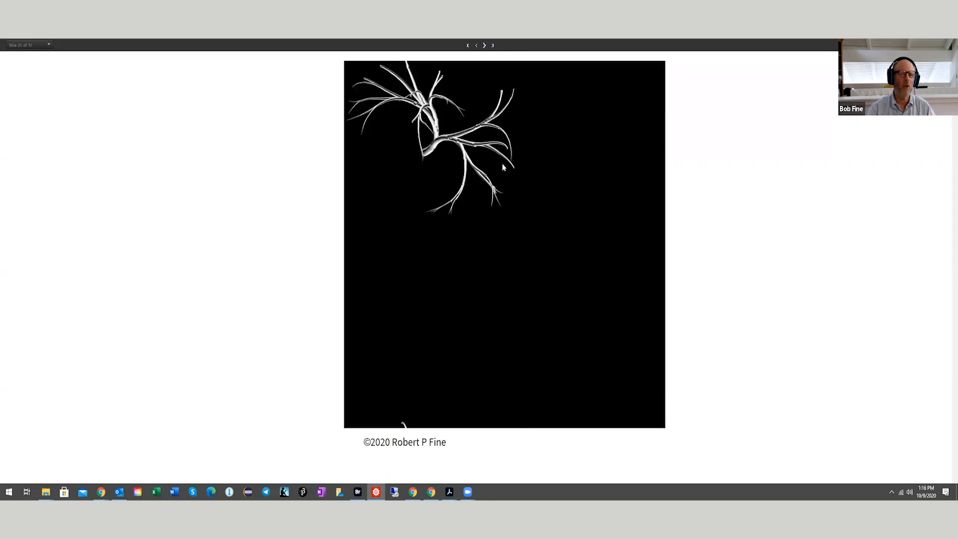
{"action": "mouse_move", "coordinate": [449, 177]}
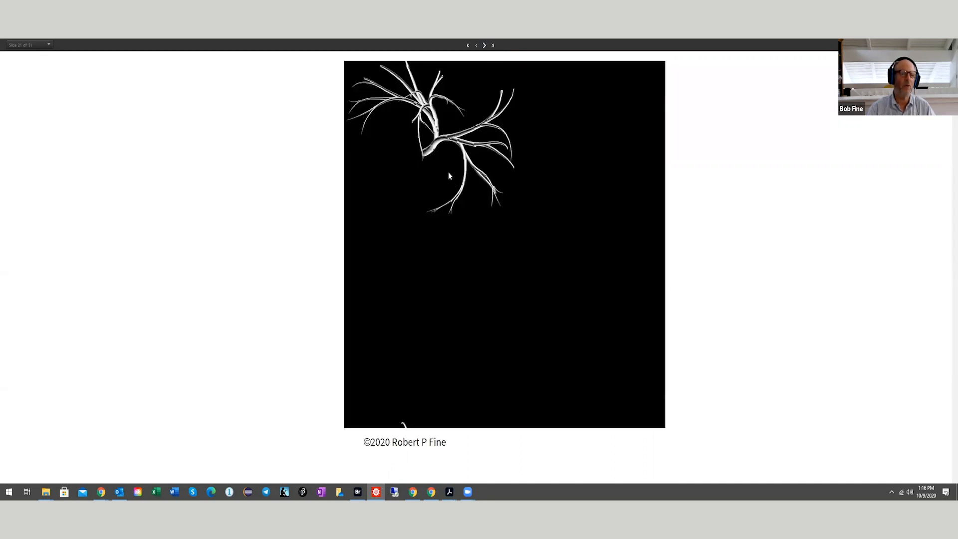
{"action": "mouse_move", "coordinate": [451, 156]}
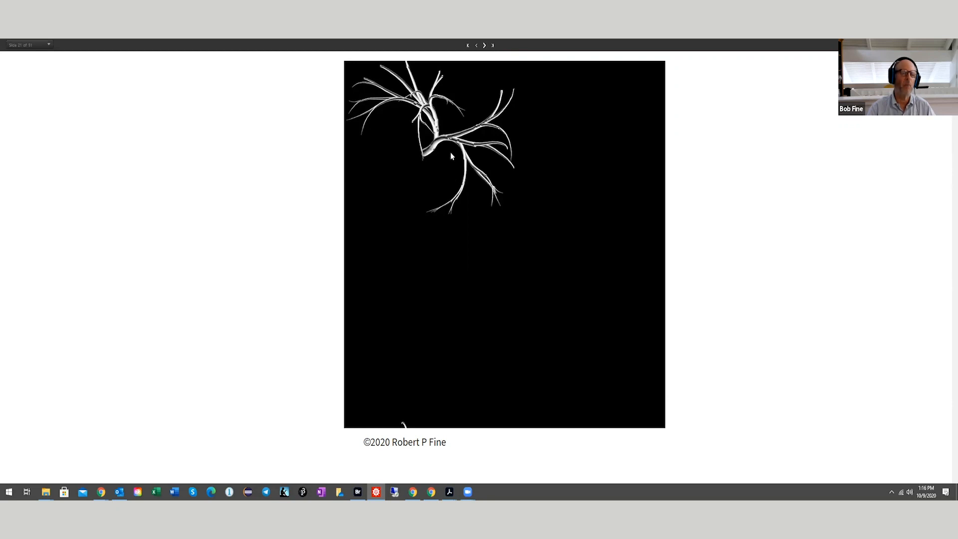
{"action": "mouse_move", "coordinate": [460, 124]}
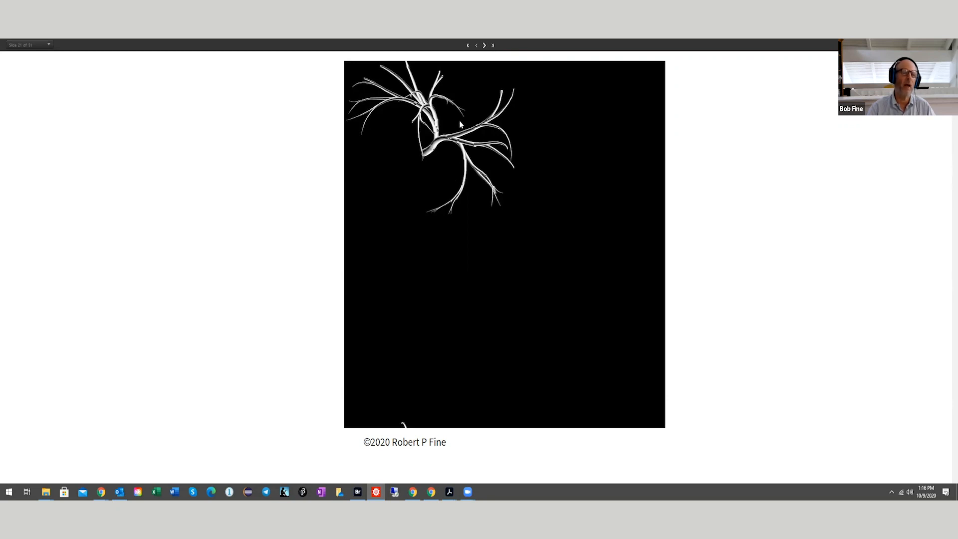
{"action": "mouse_move", "coordinate": [489, 102]}
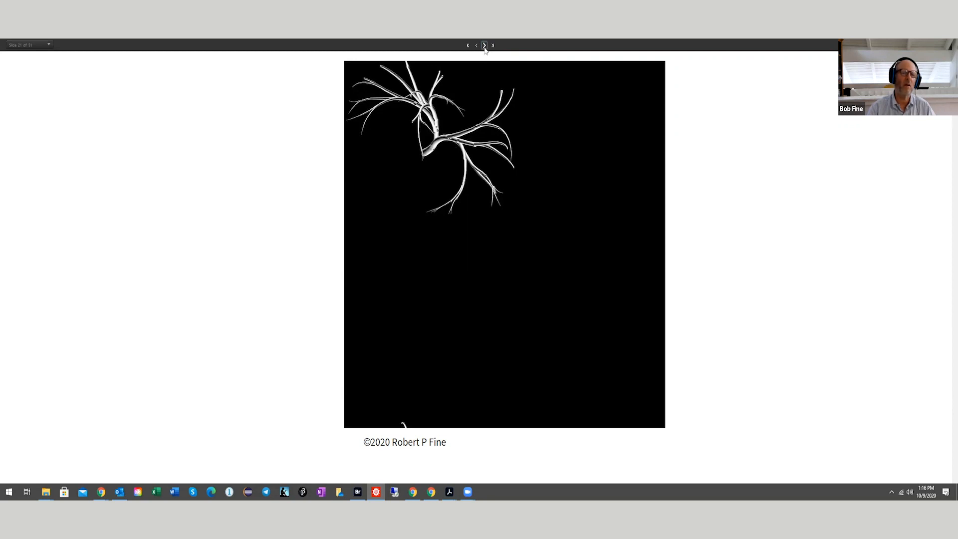
{"action": "left_click", "coordinate": [484, 45]}
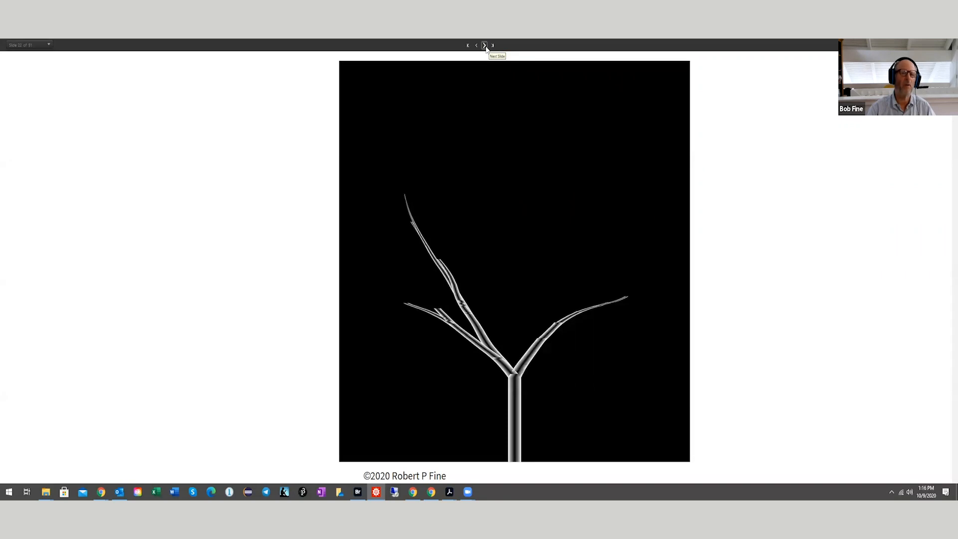
Step: Advance to the gnarled white tree with tube-like trunk on black
{"action": "left_click", "coordinate": [485, 45]}
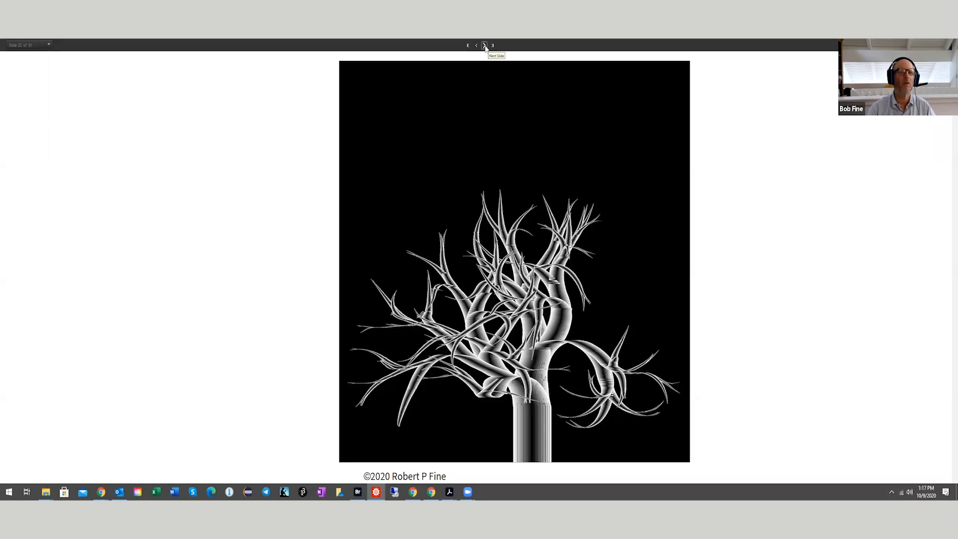
{"action": "mouse_move", "coordinate": [484, 44]}
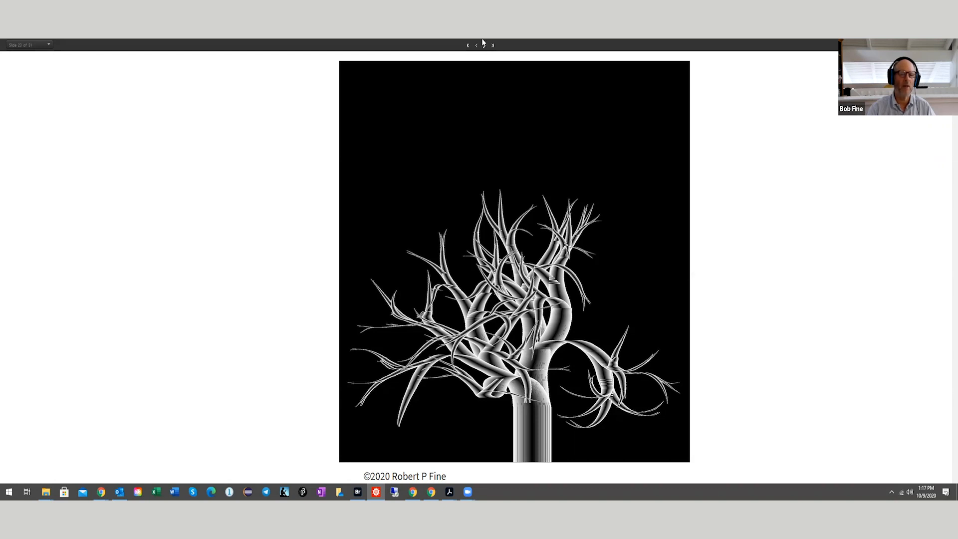
{"action": "mouse_move", "coordinate": [483, 45]}
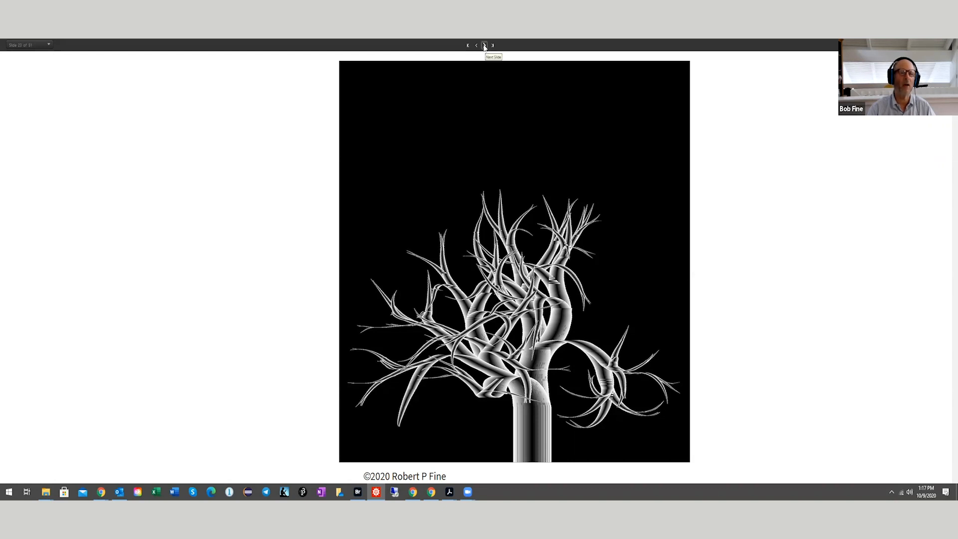
Step: Step through the small white and tangled grey trees to the round blue wireframe tree
{"action": "left_click", "coordinate": [484, 45]}
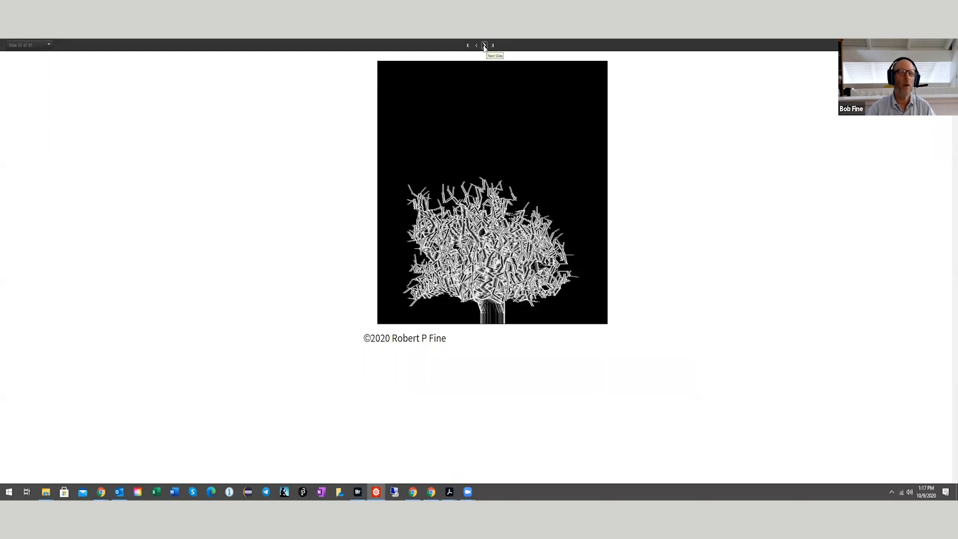
{"action": "left_click", "coordinate": [484, 45]}
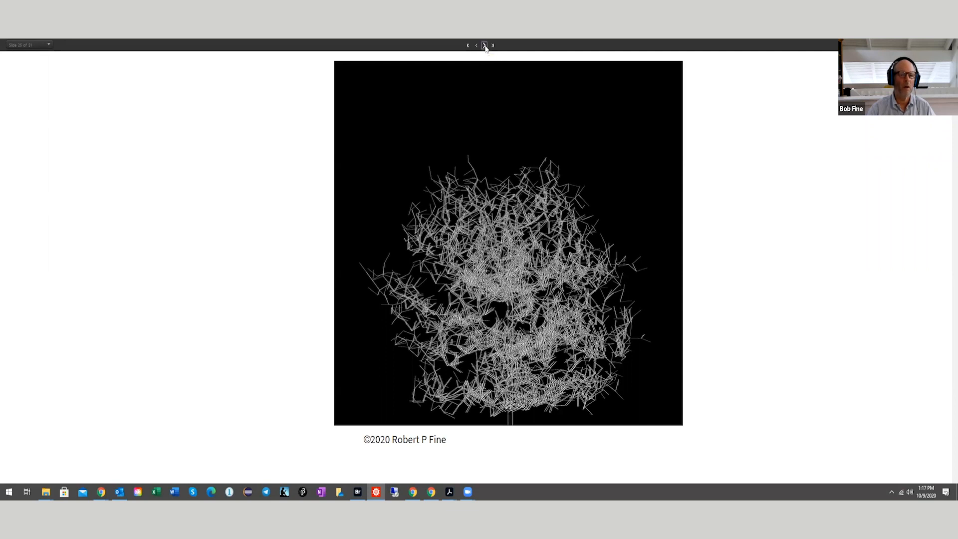
{"action": "left_click", "coordinate": [484, 45]}
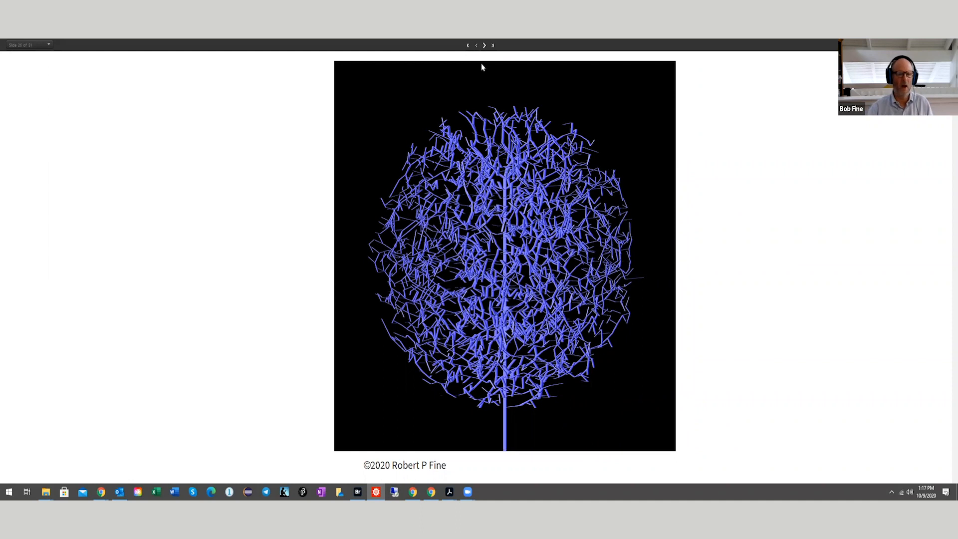
{"action": "mouse_move", "coordinate": [483, 45]}
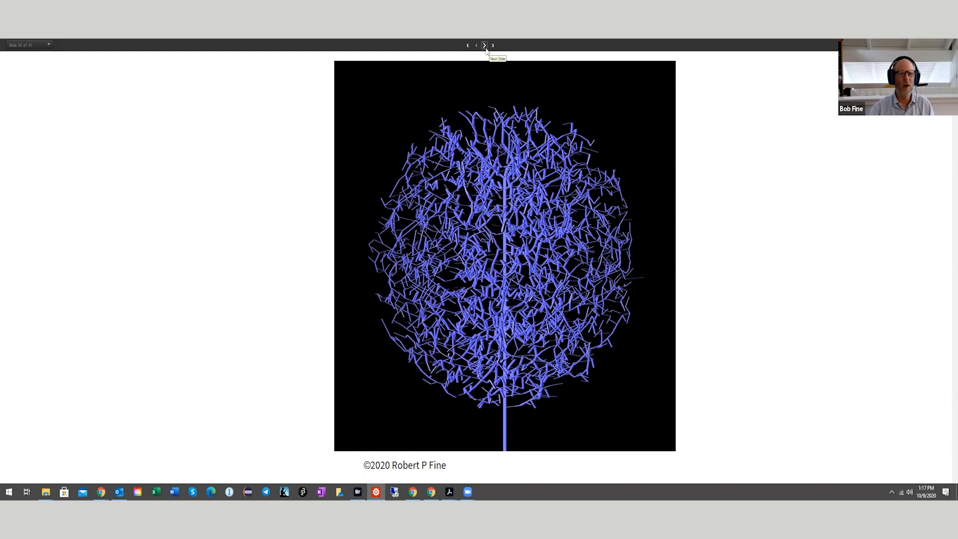
{"action": "mouse_move", "coordinate": [492, 45]}
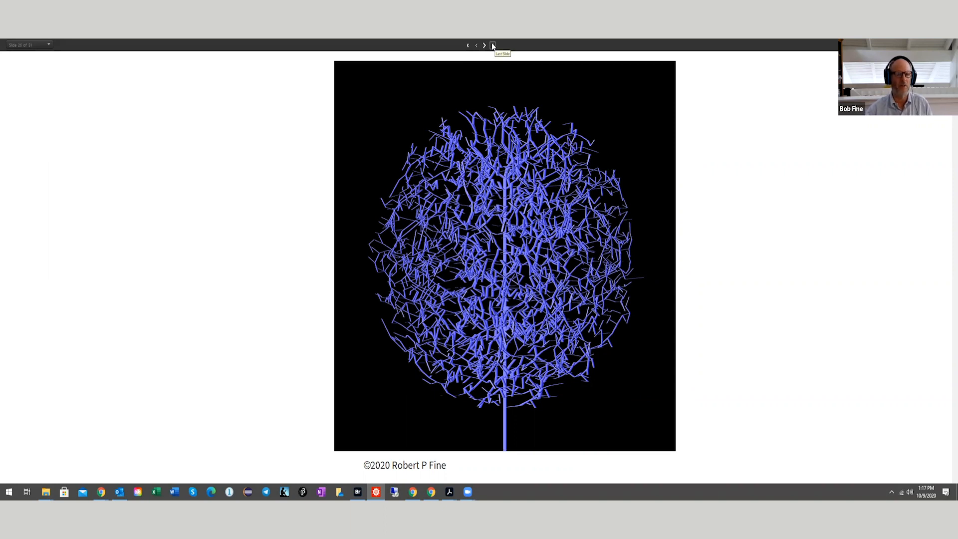
{"action": "mouse_move", "coordinate": [501, 52]}
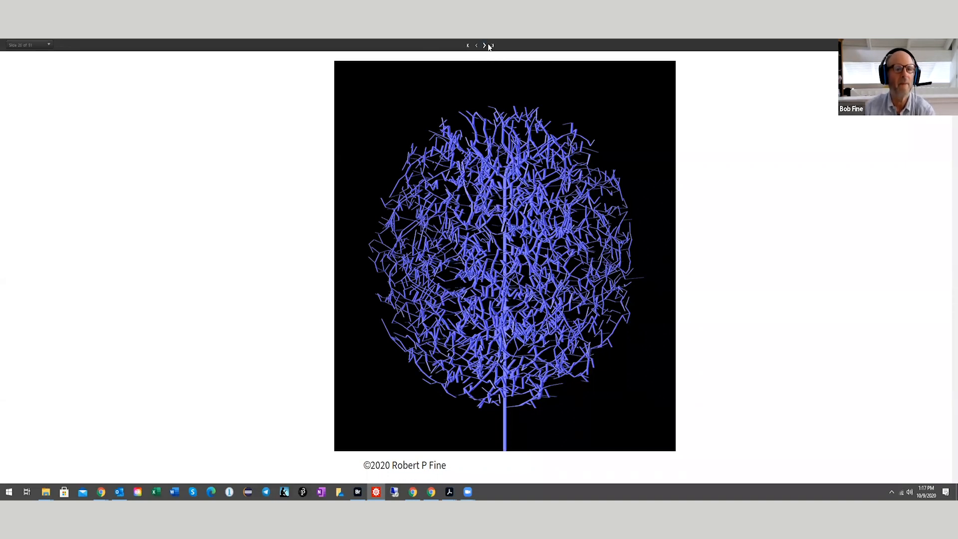
{"action": "mouse_move", "coordinate": [483, 75]}
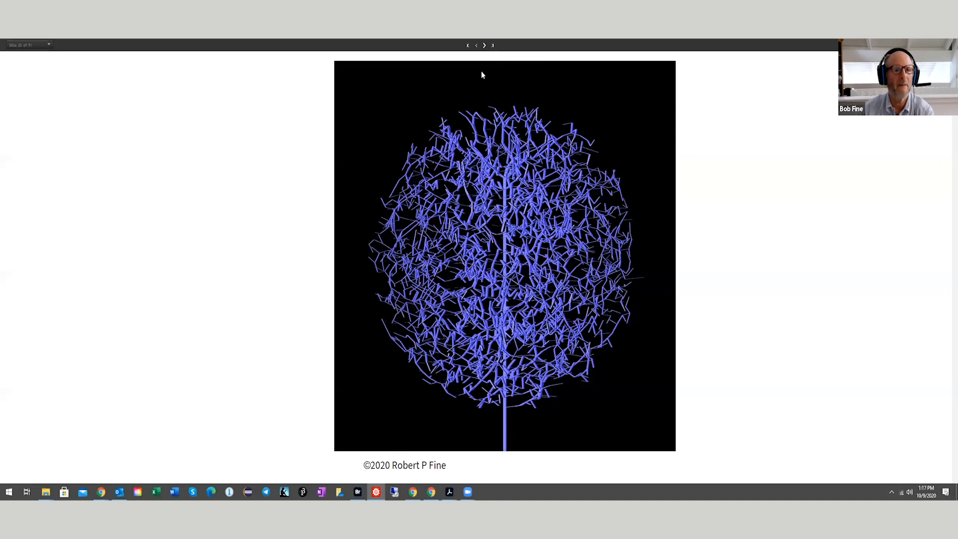
Step: Advance to slide 27, Fractals — Iterated Function Systems and the Barnsley Fern
{"action": "left_click", "coordinate": [484, 45]}
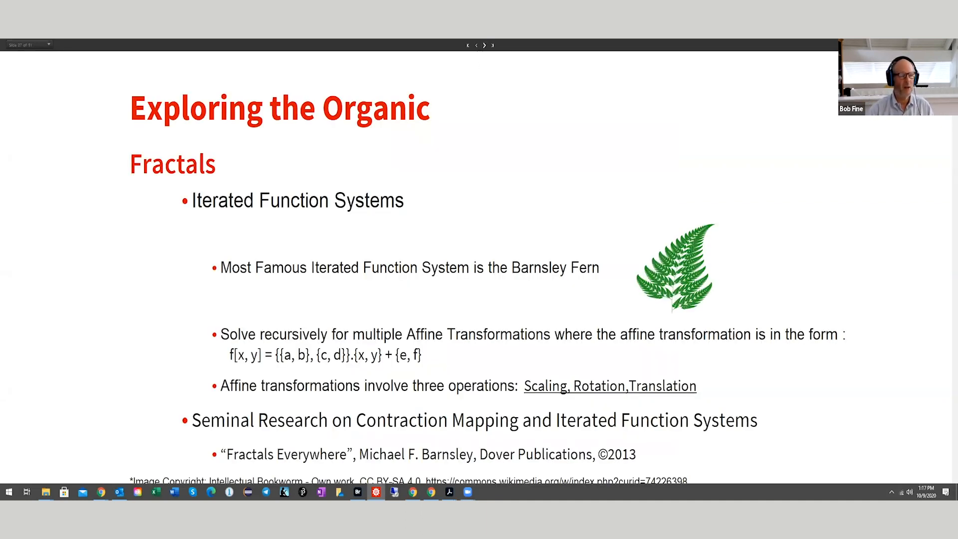
{"action": "mouse_move", "coordinate": [568, 225]}
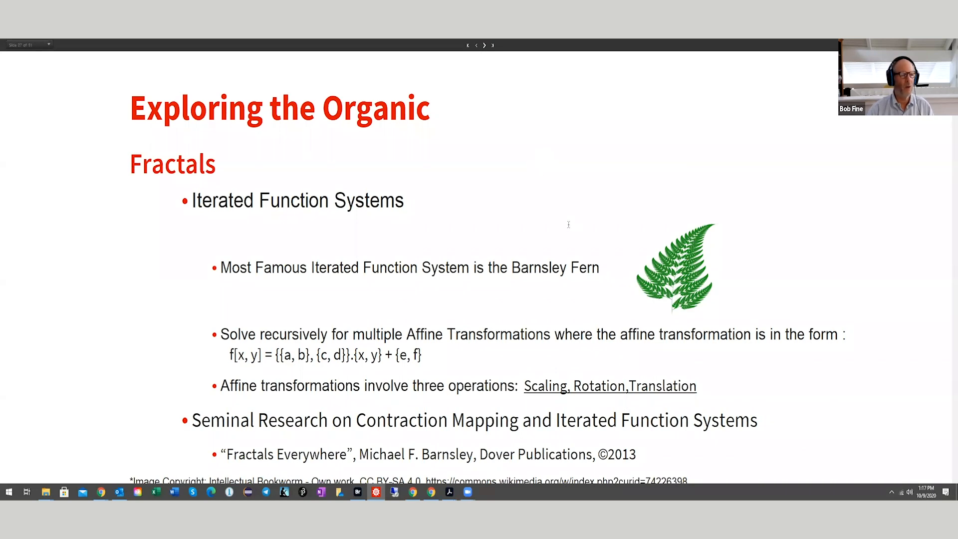
{"action": "mouse_move", "coordinate": [431, 184]}
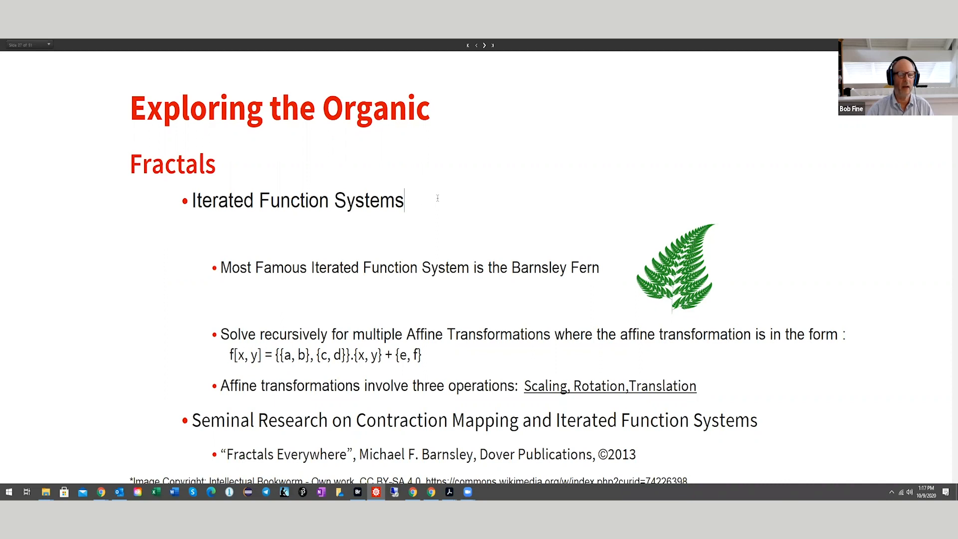
{"action": "mouse_move", "coordinate": [450, 210]}
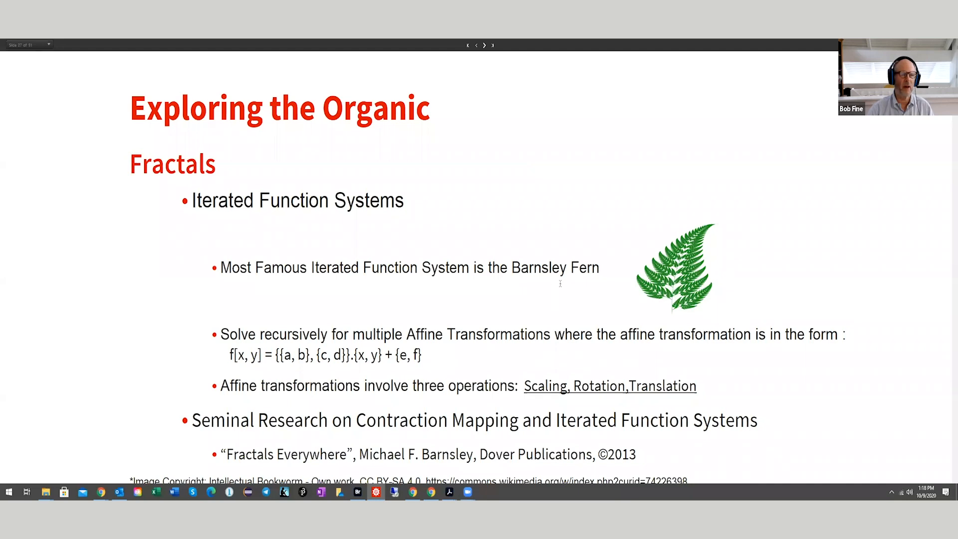
{"action": "mouse_move", "coordinate": [578, 302]}
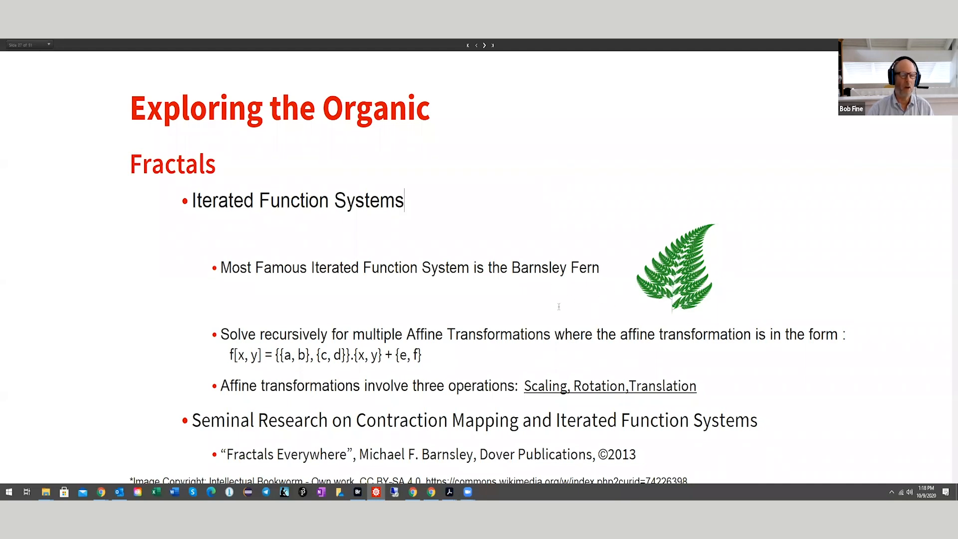
{"action": "mouse_move", "coordinate": [647, 314]}
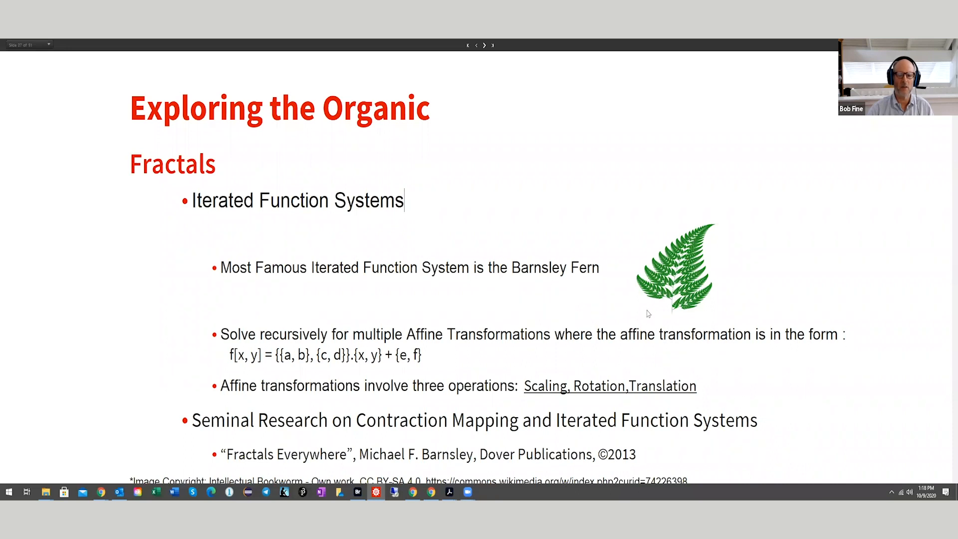
{"action": "mouse_move", "coordinate": [709, 275]}
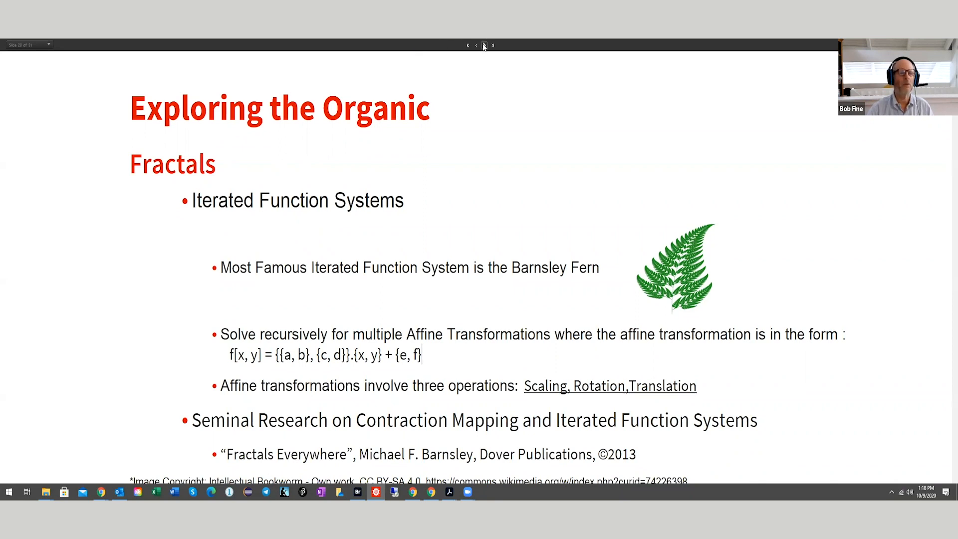
Step: Step past the orange fractal fern on blue to the wispy yellow fractal fern
{"action": "left_click", "coordinate": [485, 45]}
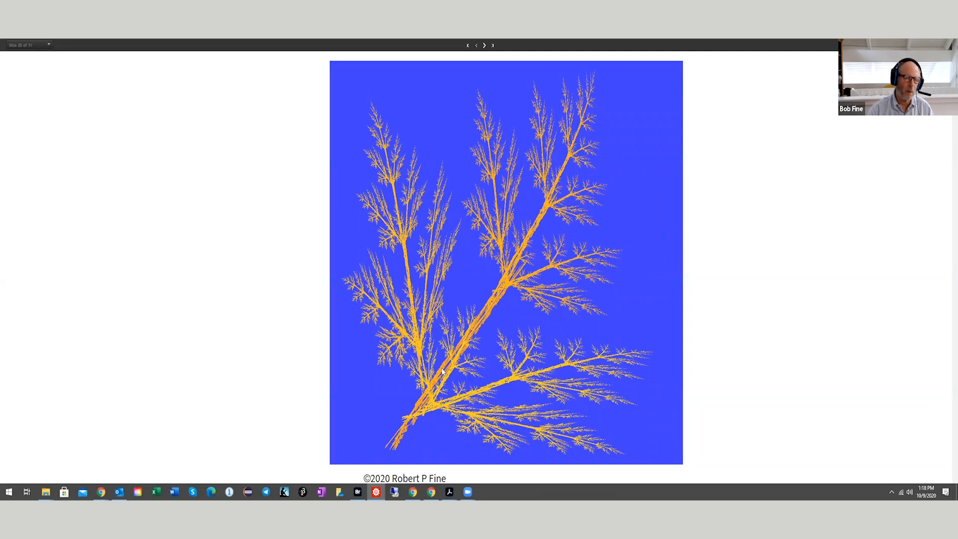
{"action": "mouse_move", "coordinate": [524, 249]}
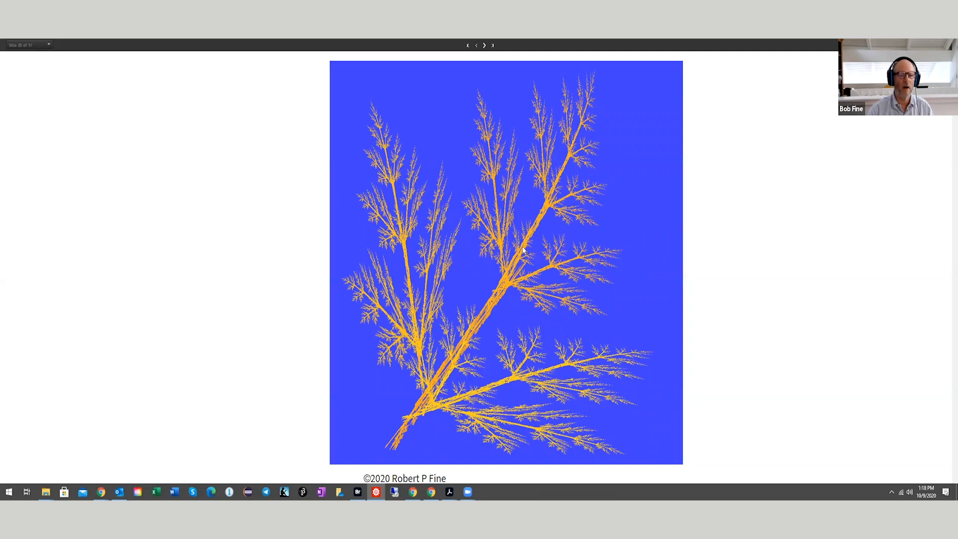
{"action": "mouse_move", "coordinate": [529, 241]}
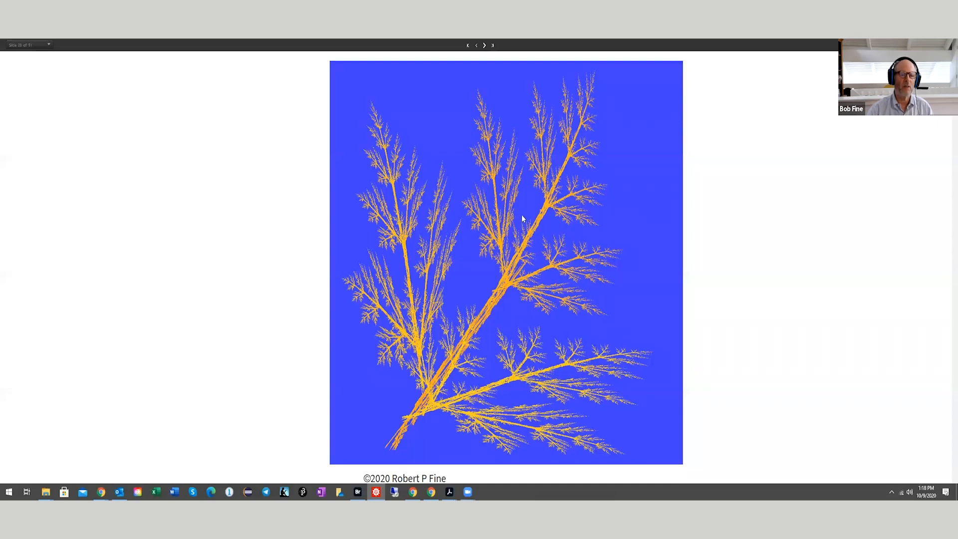
{"action": "mouse_move", "coordinate": [479, 380]}
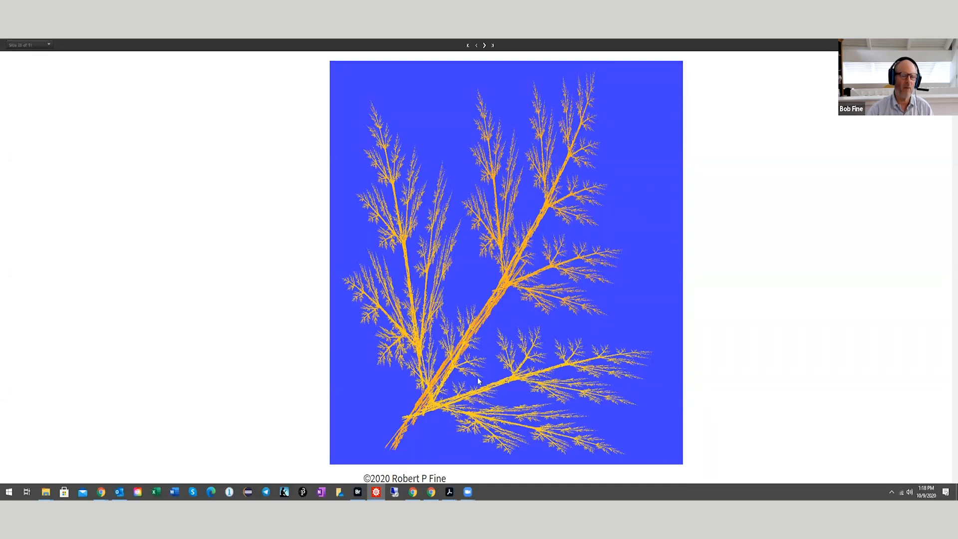
{"action": "mouse_move", "coordinate": [486, 354]}
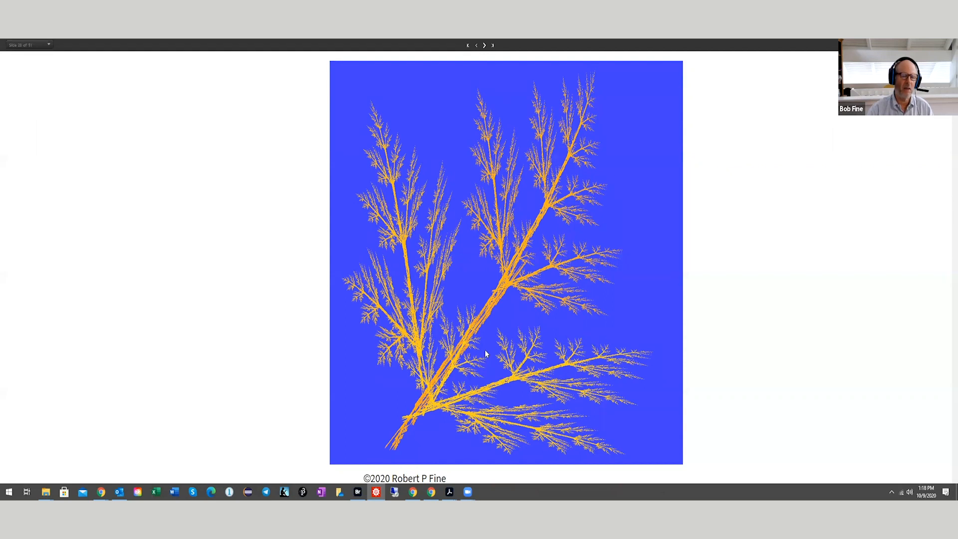
{"action": "mouse_move", "coordinate": [501, 316]}
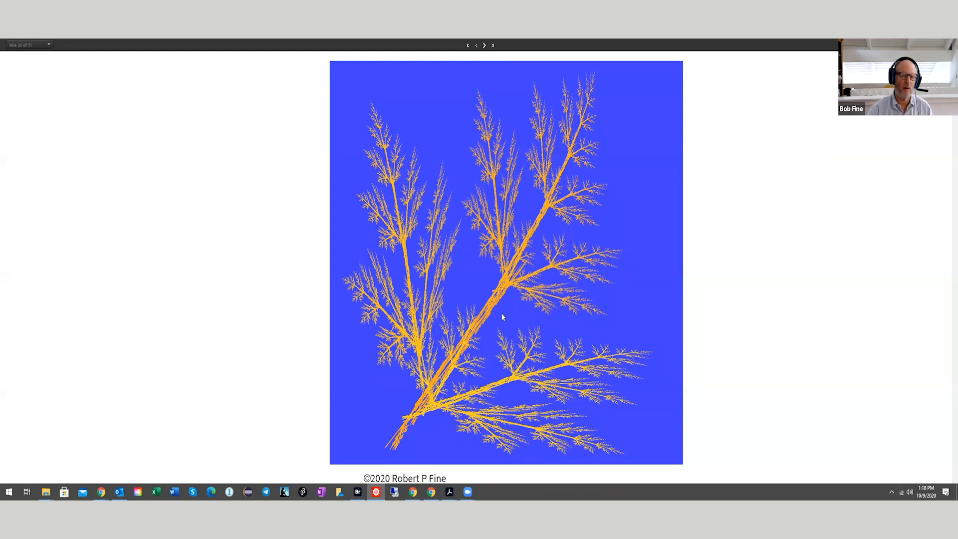
{"action": "mouse_move", "coordinate": [519, 271]}
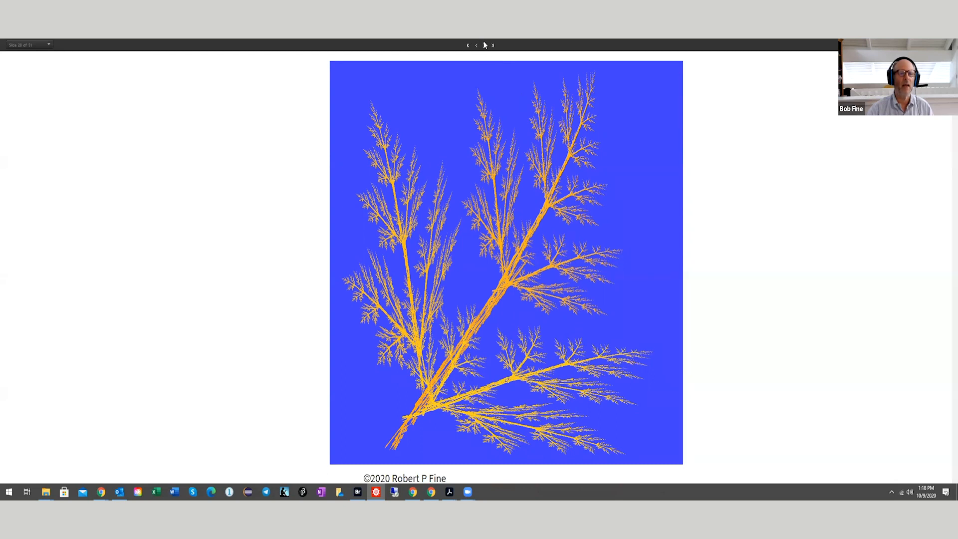
{"action": "left_click", "coordinate": [492, 45]}
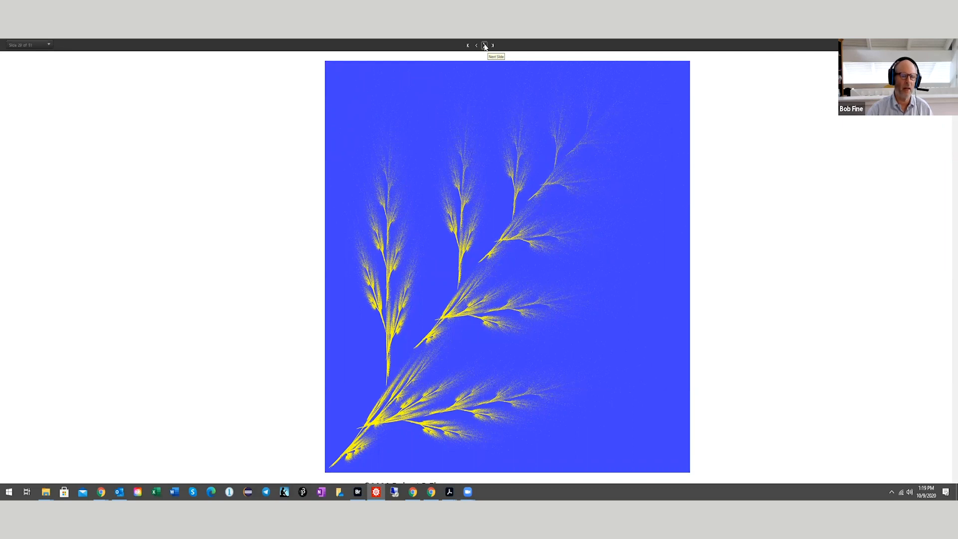
Step: Step through streaky yellow fronds and the multicoloured burst to green foliage on purple
{"action": "left_click", "coordinate": [483, 45]}
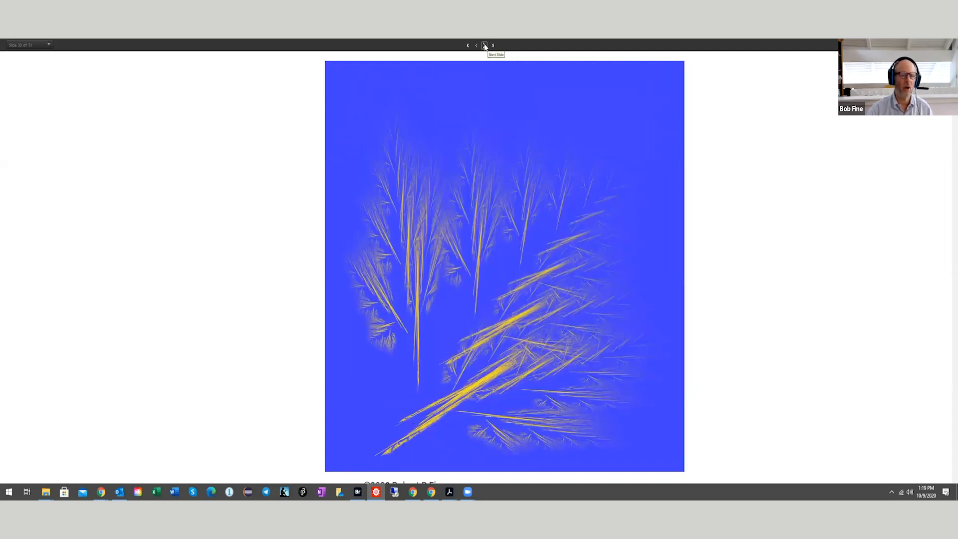
{"action": "left_click", "coordinate": [485, 45]}
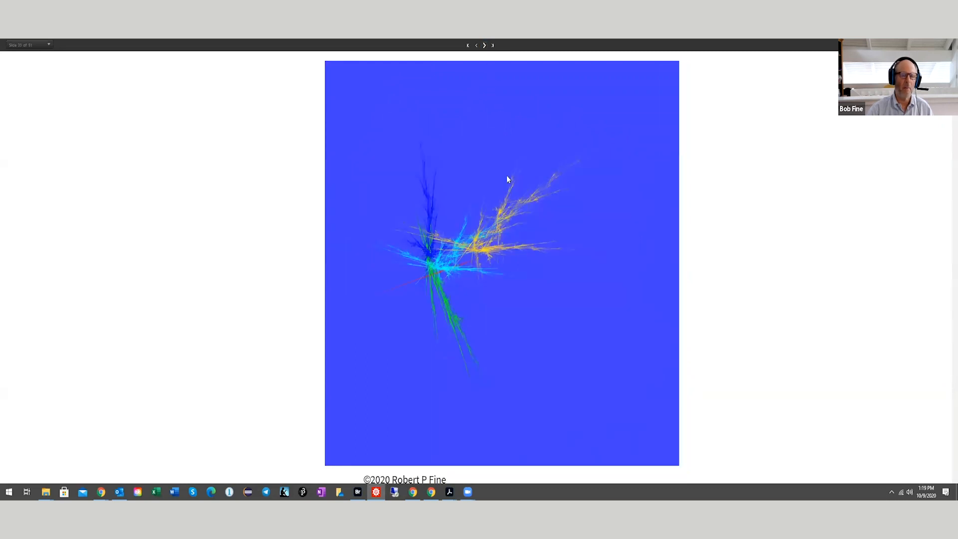
{"action": "mouse_move", "coordinate": [549, 315]}
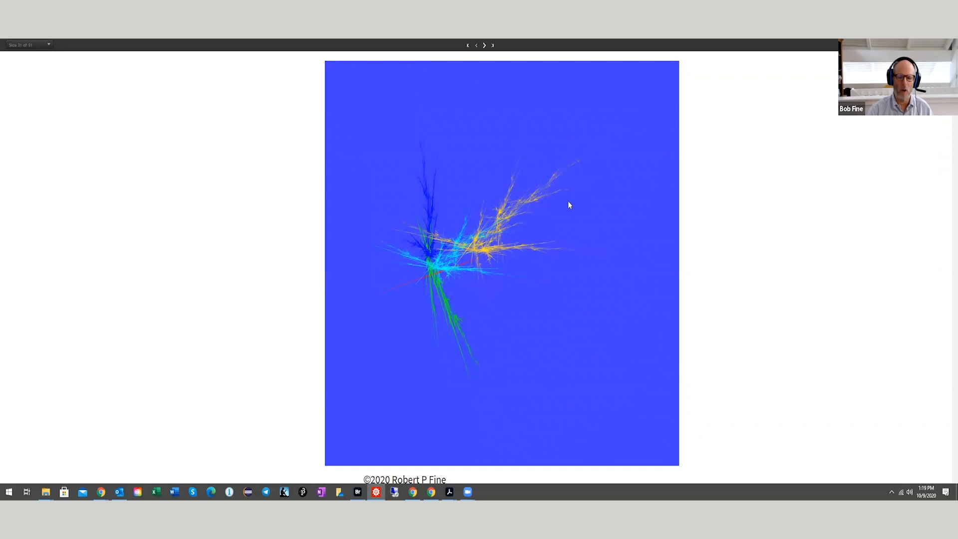
{"action": "mouse_move", "coordinate": [567, 210]}
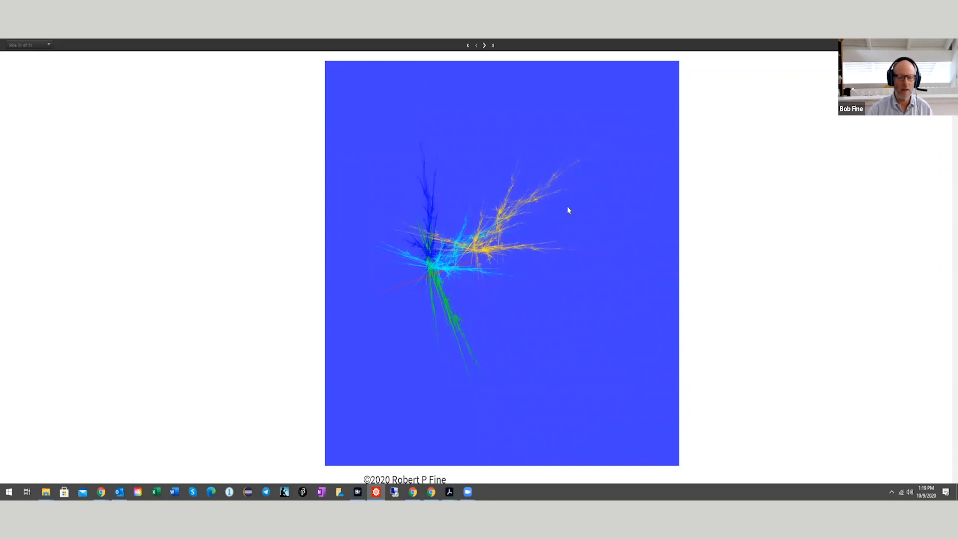
{"action": "mouse_move", "coordinate": [529, 122]}
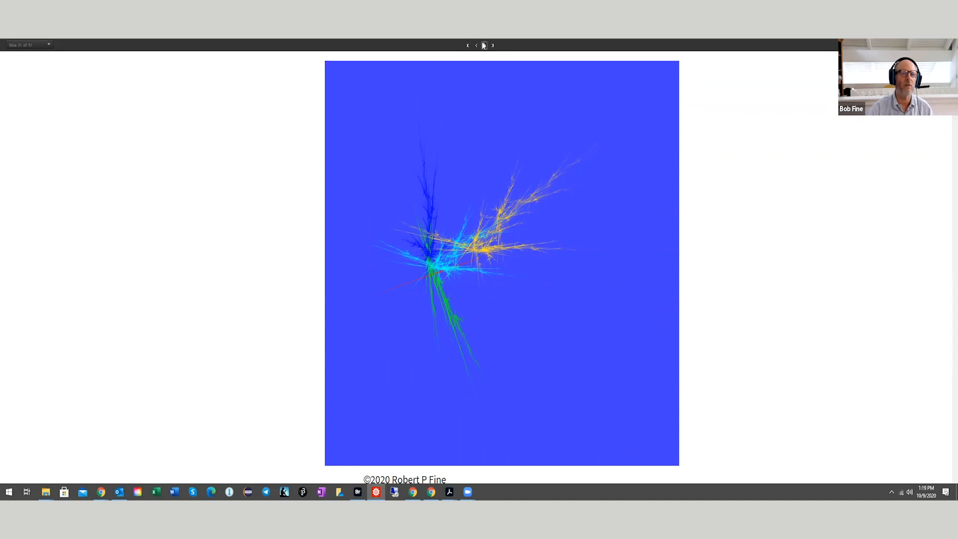
{"action": "left_click", "coordinate": [485, 45]}
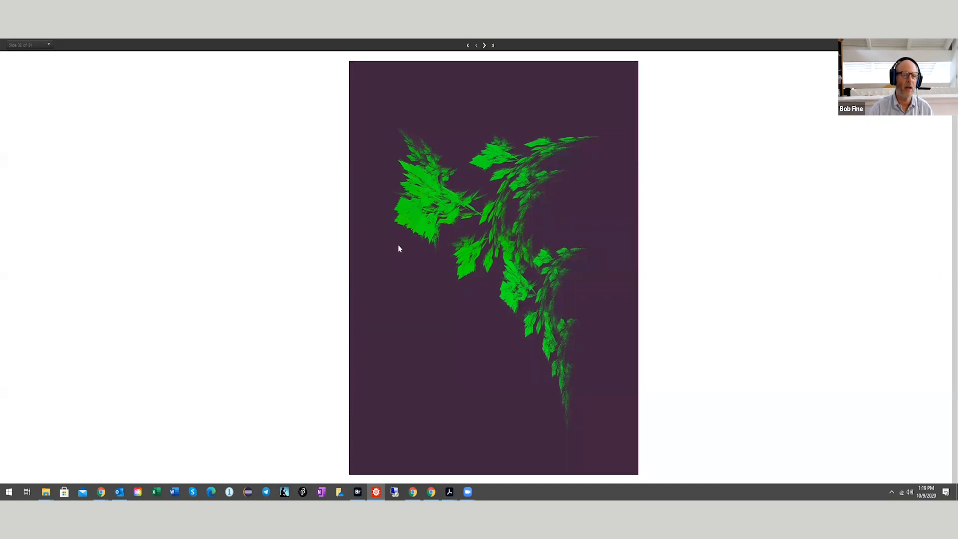
{"action": "mouse_move", "coordinate": [476, 169]}
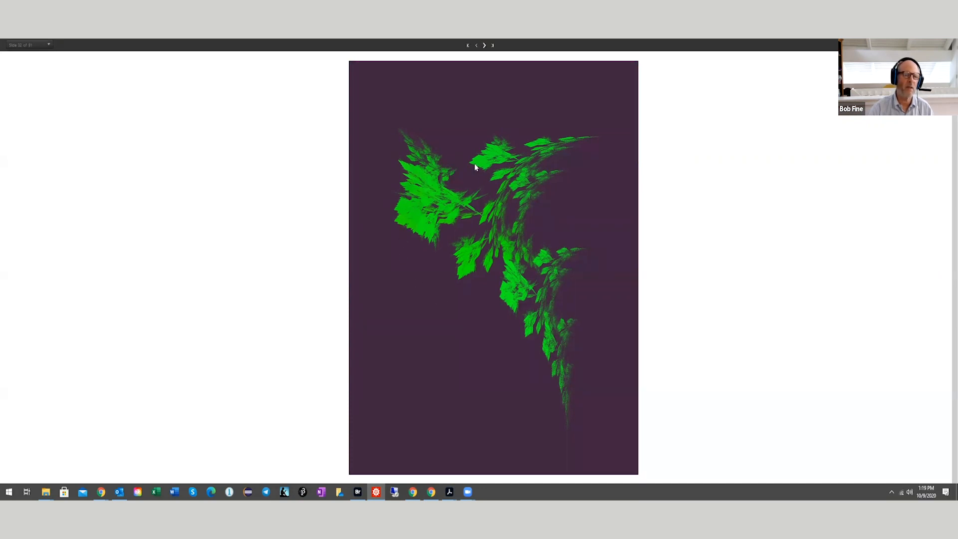
{"action": "mouse_move", "coordinate": [451, 147]}
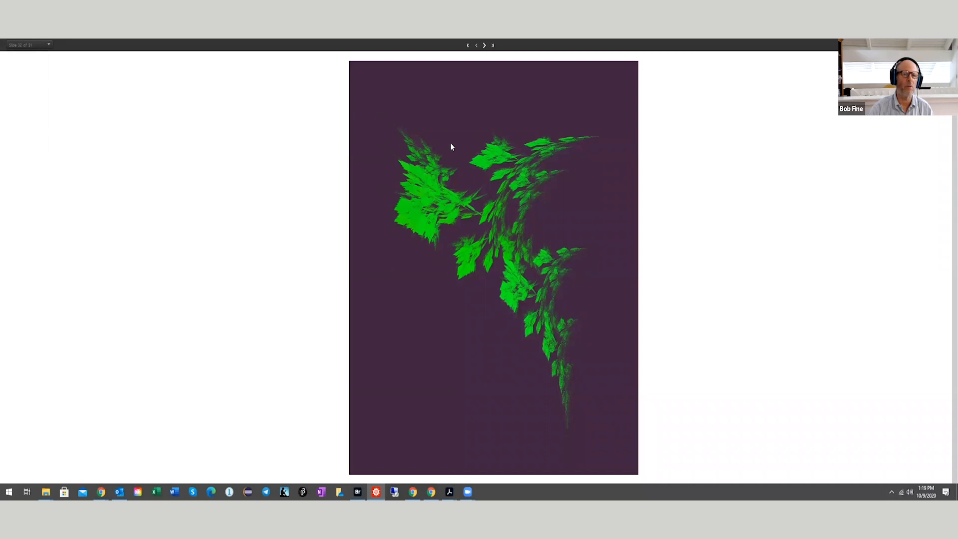
Step: Step past the dense green bush on pink to the Cloud Structures using Structured Noise slide
{"action": "left_click", "coordinate": [485, 45]}
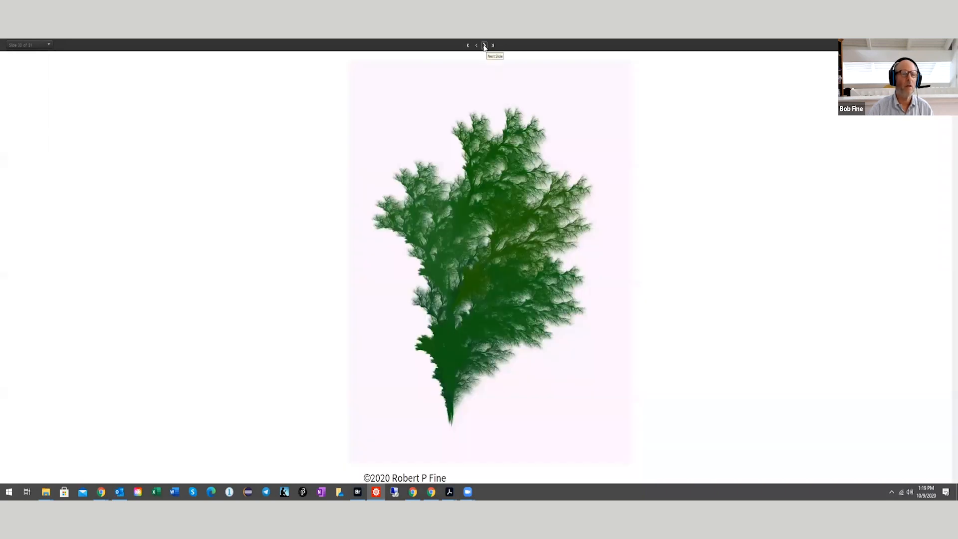
{"action": "mouse_move", "coordinate": [541, 302]}
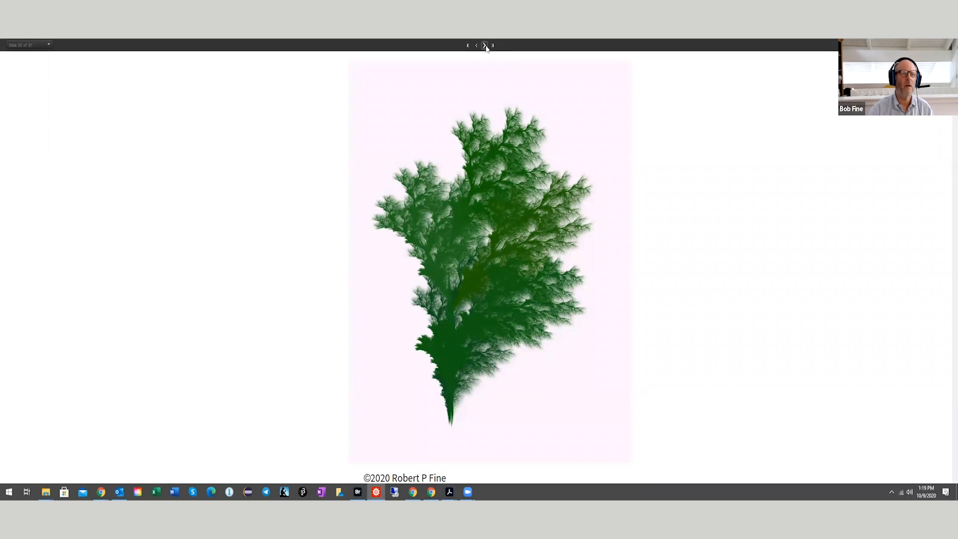
{"action": "left_click", "coordinate": [485, 44]}
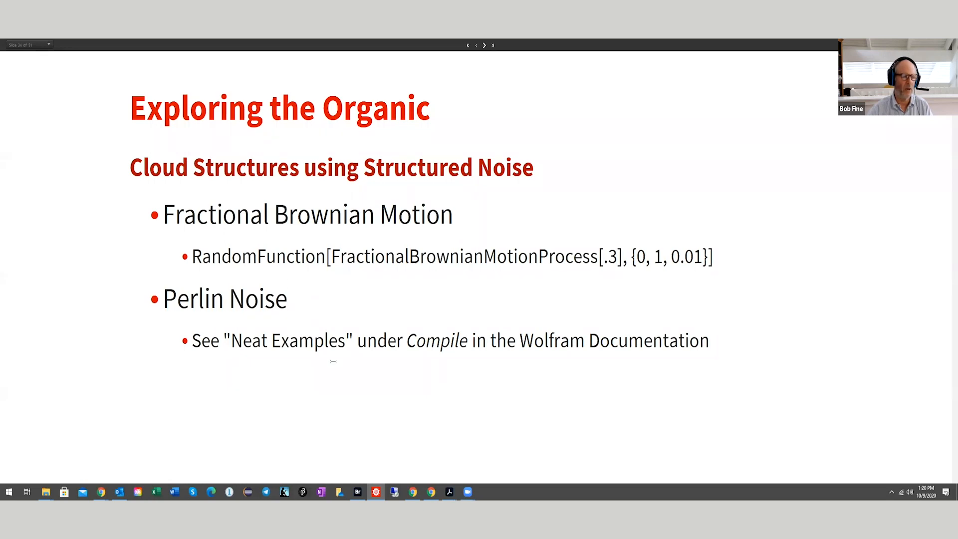
Step: Advance the slideshow to the white cloud rendering on a black background
{"action": "left_click", "coordinate": [484, 45]}
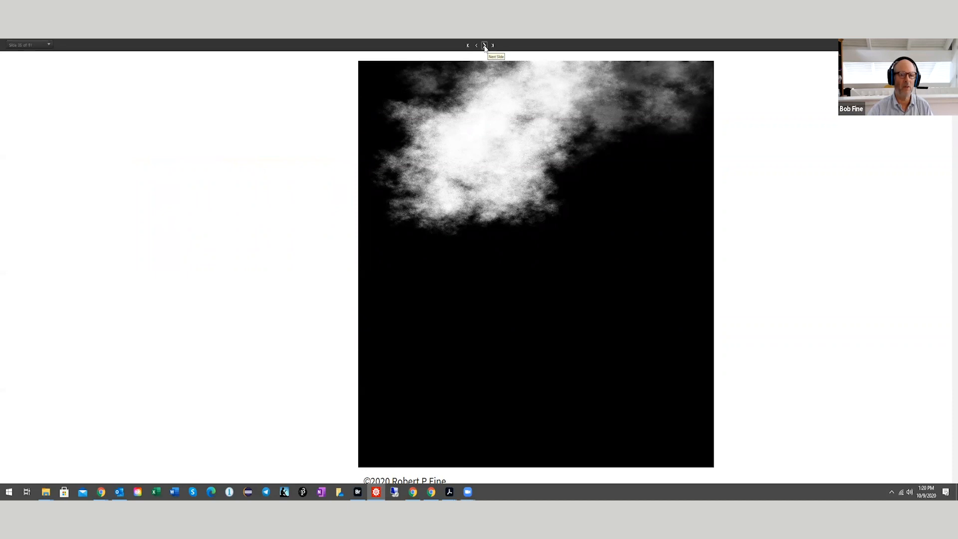
Step: Step through the coloured cloud and pale blue cloud to the white clouds in blue sky
{"action": "left_click", "coordinate": [485, 45]}
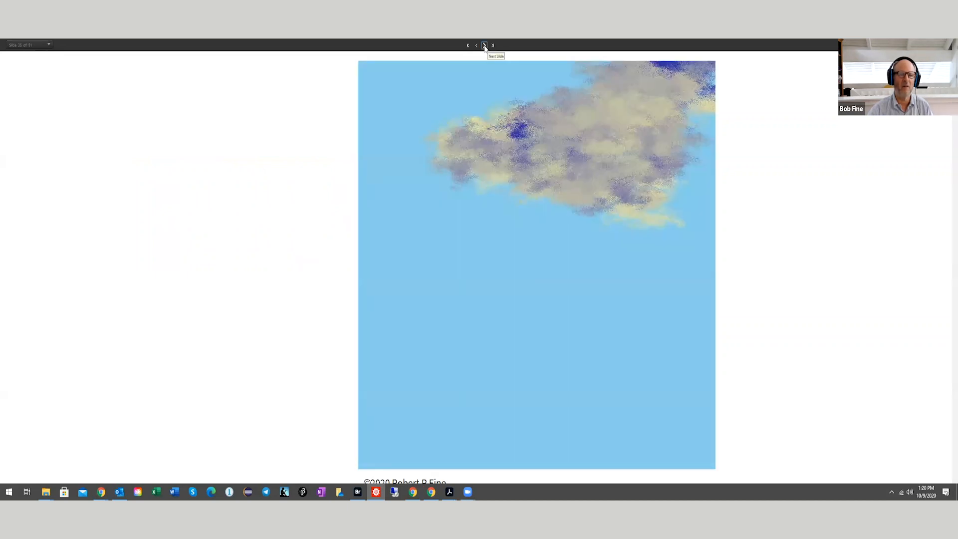
{"action": "left_click", "coordinate": [485, 45]}
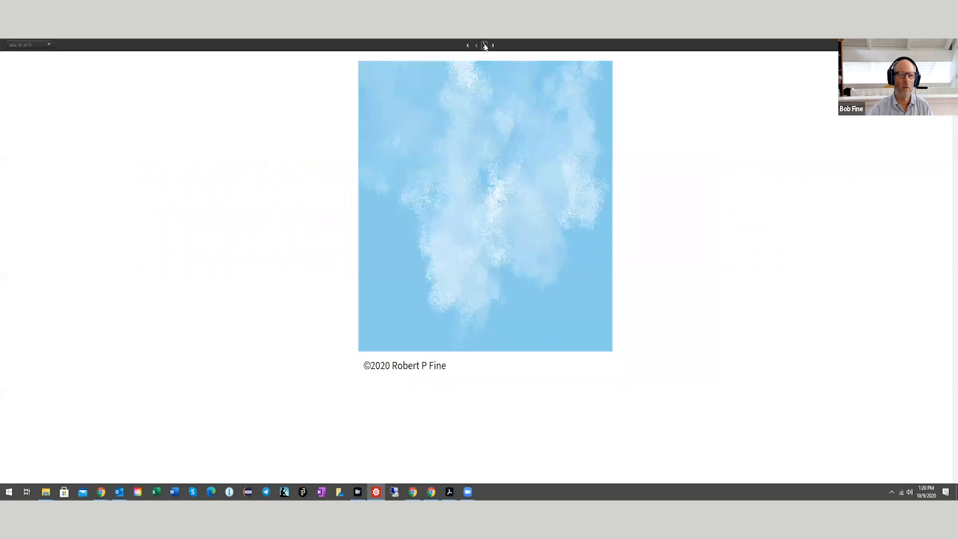
{"action": "mouse_move", "coordinate": [423, 332]}
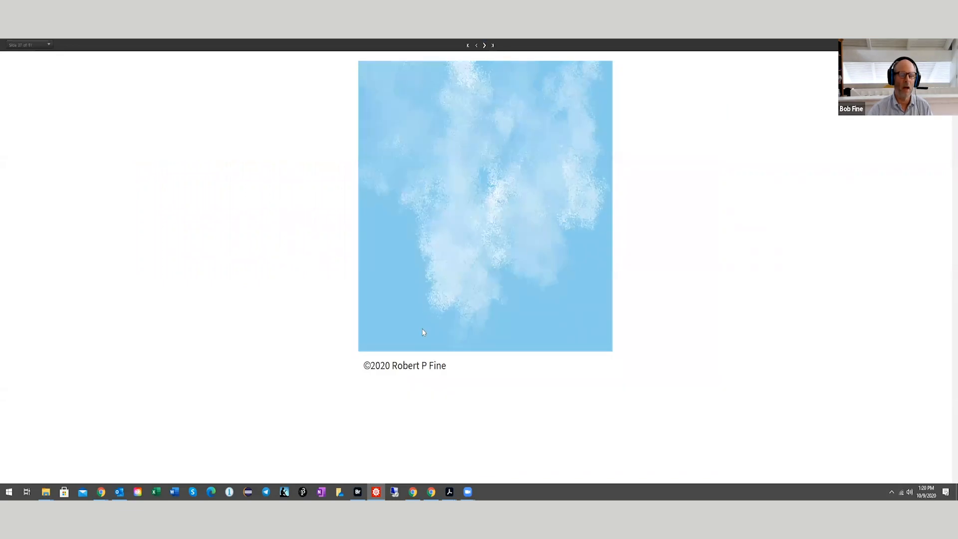
{"action": "mouse_move", "coordinate": [403, 329]}
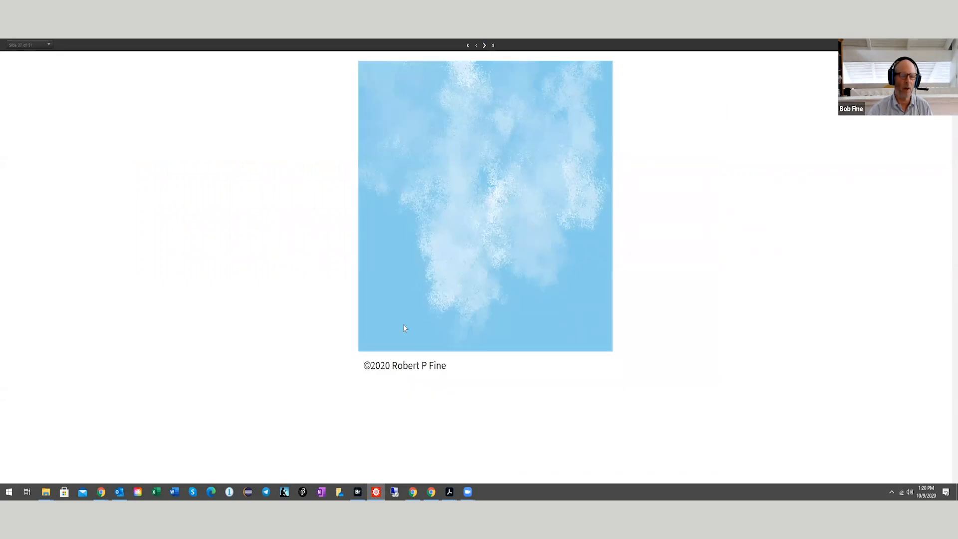
{"action": "mouse_move", "coordinate": [442, 315]}
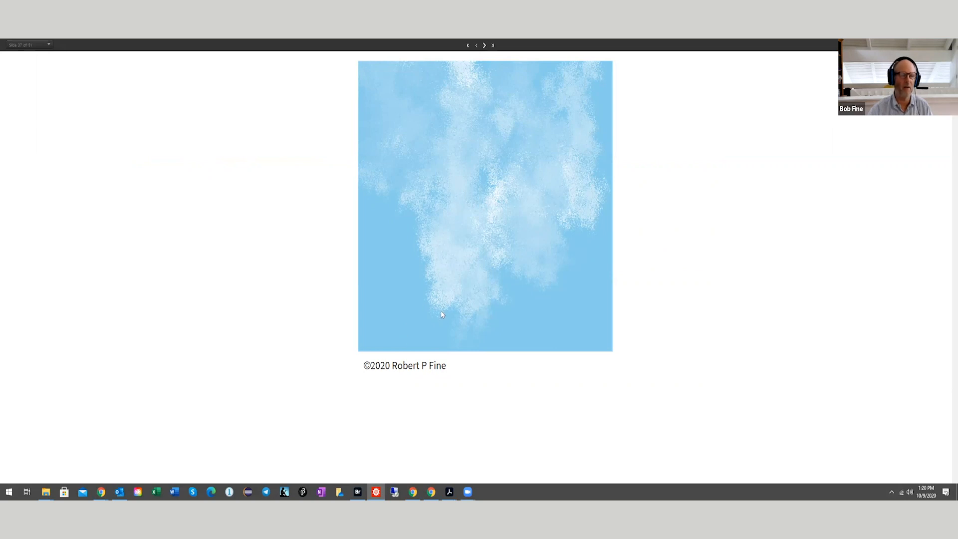
{"action": "mouse_move", "coordinate": [541, 313]}
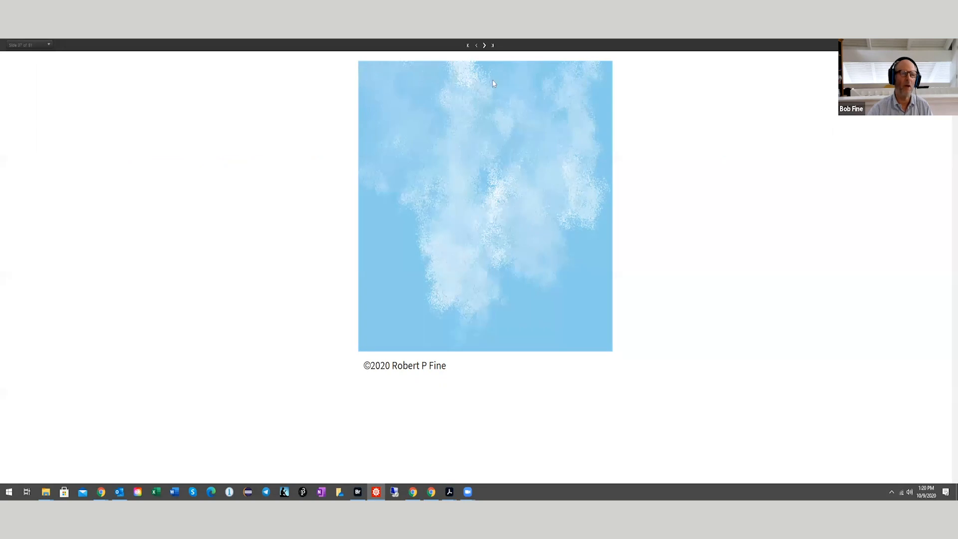
{"action": "mouse_move", "coordinate": [484, 45]}
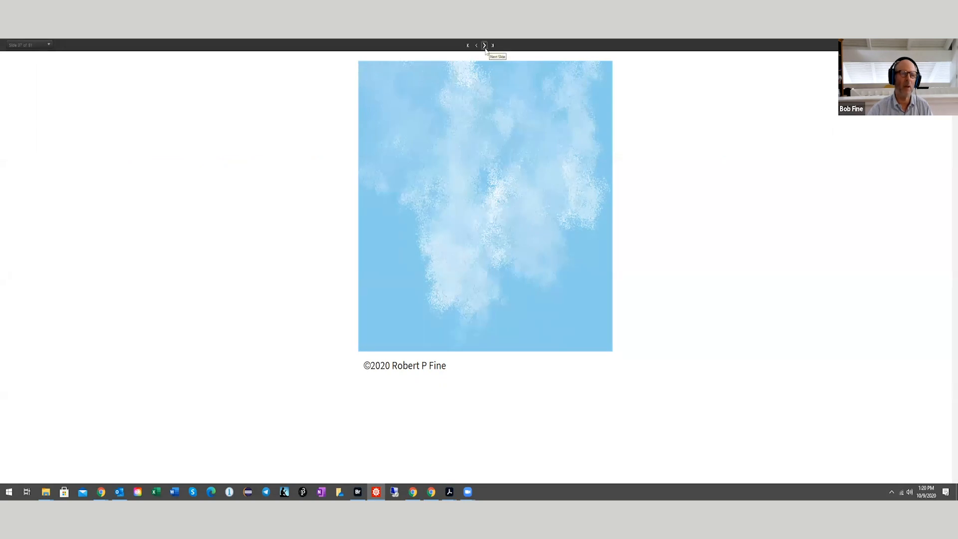
{"action": "left_click", "coordinate": [485, 45]}
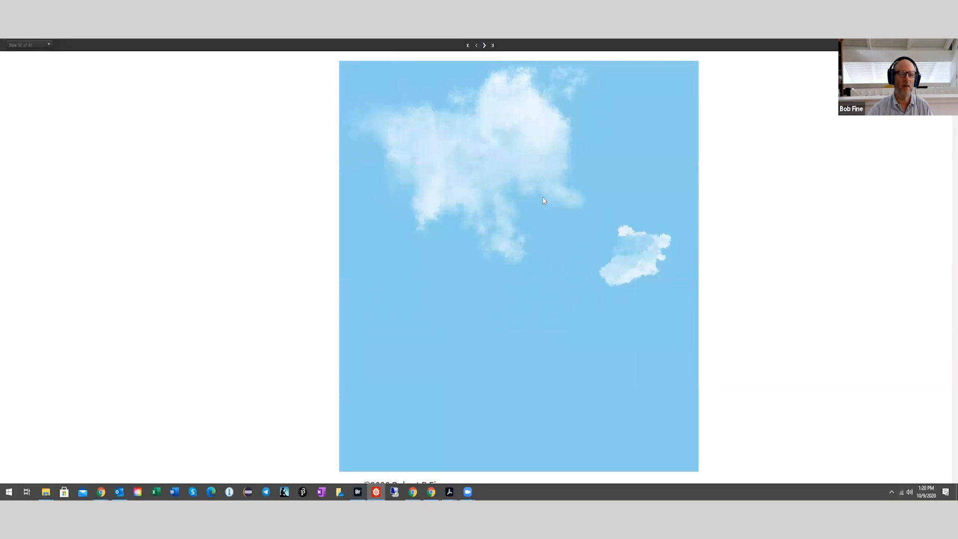
{"action": "mouse_move", "coordinate": [552, 233]}
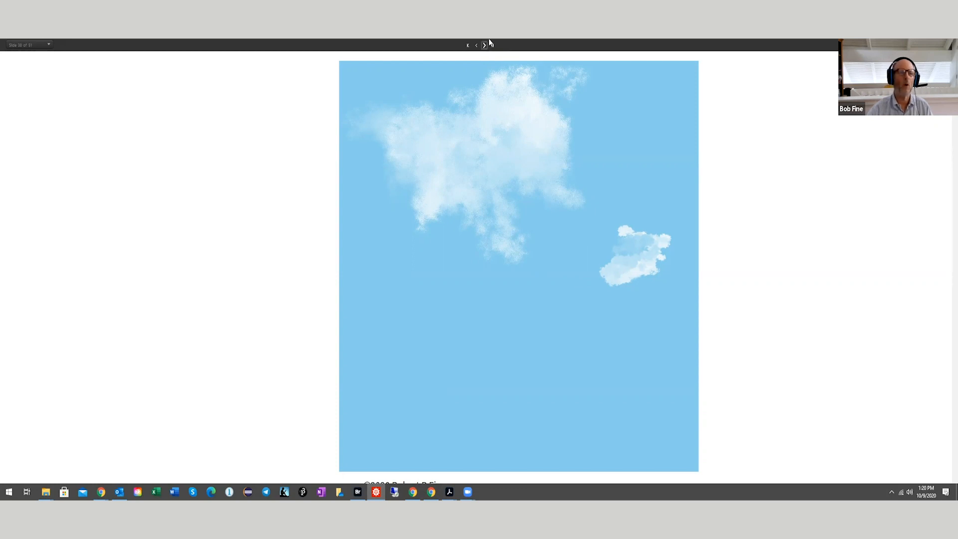
Step: Advance past Projective Geometry (Simple Pinhole Camera Engine) to Perspective Transformation Example
{"action": "left_click", "coordinate": [484, 45]}
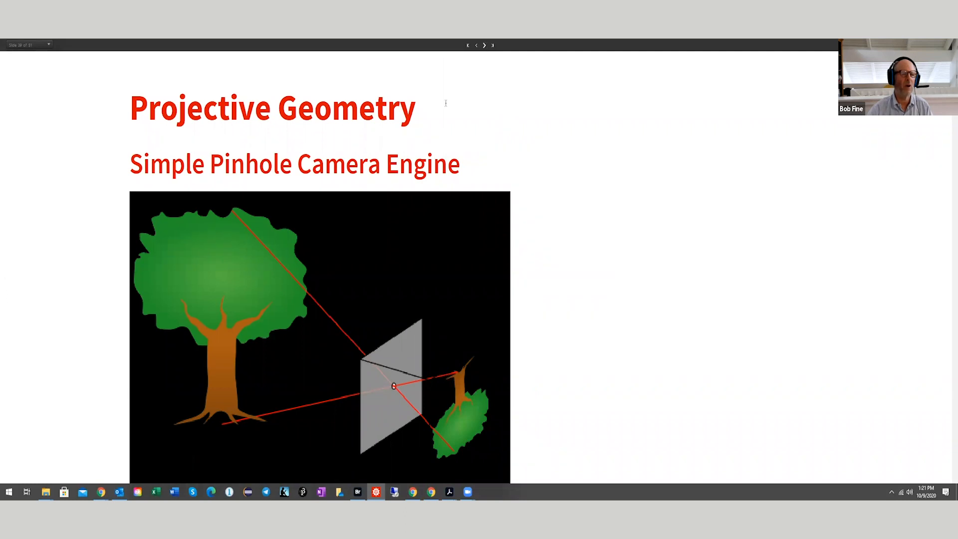
{"action": "mouse_move", "coordinate": [480, 157]}
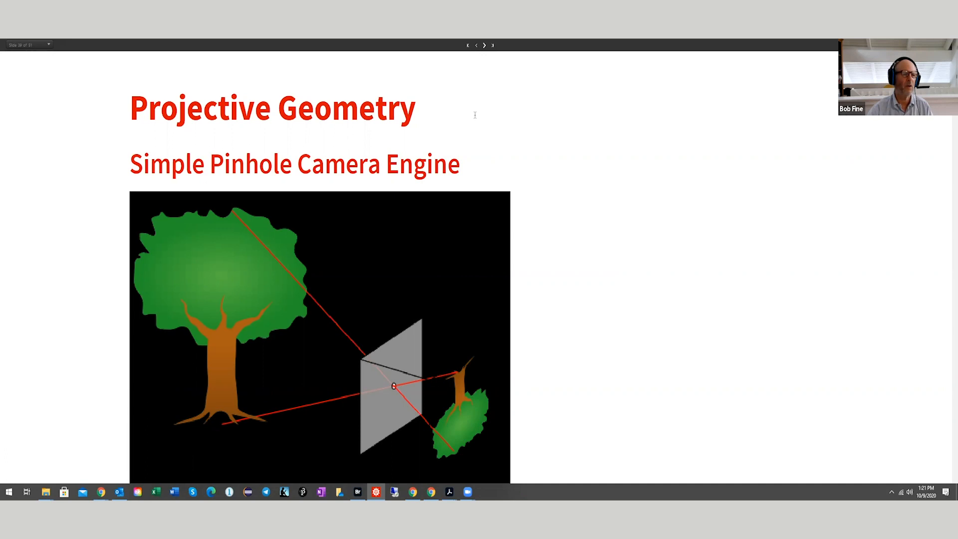
{"action": "mouse_move", "coordinate": [488, 154]}
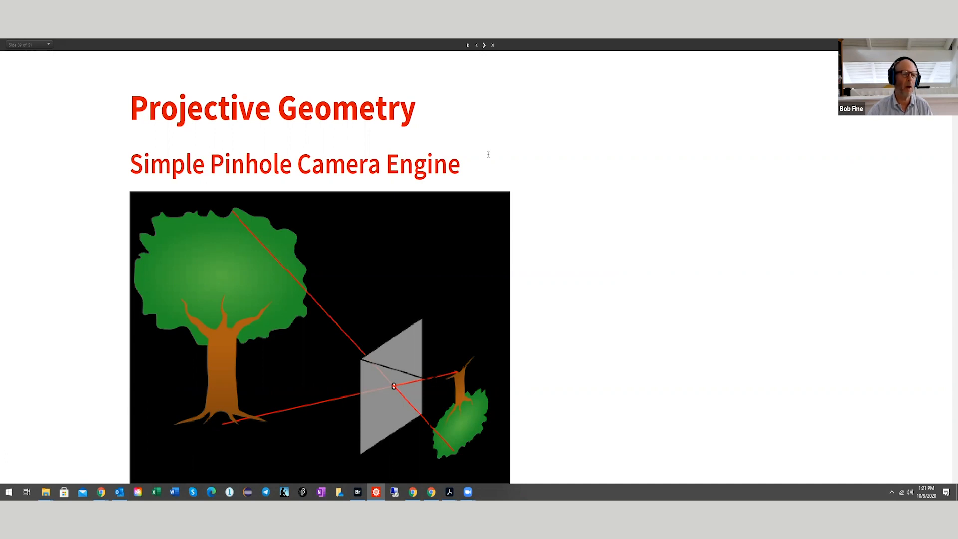
{"action": "mouse_move", "coordinate": [485, 160]}
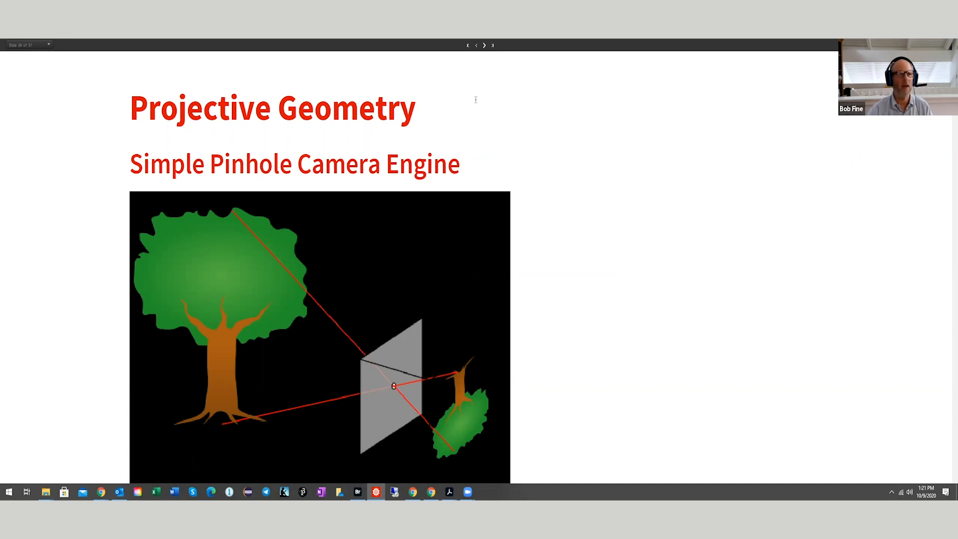
{"action": "mouse_move", "coordinate": [482, 152]}
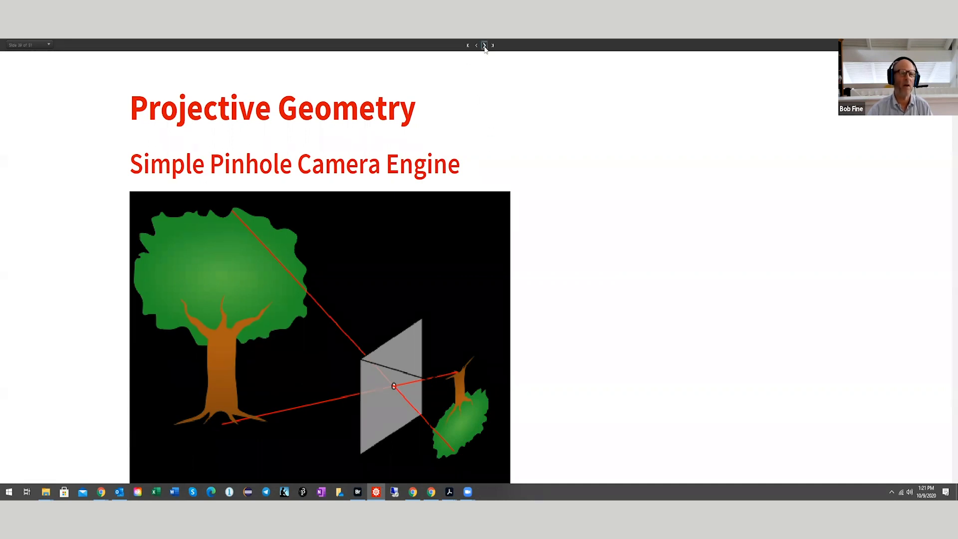
{"action": "left_click", "coordinate": [484, 44]}
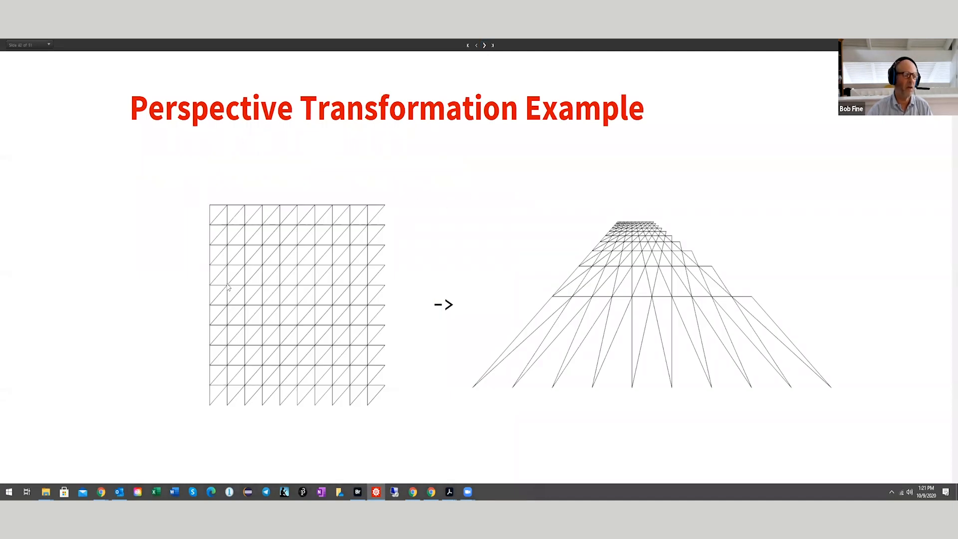
{"action": "mouse_move", "coordinate": [489, 371]}
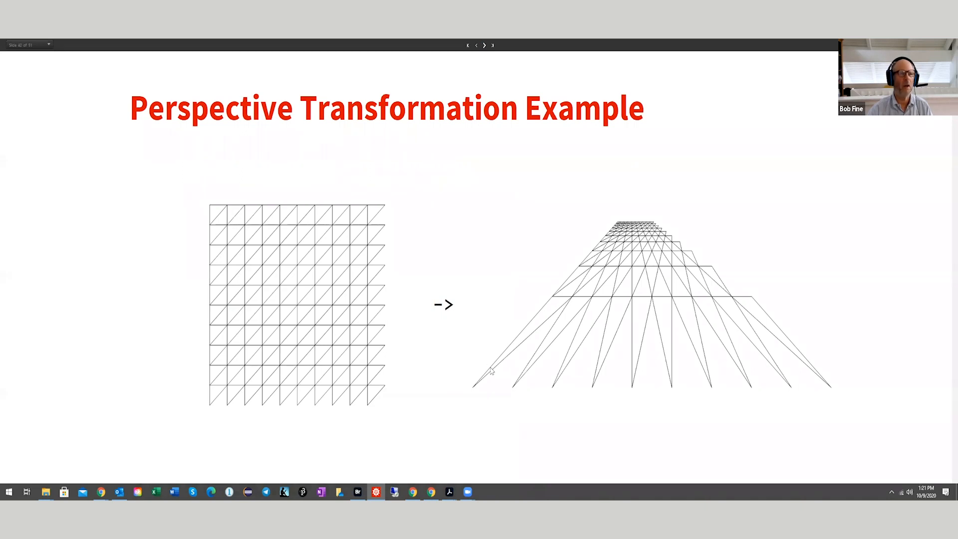
{"action": "mouse_move", "coordinate": [687, 265]}
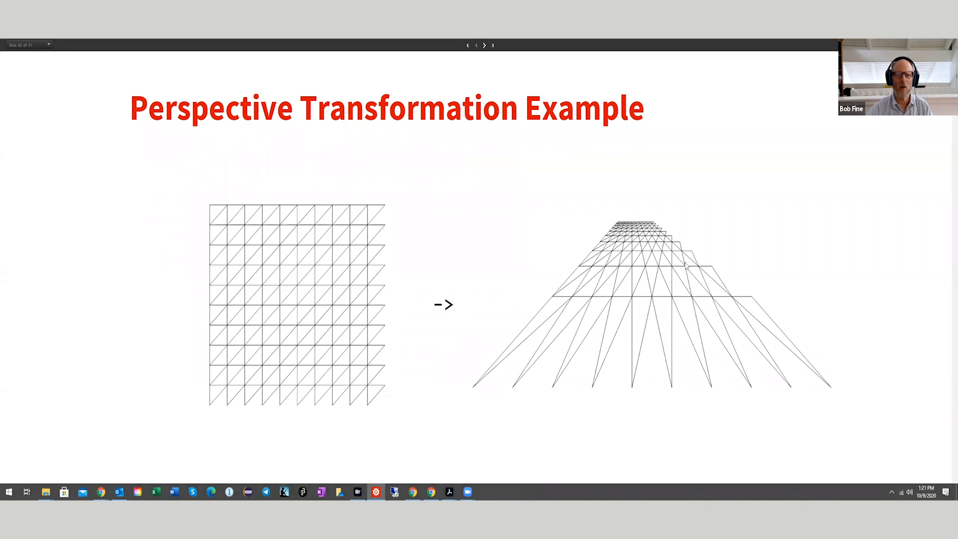
{"action": "mouse_move", "coordinate": [720, 247]}
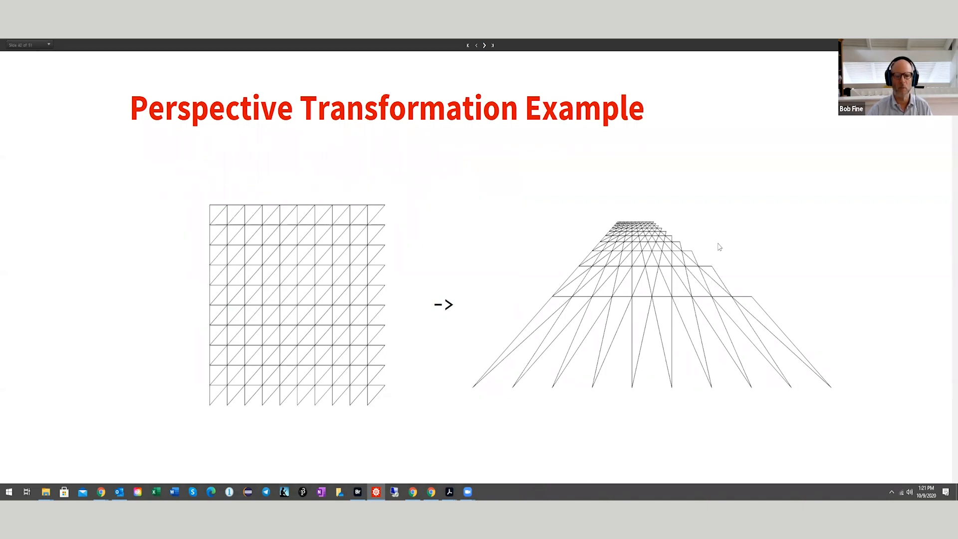
{"action": "mouse_move", "coordinate": [492, 45]}
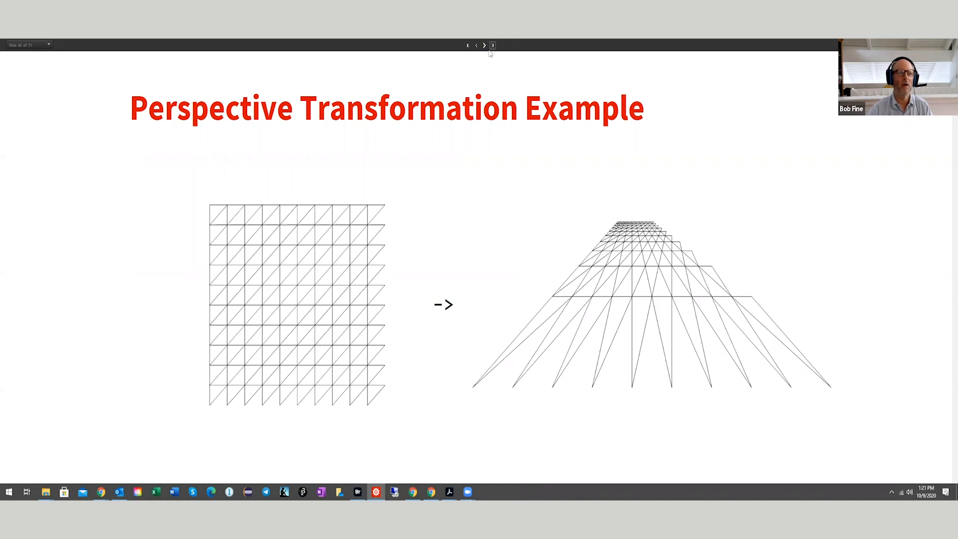
{"action": "mouse_move", "coordinate": [485, 45]}
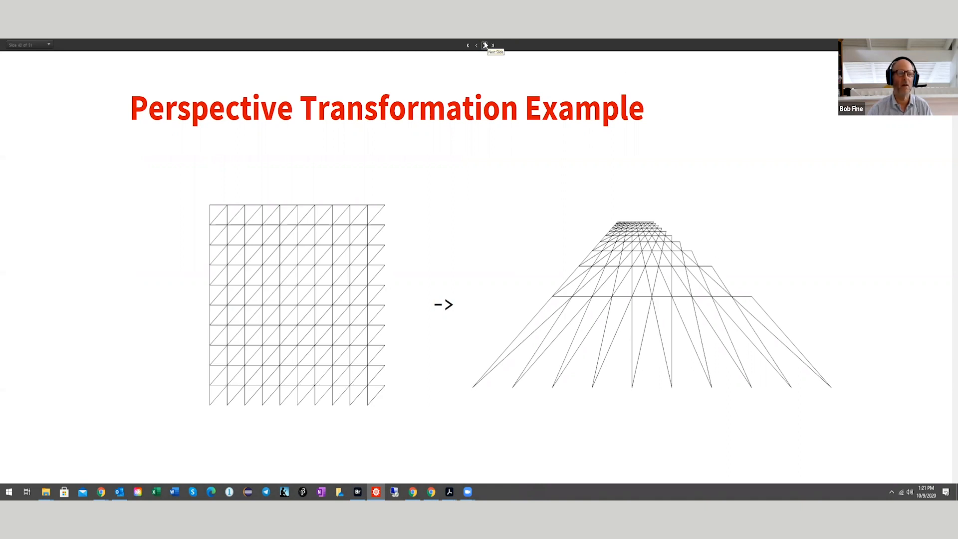
{"action": "left_click", "coordinate": [491, 45]}
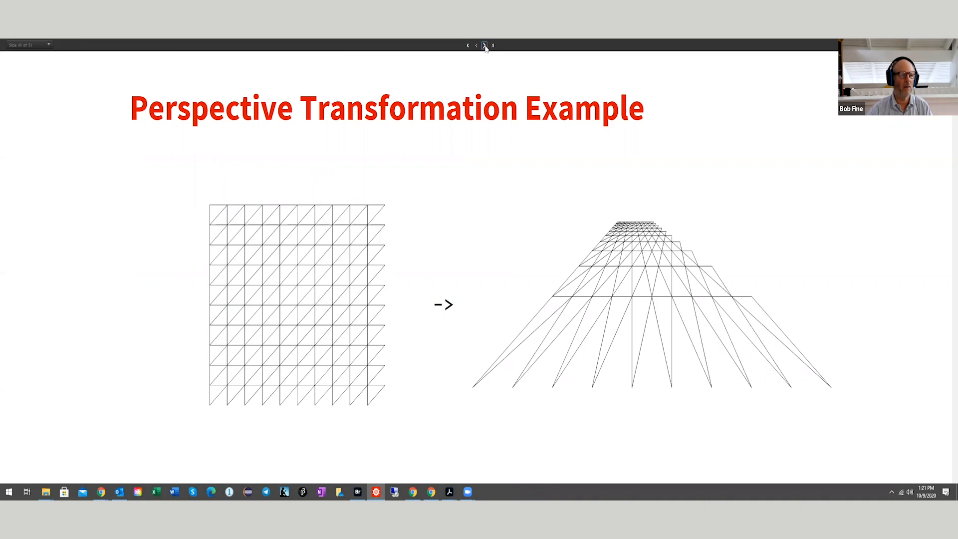
Step: Advance past the branching tree artwork to the Raw Perlin Noise Visualized slide
{"action": "left_click", "coordinate": [485, 45]}
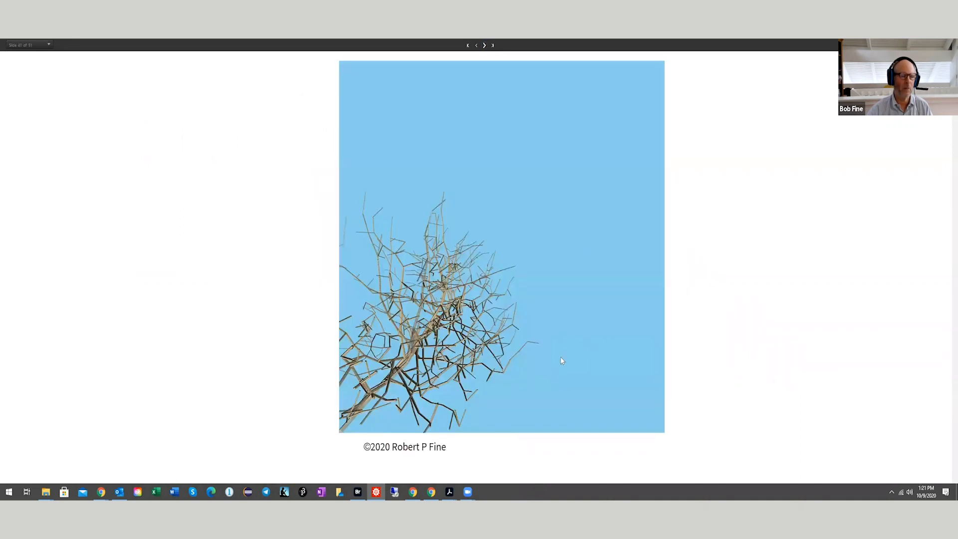
{"action": "mouse_move", "coordinate": [562, 283]}
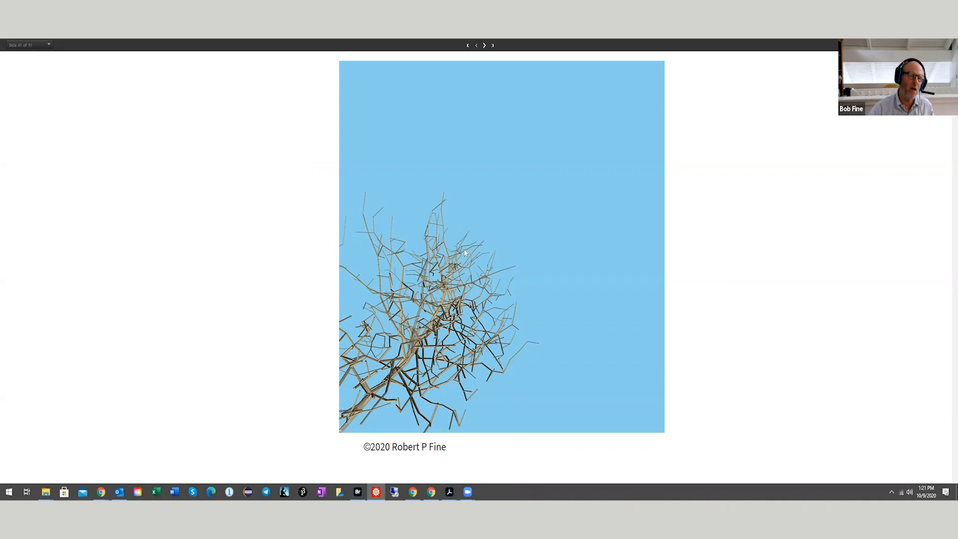
{"action": "mouse_move", "coordinate": [511, 75]}
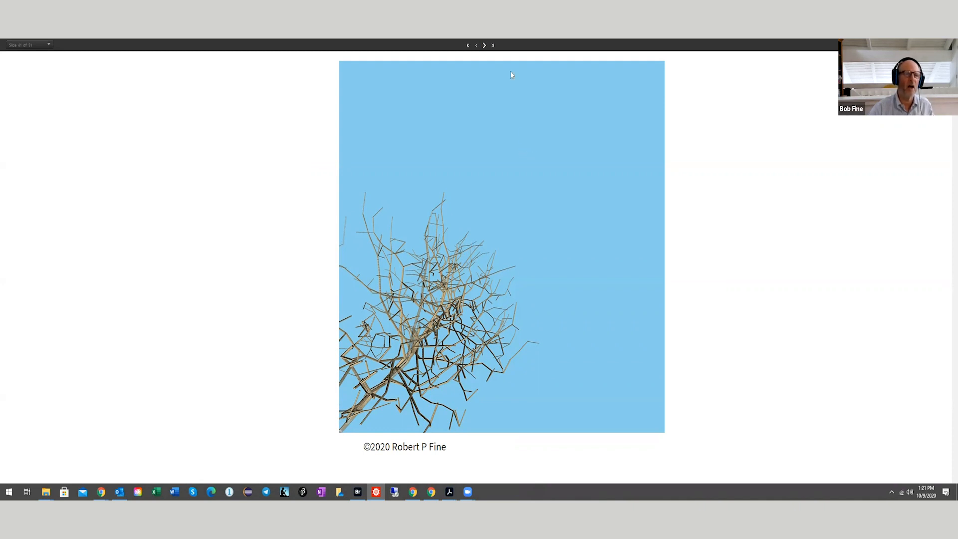
{"action": "left_click", "coordinate": [484, 45]}
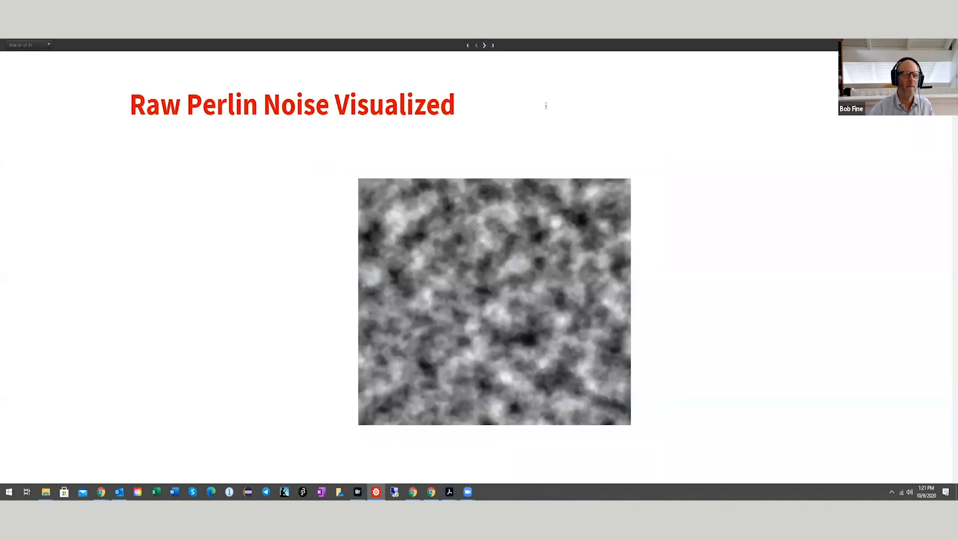
{"action": "mouse_move", "coordinate": [527, 292]}
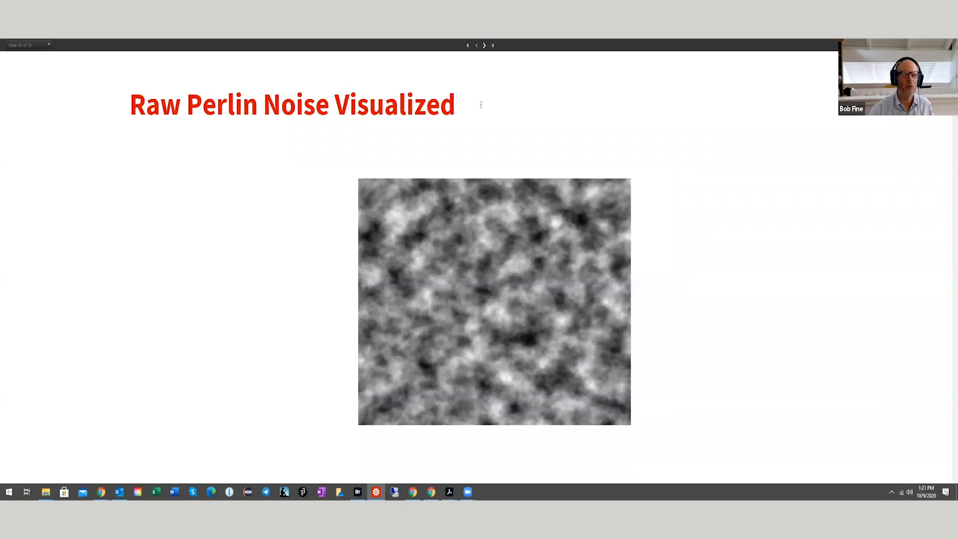
{"action": "mouse_move", "coordinate": [542, 66]}
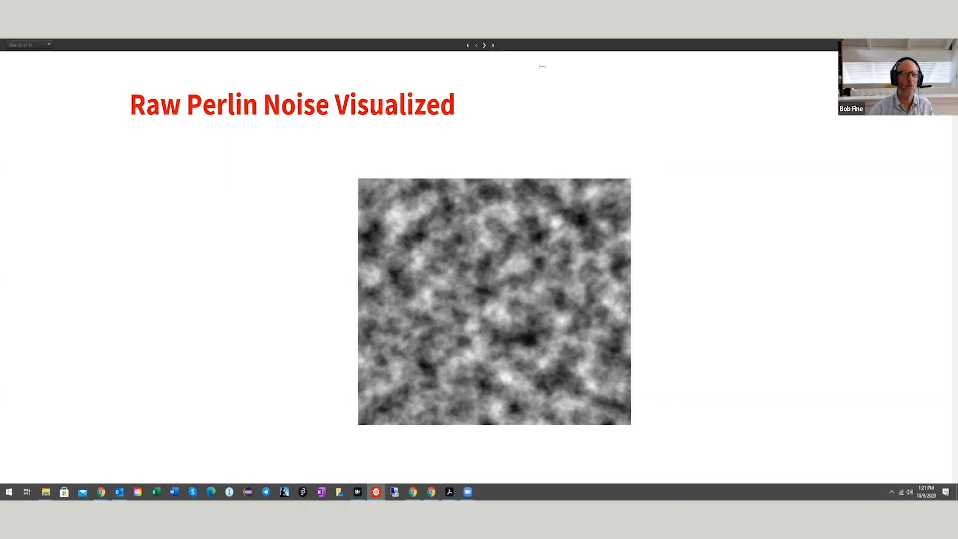
{"action": "mouse_move", "coordinate": [485, 43]}
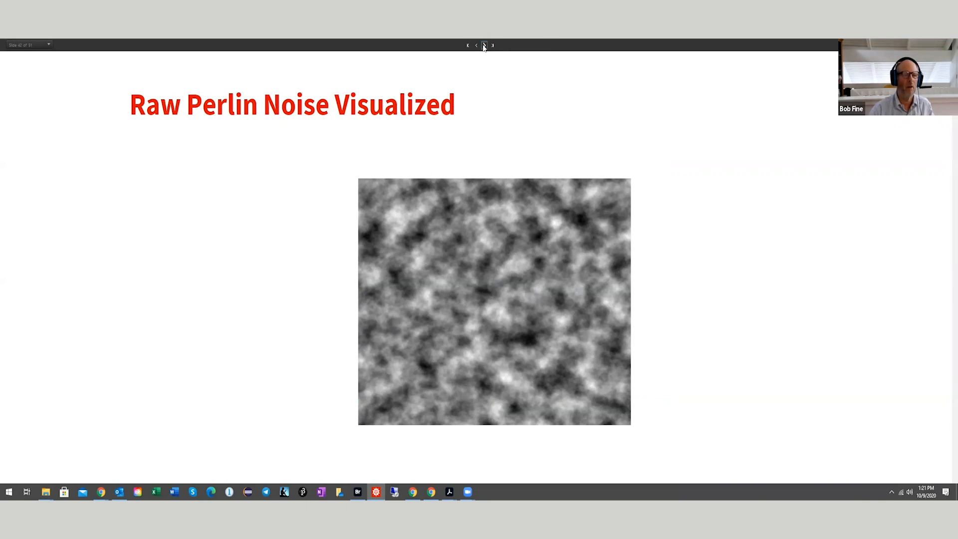
Step: Advance to Raw Perlin Converted to Height Map Terrain with green mountains under blue sky
{"action": "left_click", "coordinate": [483, 45]}
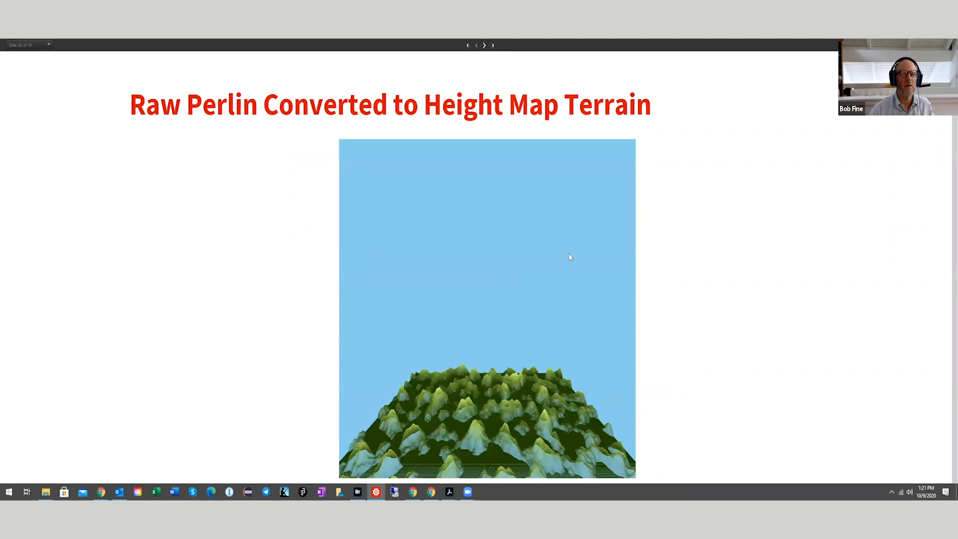
{"action": "mouse_move", "coordinate": [584, 403]}
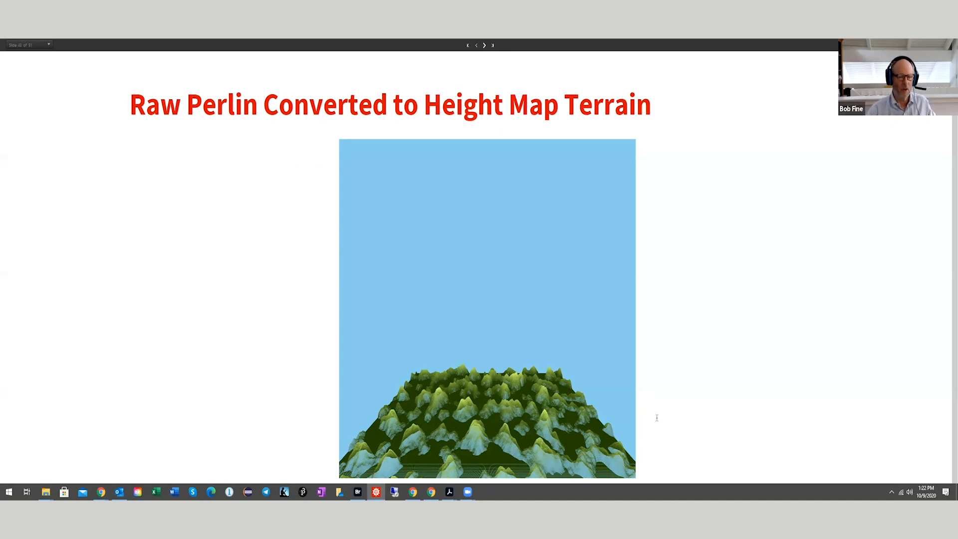
{"action": "mouse_move", "coordinate": [623, 442]}
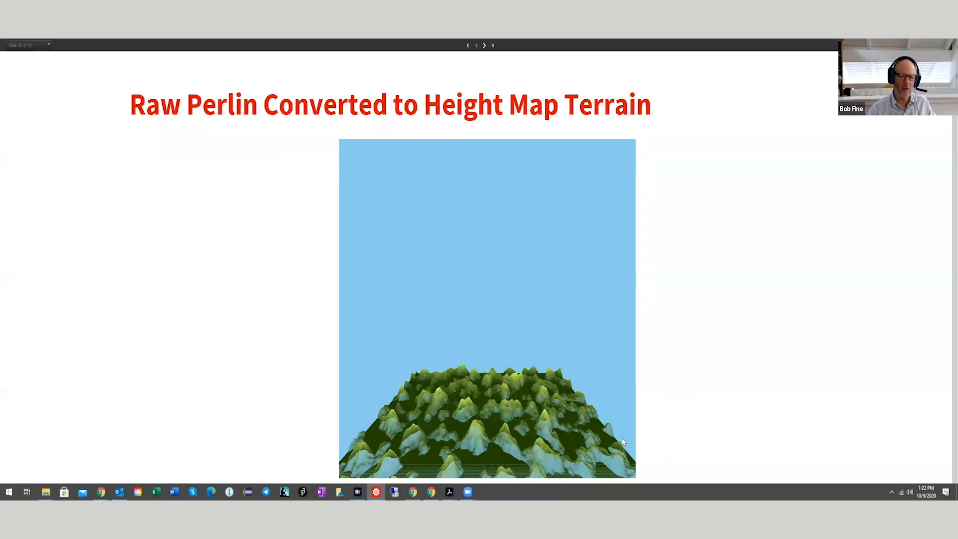
{"action": "mouse_move", "coordinate": [607, 78]}
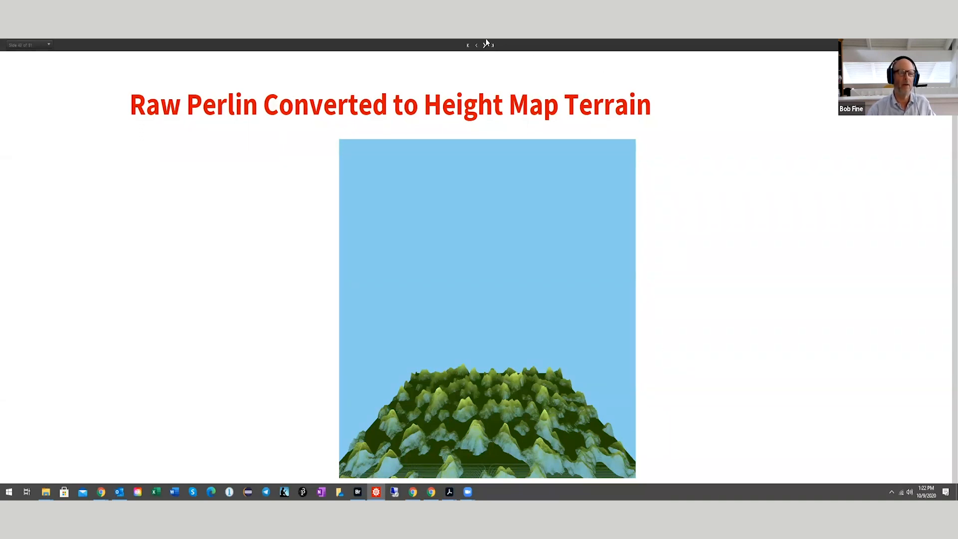
Step: Advance past the grassy field plane to the close-up of tall grass against blue sky
{"action": "left_click", "coordinate": [484, 45]}
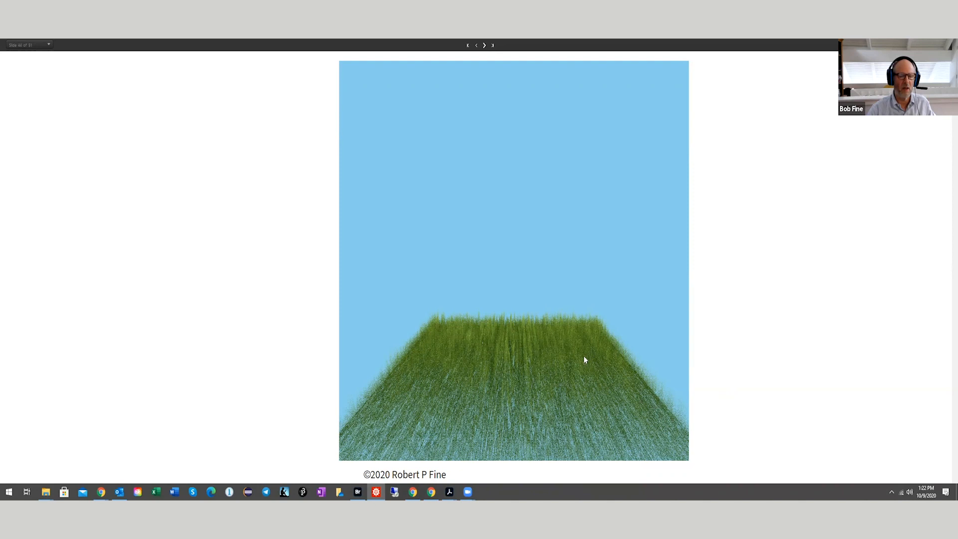
{"action": "mouse_move", "coordinate": [587, 367]}
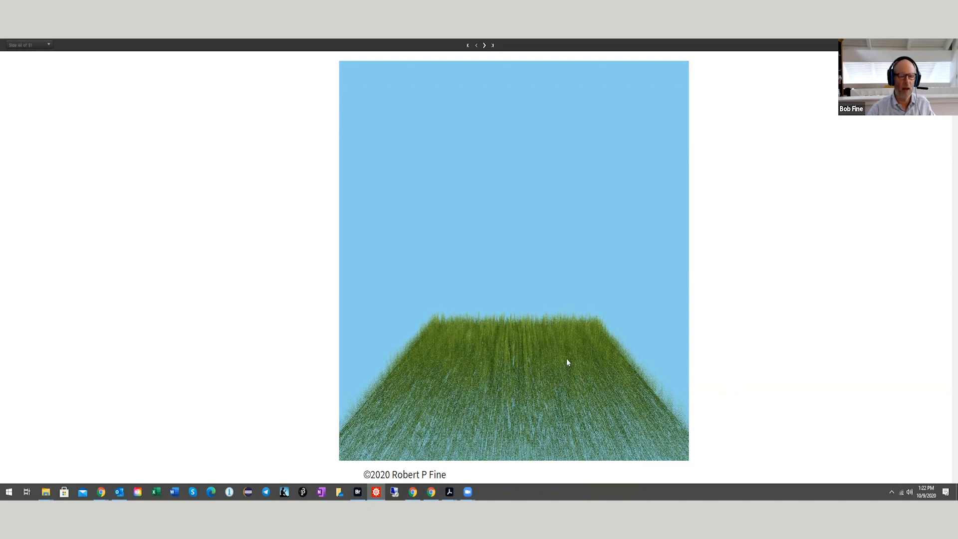
{"action": "mouse_move", "coordinate": [544, 328]}
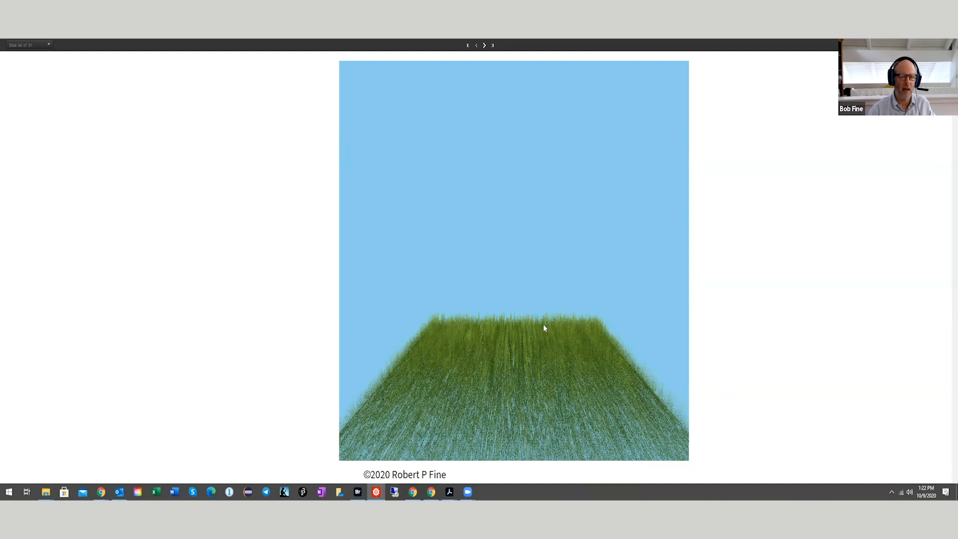
{"action": "mouse_move", "coordinate": [491, 140]}
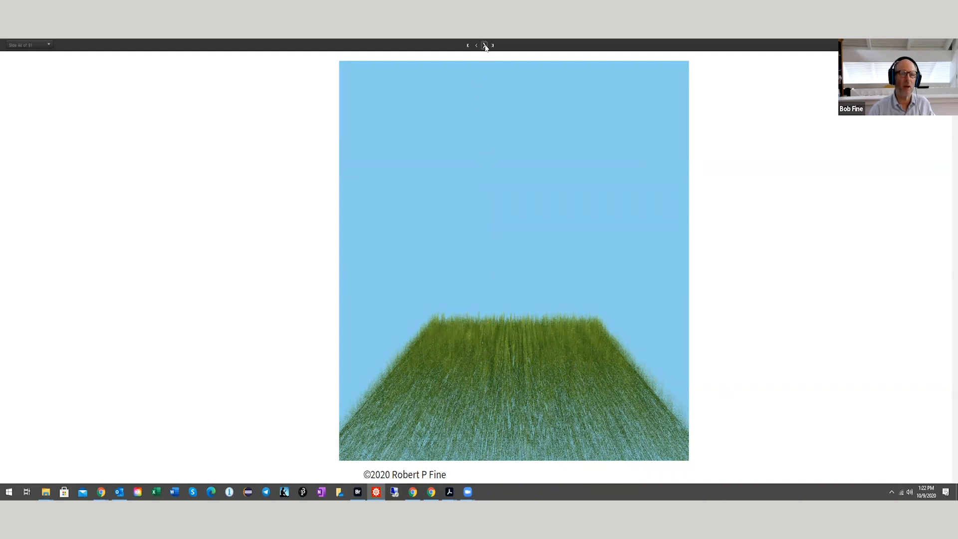
{"action": "left_click", "coordinate": [485, 44]}
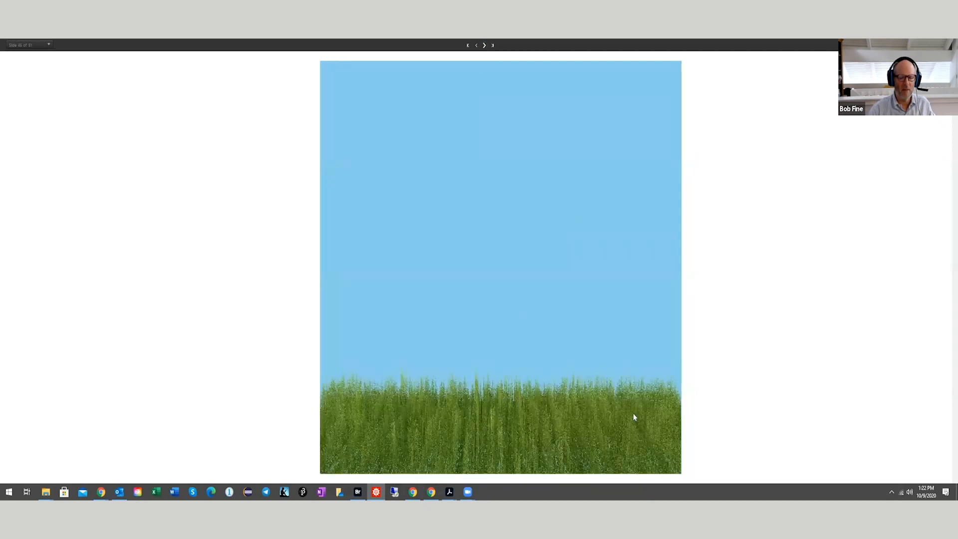
{"action": "mouse_move", "coordinate": [676, 443]}
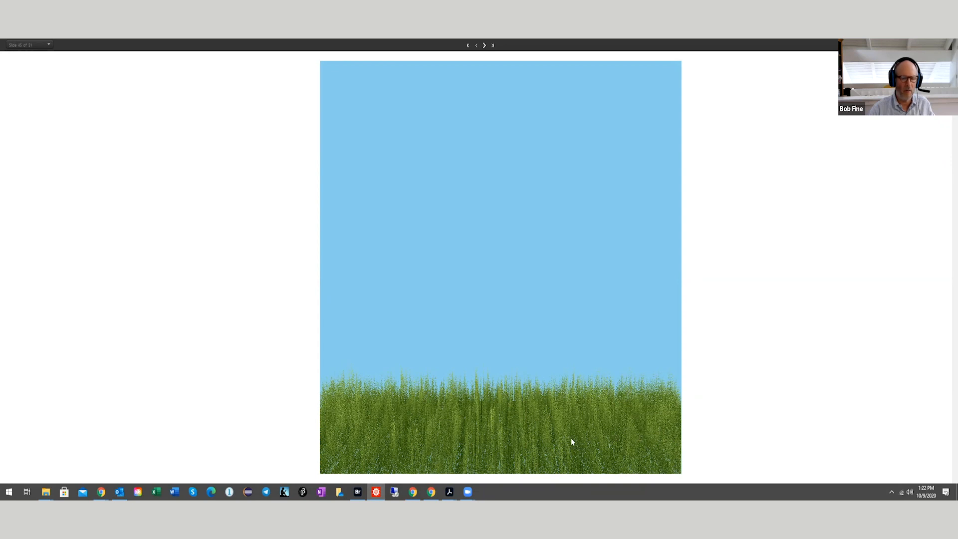
{"action": "mouse_move", "coordinate": [494, 426]}
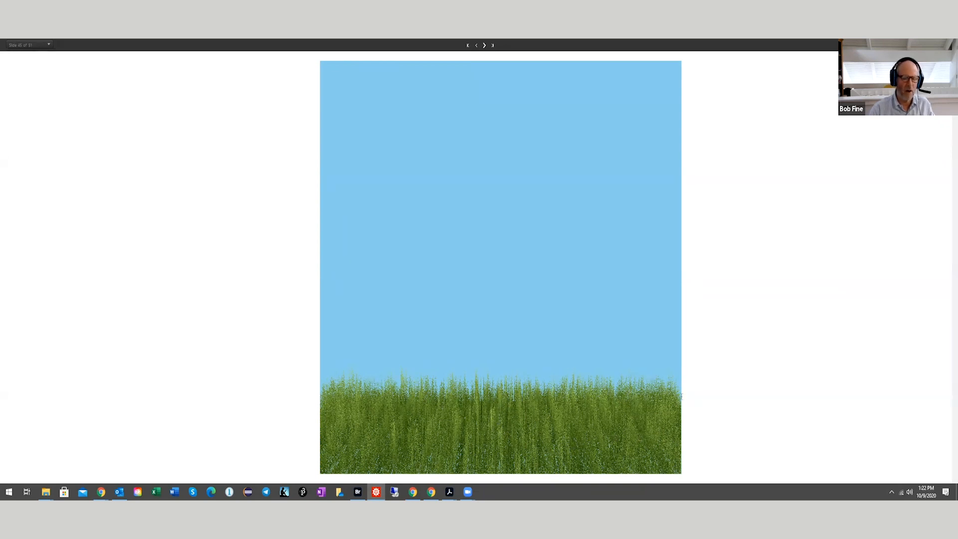
{"action": "mouse_move", "coordinate": [700, 396]}
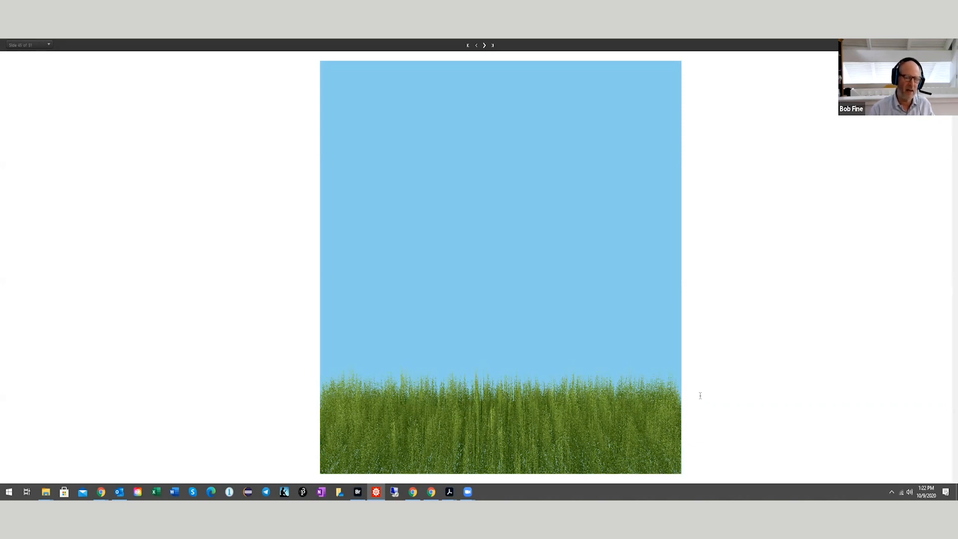
{"action": "mouse_move", "coordinate": [665, 227]}
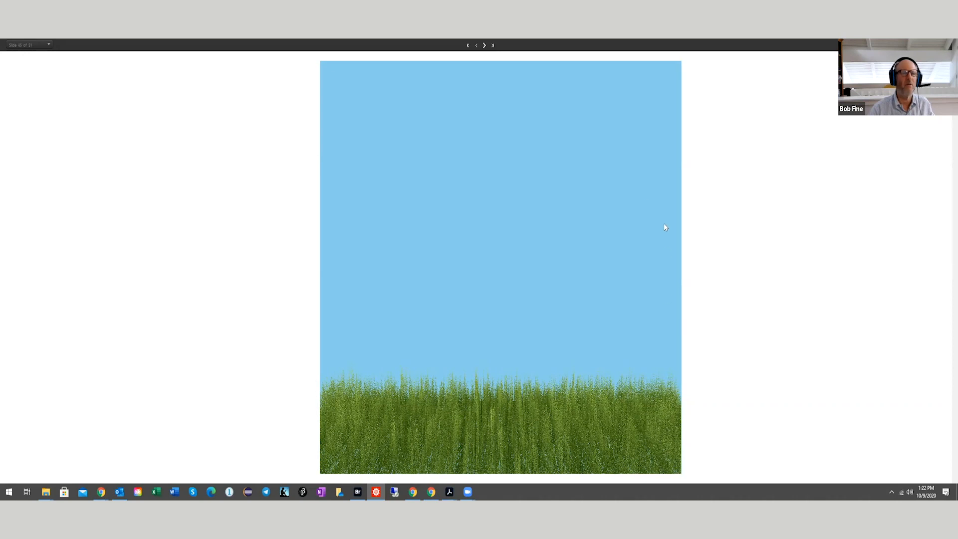
{"action": "mouse_move", "coordinate": [562, 109]}
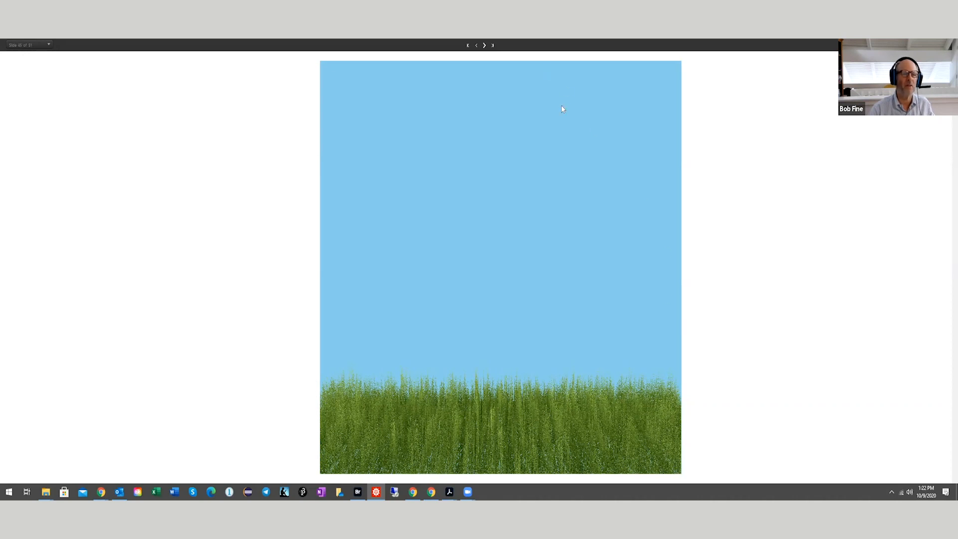
{"action": "mouse_move", "coordinate": [484, 45]}
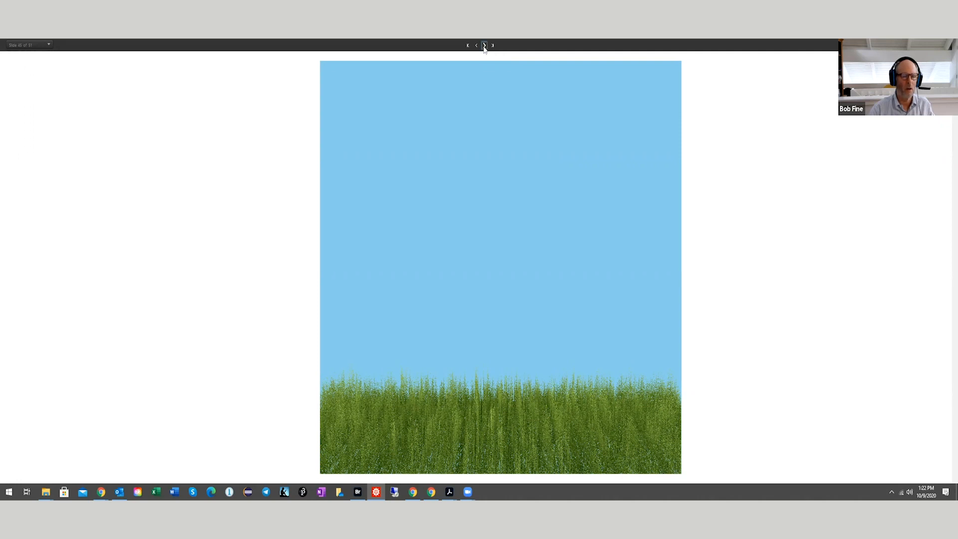
Step: Advance to the tangled bare tree on grassy ground beneath clouds
{"action": "left_click", "coordinate": [483, 45]}
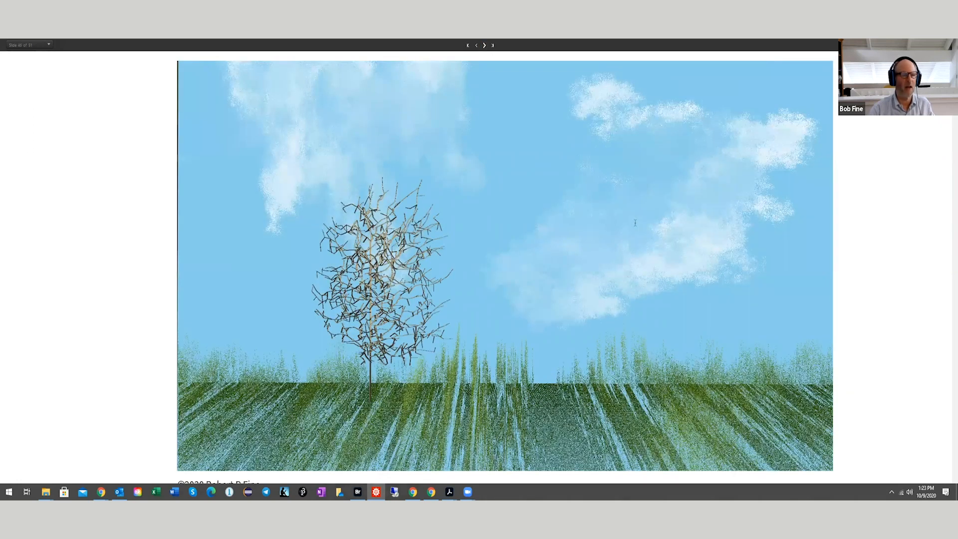
{"action": "mouse_move", "coordinate": [472, 305]}
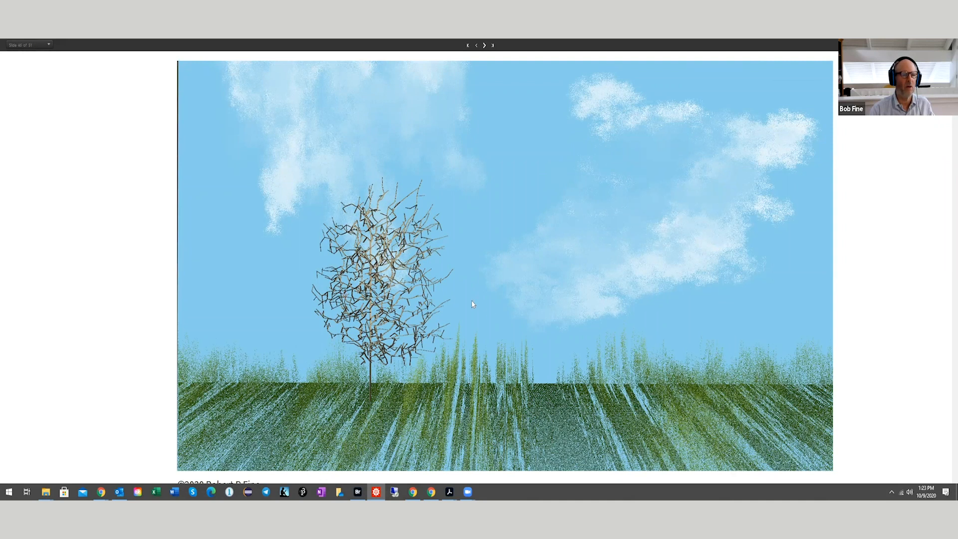
{"action": "mouse_move", "coordinate": [581, 446]}
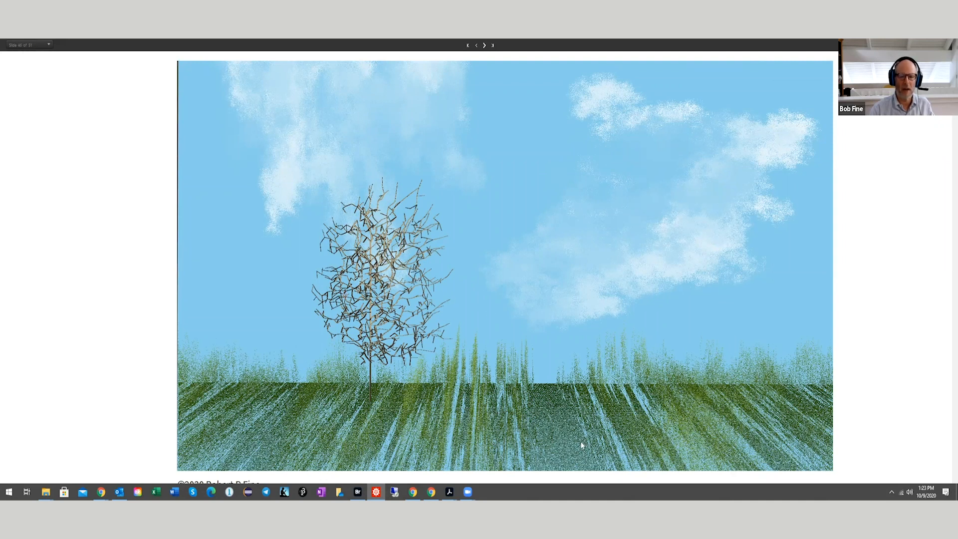
{"action": "mouse_move", "coordinate": [585, 455]}
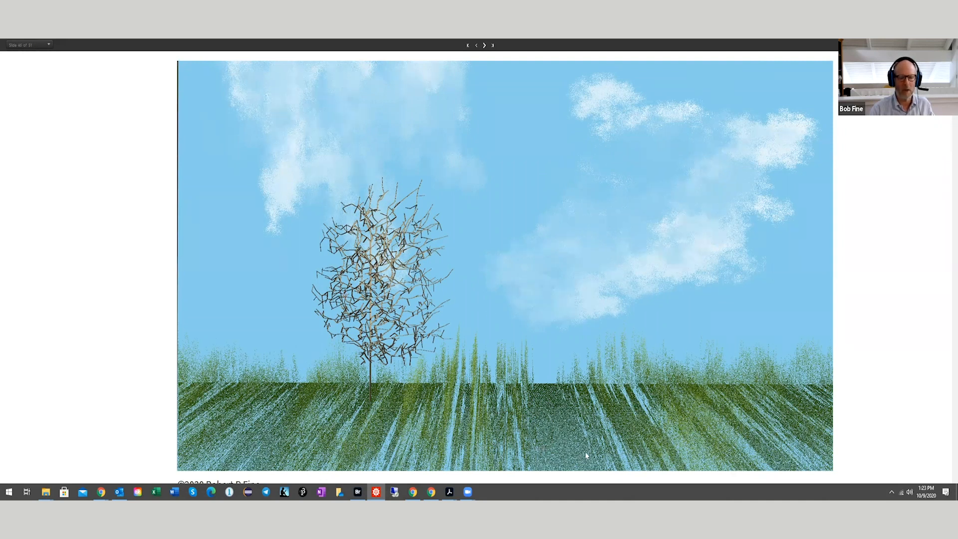
{"action": "mouse_move", "coordinate": [867, 430]}
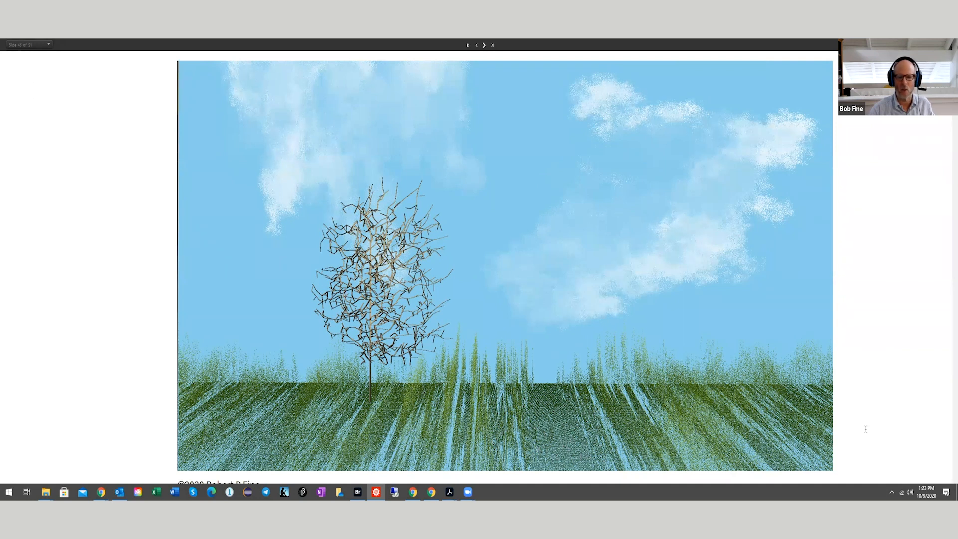
{"action": "mouse_move", "coordinate": [710, 453]}
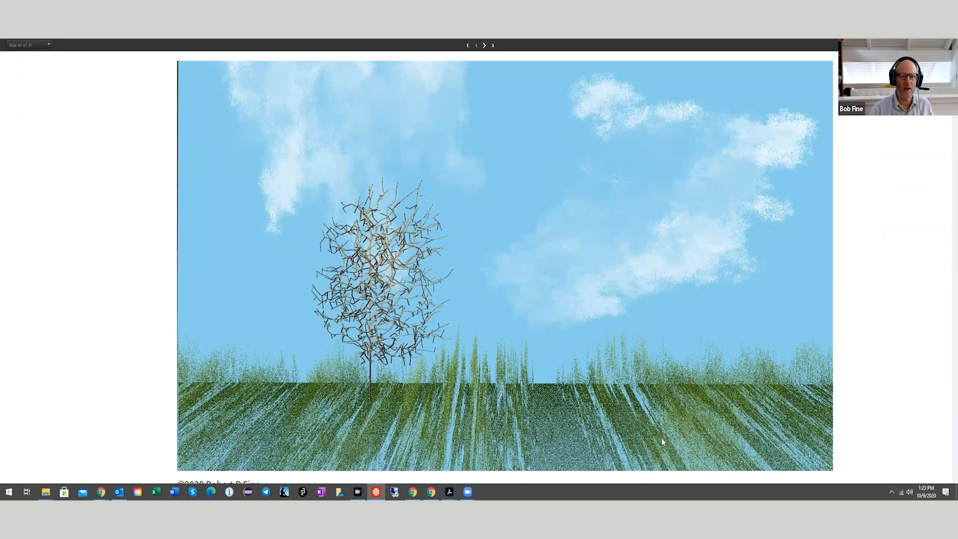
{"action": "mouse_move", "coordinate": [616, 223]}
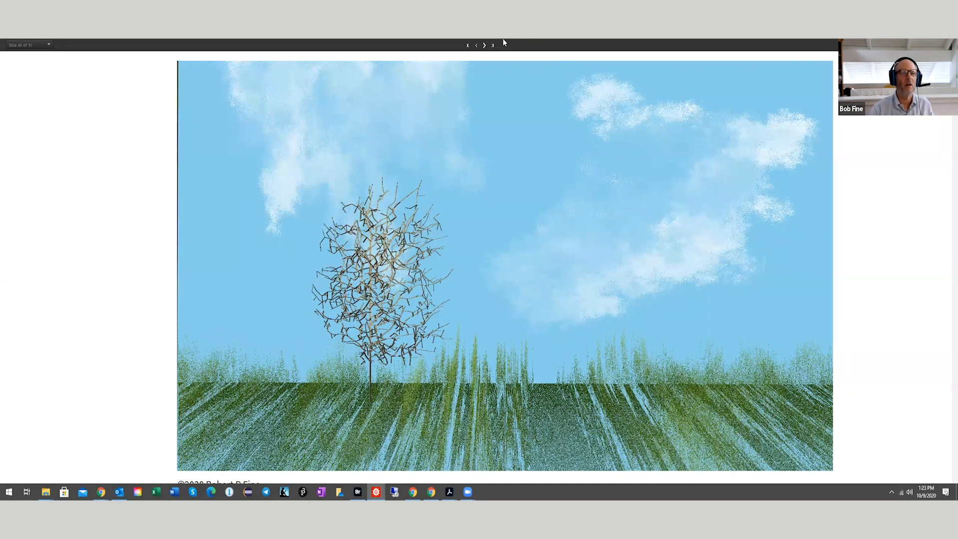
Step: Advance to Projective Geometry and L Systems showing the axiom and replacement rule
{"action": "left_click", "coordinate": [484, 45]}
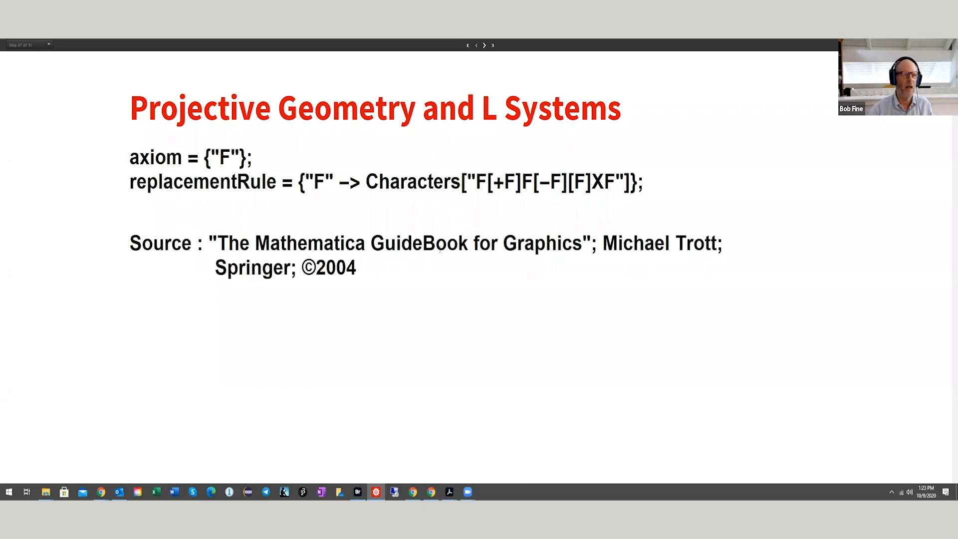
{"action": "mouse_move", "coordinate": [387, 263]}
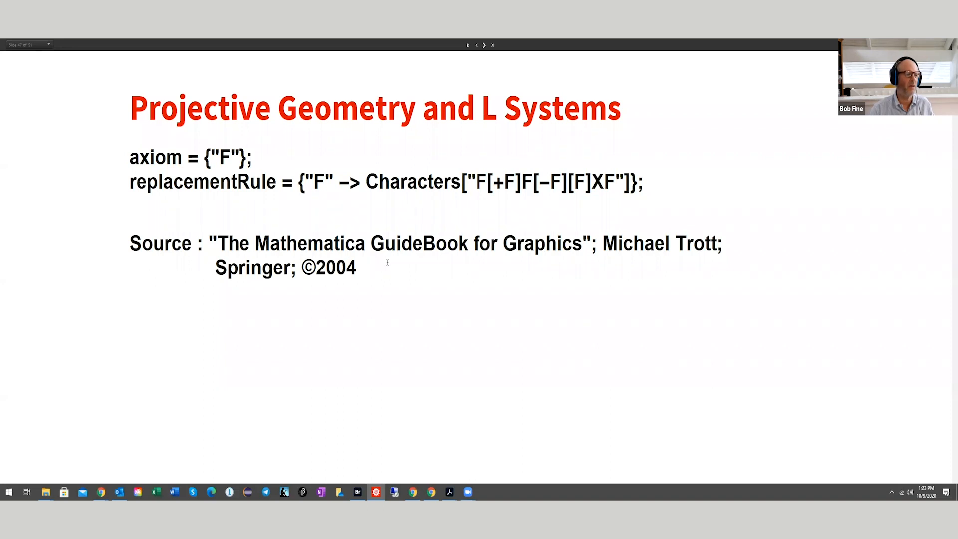
{"action": "mouse_move", "coordinate": [443, 274]}
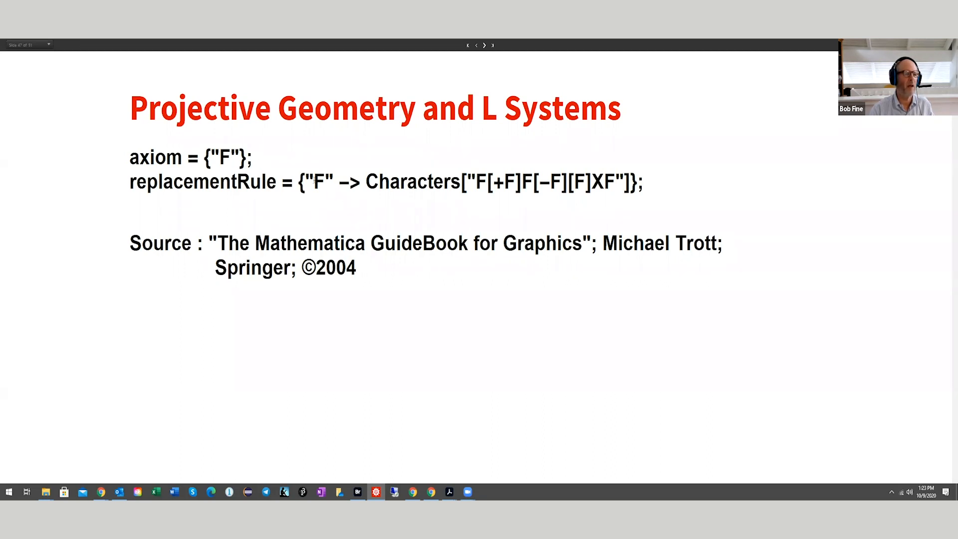
{"action": "mouse_move", "coordinate": [487, 199]}
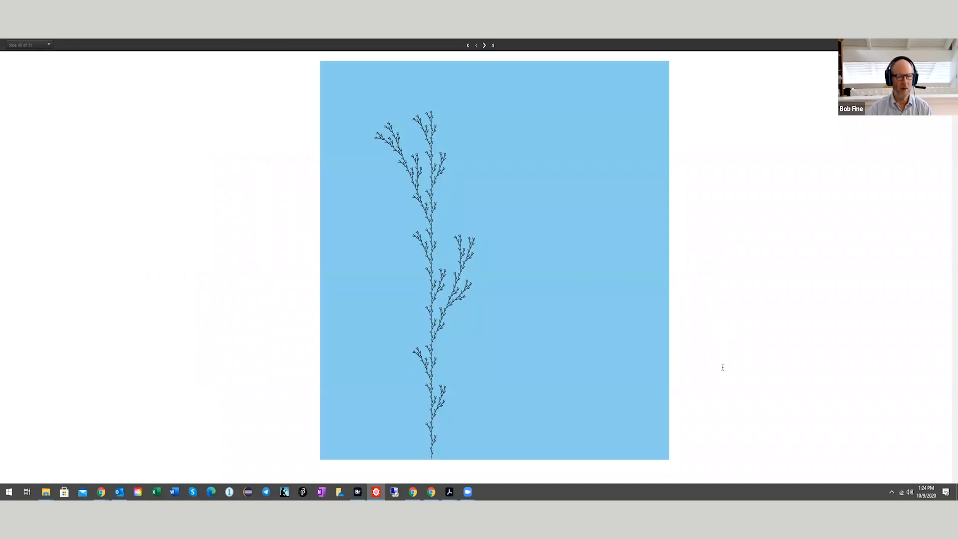
{"action": "mouse_move", "coordinate": [722, 397]}
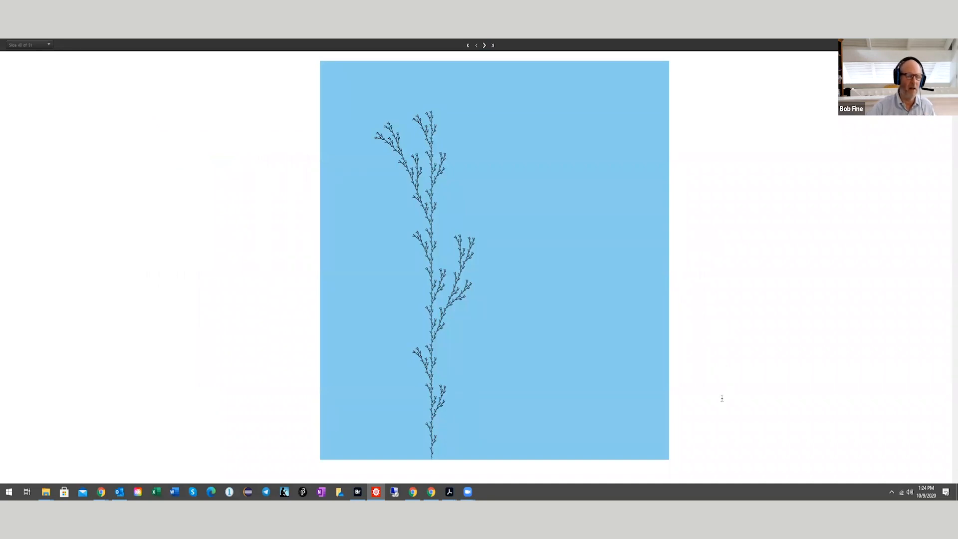
{"action": "mouse_move", "coordinate": [642, 422]}
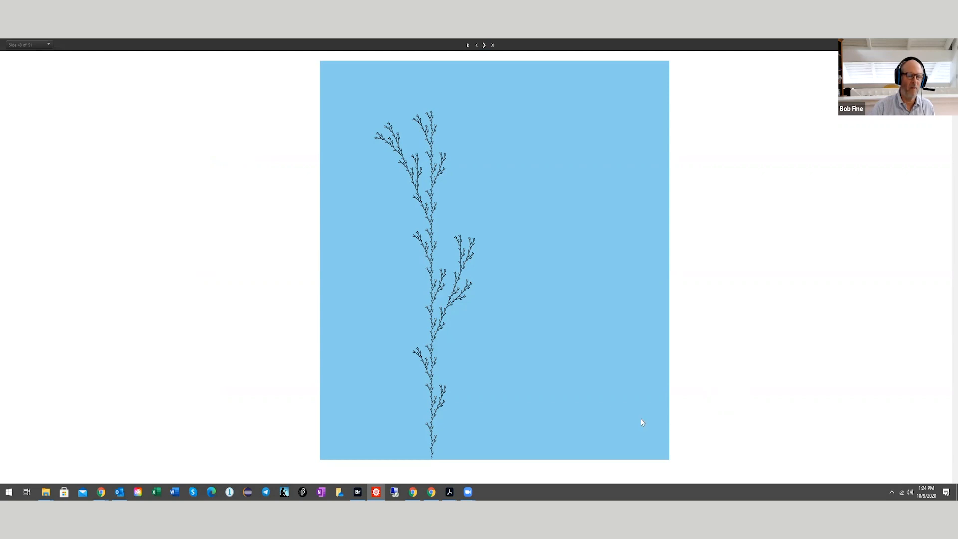
{"action": "mouse_move", "coordinate": [600, 345]}
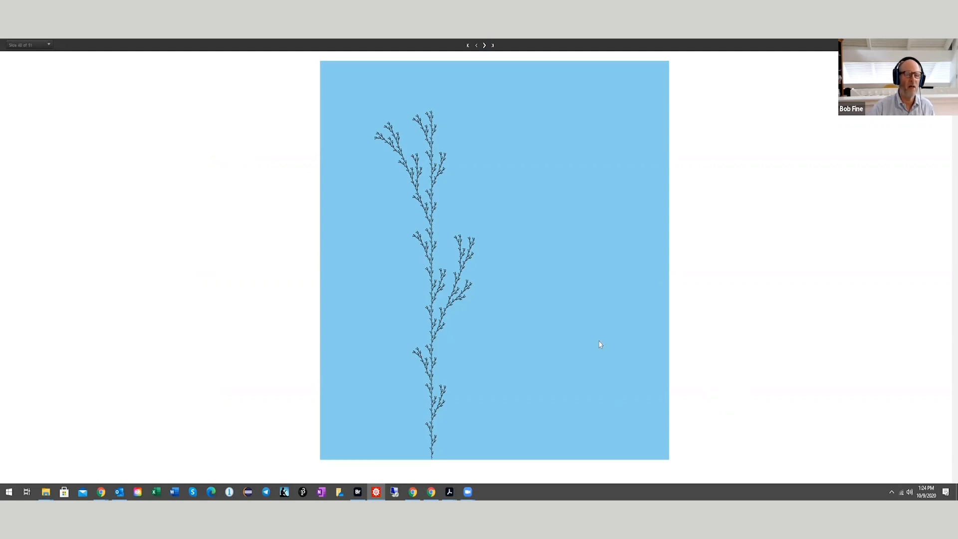
{"action": "mouse_move", "coordinate": [582, 262]}
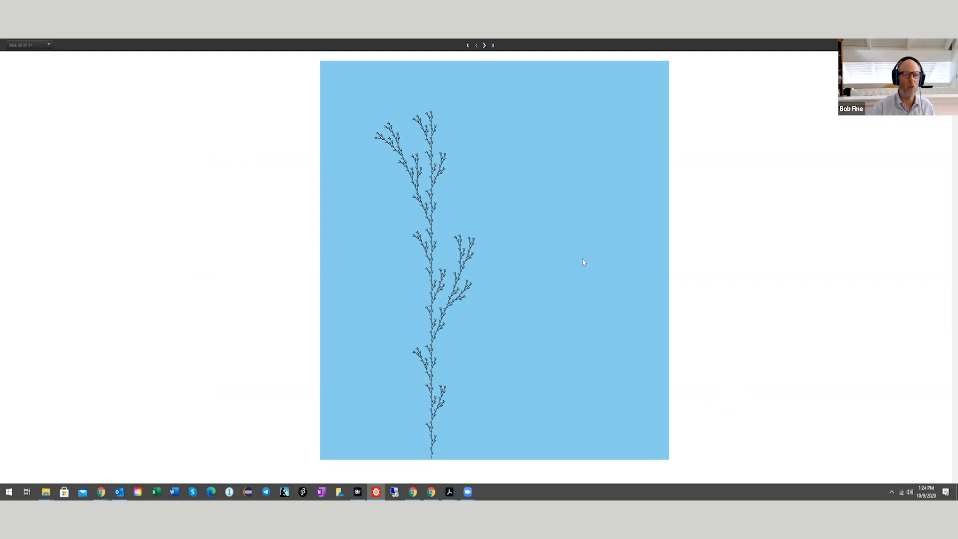
{"action": "mouse_move", "coordinate": [489, 53]}
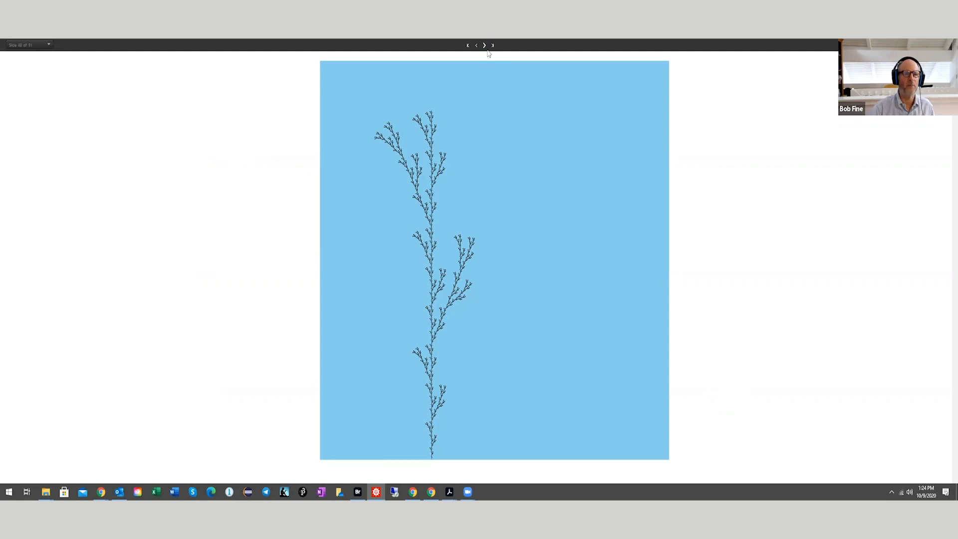
{"action": "mouse_move", "coordinate": [484, 45]}
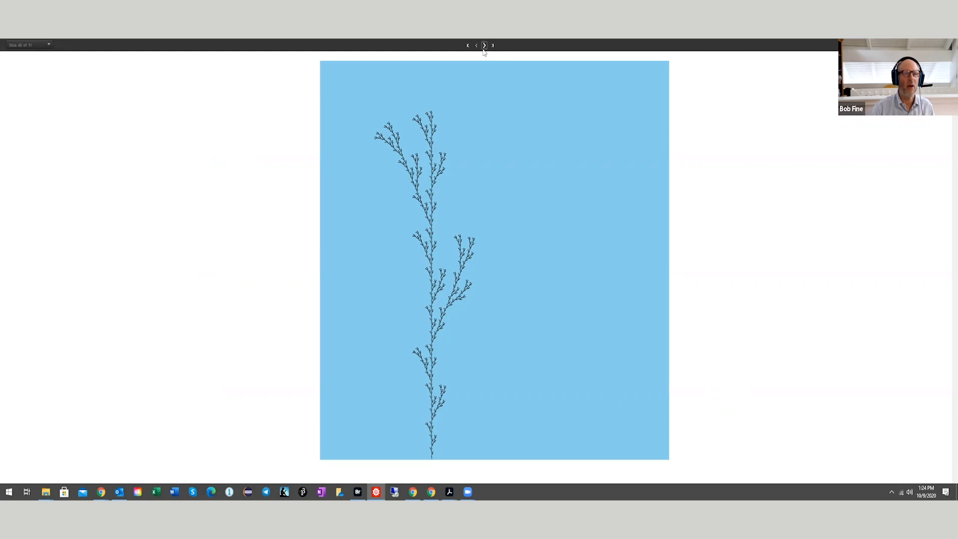
{"action": "mouse_move", "coordinate": [483, 45]}
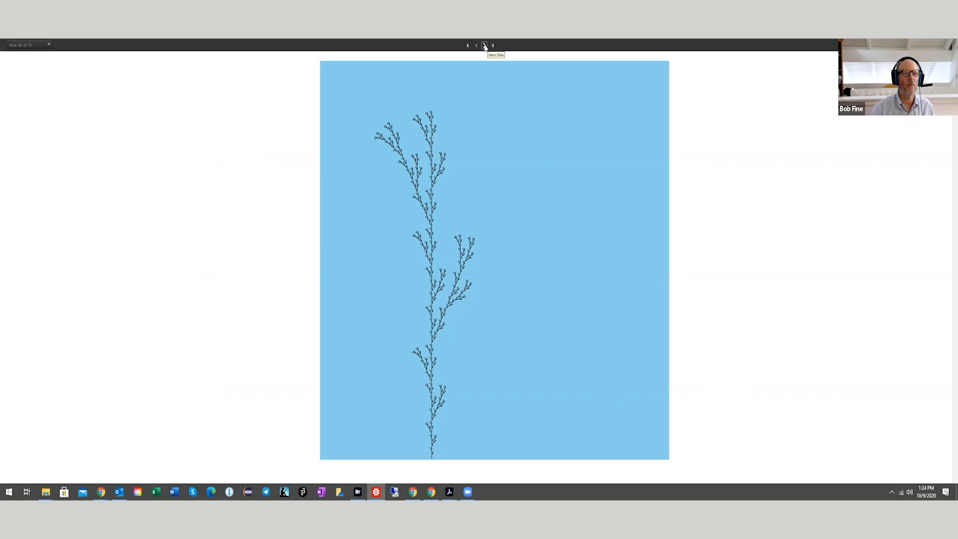
{"action": "left_click", "coordinate": [485, 45]}
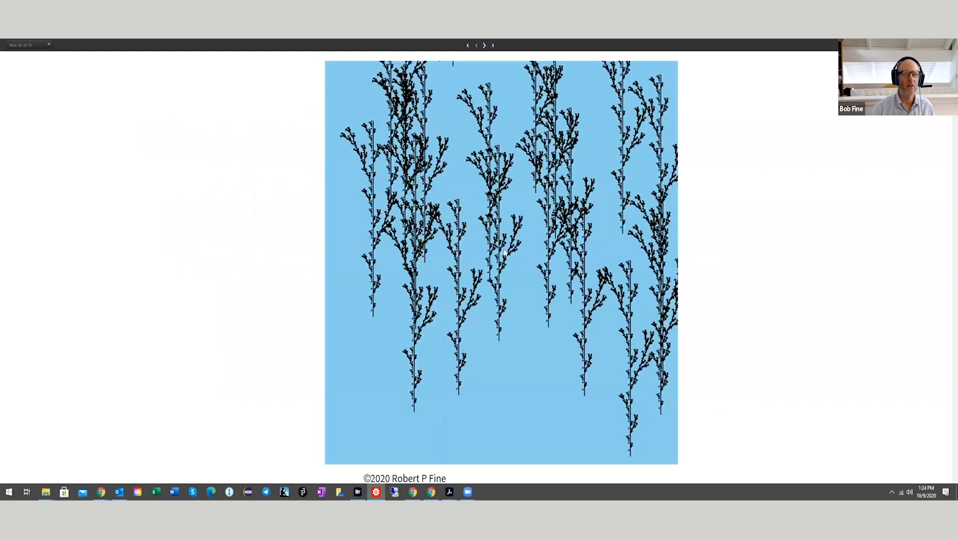
{"action": "mouse_move", "coordinate": [609, 195]}
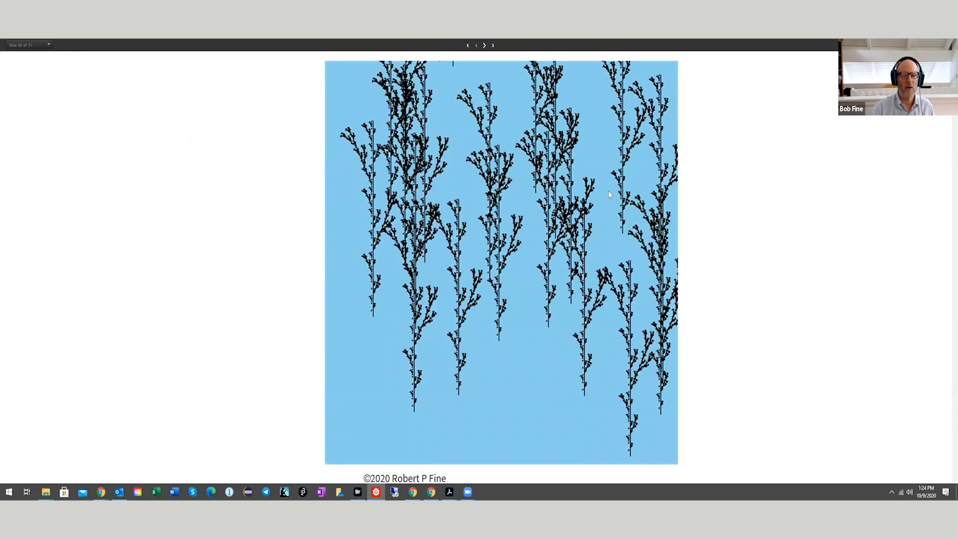
{"action": "mouse_move", "coordinate": [607, 401]}
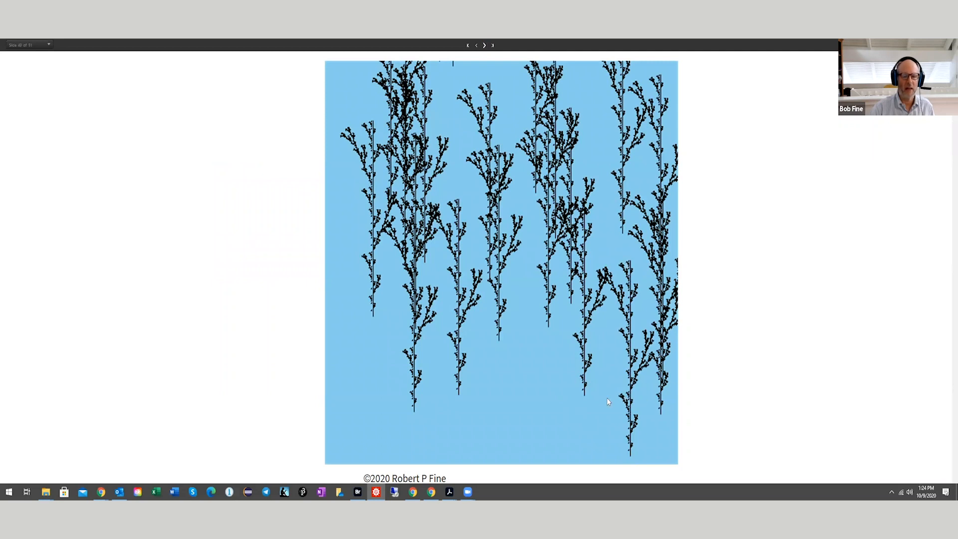
{"action": "mouse_move", "coordinate": [524, 339]}
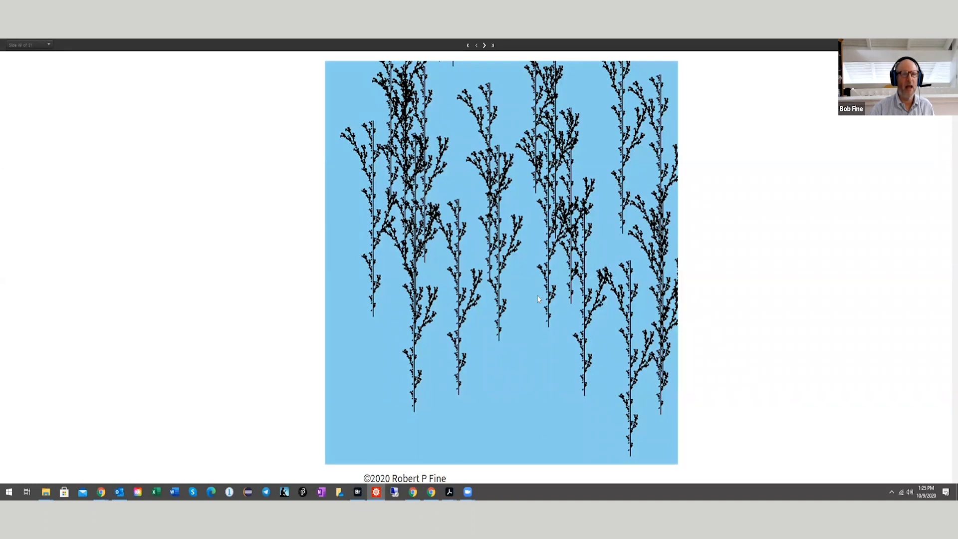
{"action": "mouse_move", "coordinate": [485, 44]}
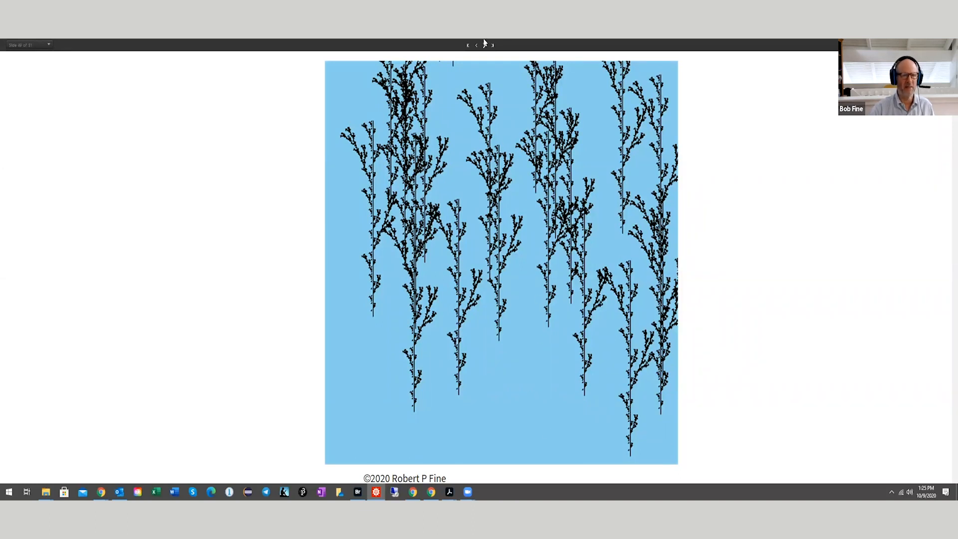
{"action": "mouse_move", "coordinate": [484, 45]}
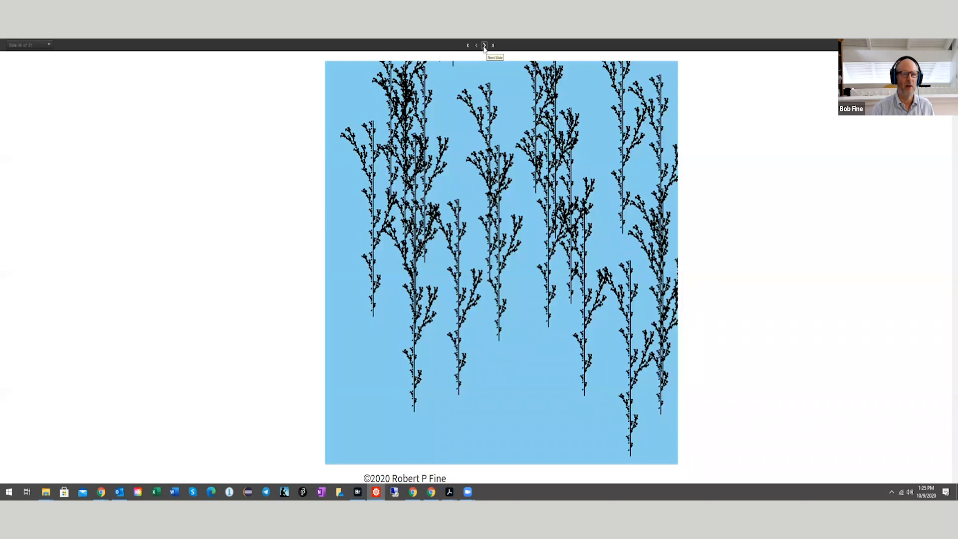
Step: Advance to the dome-shaped cluster of green-grey L-system plants on blue
{"action": "left_click", "coordinate": [483, 45]}
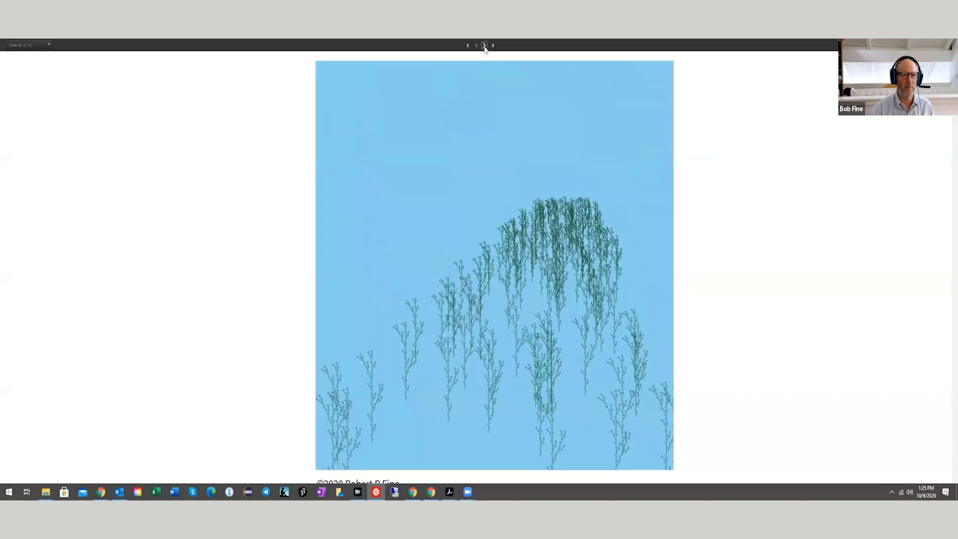
{"action": "mouse_move", "coordinate": [617, 268]}
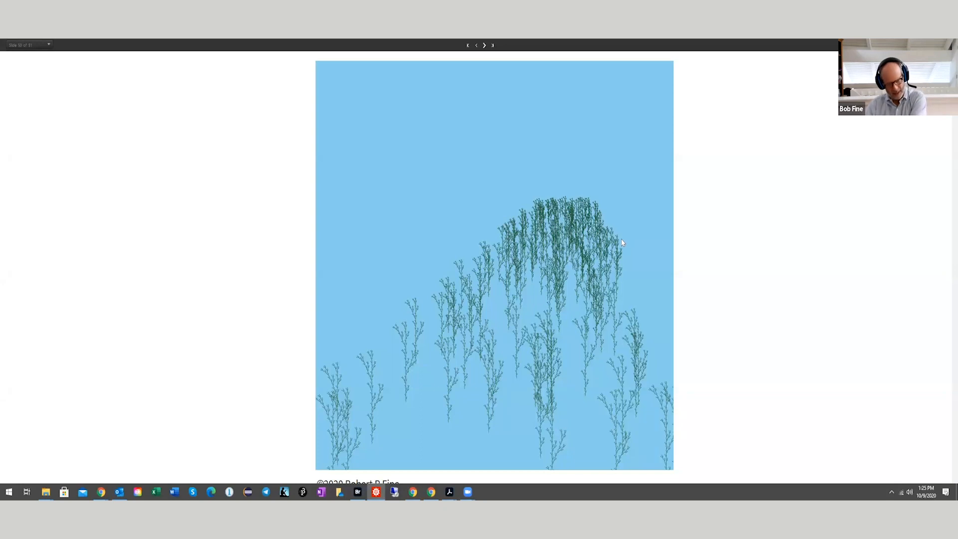
{"action": "mouse_move", "coordinate": [684, 317]}
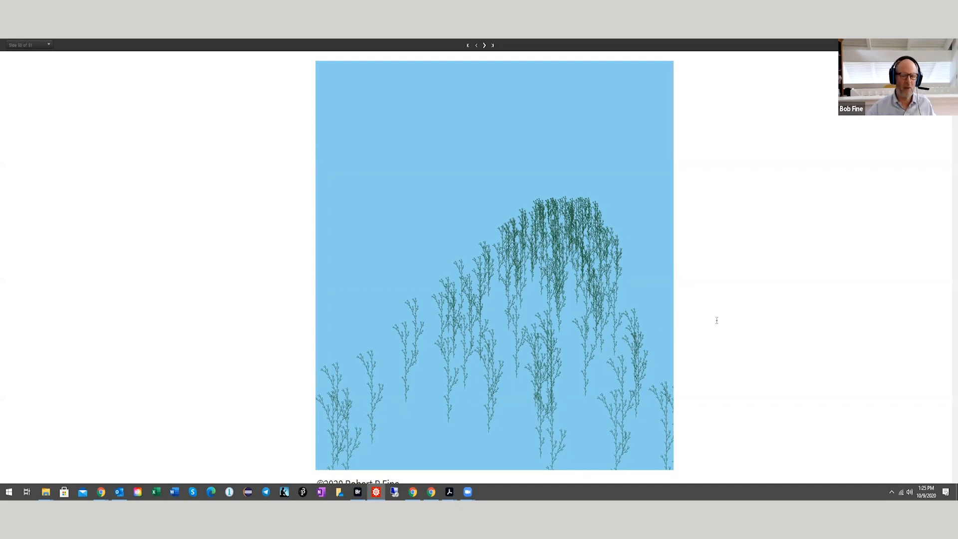
{"action": "mouse_move", "coordinate": [609, 369]}
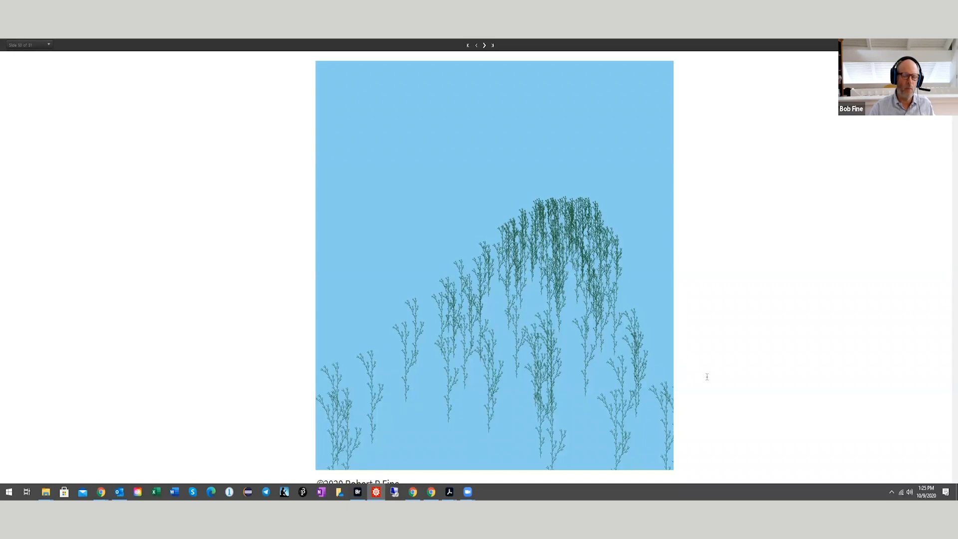
{"action": "mouse_move", "coordinate": [681, 401]}
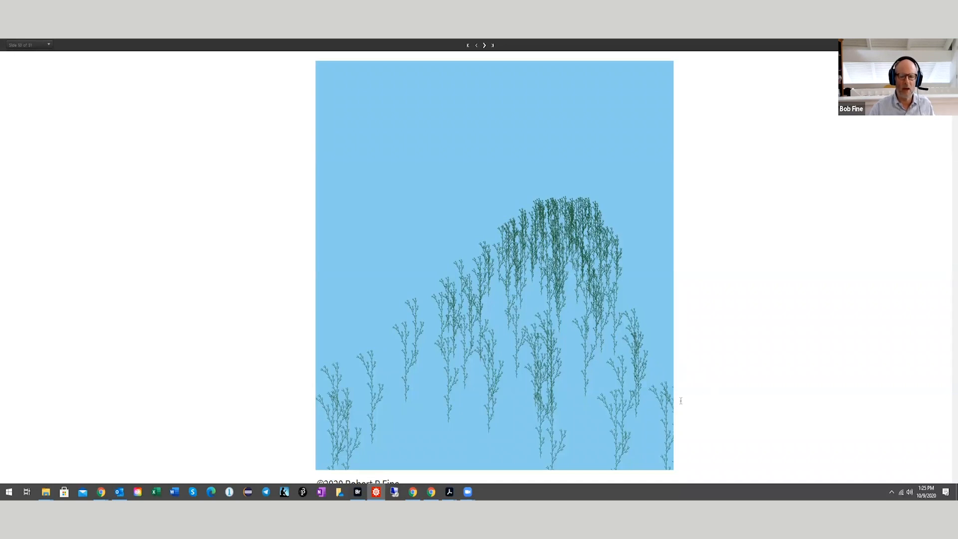
{"action": "mouse_move", "coordinate": [652, 448]}
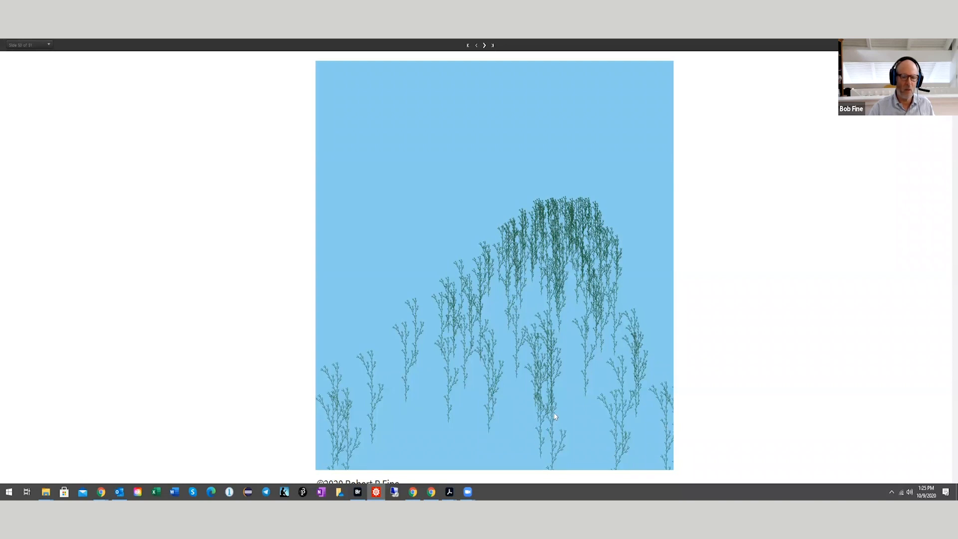
{"action": "mouse_move", "coordinate": [550, 454]}
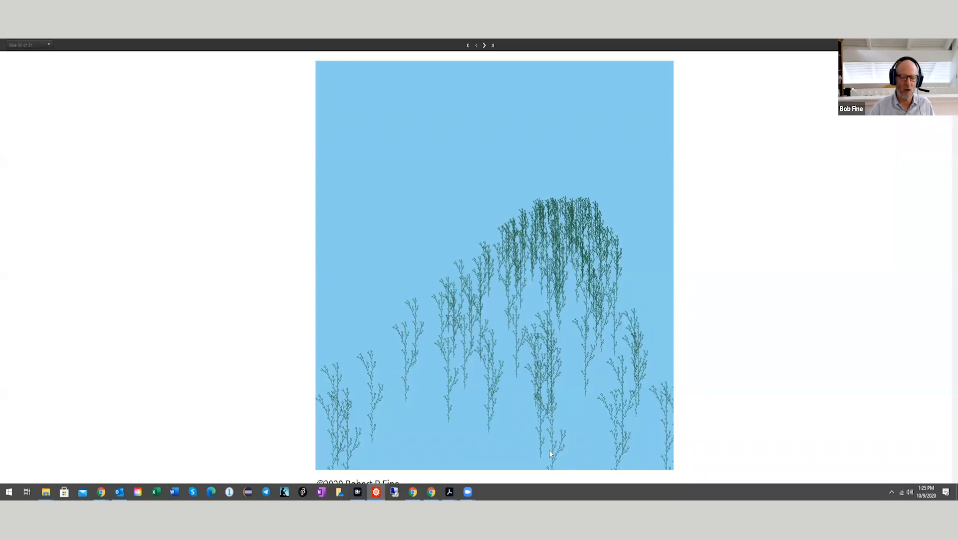
{"action": "mouse_move", "coordinate": [561, 383]}
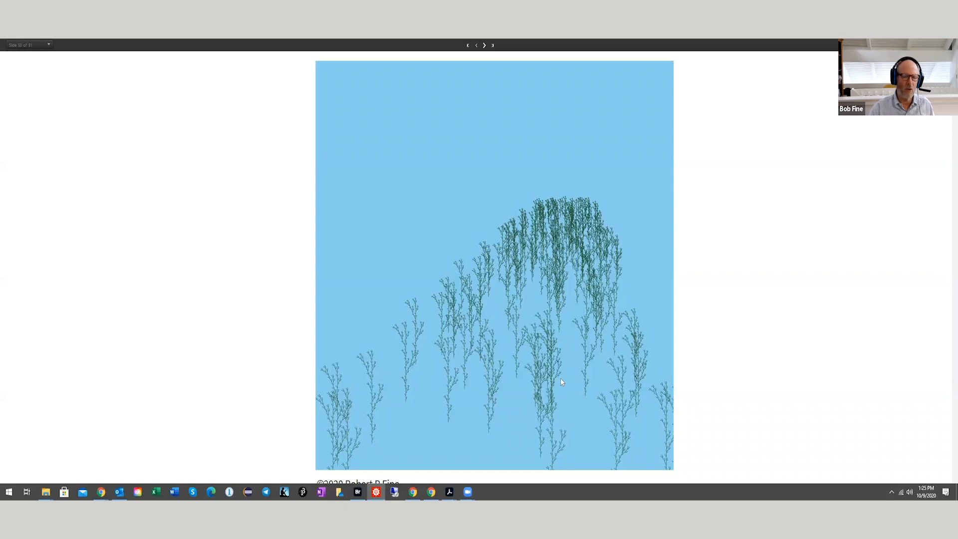
{"action": "mouse_move", "coordinate": [550, 394]}
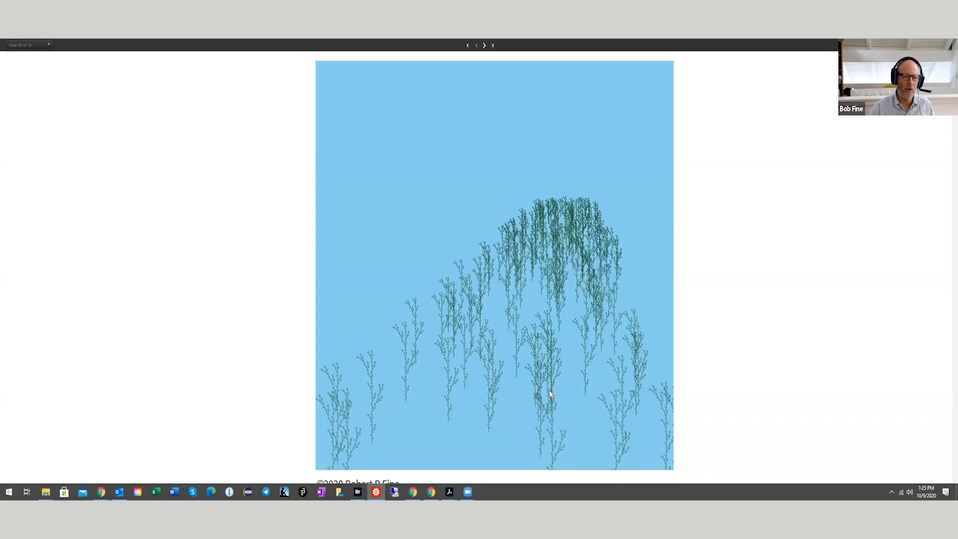
{"action": "mouse_move", "coordinate": [548, 443]}
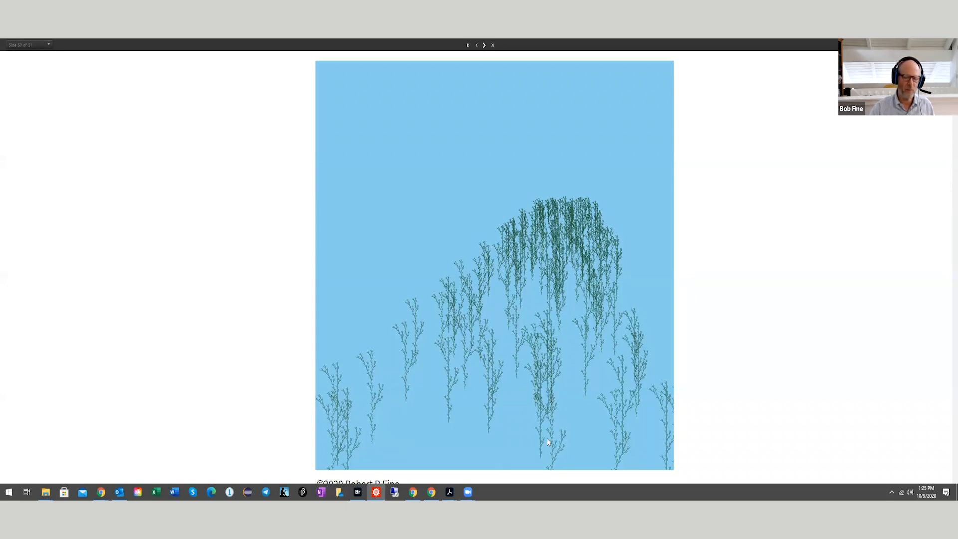
{"action": "mouse_move", "coordinate": [542, 449]}
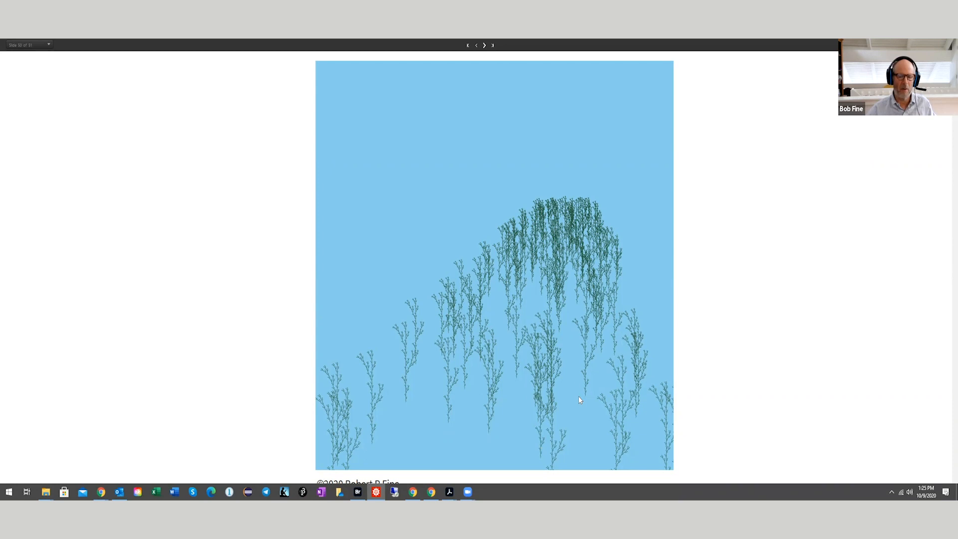
{"action": "mouse_move", "coordinate": [585, 399]}
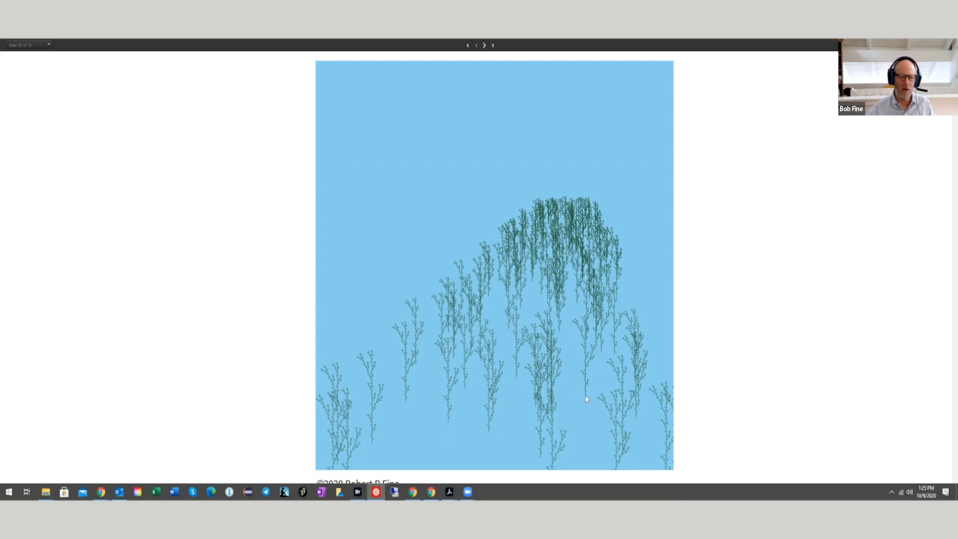
{"action": "mouse_move", "coordinate": [600, 410]}
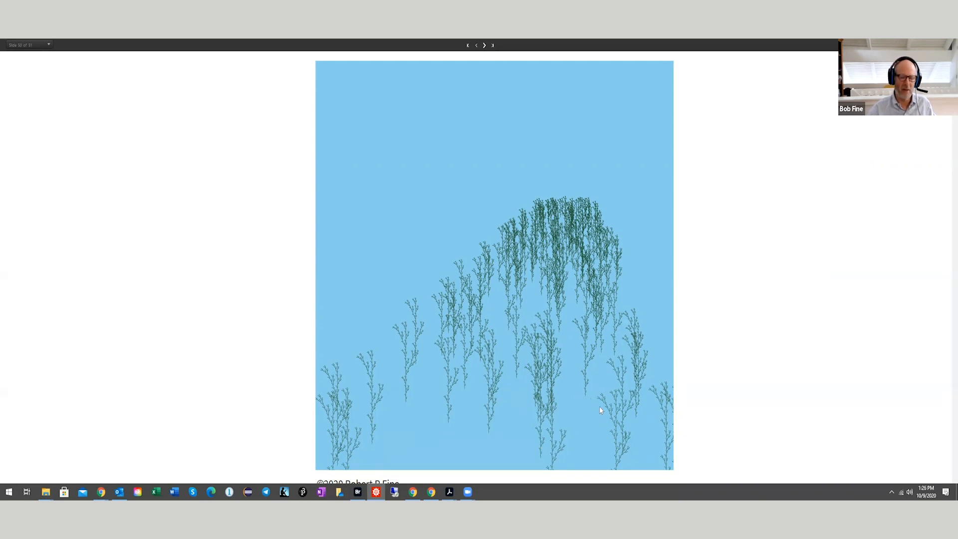
{"action": "mouse_move", "coordinate": [591, 421]}
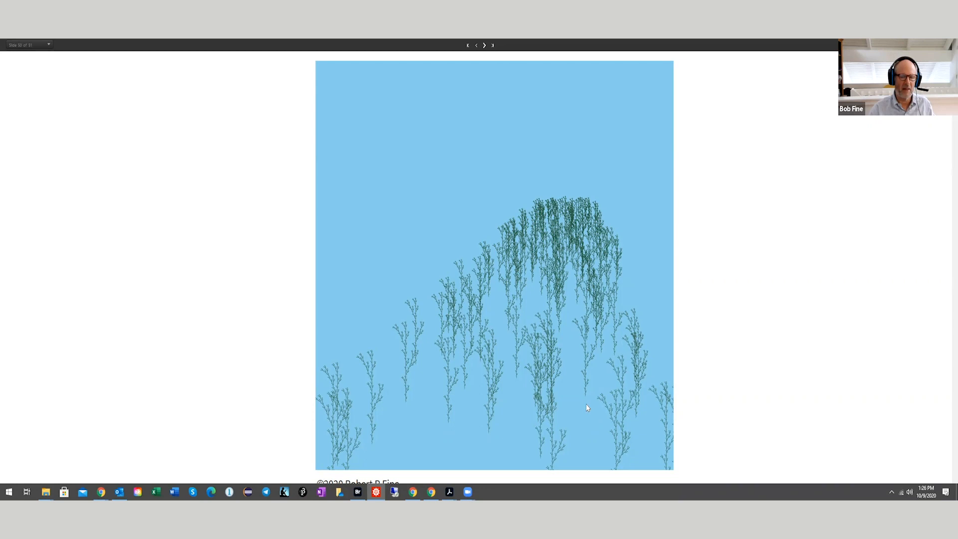
{"action": "mouse_move", "coordinate": [579, 360]}
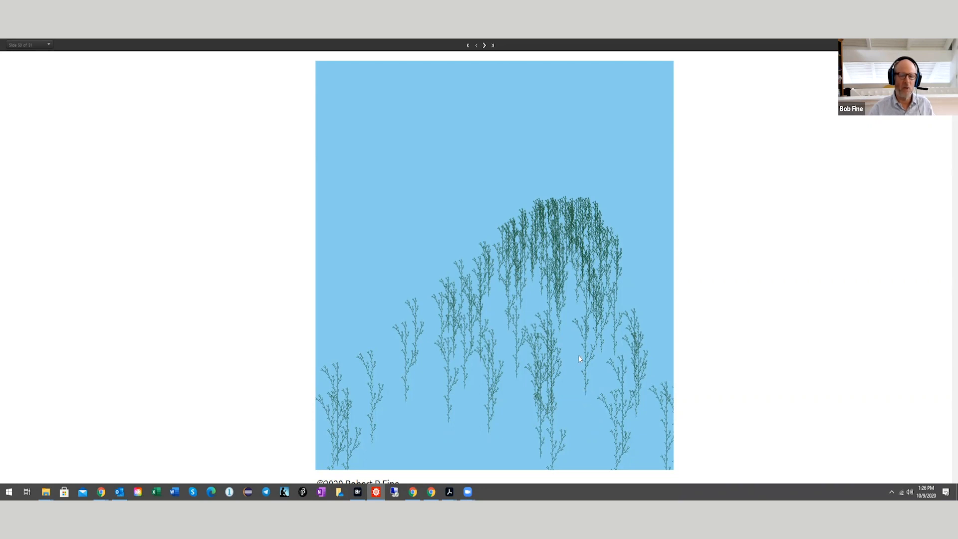
{"action": "mouse_move", "coordinate": [573, 364]}
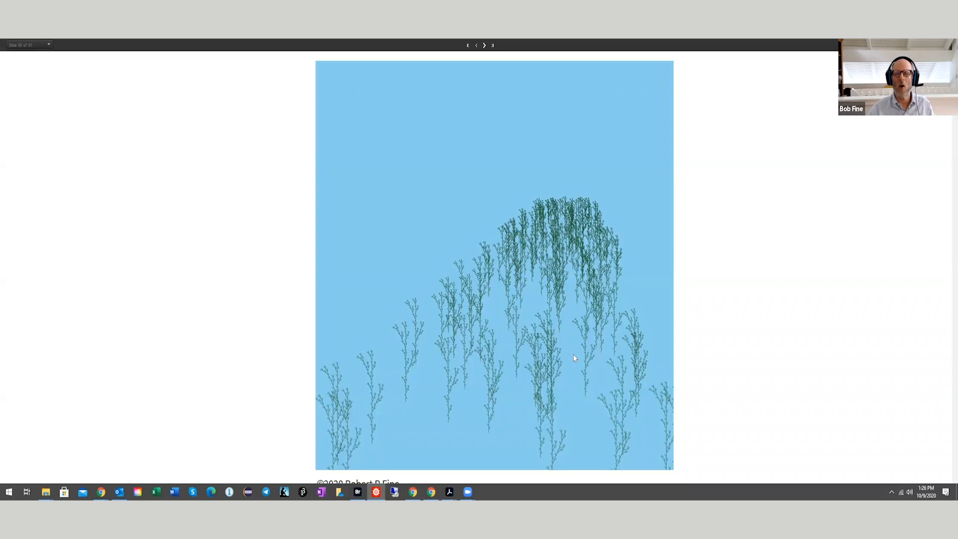
{"action": "mouse_move", "coordinate": [828, 174]}
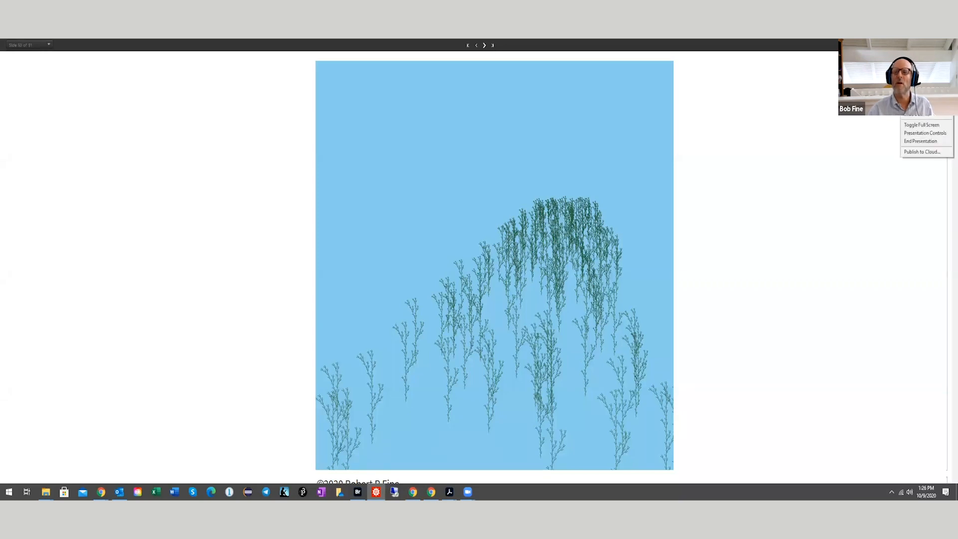
{"action": "mouse_move", "coordinate": [919, 141]}
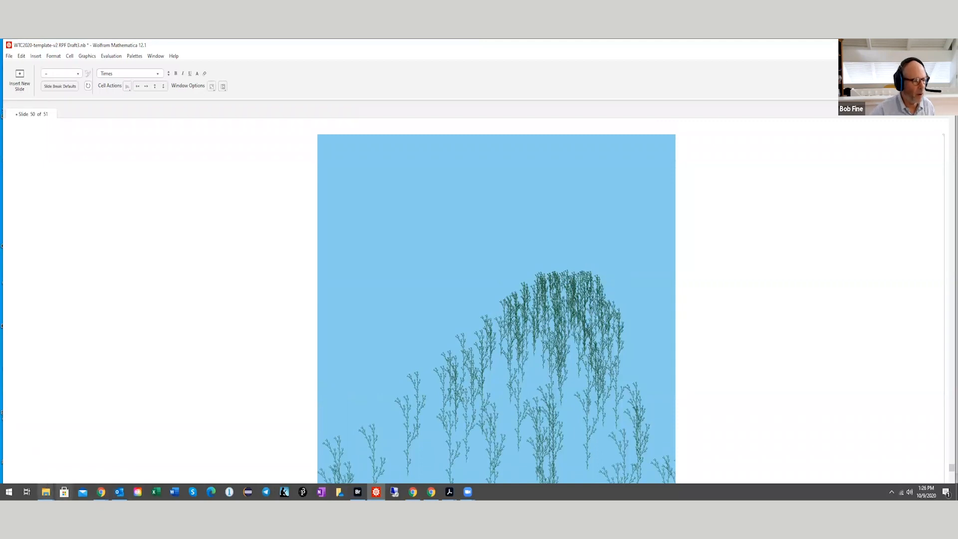
{"action": "mouse_move", "coordinate": [101, 491]}
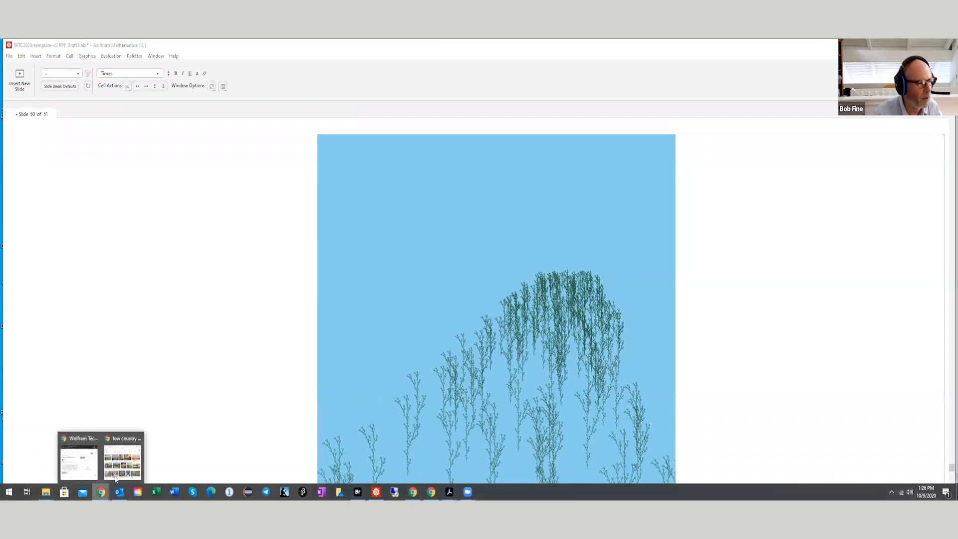
{"action": "mouse_move", "coordinate": [78, 459]}
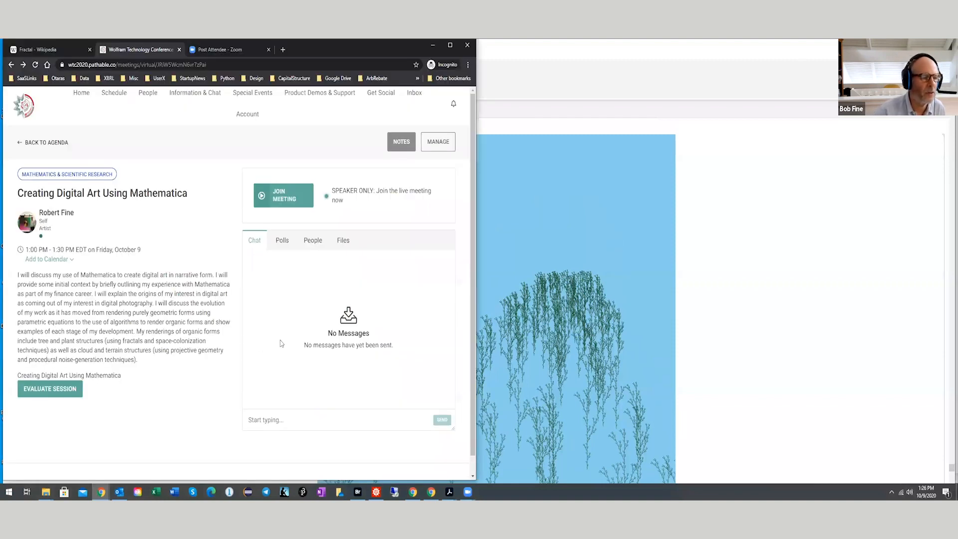
{"action": "mouse_move", "coordinate": [110, 128]}
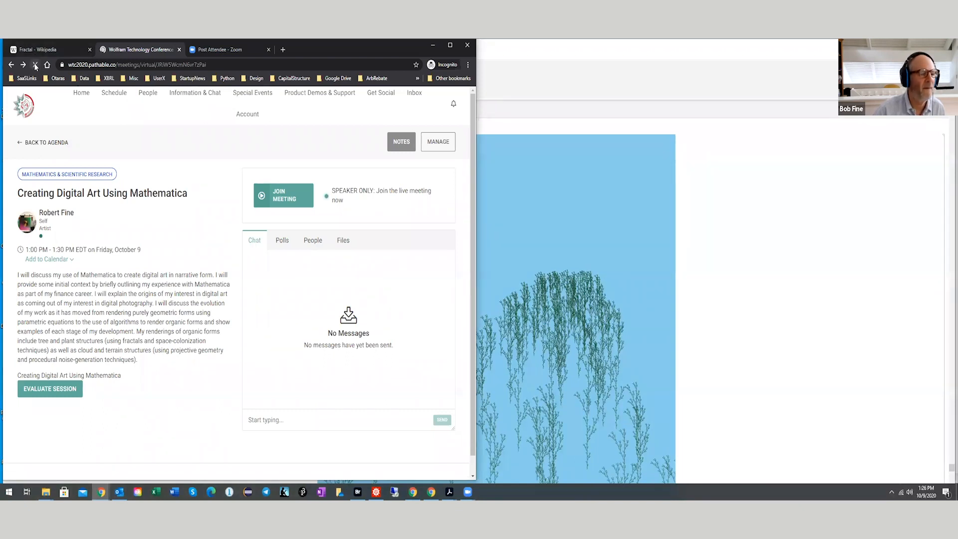
Step: Reload the Pathable session page and scroll the chat down to the Bresenham question
{"action": "left_click", "coordinate": [35, 64]}
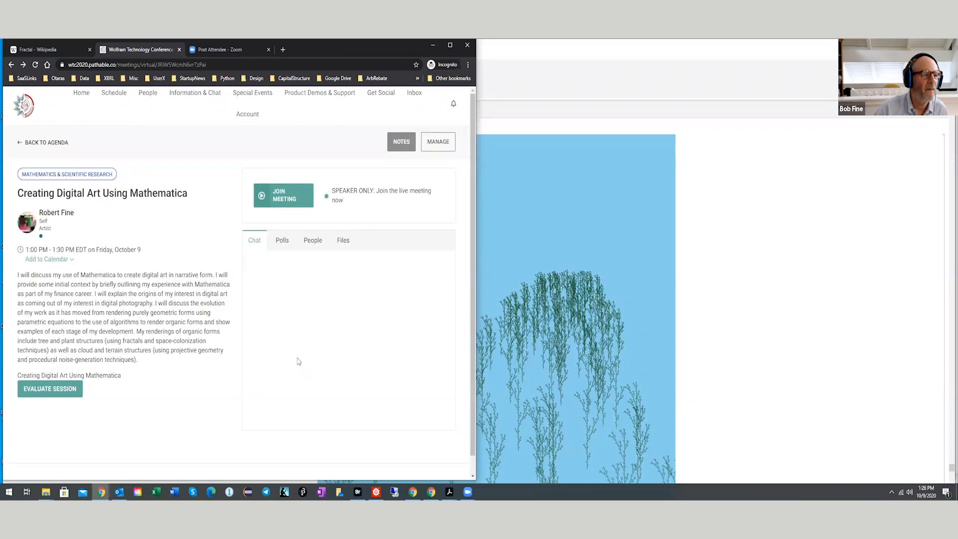
{"action": "left_click", "coordinate": [255, 240]}
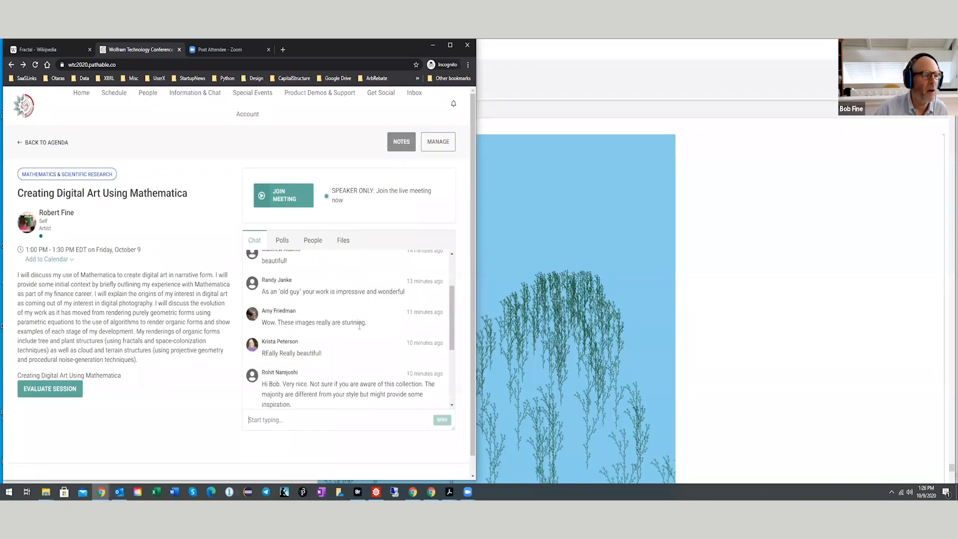
{"action": "scroll", "scroll_direction": "down", "scroll_amount": 3}
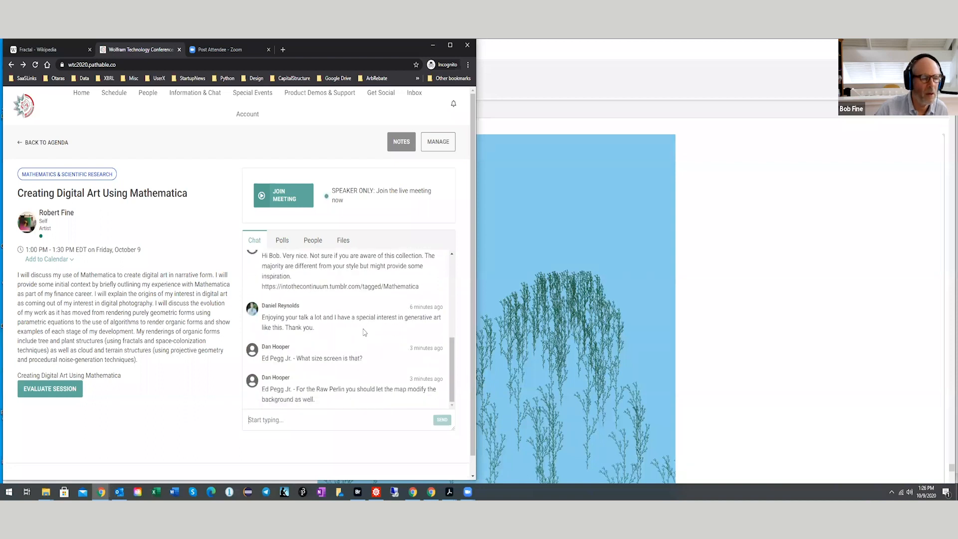
{"action": "scroll", "scroll_direction": "up", "scroll_amount": 3}
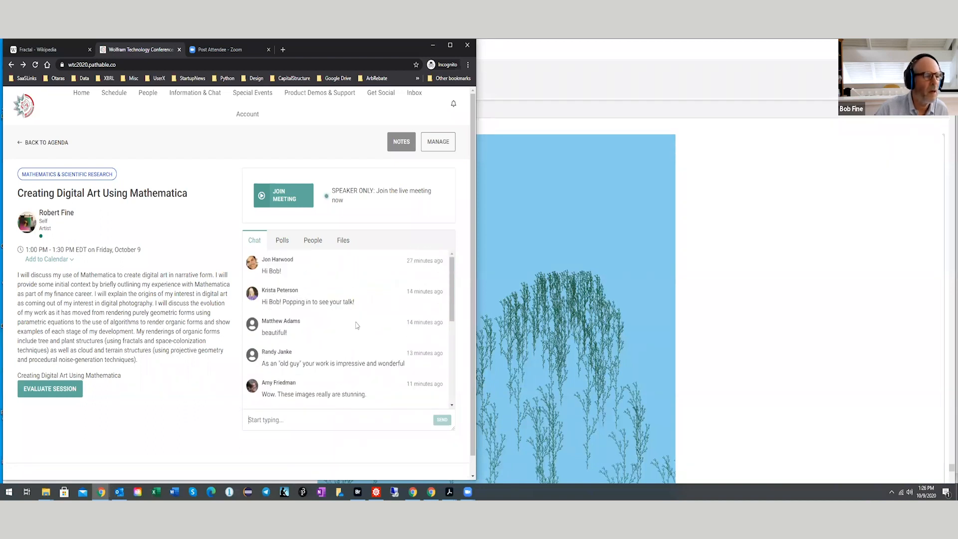
{"action": "scroll", "scroll_direction": "down", "scroll_amount": 3}
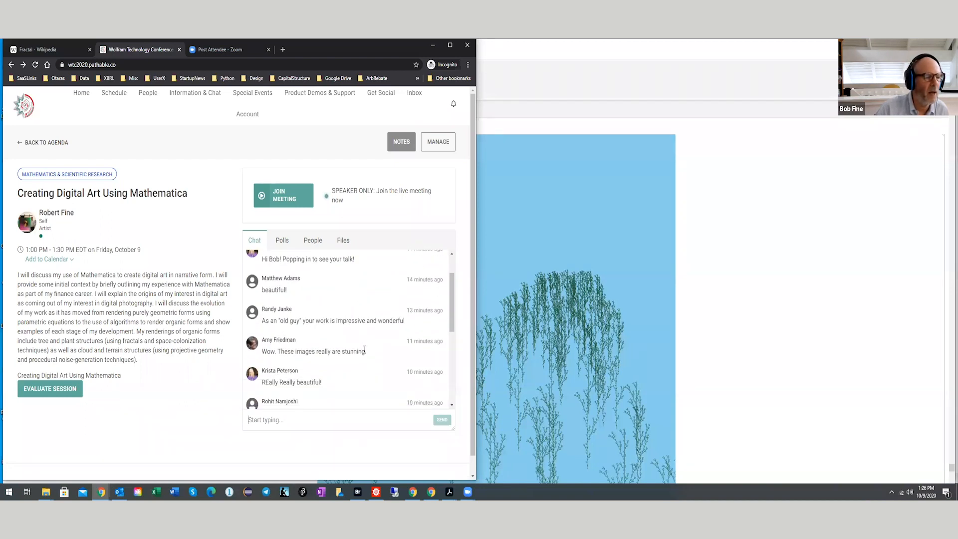
{"action": "scroll", "scroll_direction": "down", "scroll_amount": 3}
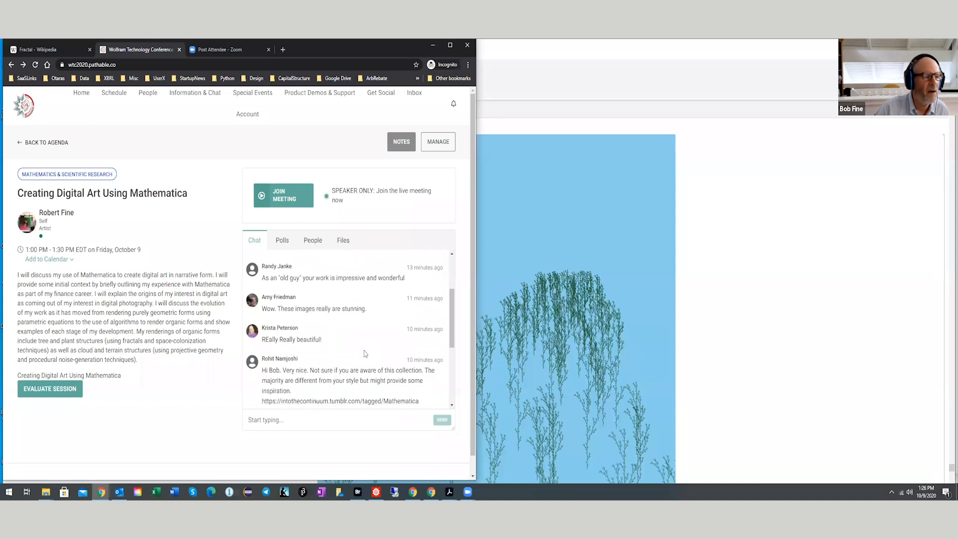
{"action": "scroll", "scroll_direction": "down", "scroll_amount": 3}
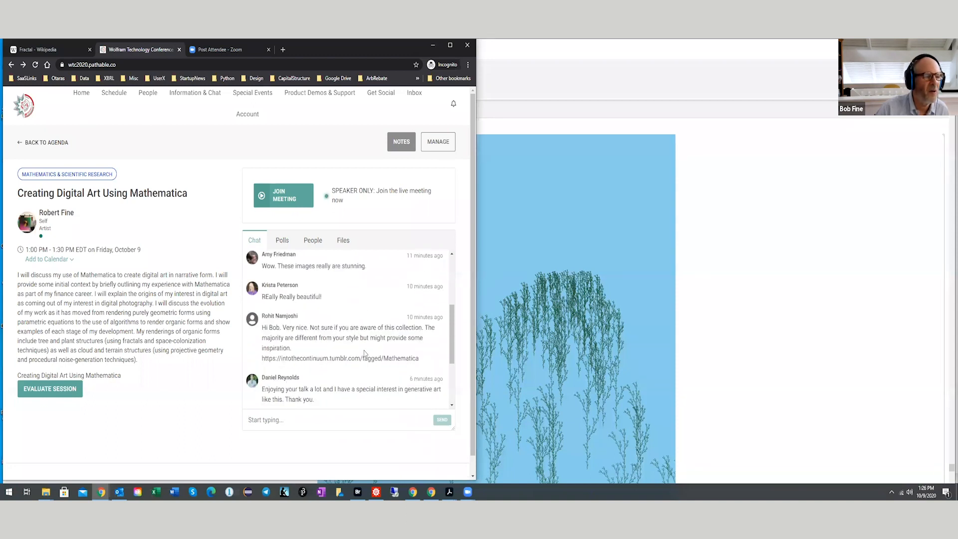
{"action": "scroll", "scroll_direction": "down", "scroll_amount": 3}
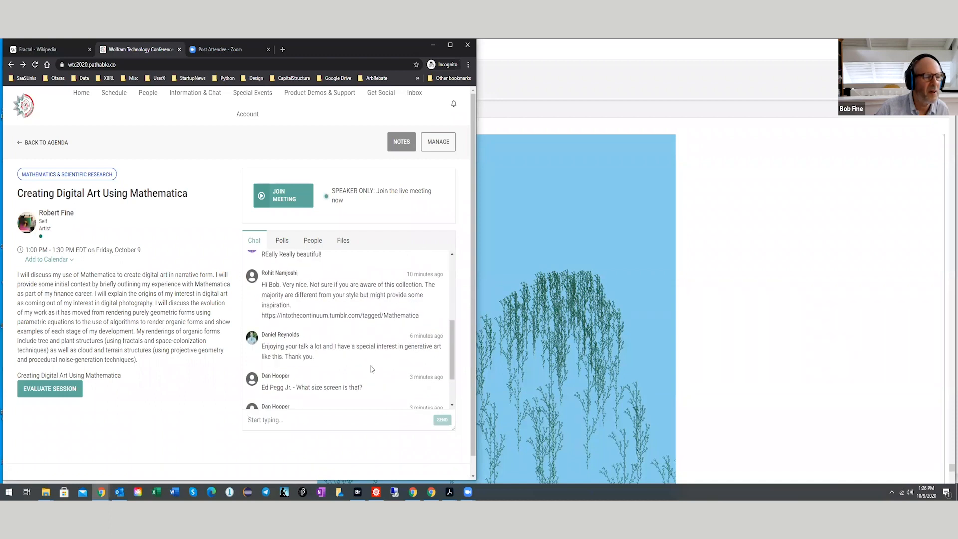
{"action": "scroll", "scroll_direction": "down", "scroll_amount": 3}
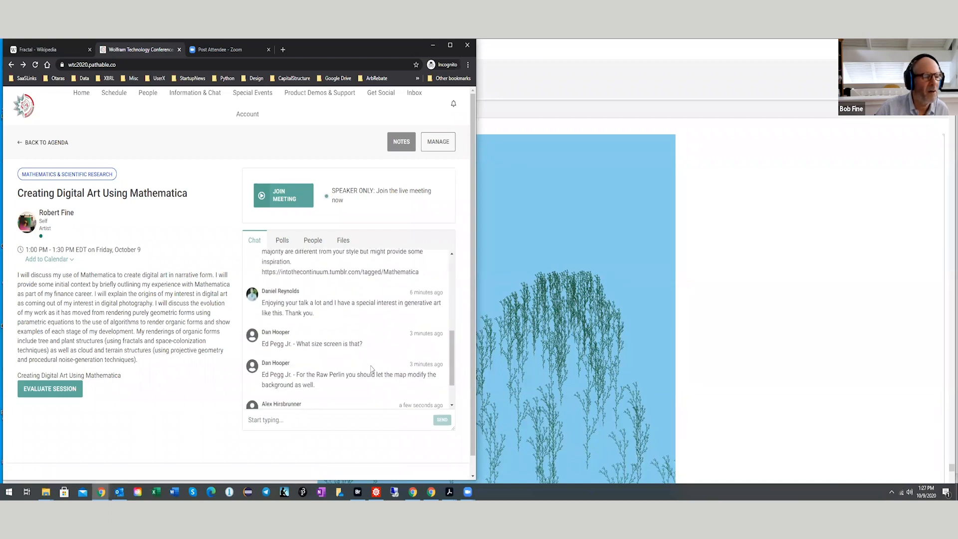
{"action": "scroll", "scroll_direction": "down", "scroll_amount": 3}
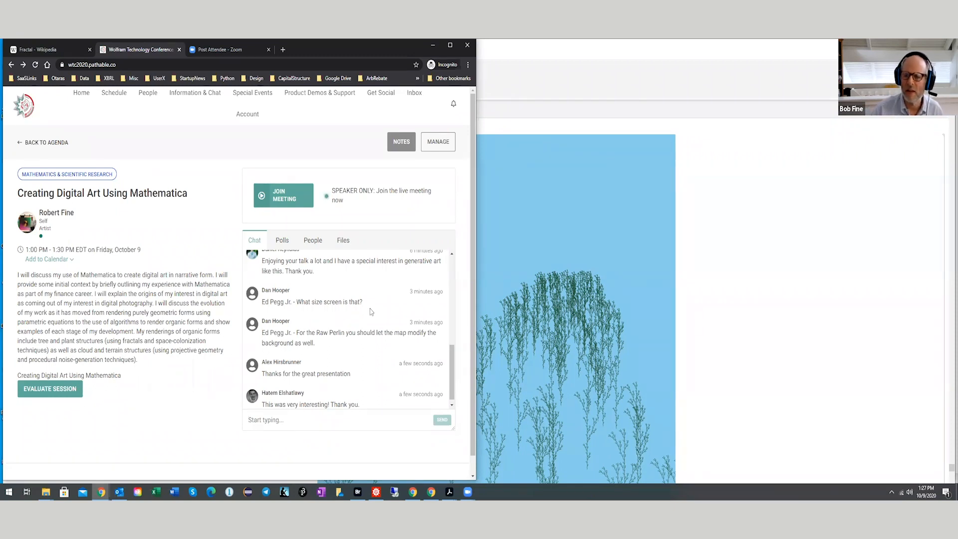
{"action": "mouse_move", "coordinate": [375, 319]}
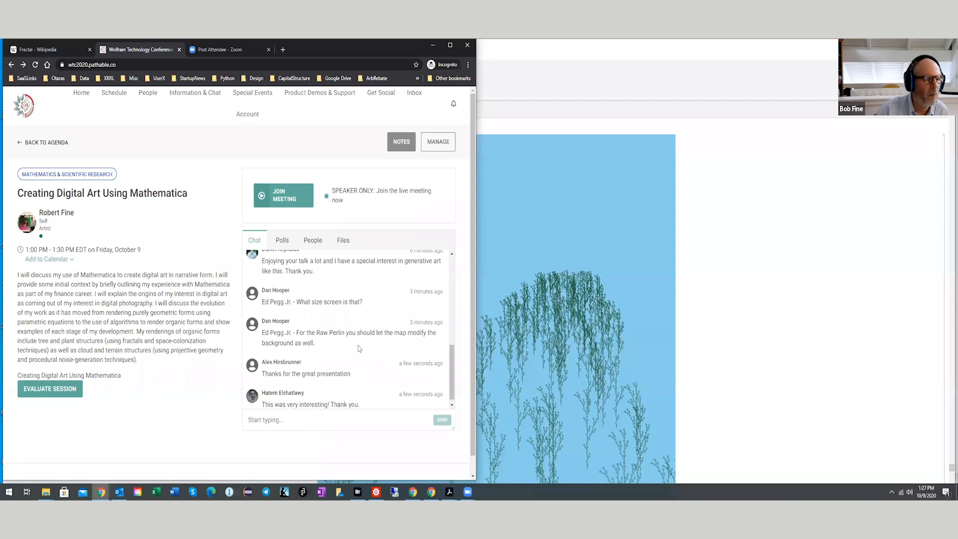
{"action": "mouse_move", "coordinate": [353, 377]}
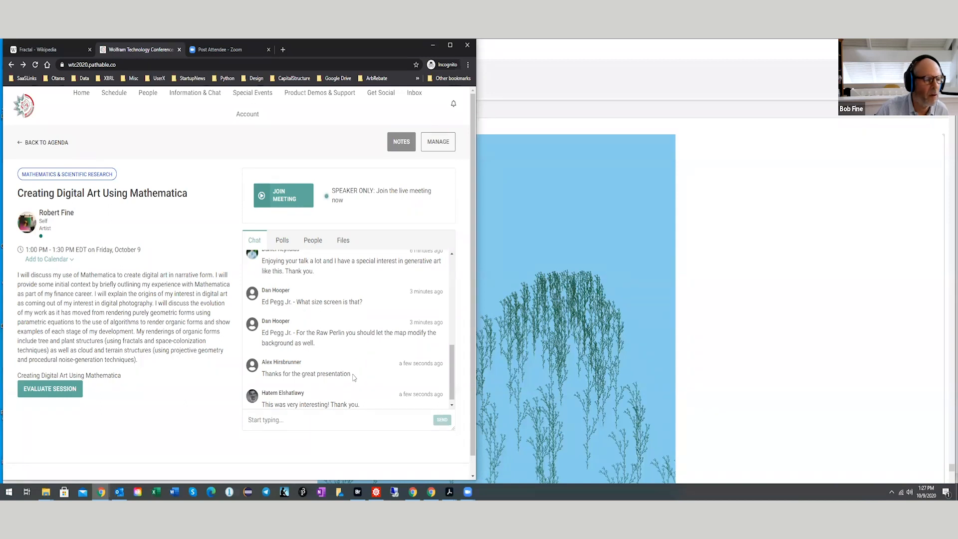
{"action": "scroll", "scroll_direction": "down", "scroll_amount": 3}
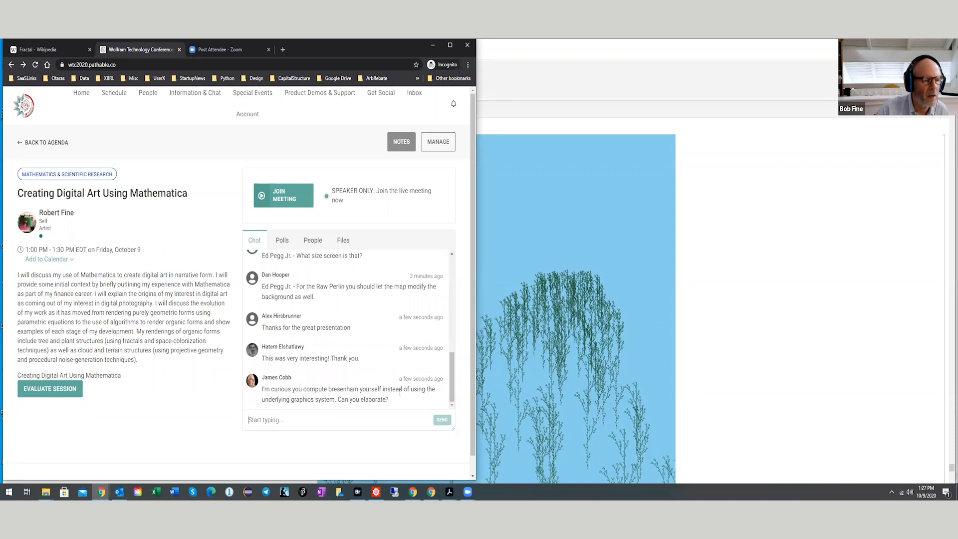
{"action": "mouse_move", "coordinate": [377, 407]}
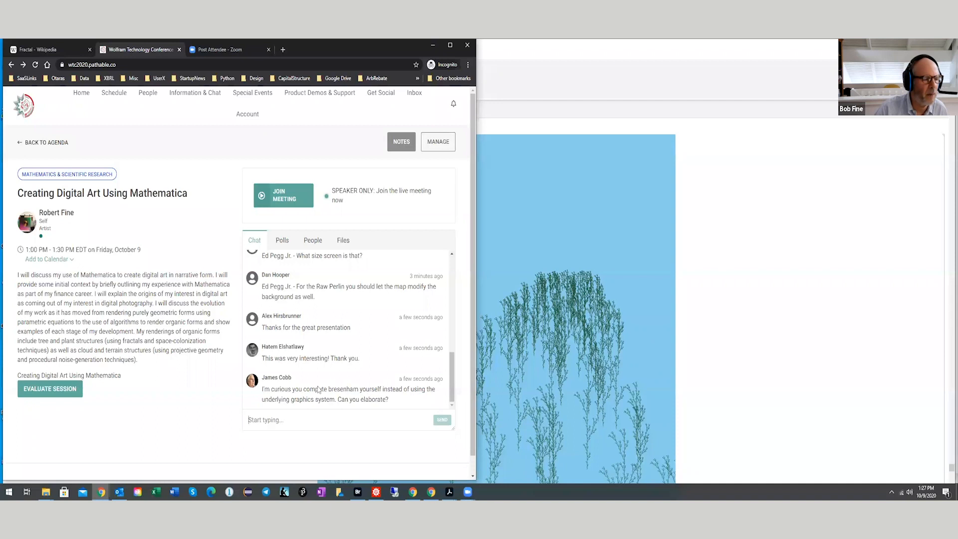
{"action": "mouse_move", "coordinate": [394, 405]}
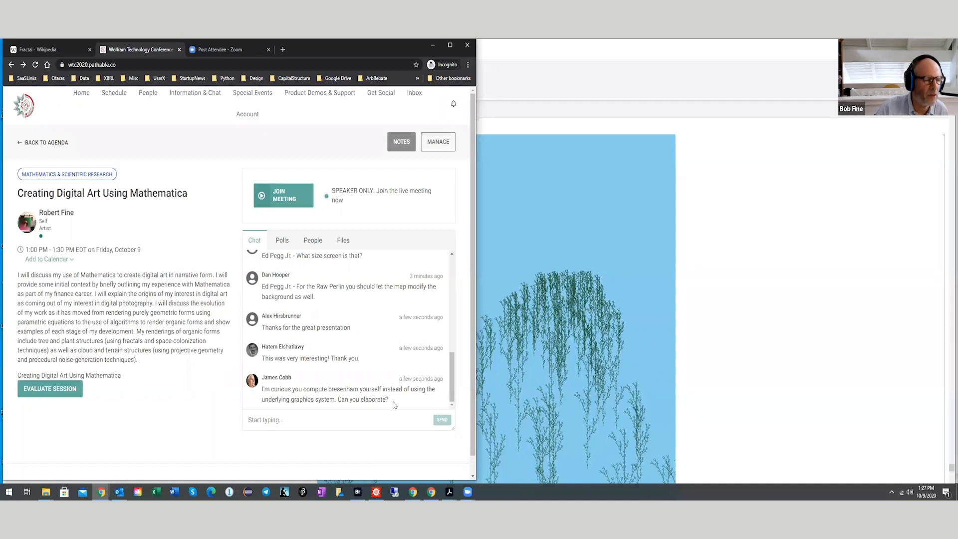
{"action": "mouse_move", "coordinate": [395, 403]}
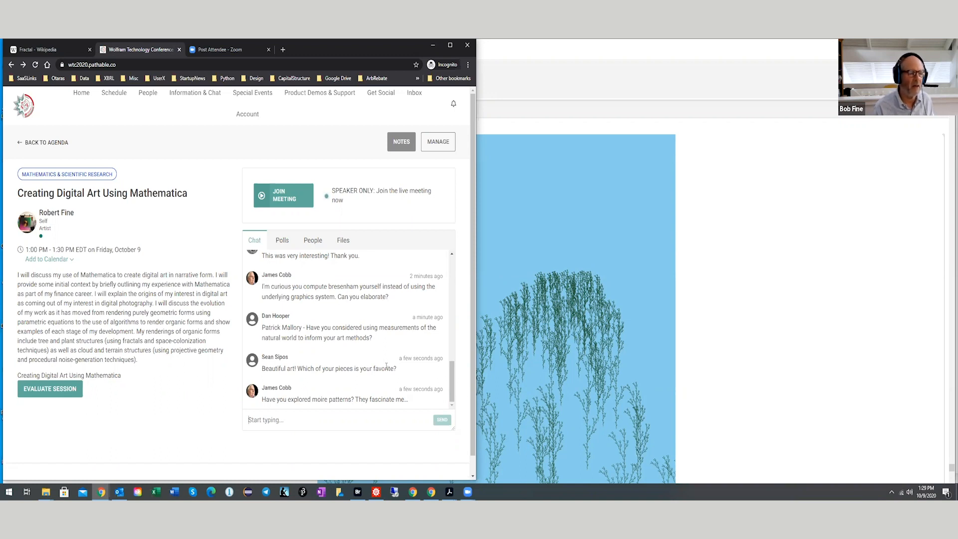
{"action": "mouse_move", "coordinate": [339, 384]}
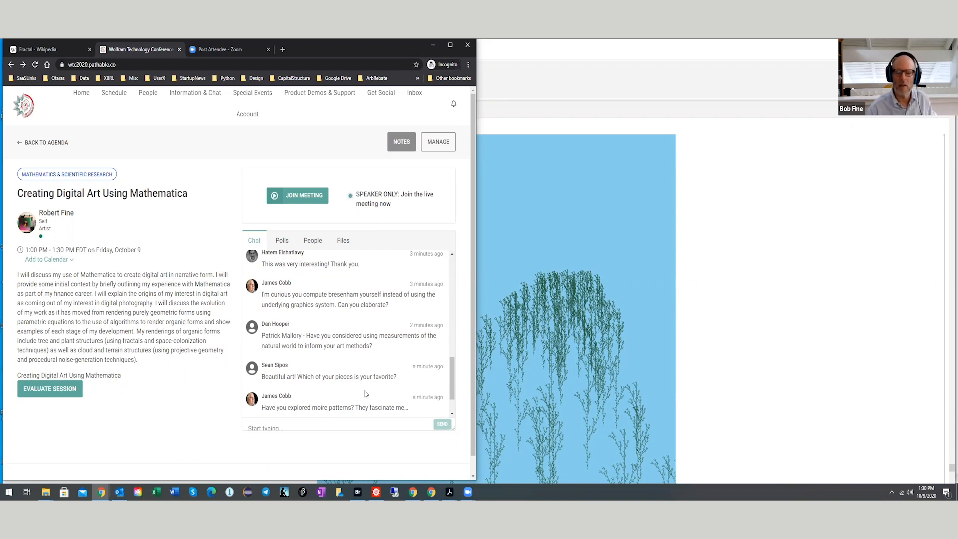
Step: Scroll the Pathable chat down to the latest messages on moiré shadows, Strange Attractors and a thank-you
{"action": "scroll", "scroll_direction": "down", "scroll_amount": 3}
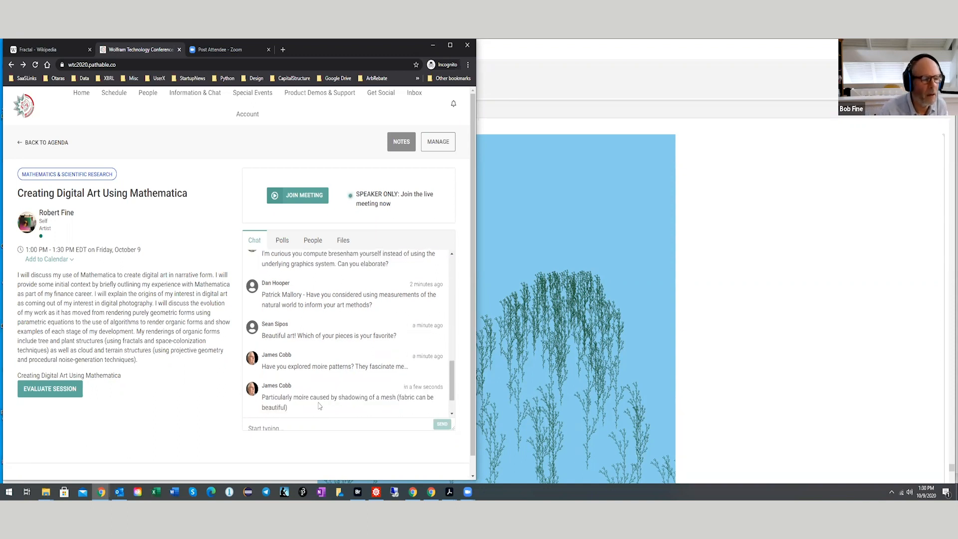
{"action": "scroll", "scroll_direction": "down", "scroll_amount": 3}
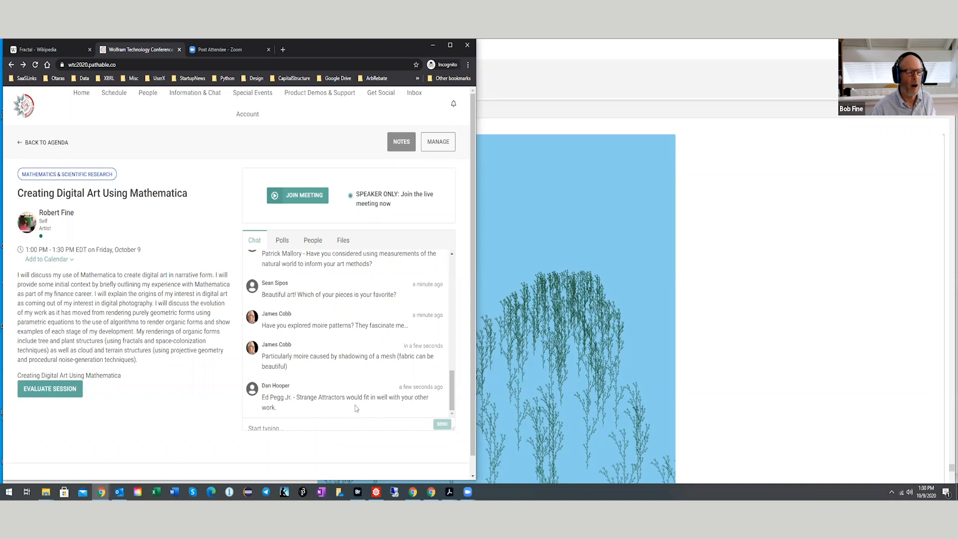
{"action": "mouse_move", "coordinate": [365, 404]}
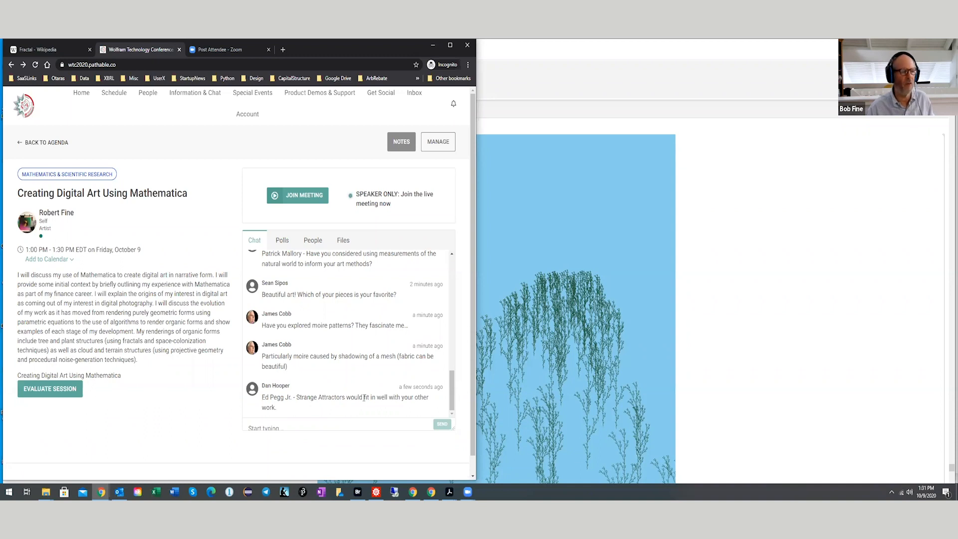
{"action": "mouse_move", "coordinate": [341, 339]}
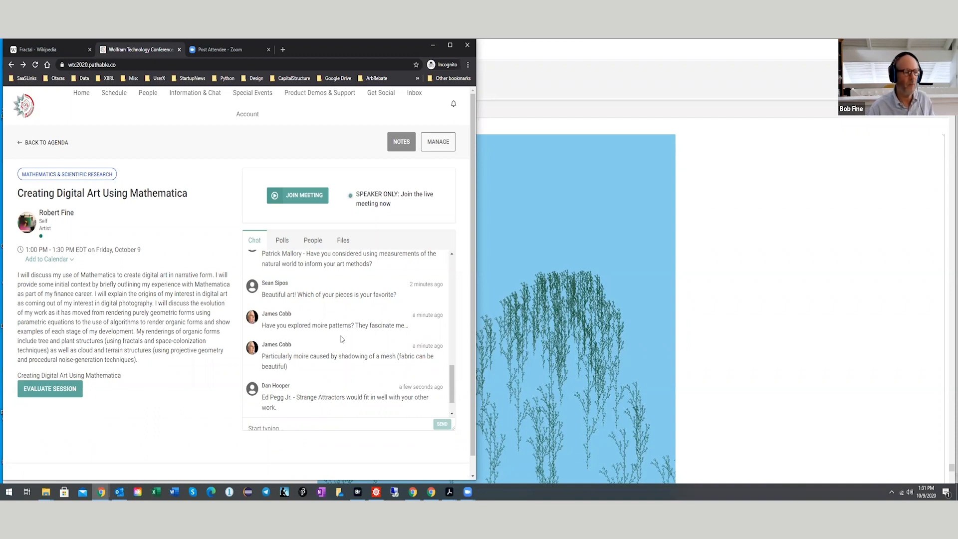
{"action": "scroll", "scroll_direction": "down", "scroll_amount": 3}
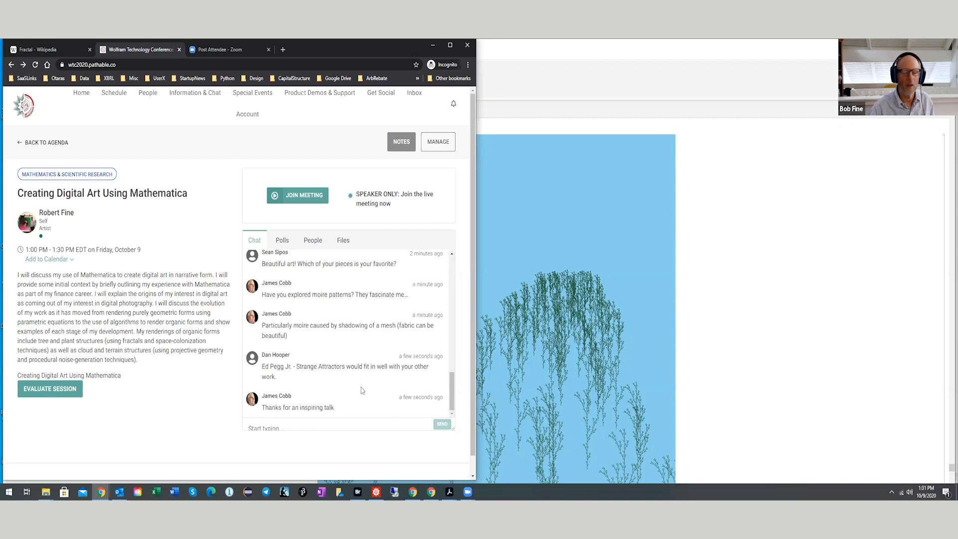
{"action": "mouse_move", "coordinate": [356, 410]}
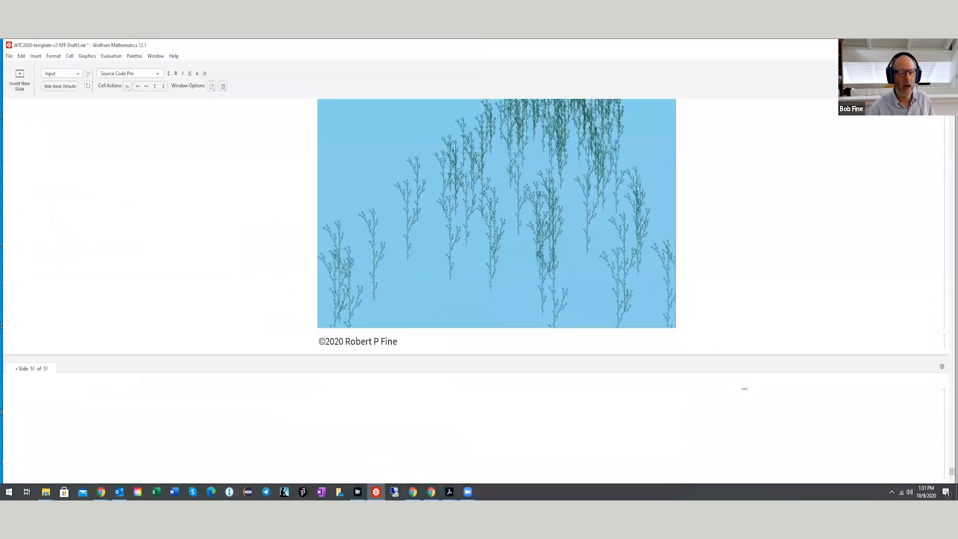
{"action": "scroll", "scroll_direction": "down", "scroll_amount": 3}
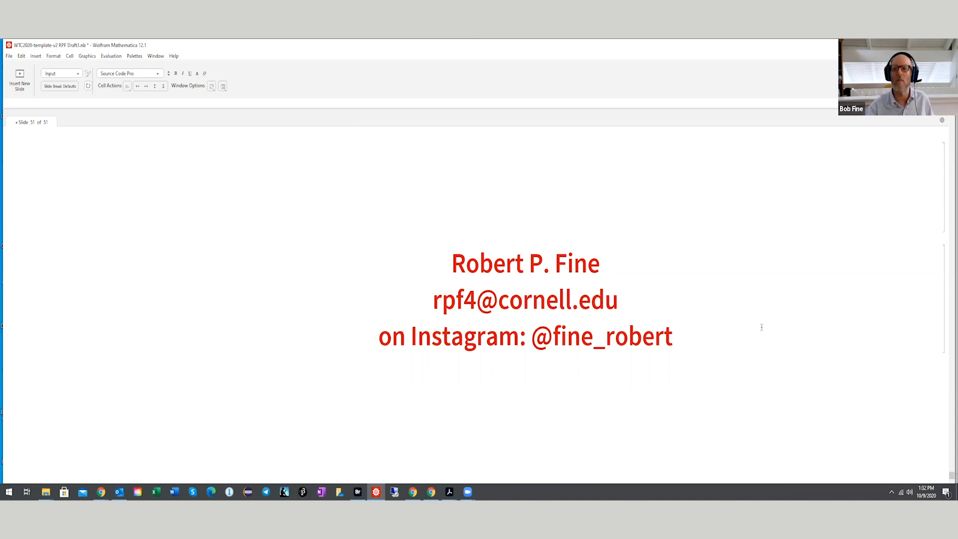
{"action": "mouse_move", "coordinate": [741, 192]}
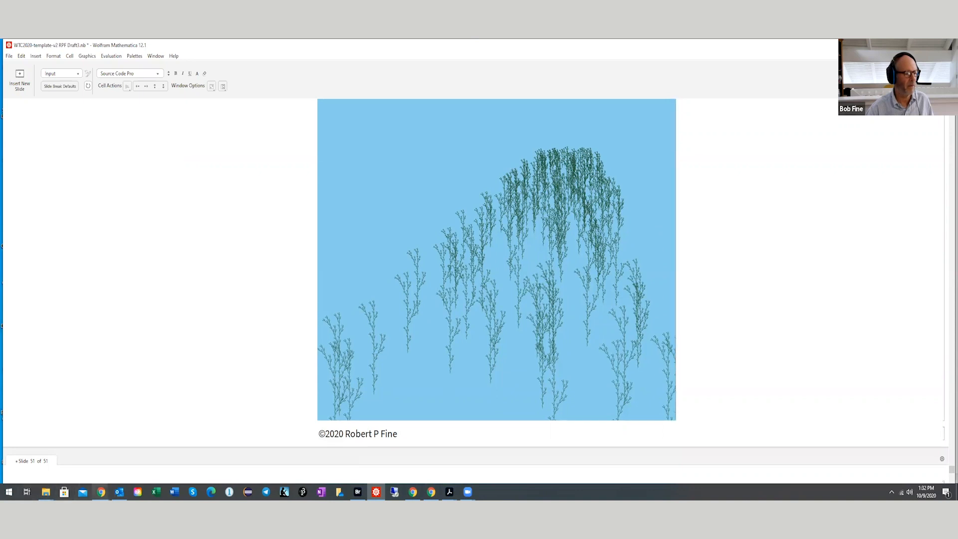
{"action": "mouse_move", "coordinate": [101, 492]}
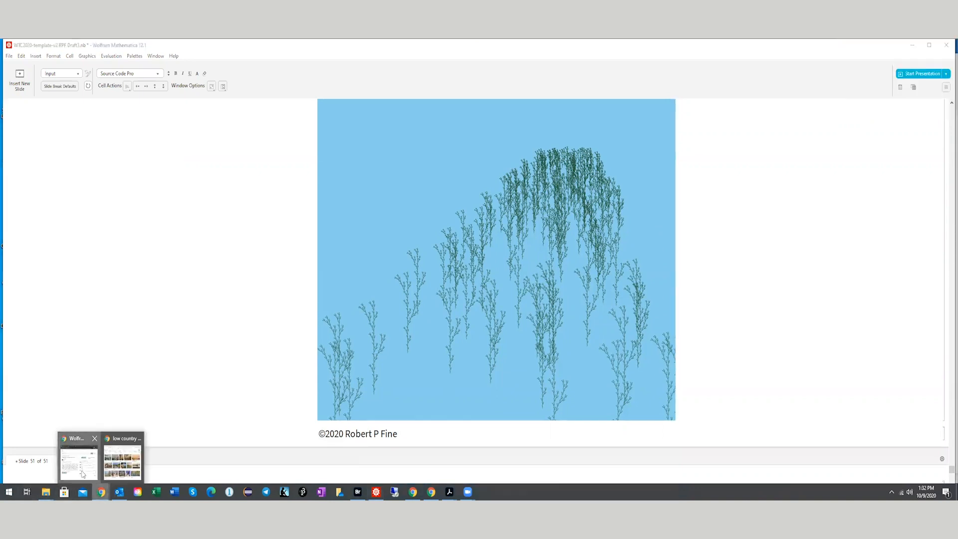
{"action": "left_click", "coordinate": [122, 458]}
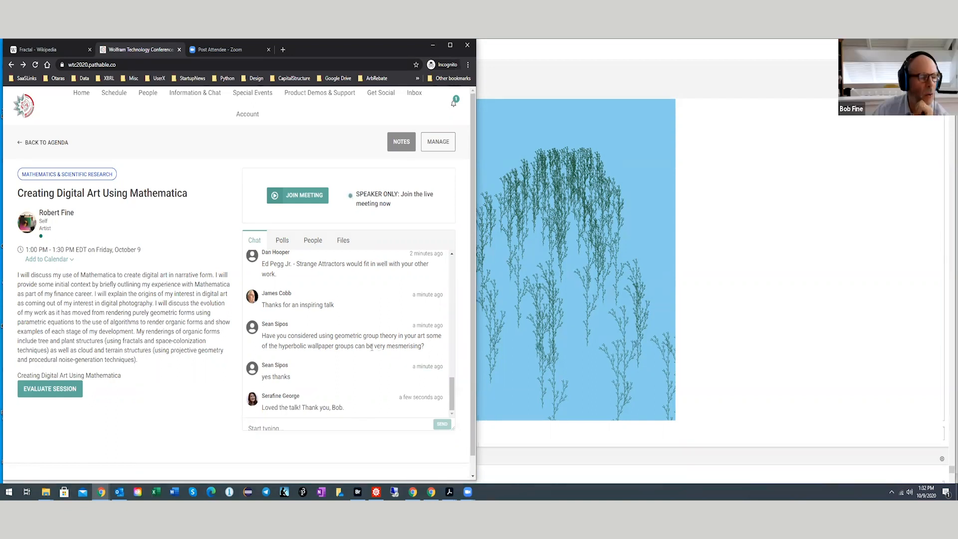
{"action": "mouse_move", "coordinate": [377, 343]}
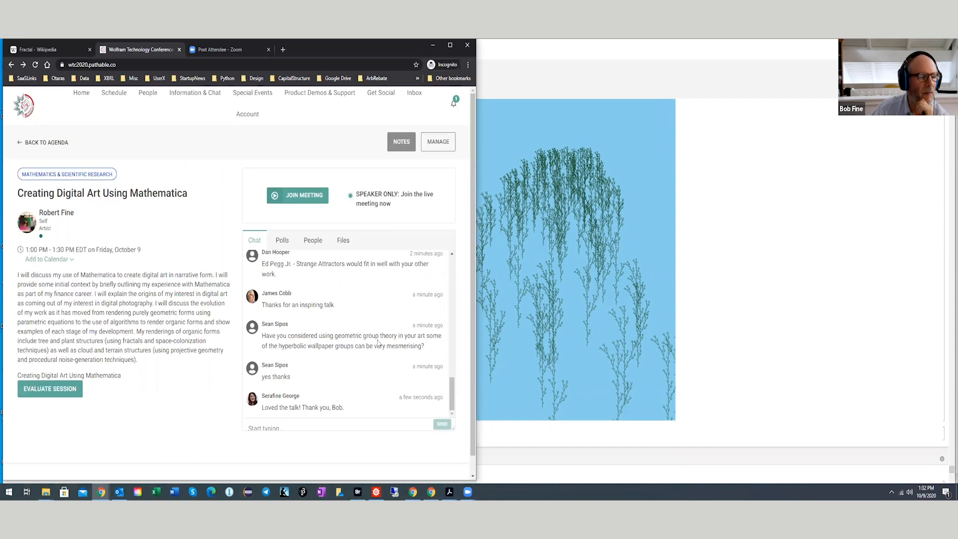